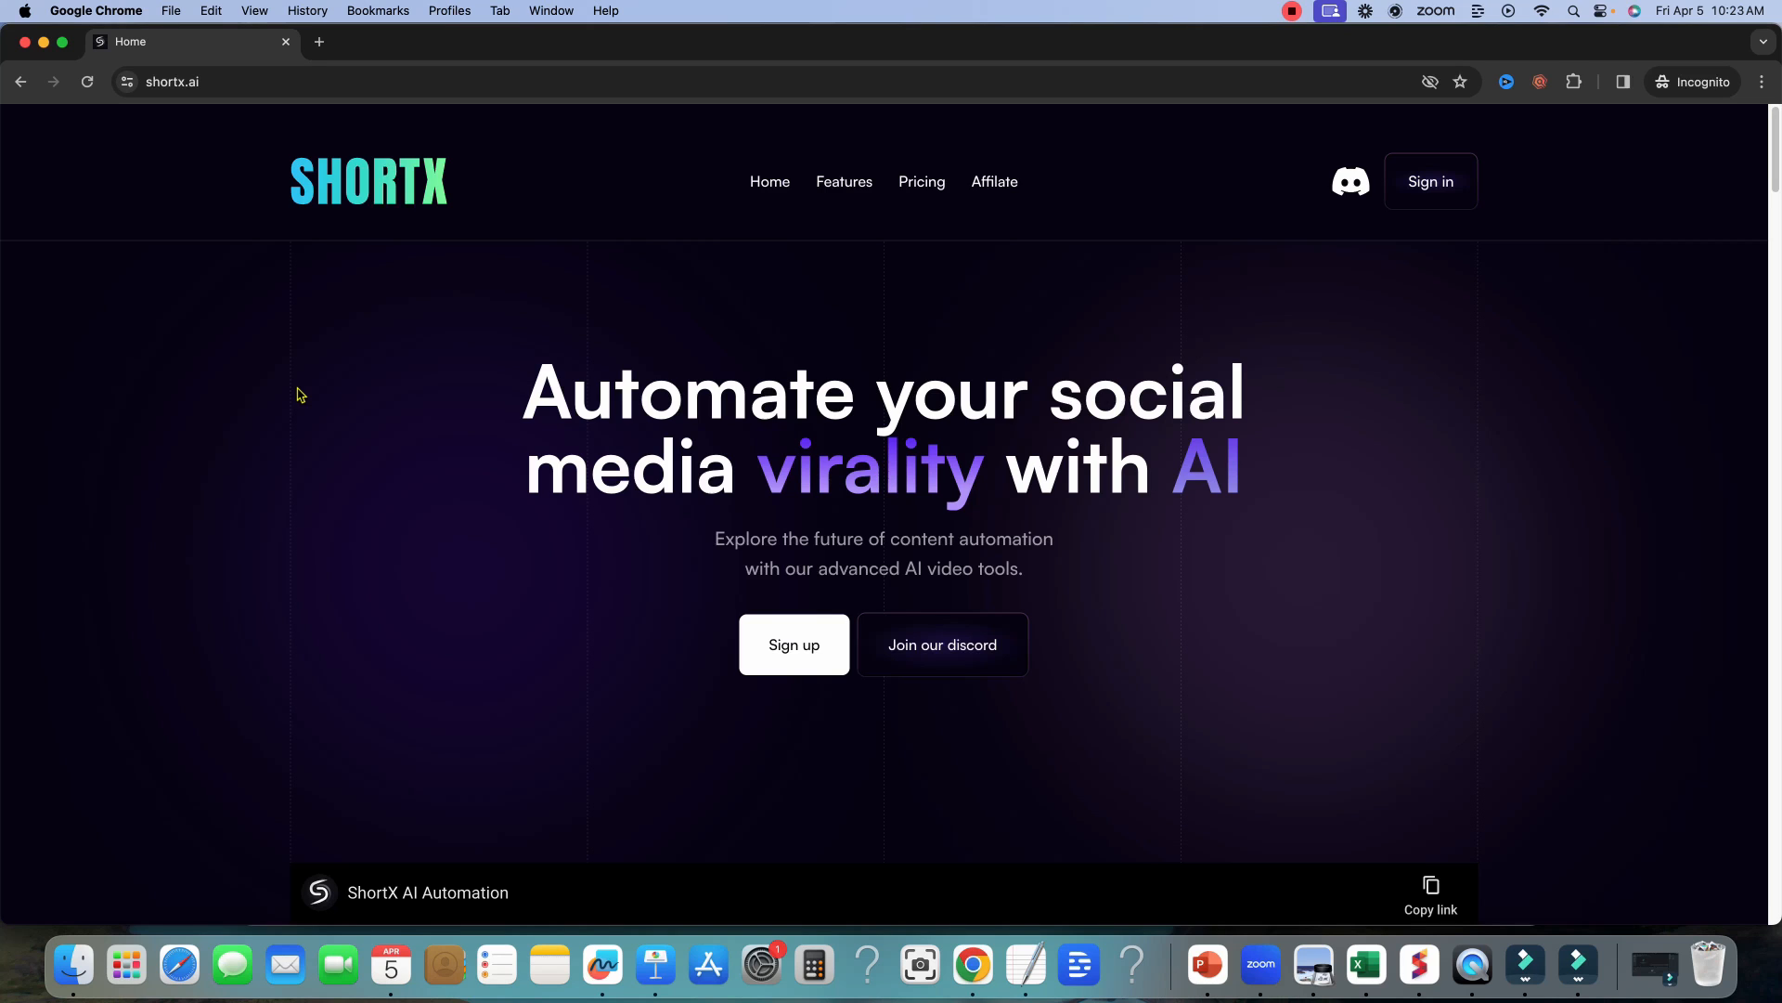
mouse_move(392, 479)
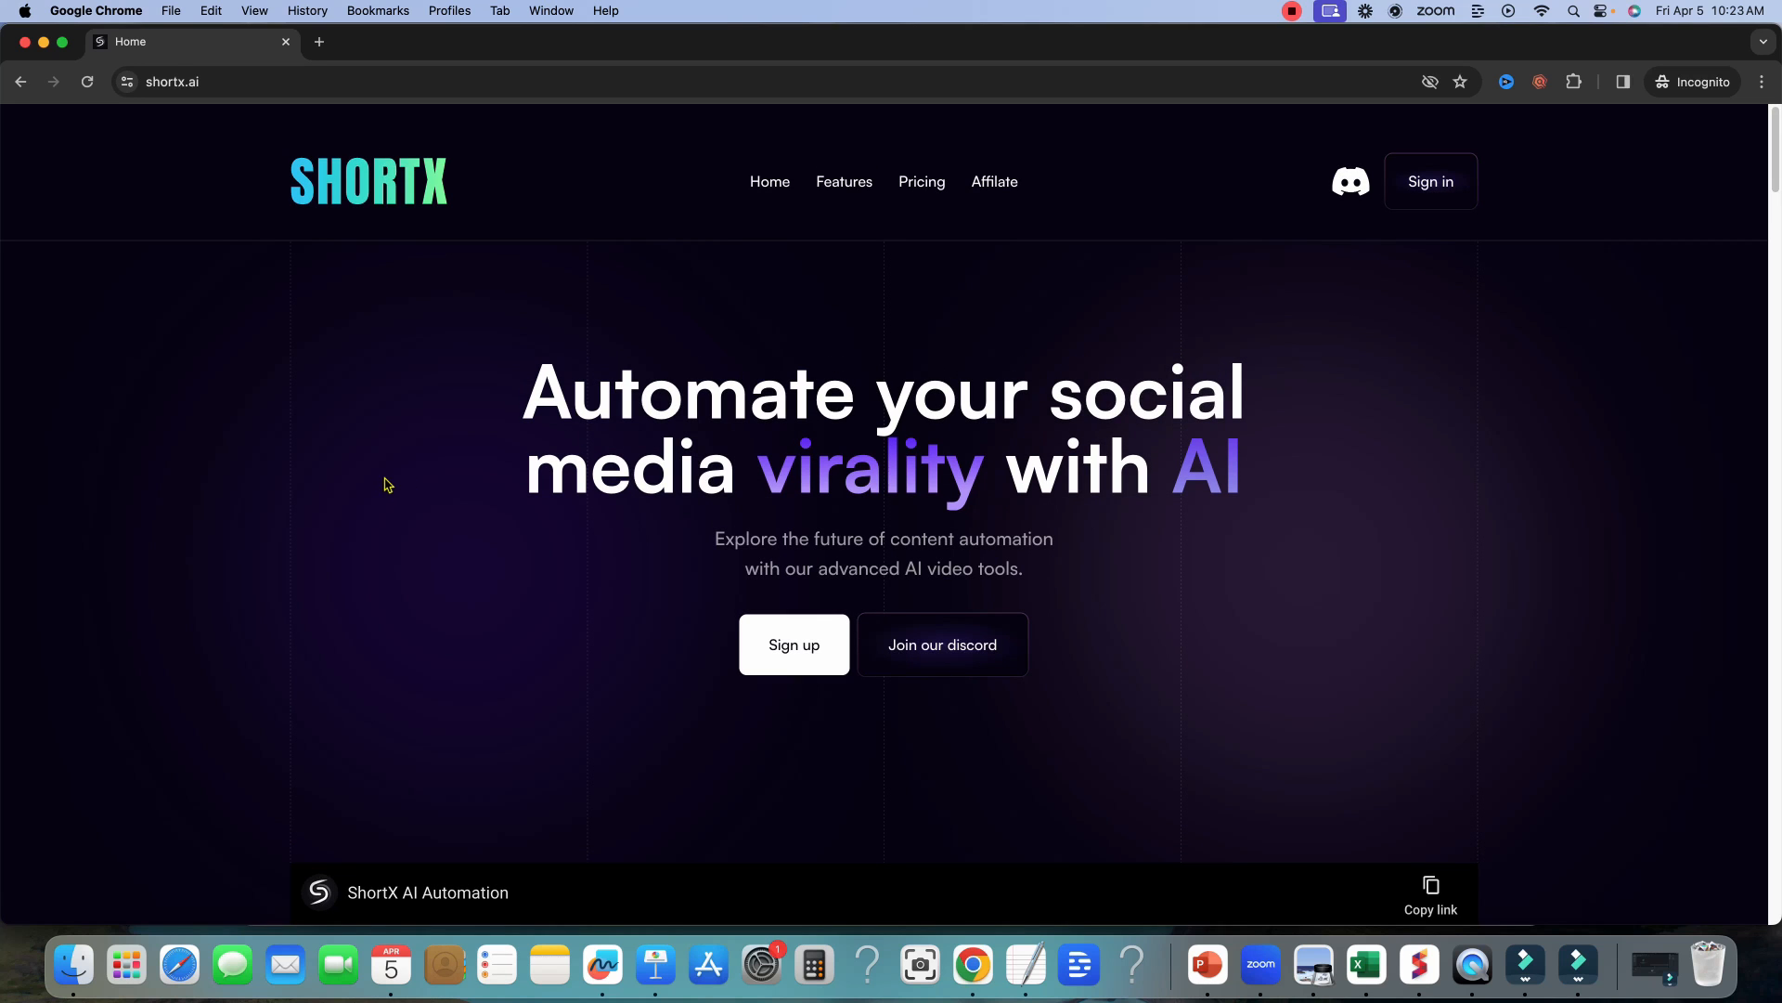
- Scroll the shortx.ai homepage past the demo video and features to the Pricing section
scroll("down", 3)
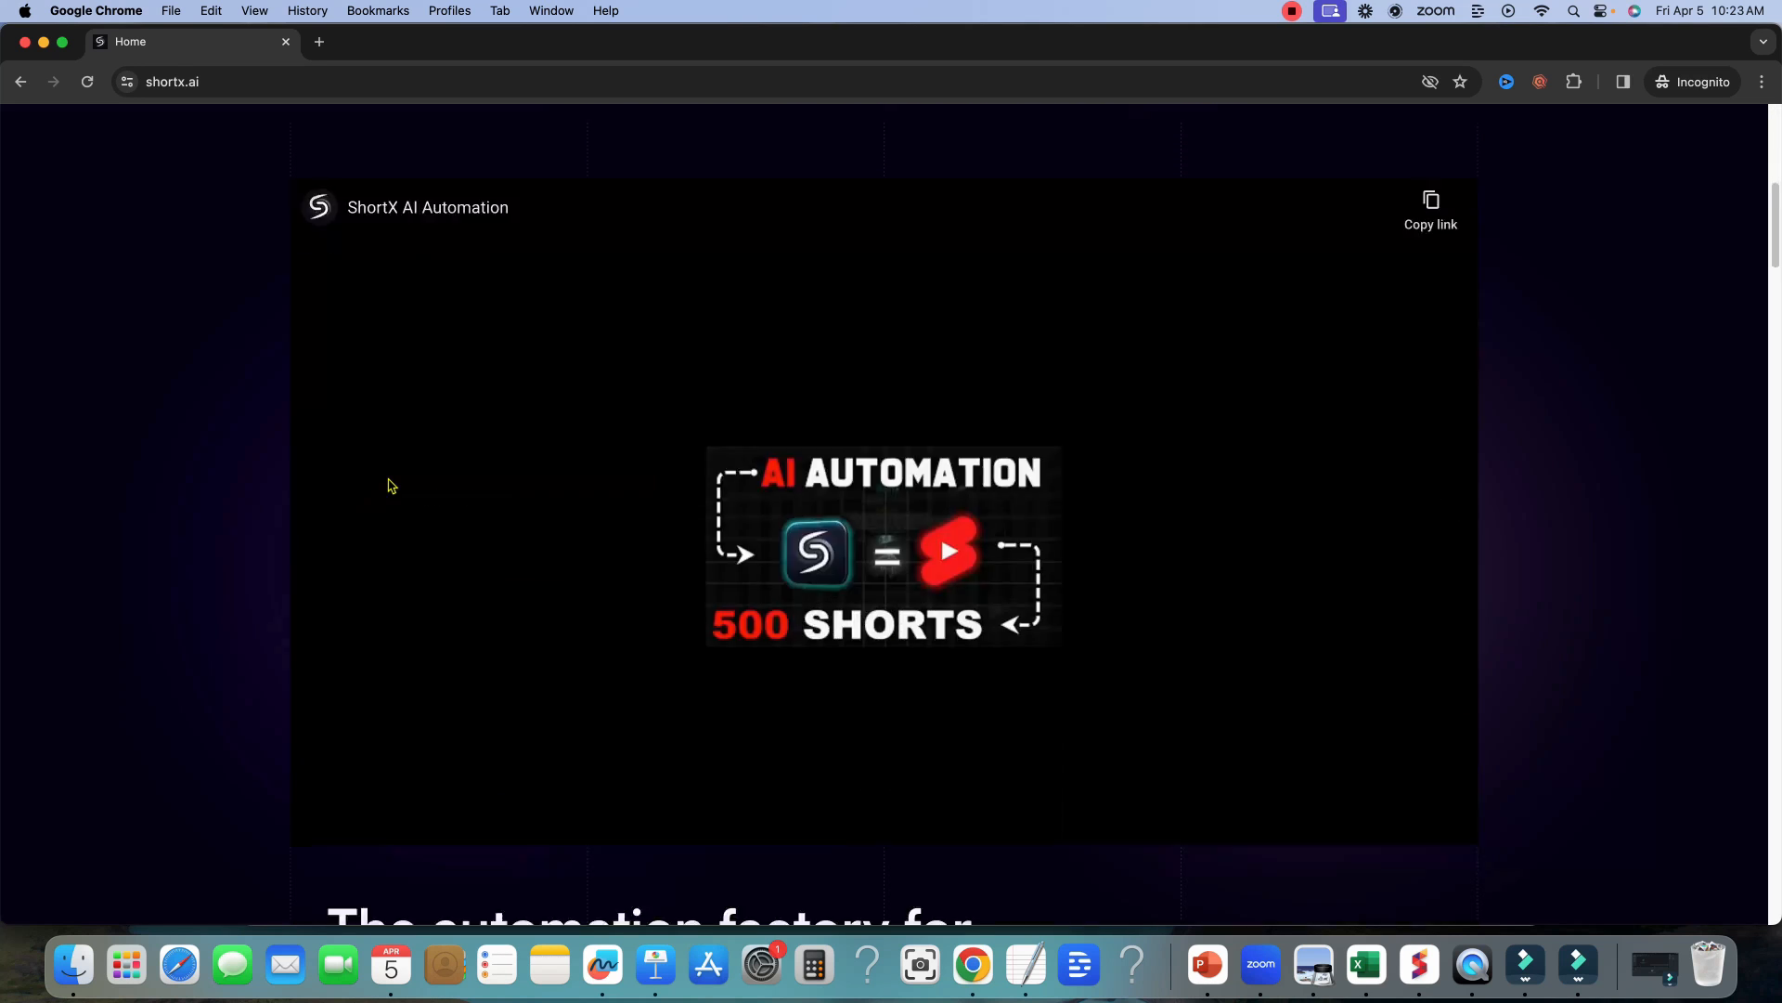
scroll("down", 3)
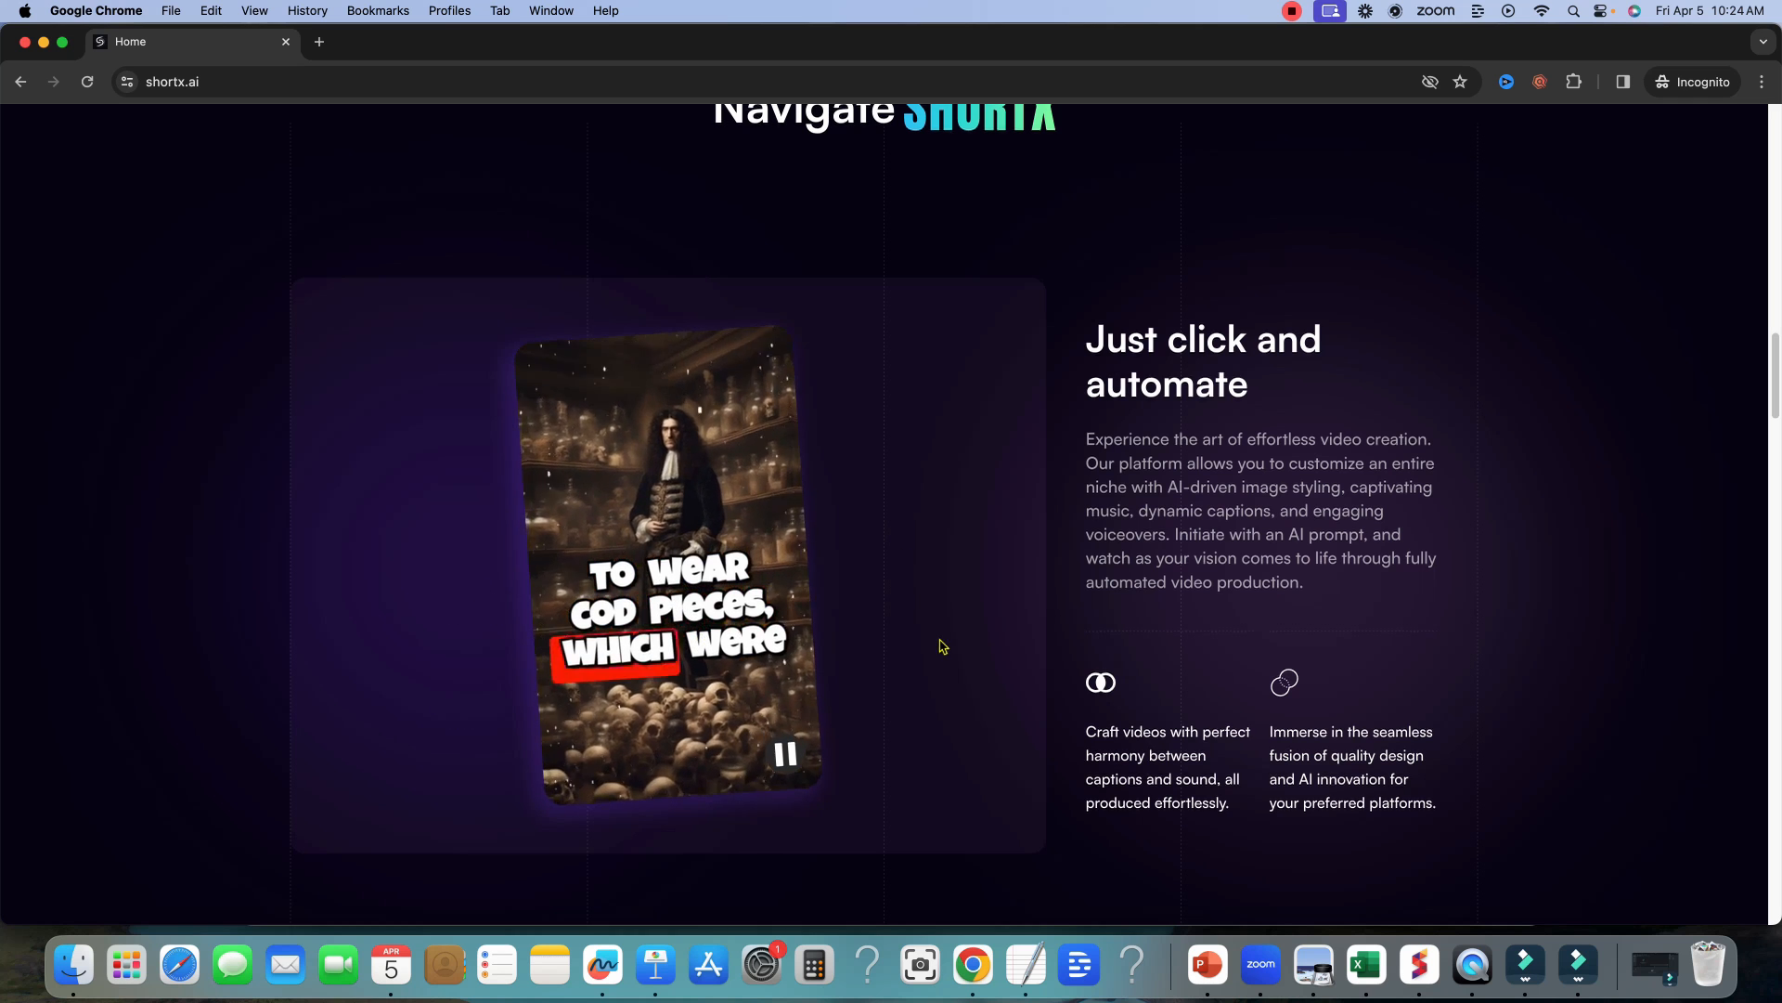
scroll("down", 3)
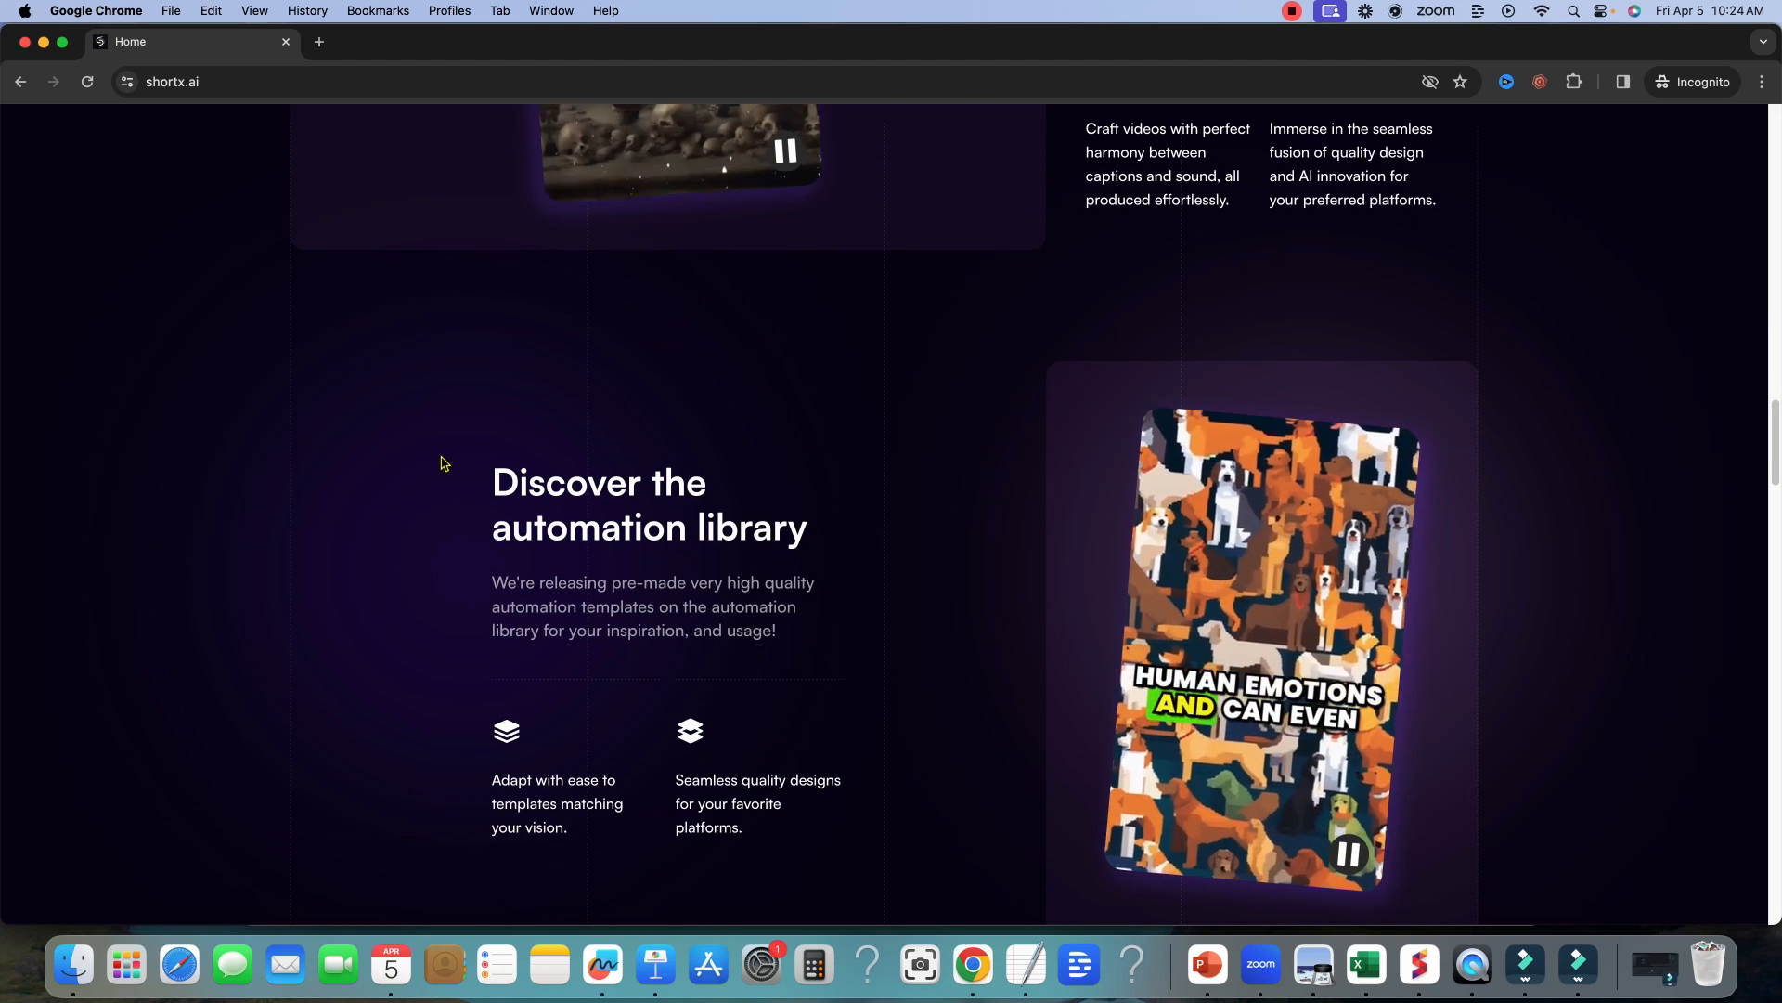
scroll("down", 3)
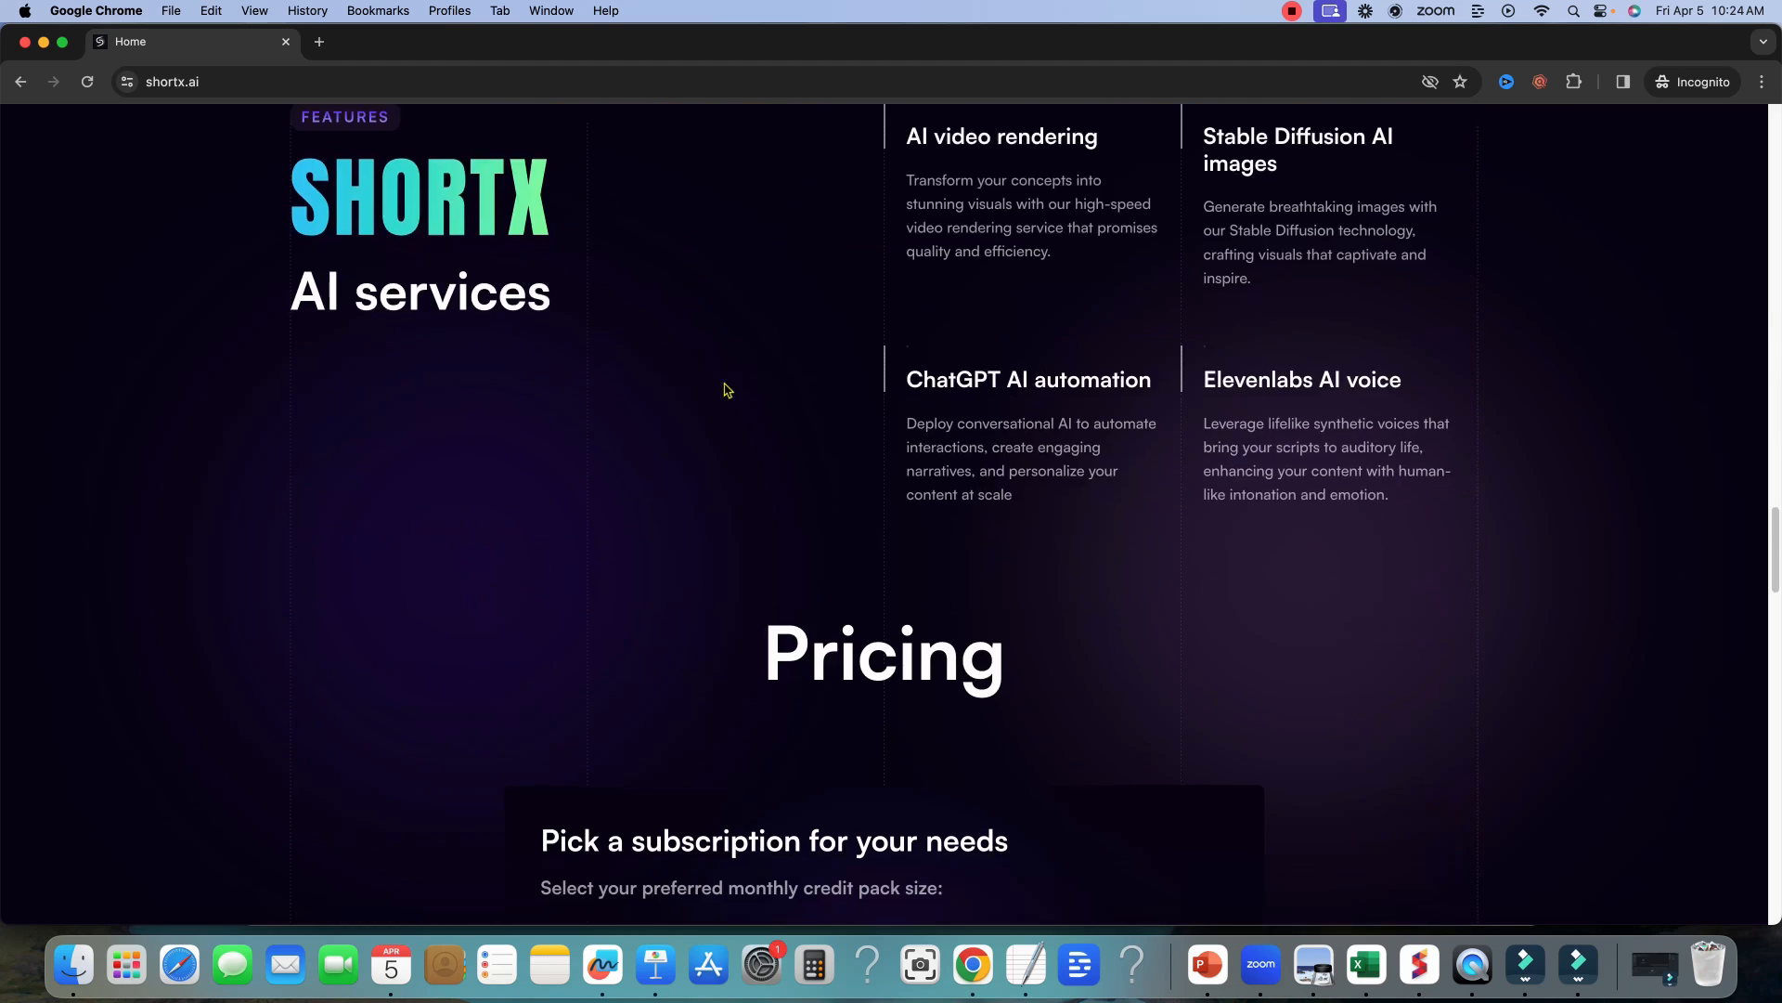
scroll("down", 3)
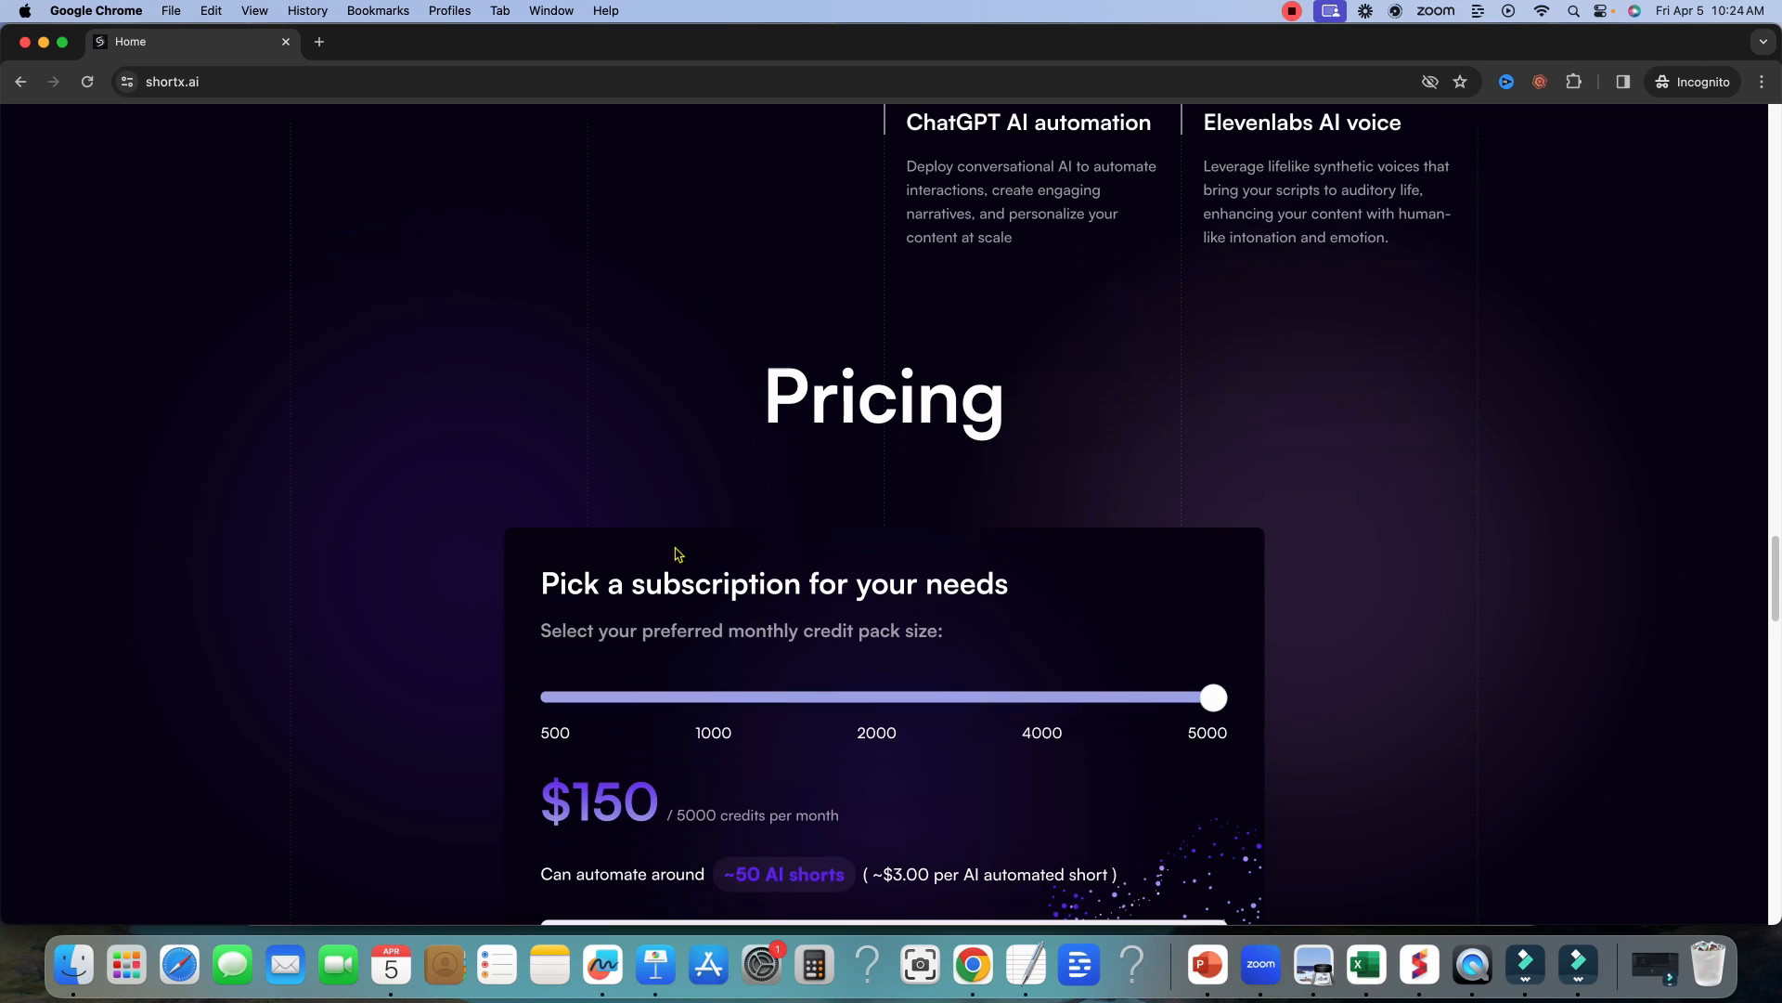
- Step the credit pack slider through 500, 1000, 2000, 4000 to 5000 credits at $150, then reach Testimonials
left_click_drag(1212, 696, 555, 451)
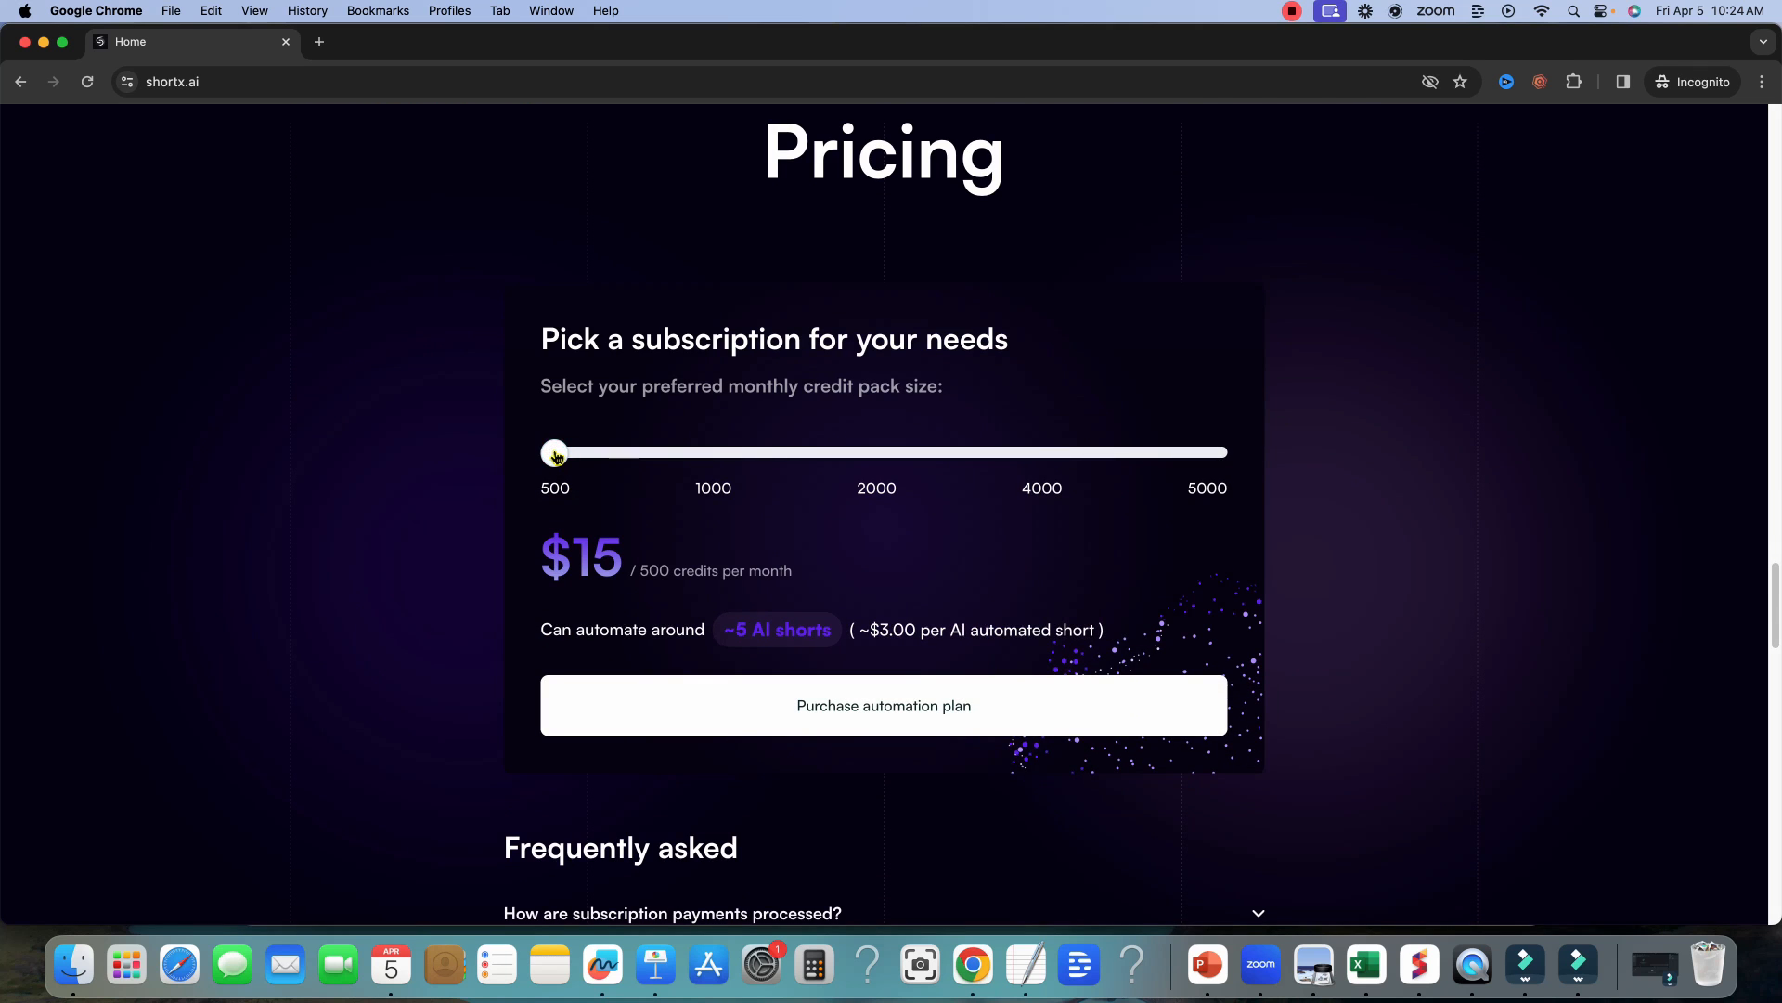
left_click_drag(553, 452, 716, 453)
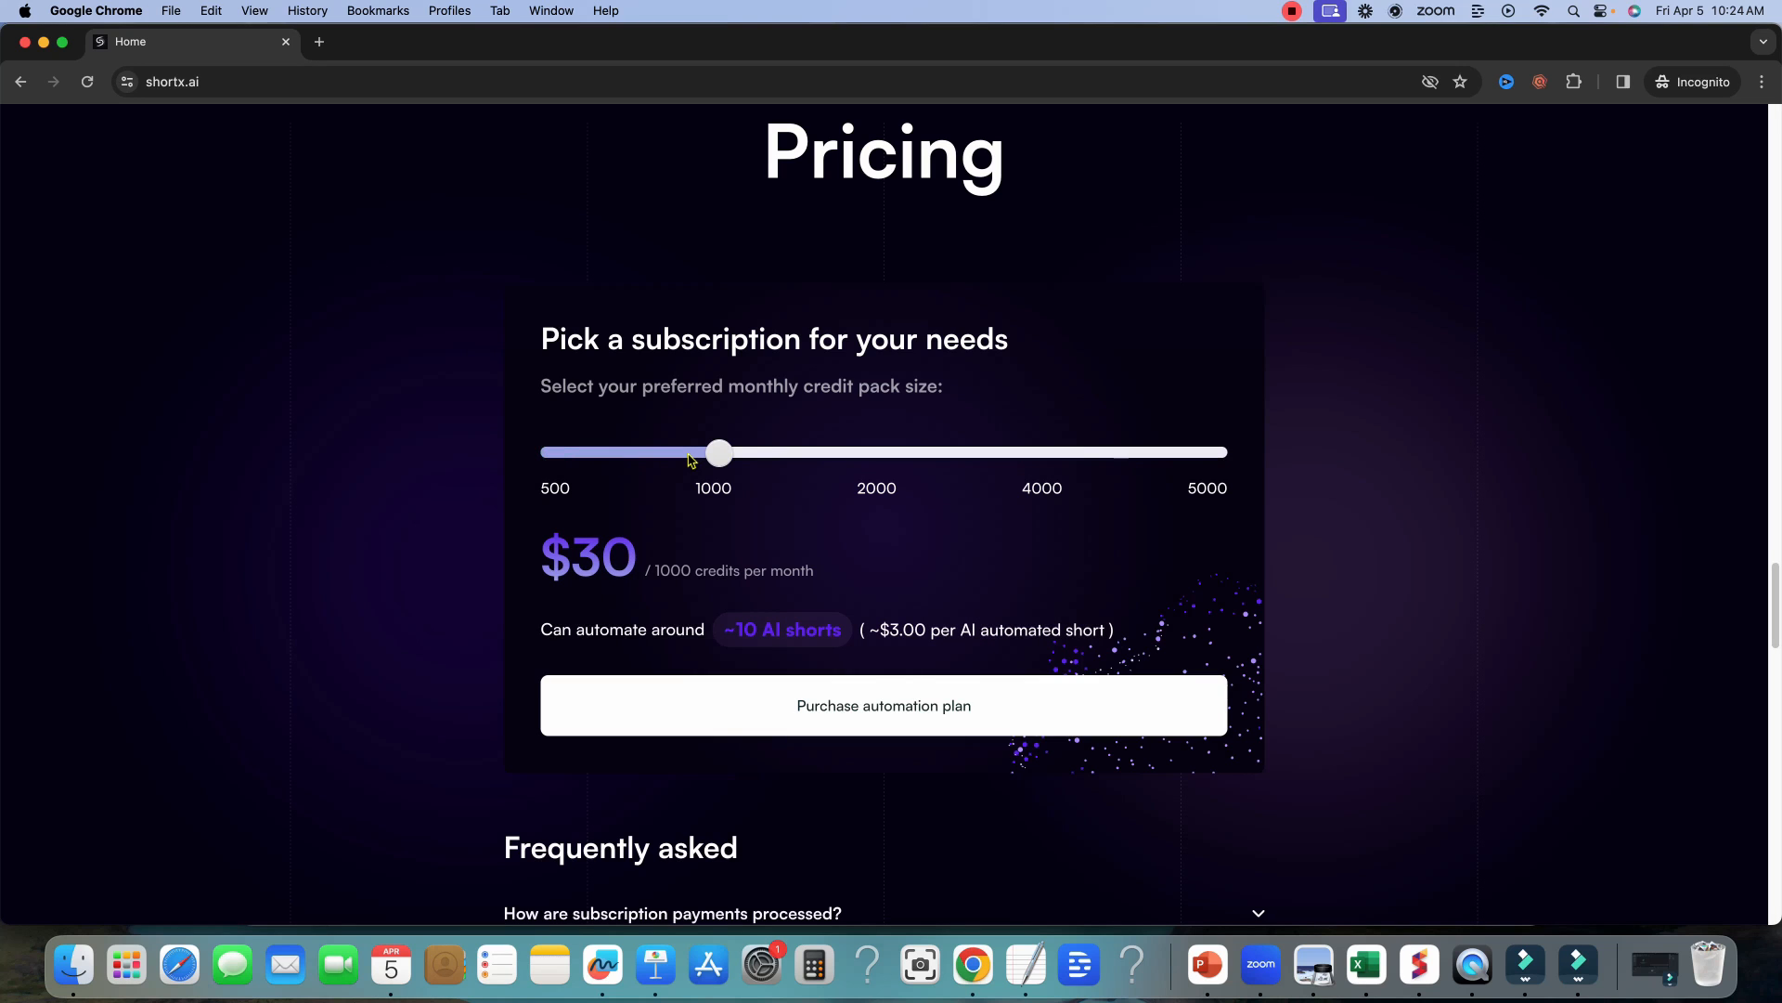
left_click_drag(716, 453, 883, 453)
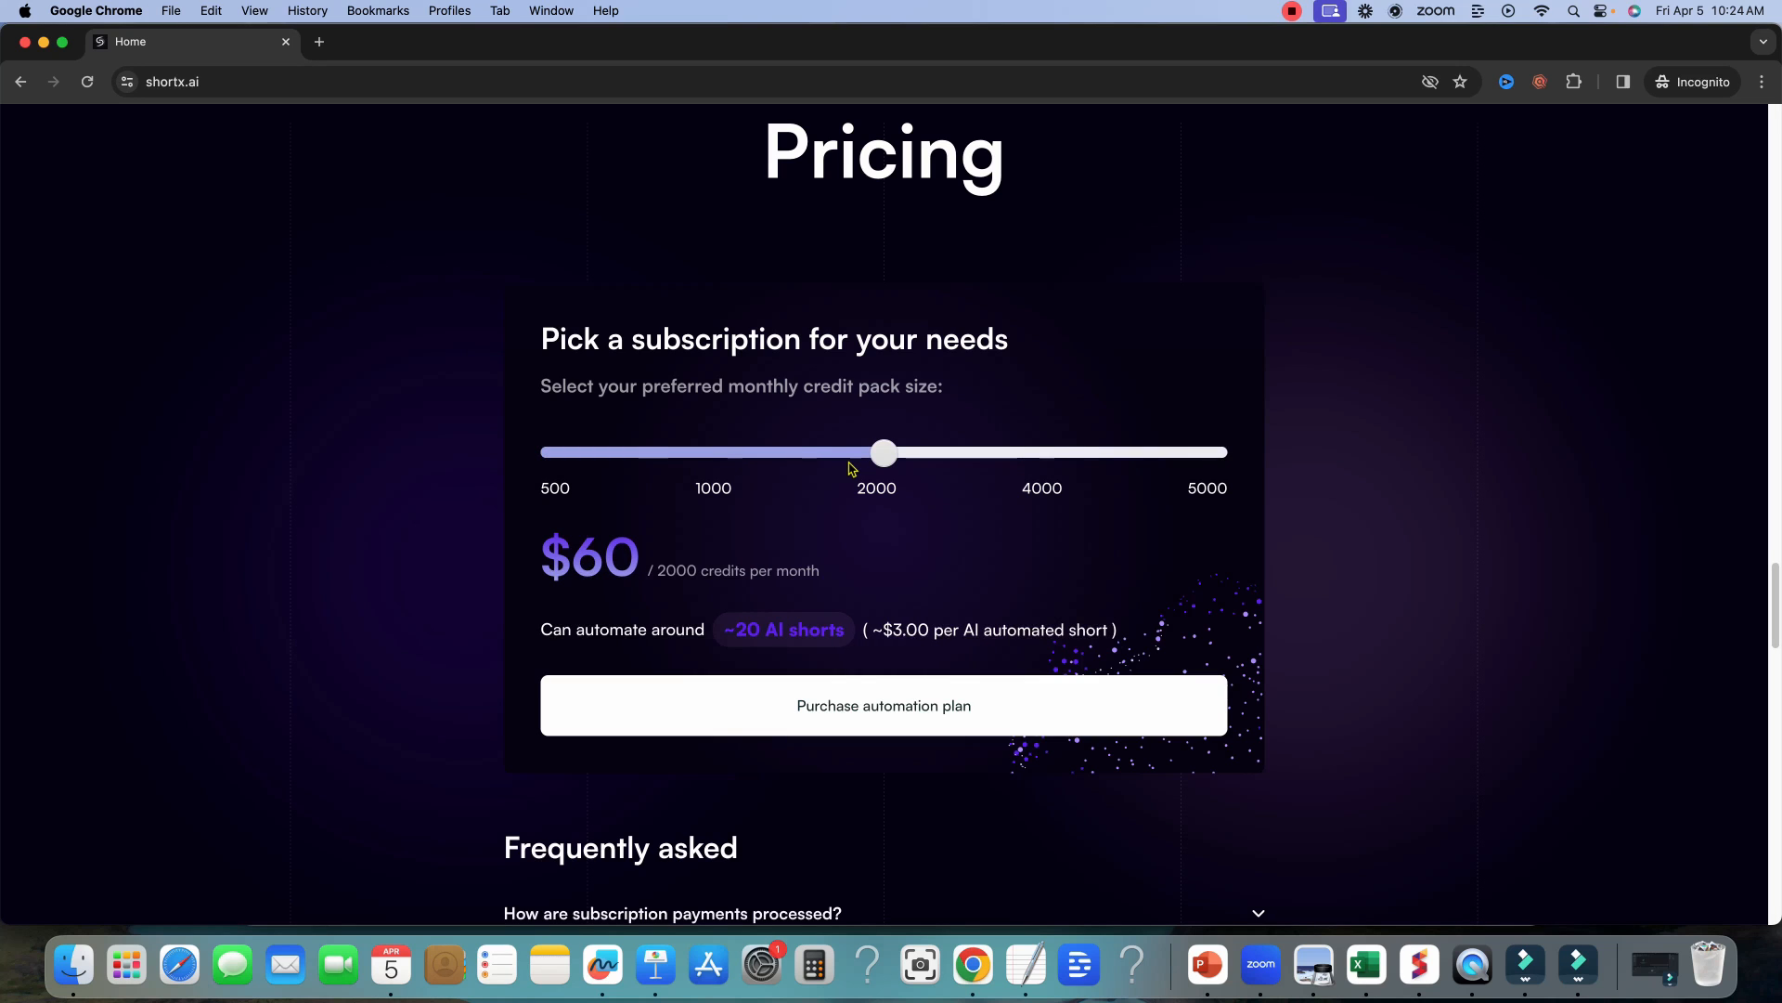
mouse_move(949, 468)
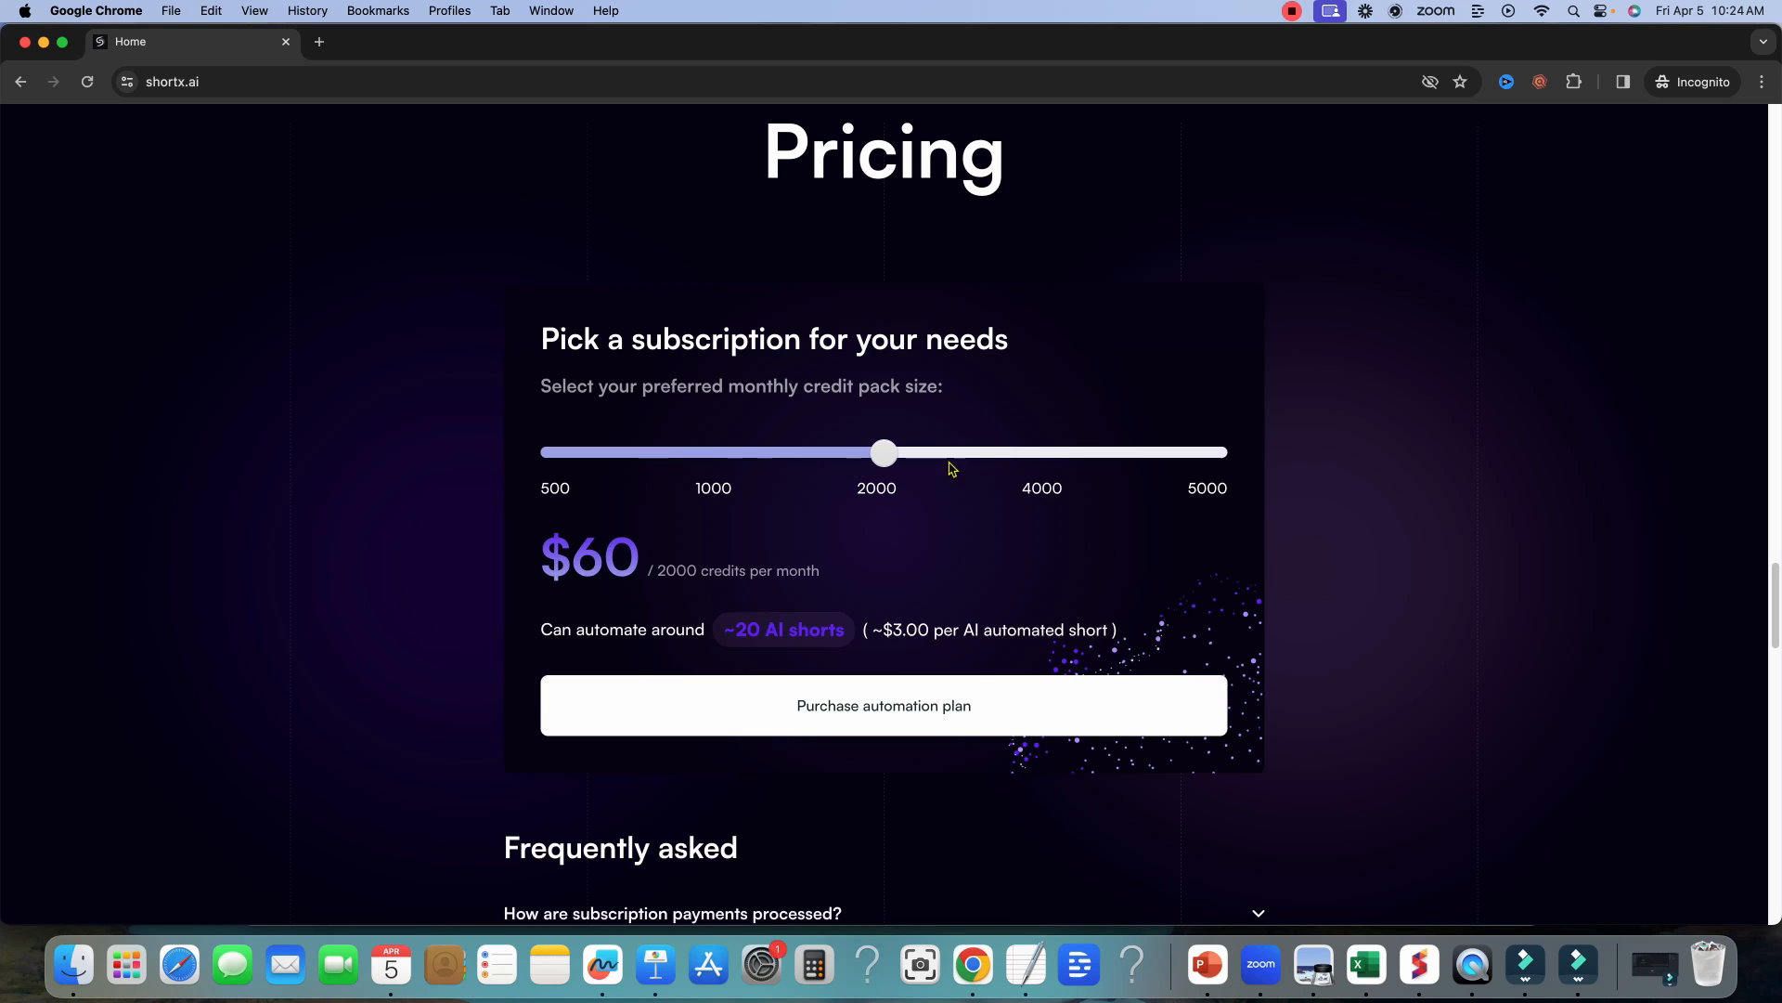
left_click_drag(883, 453, 1047, 453)
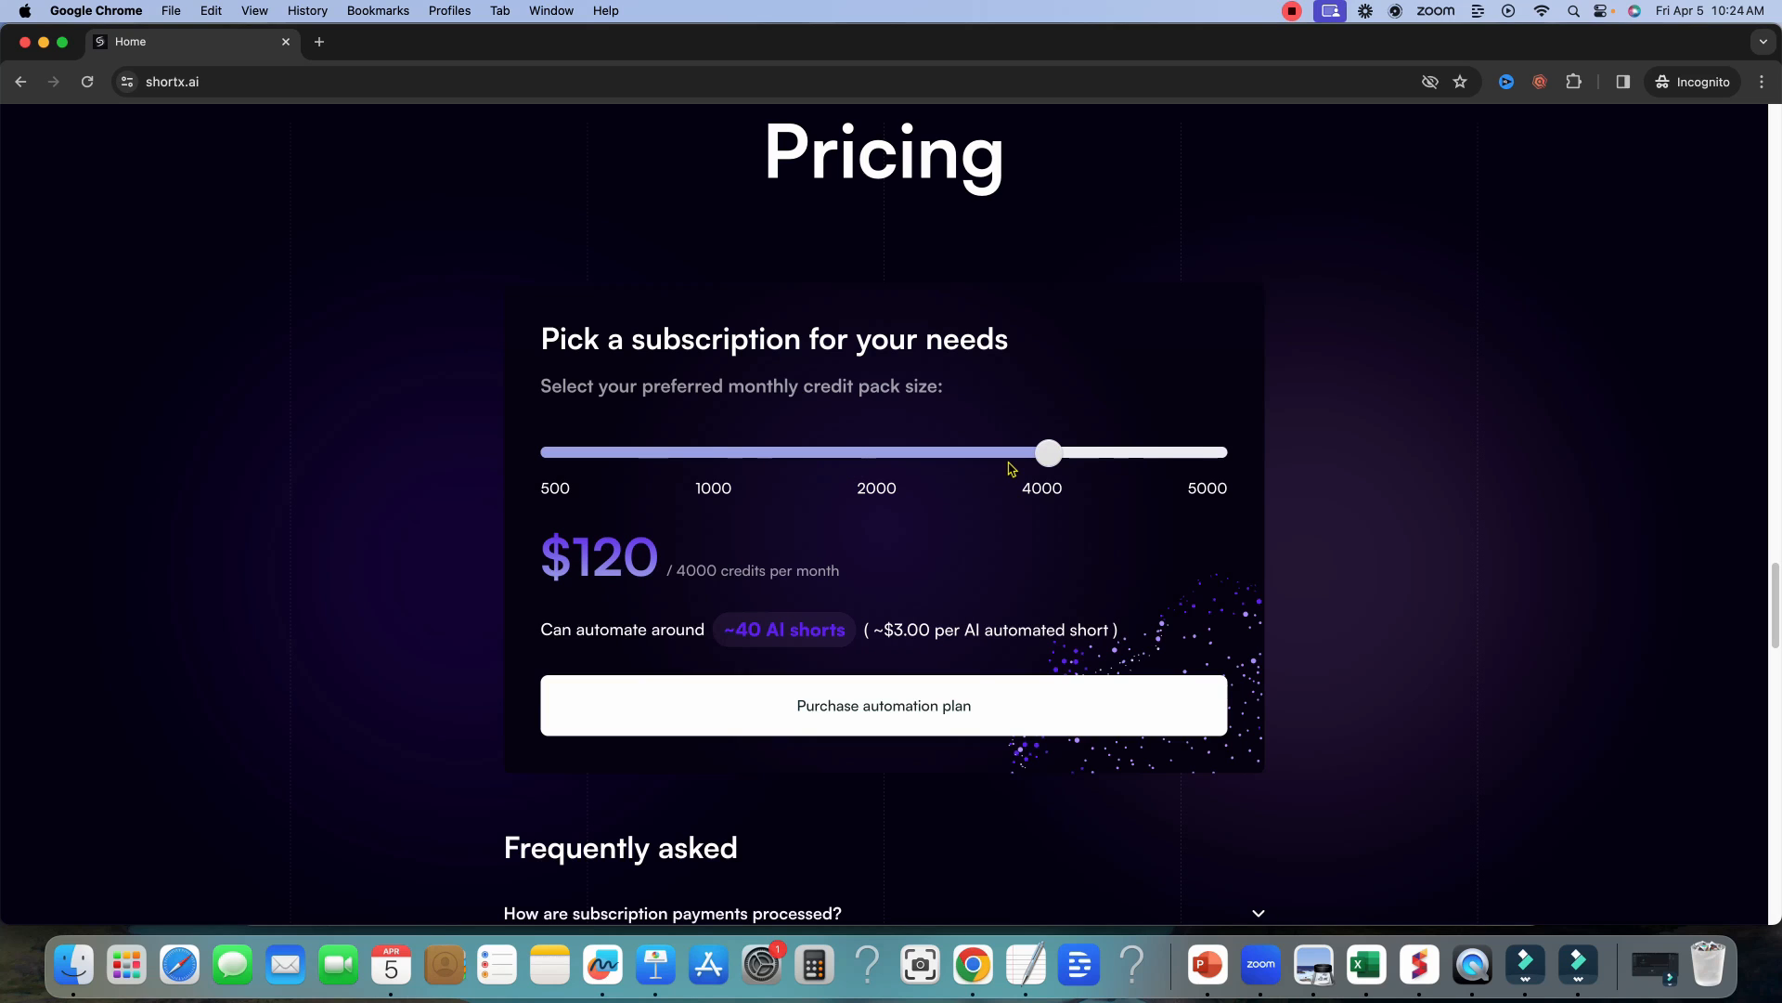
left_click_drag(1047, 453, 1212, 453)
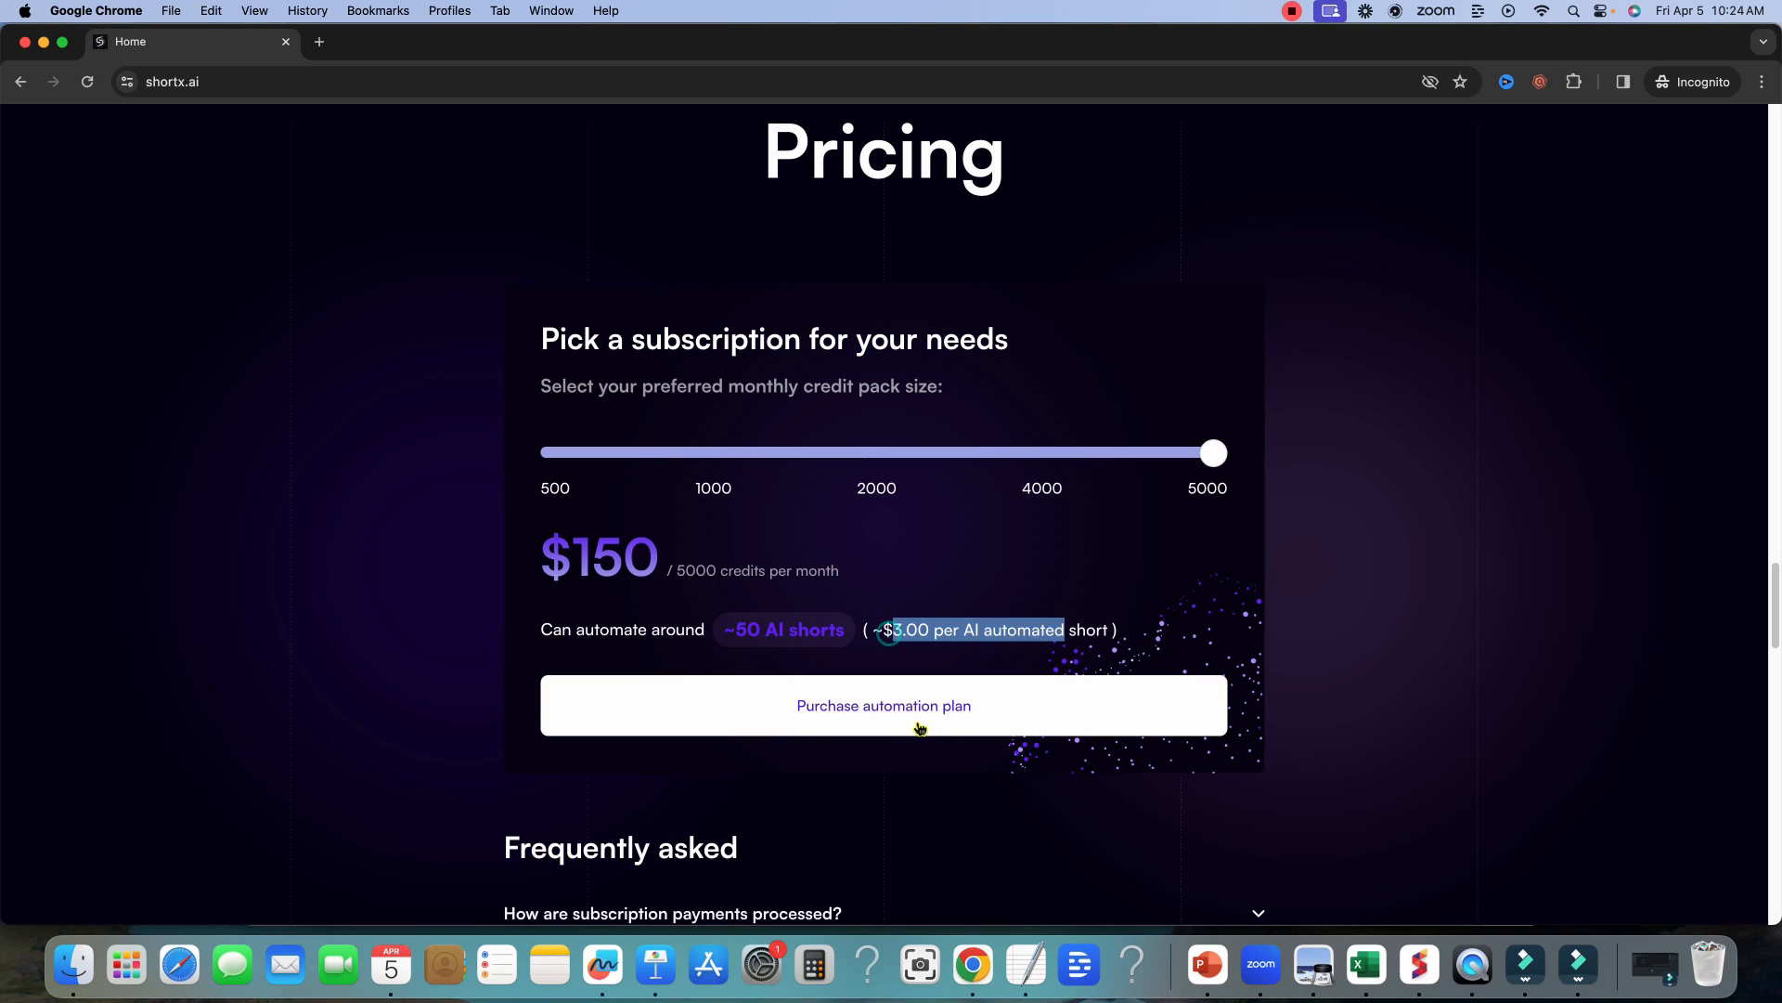
mouse_move(631, 508)
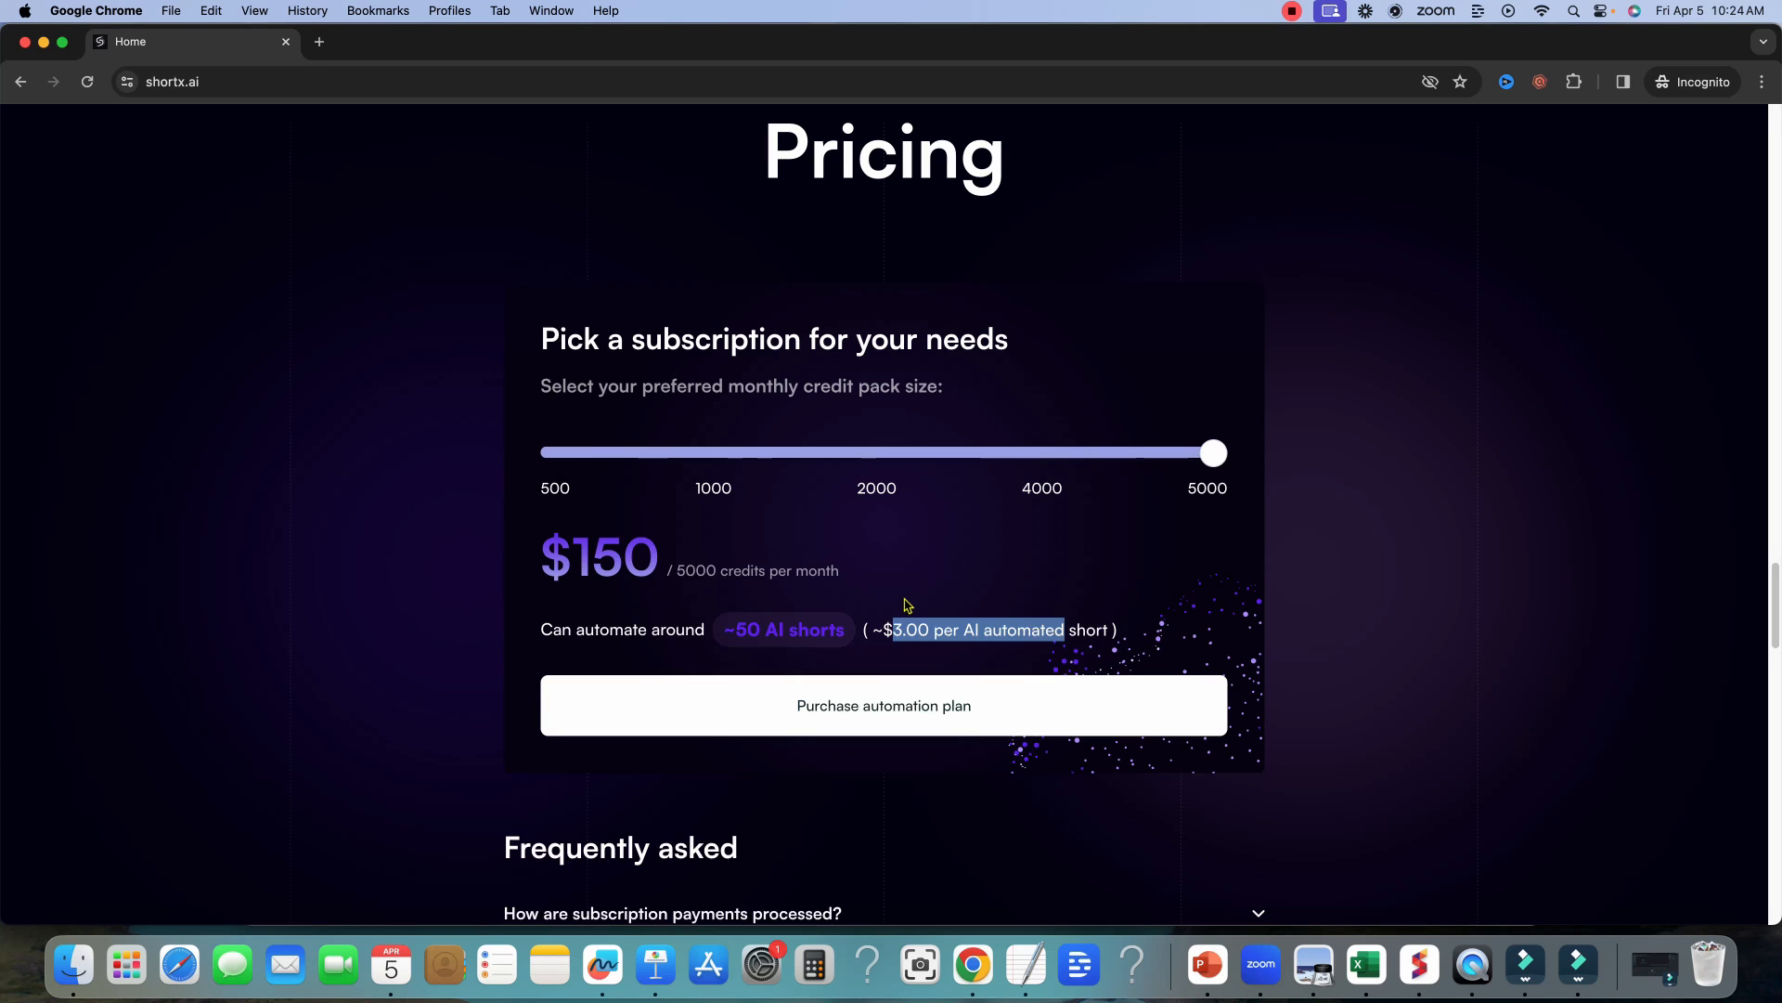
scroll("down", 3)
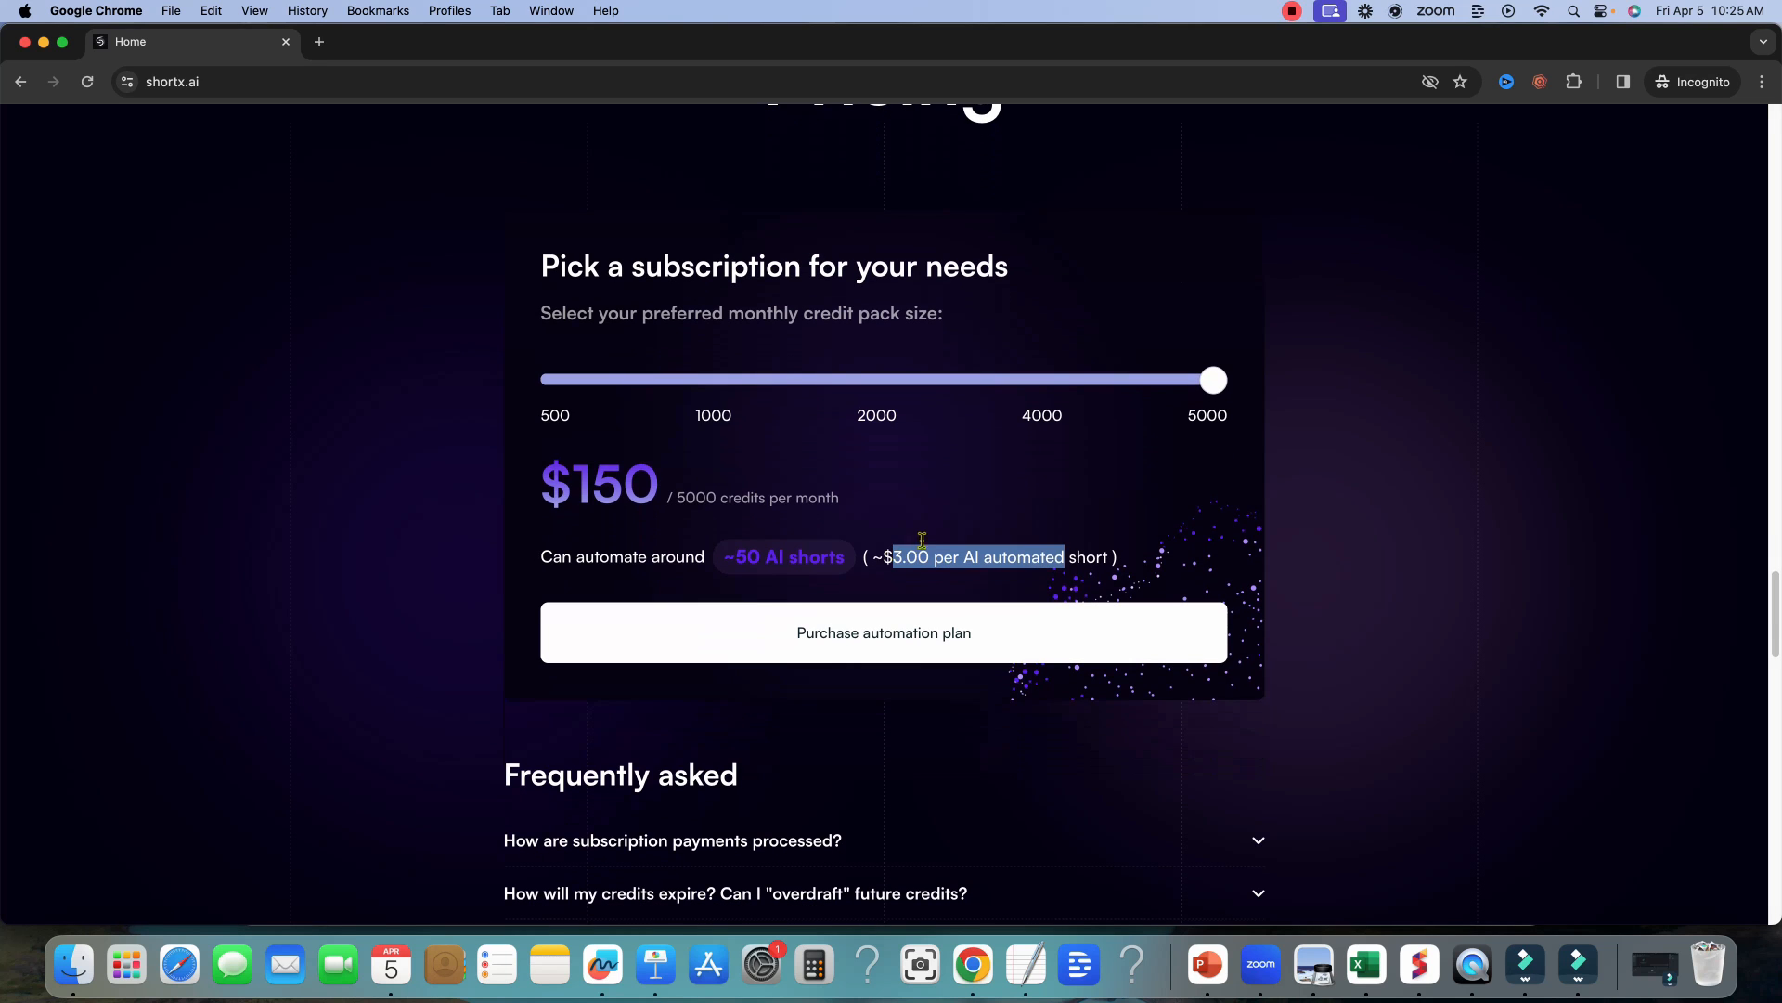
mouse_move(1029, 535)
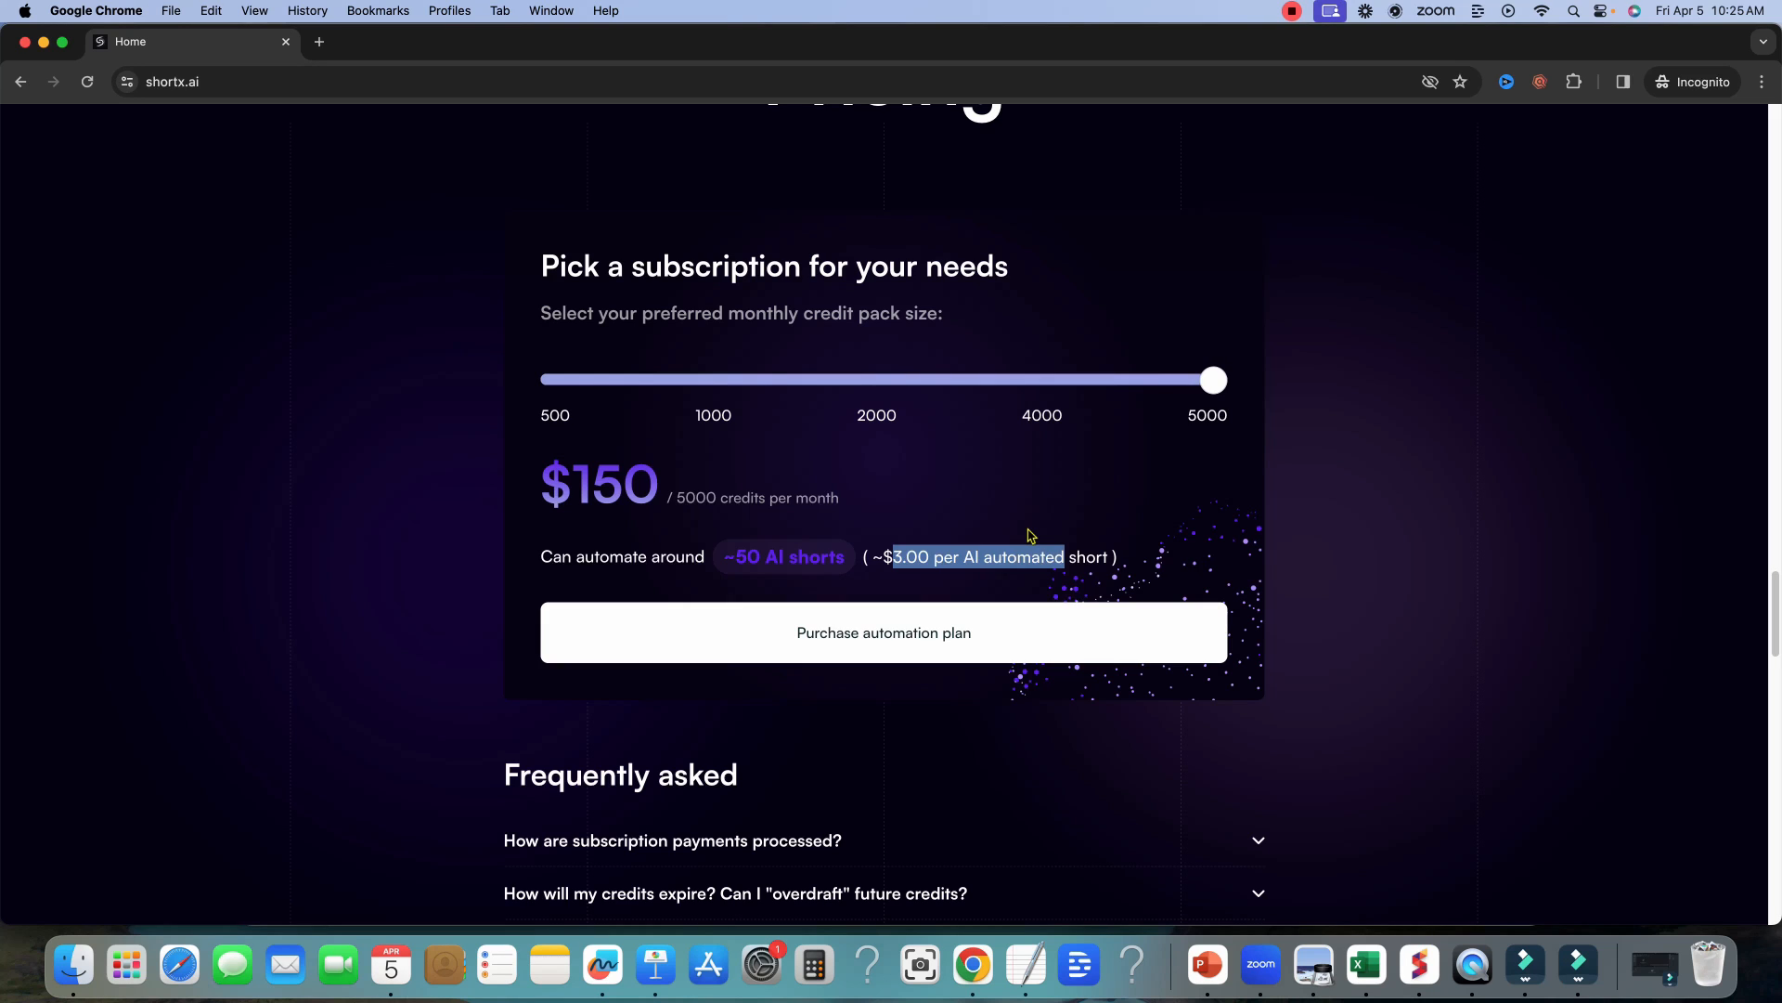
mouse_move(828, 442)
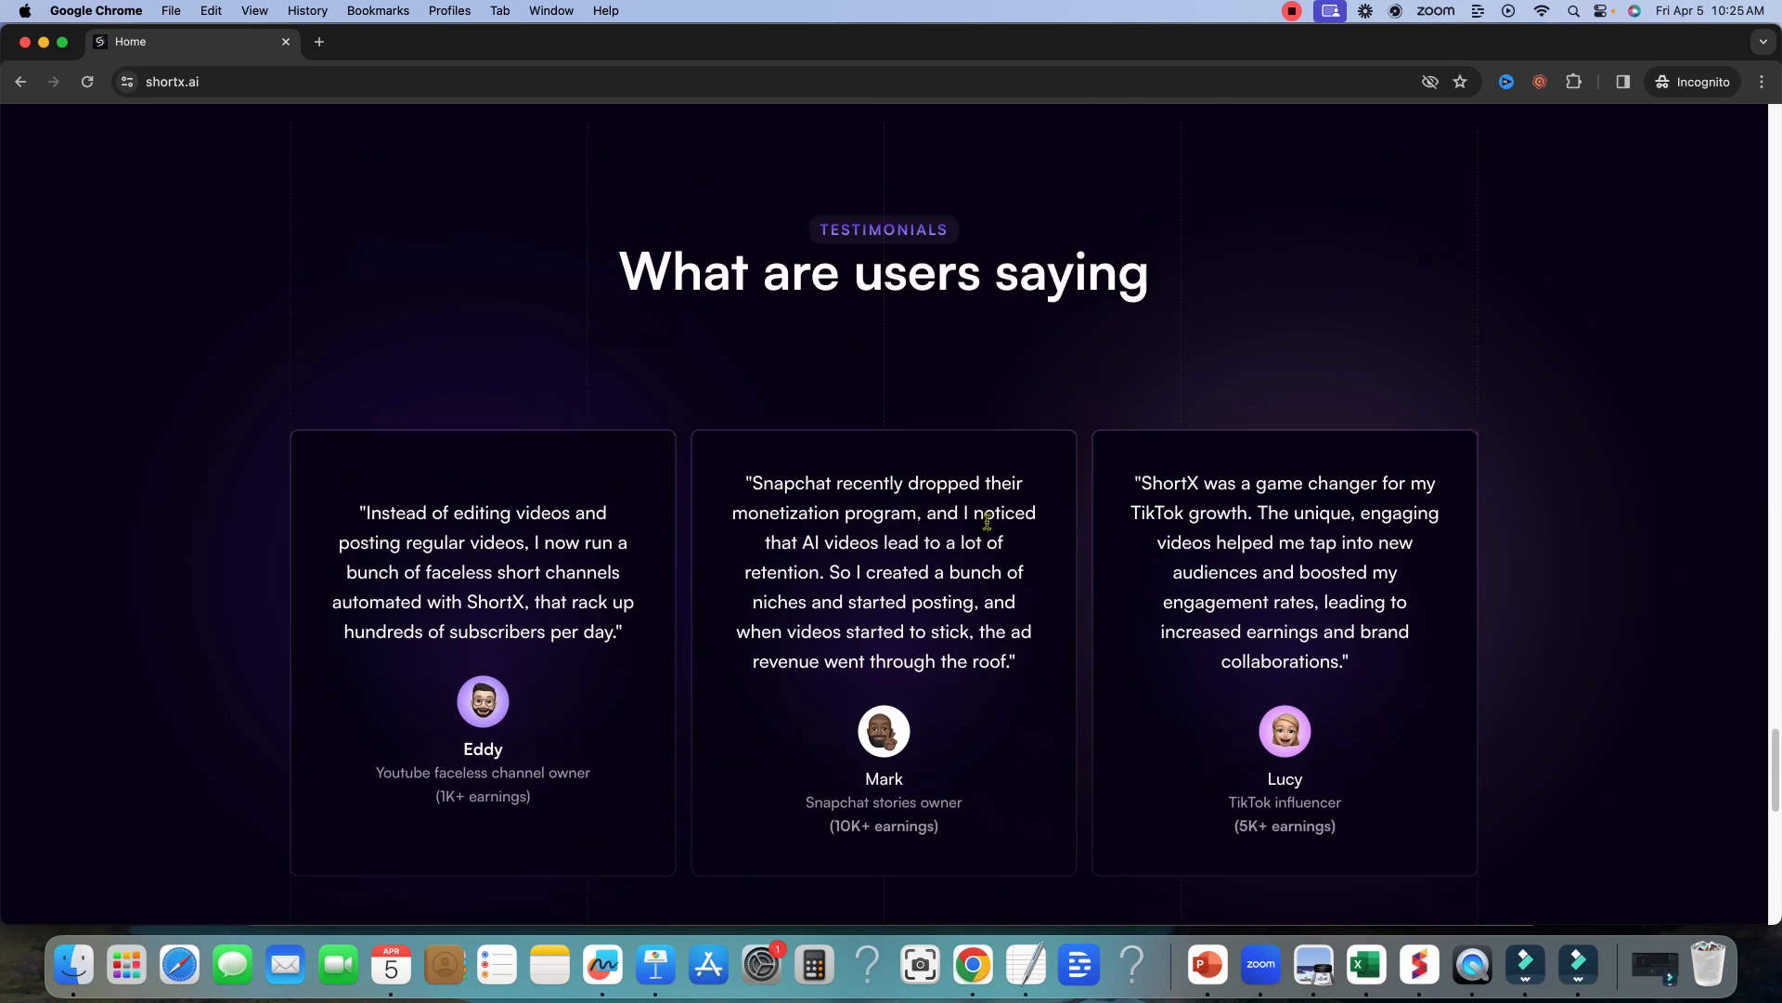
- Scroll through the affiliate, FAQ and footer sections and back up to the hero banner
scroll("down", 3)
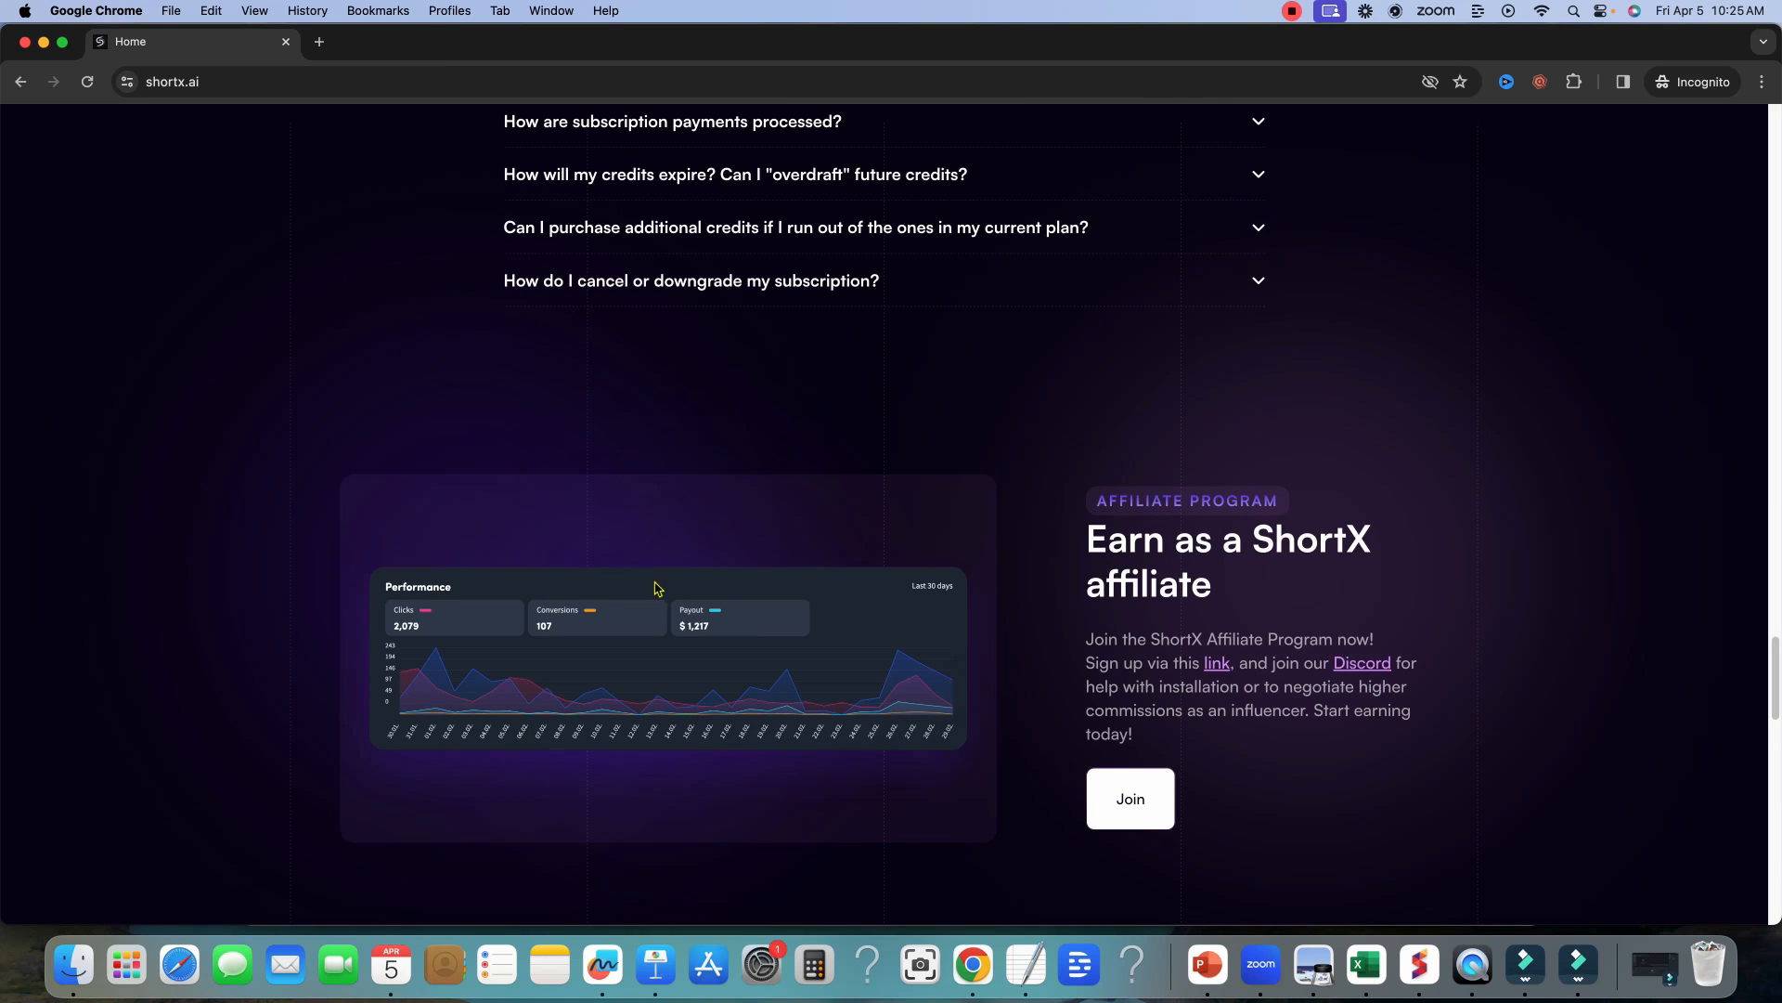
mouse_move(670, 679)
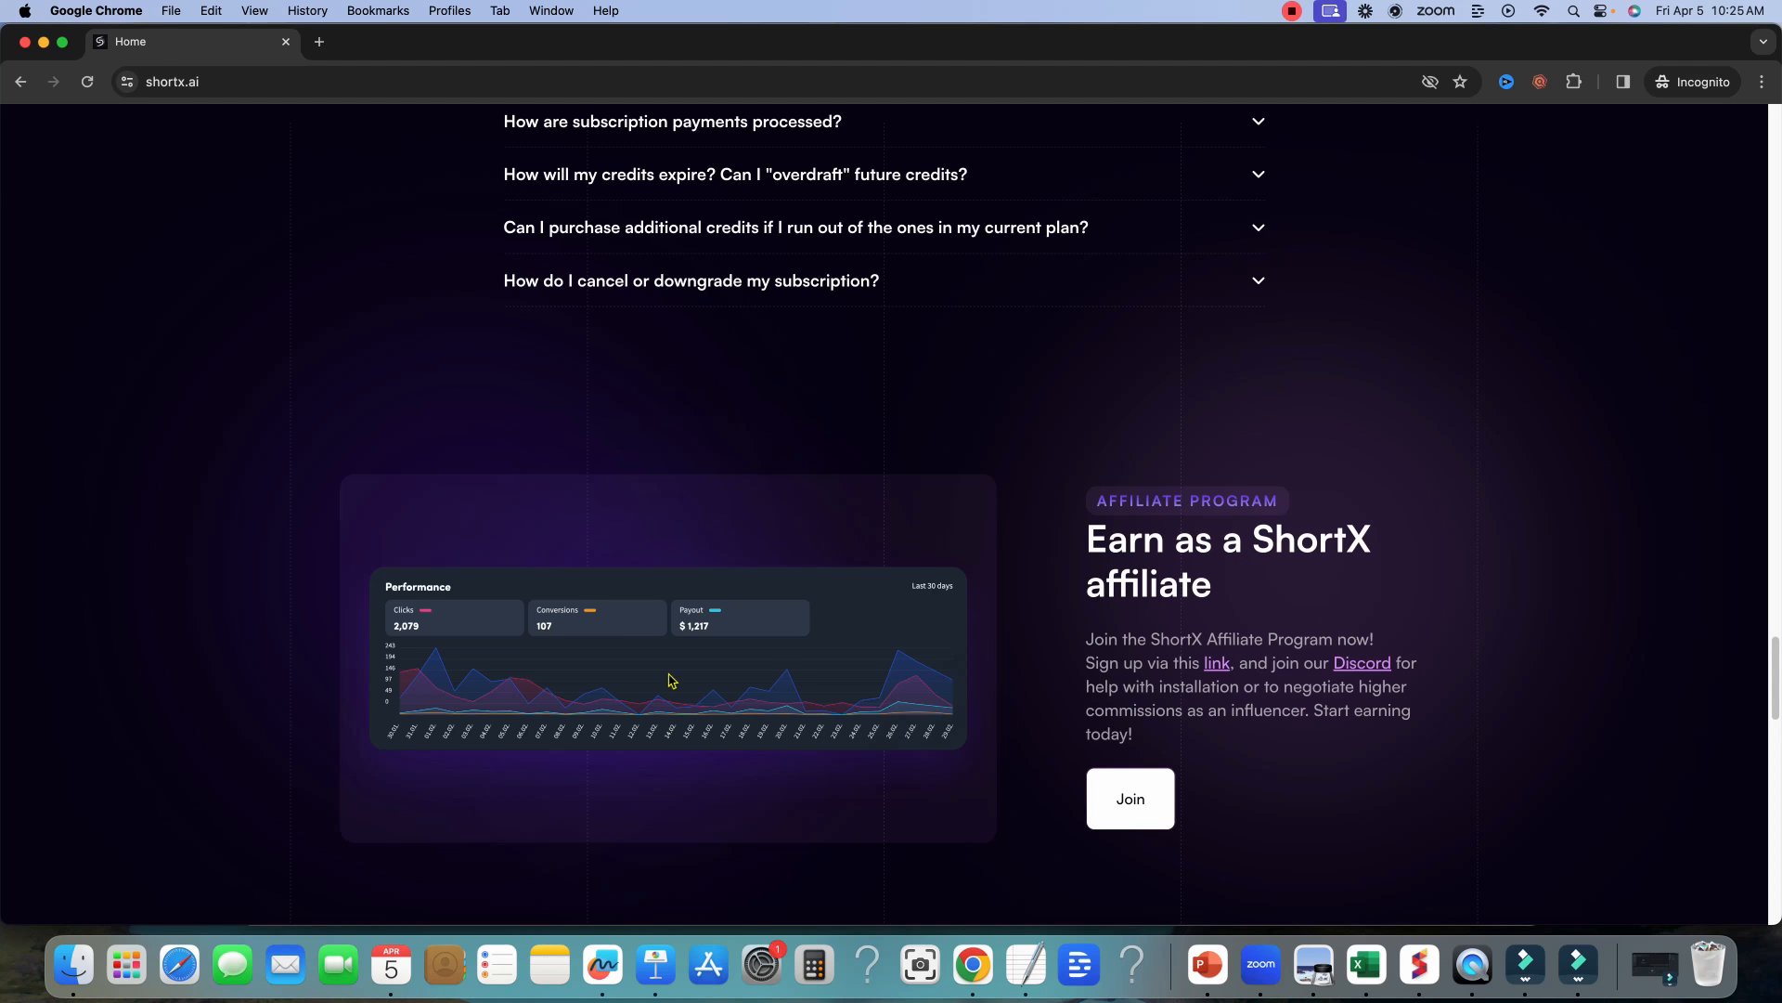
mouse_move(902, 609)
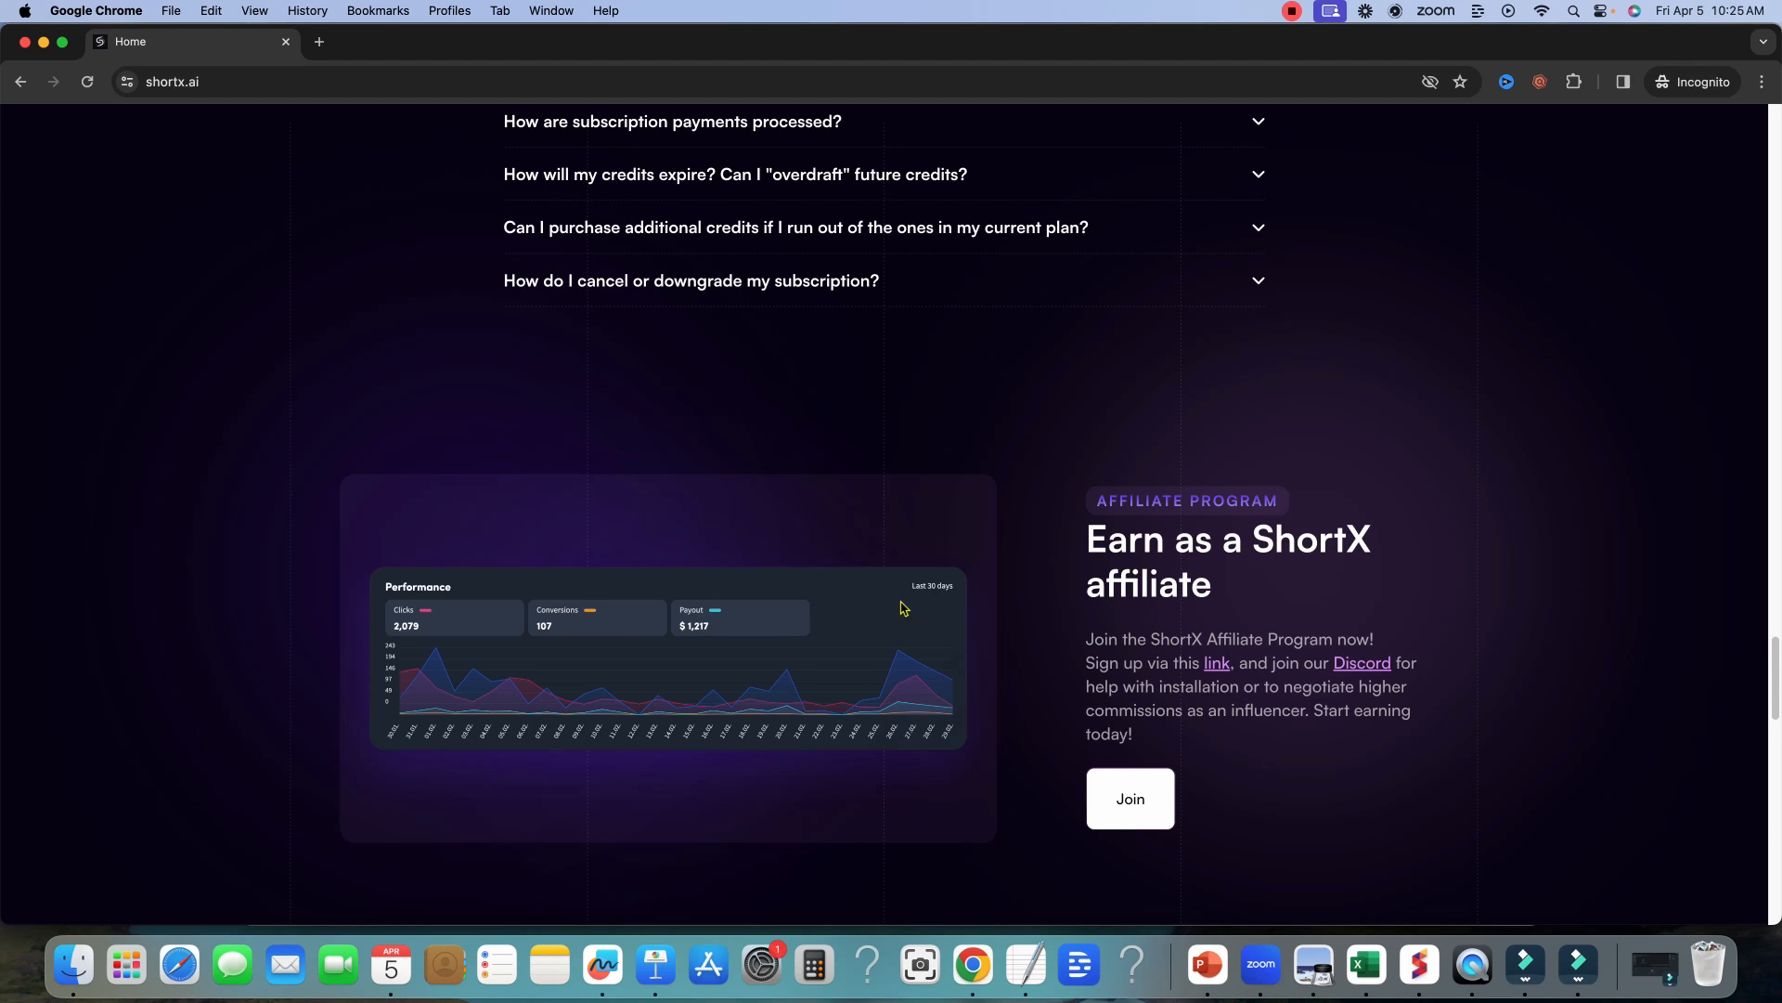
scroll("up", 3)
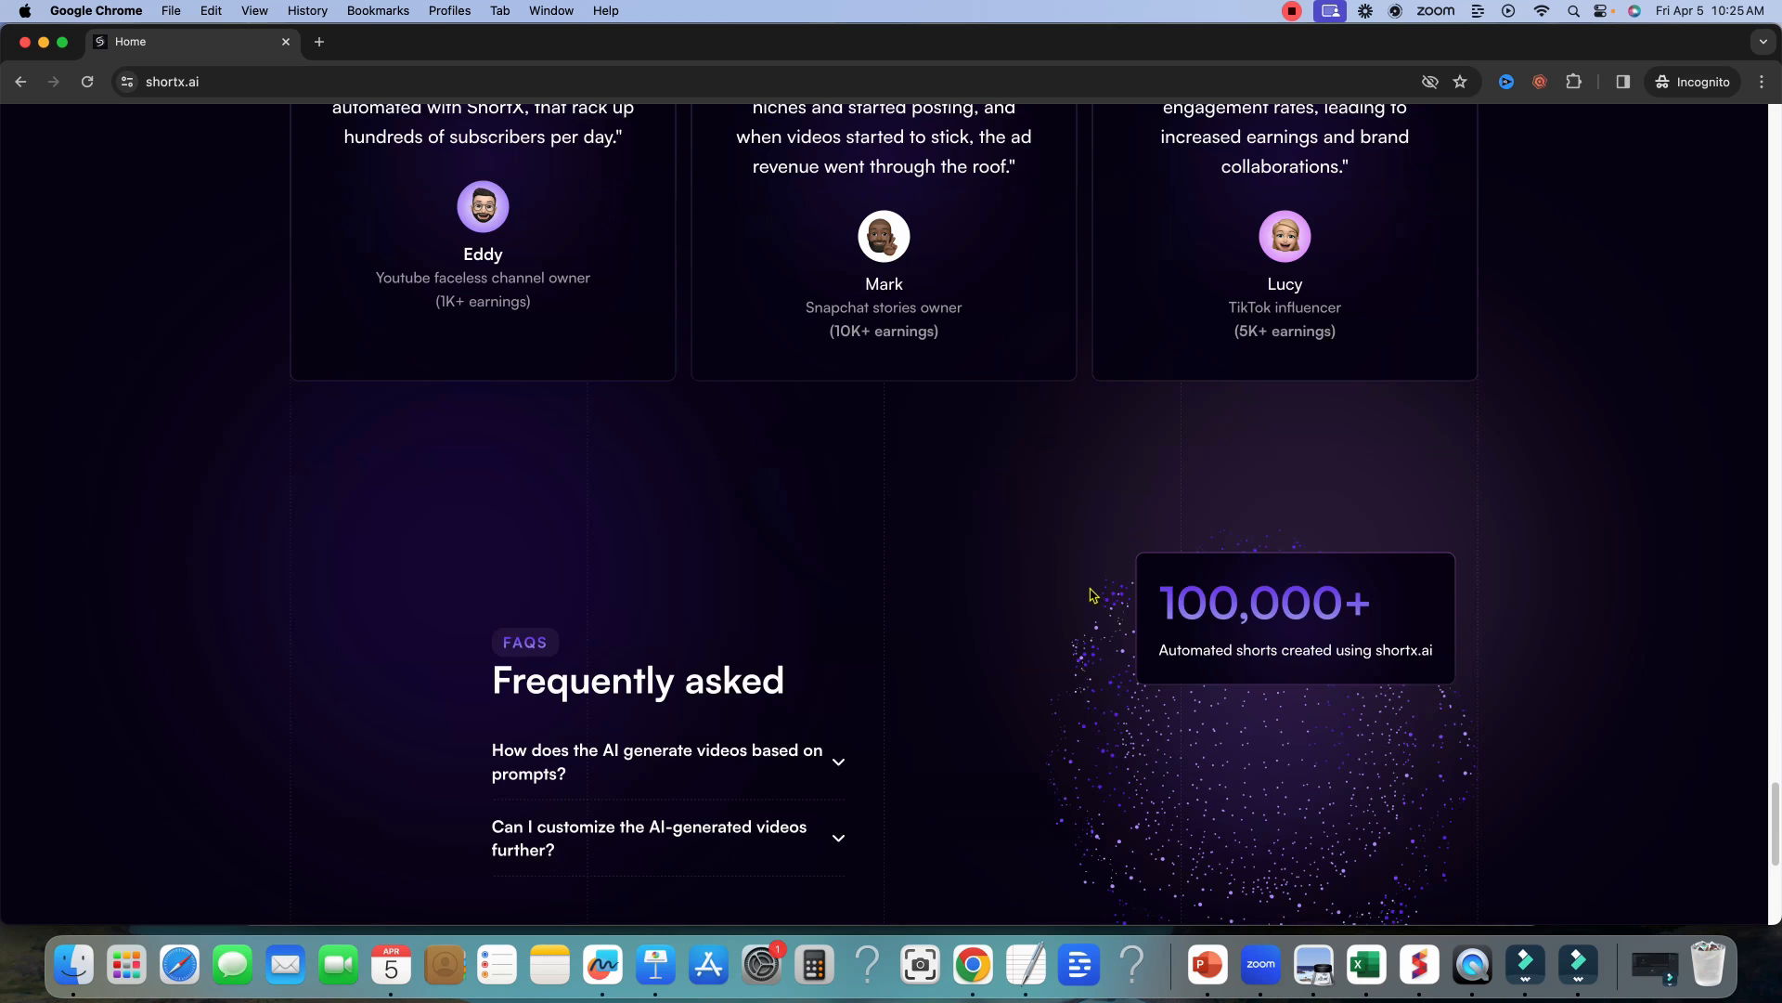
scroll("down", 3)
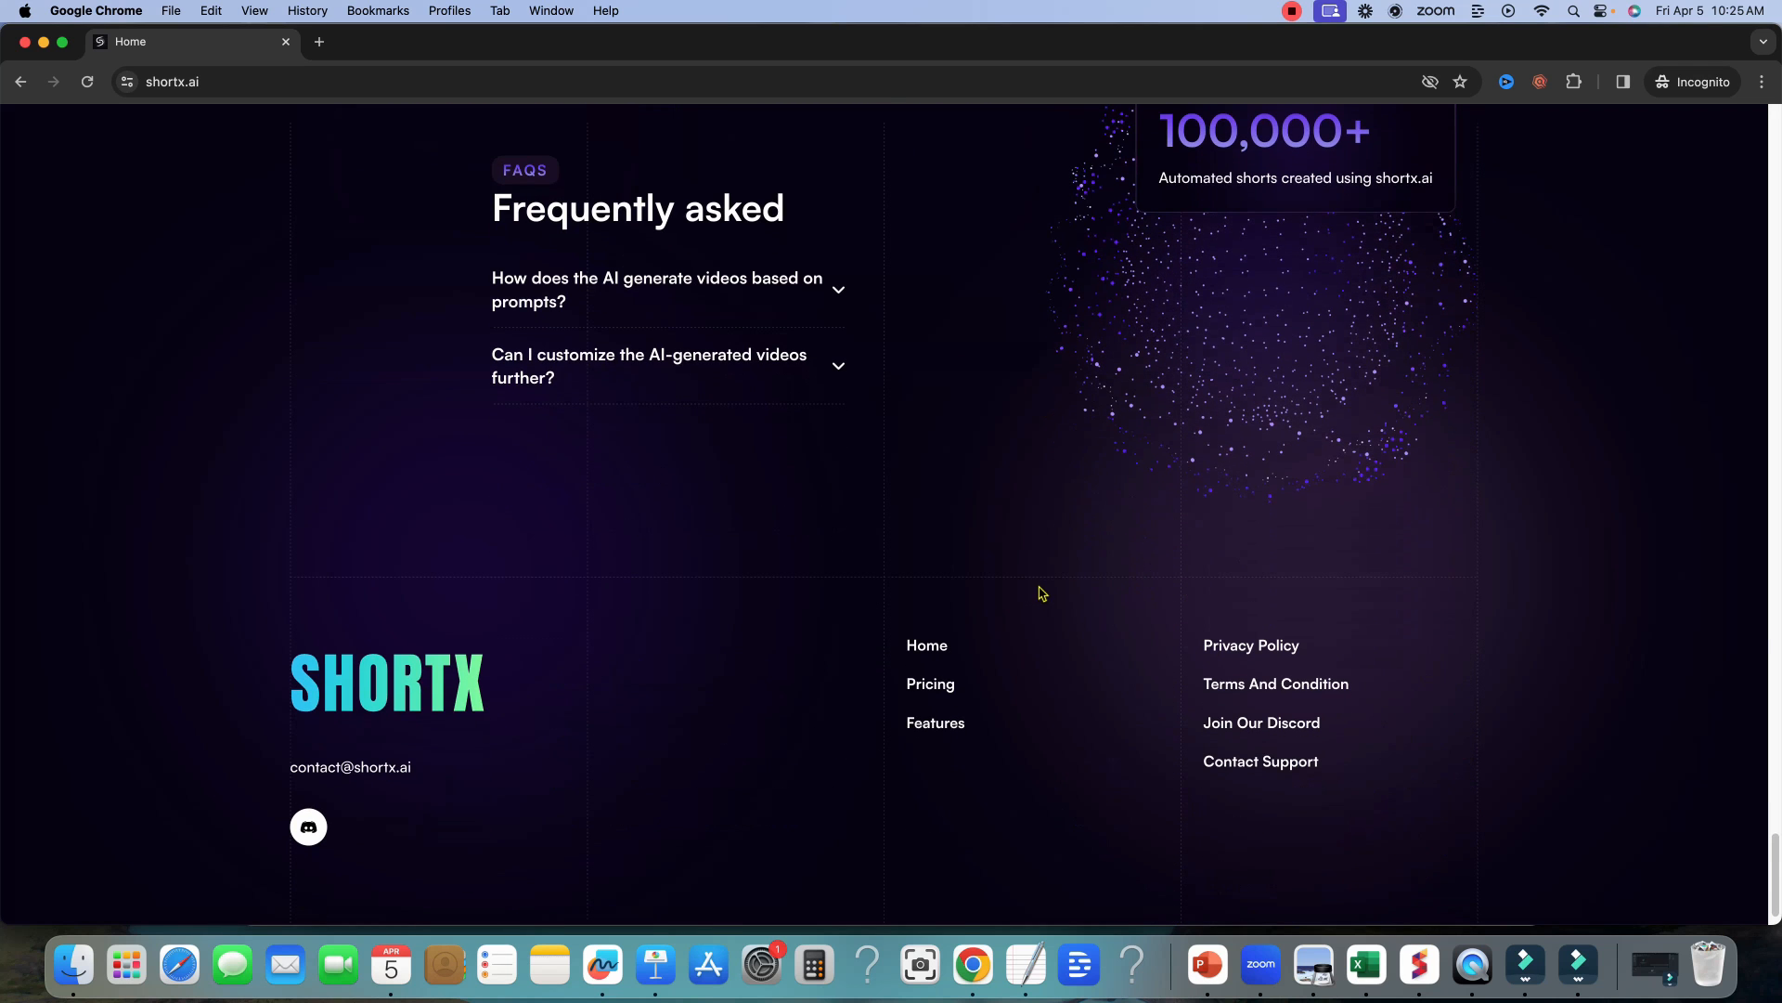
scroll("up", 3)
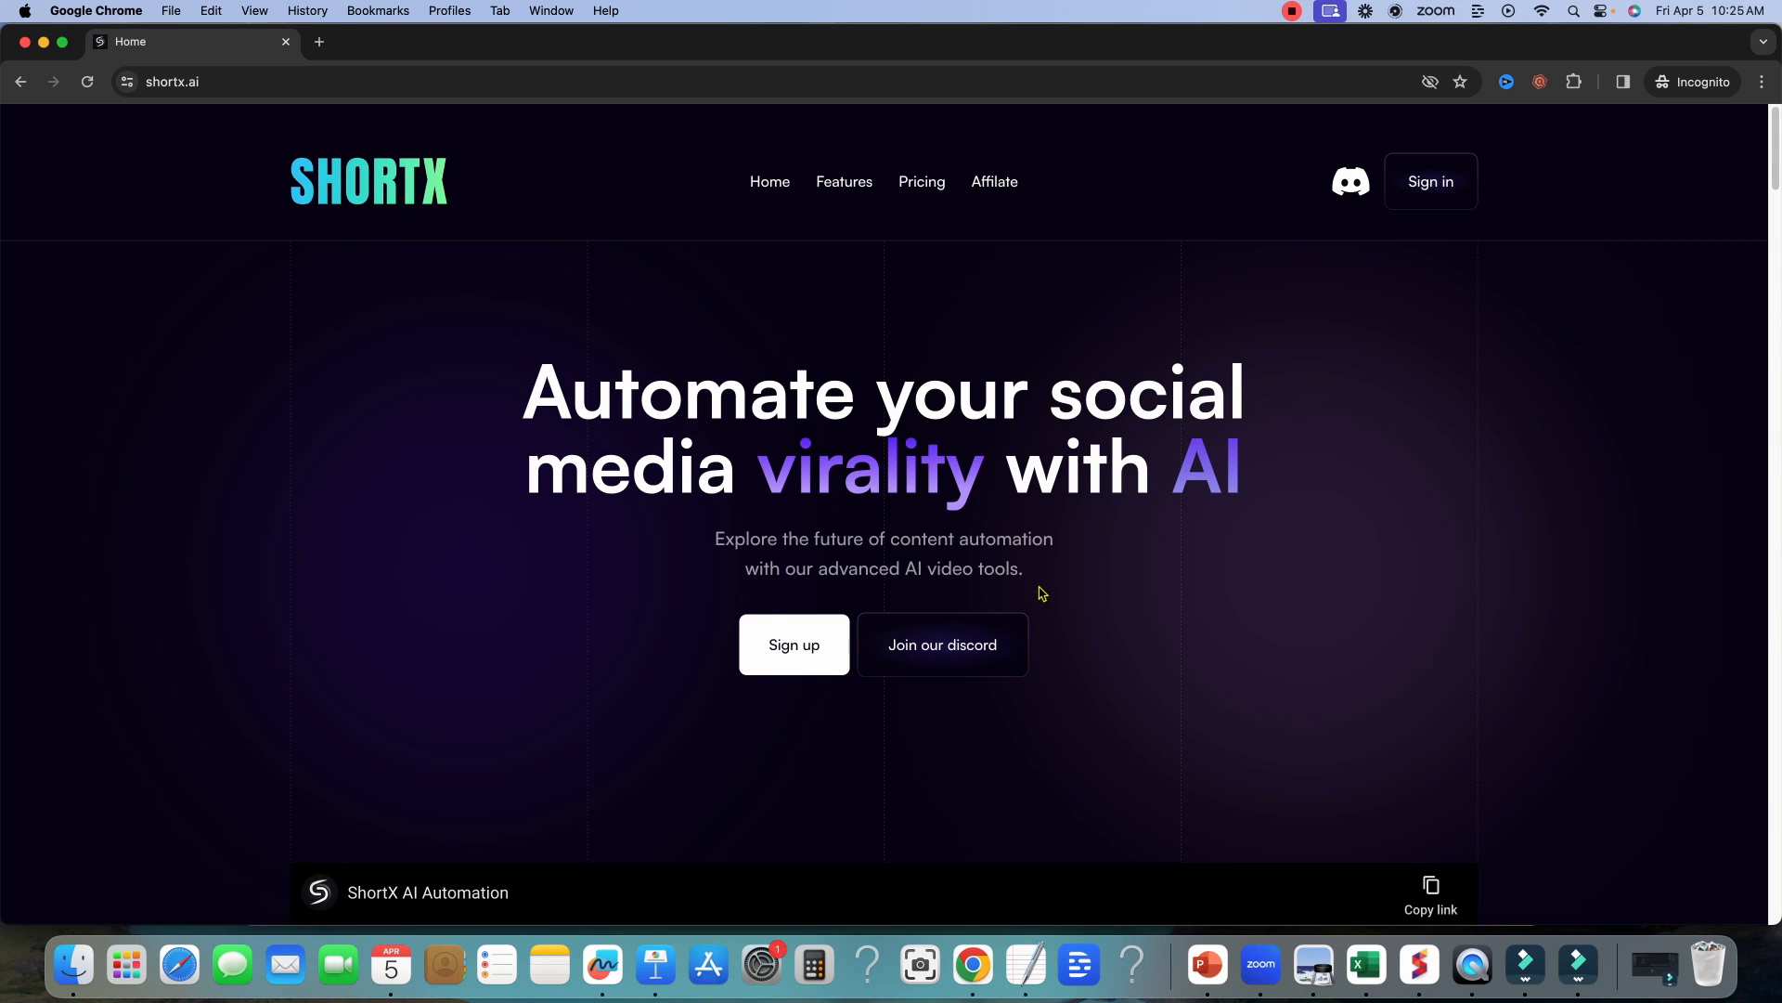
mouse_move(975, 882)
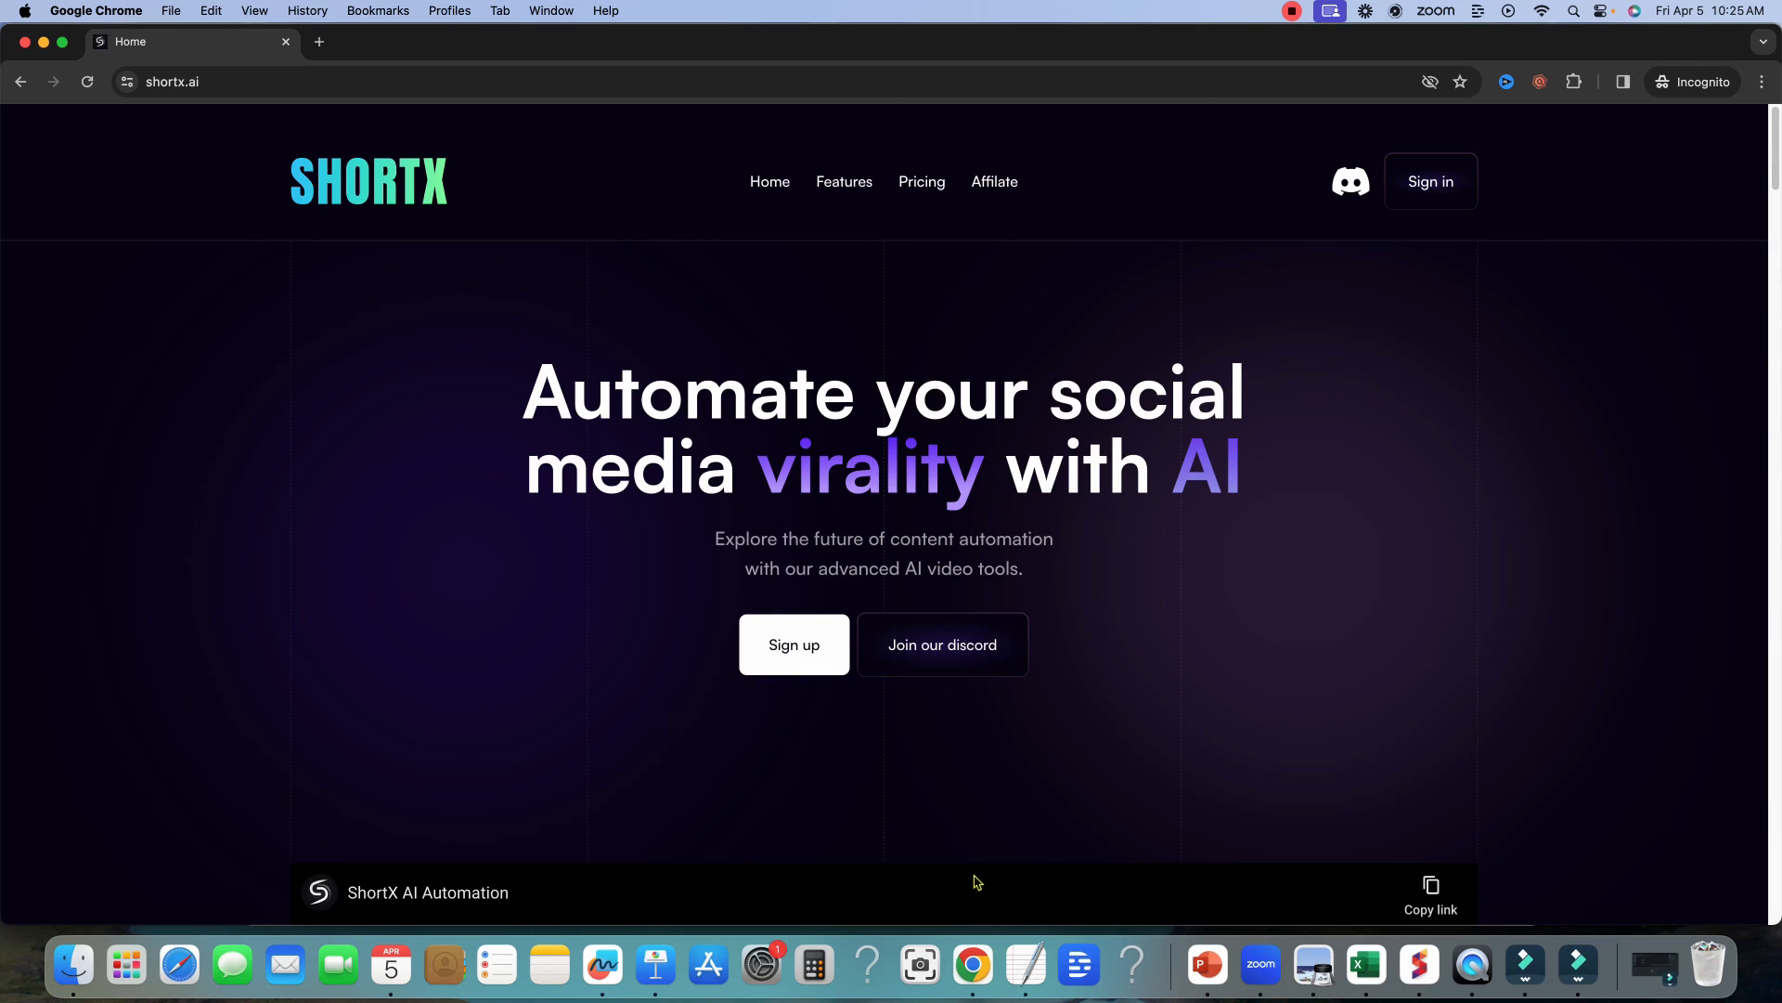
mouse_move(986, 854)
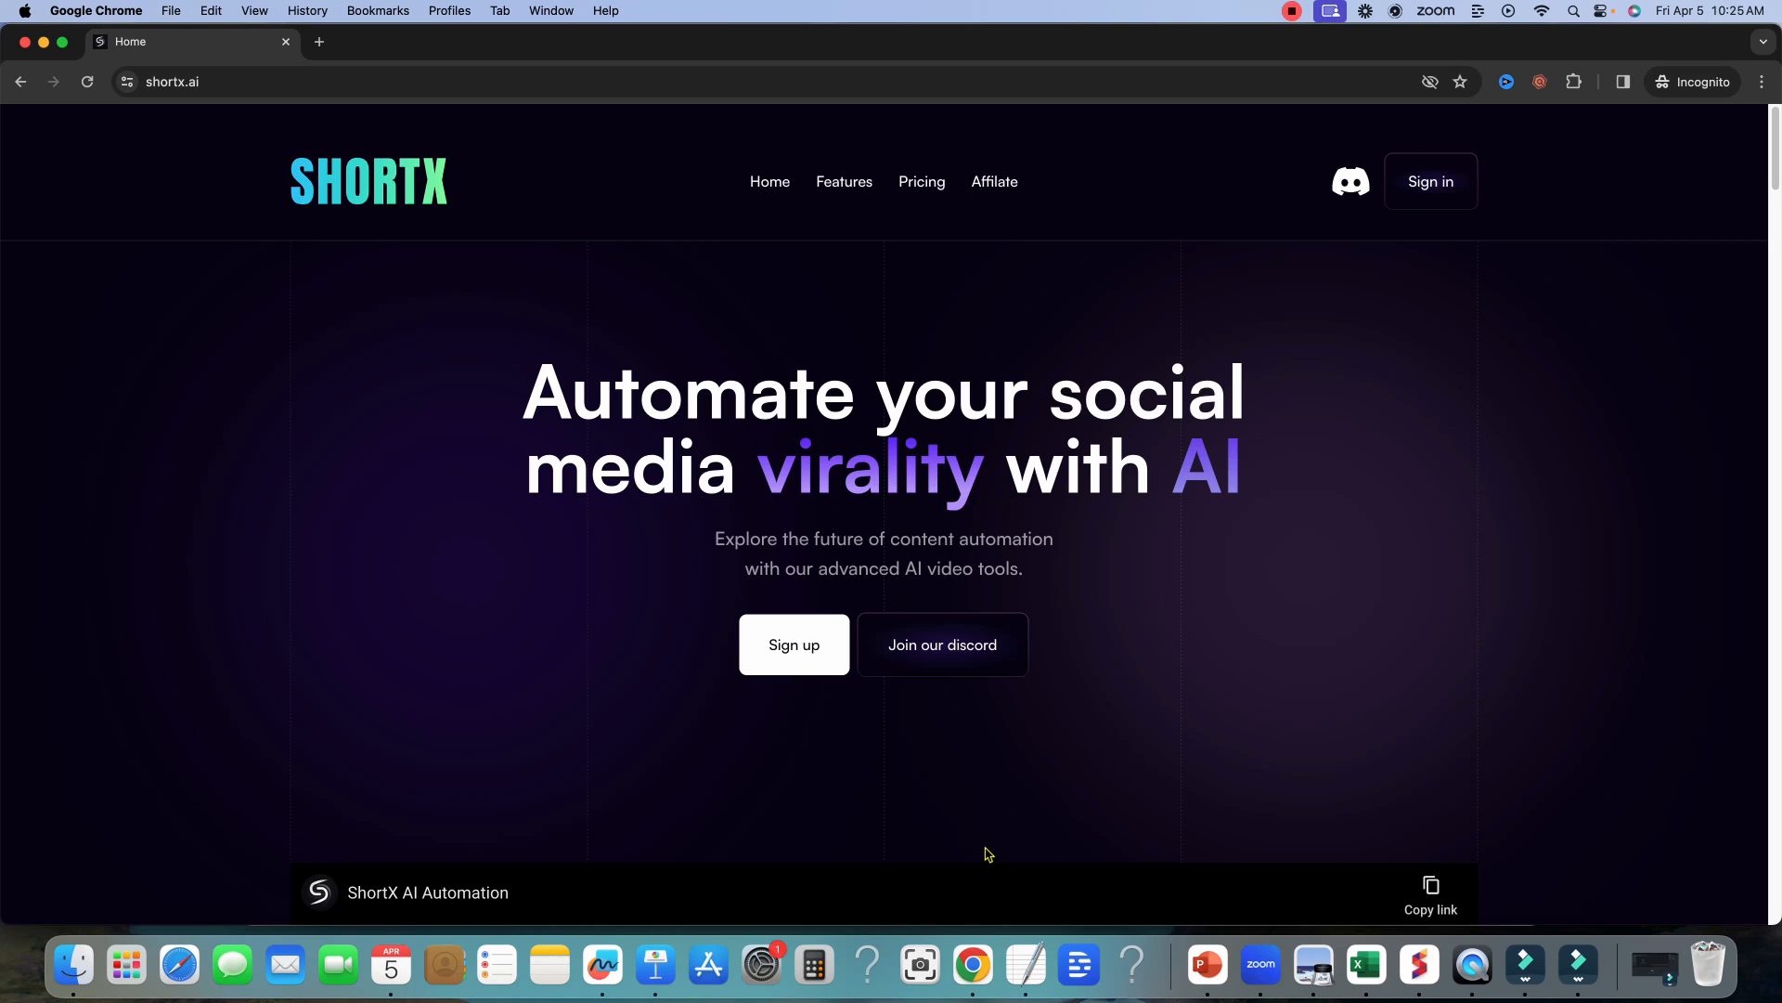
mouse_move(965, 842)
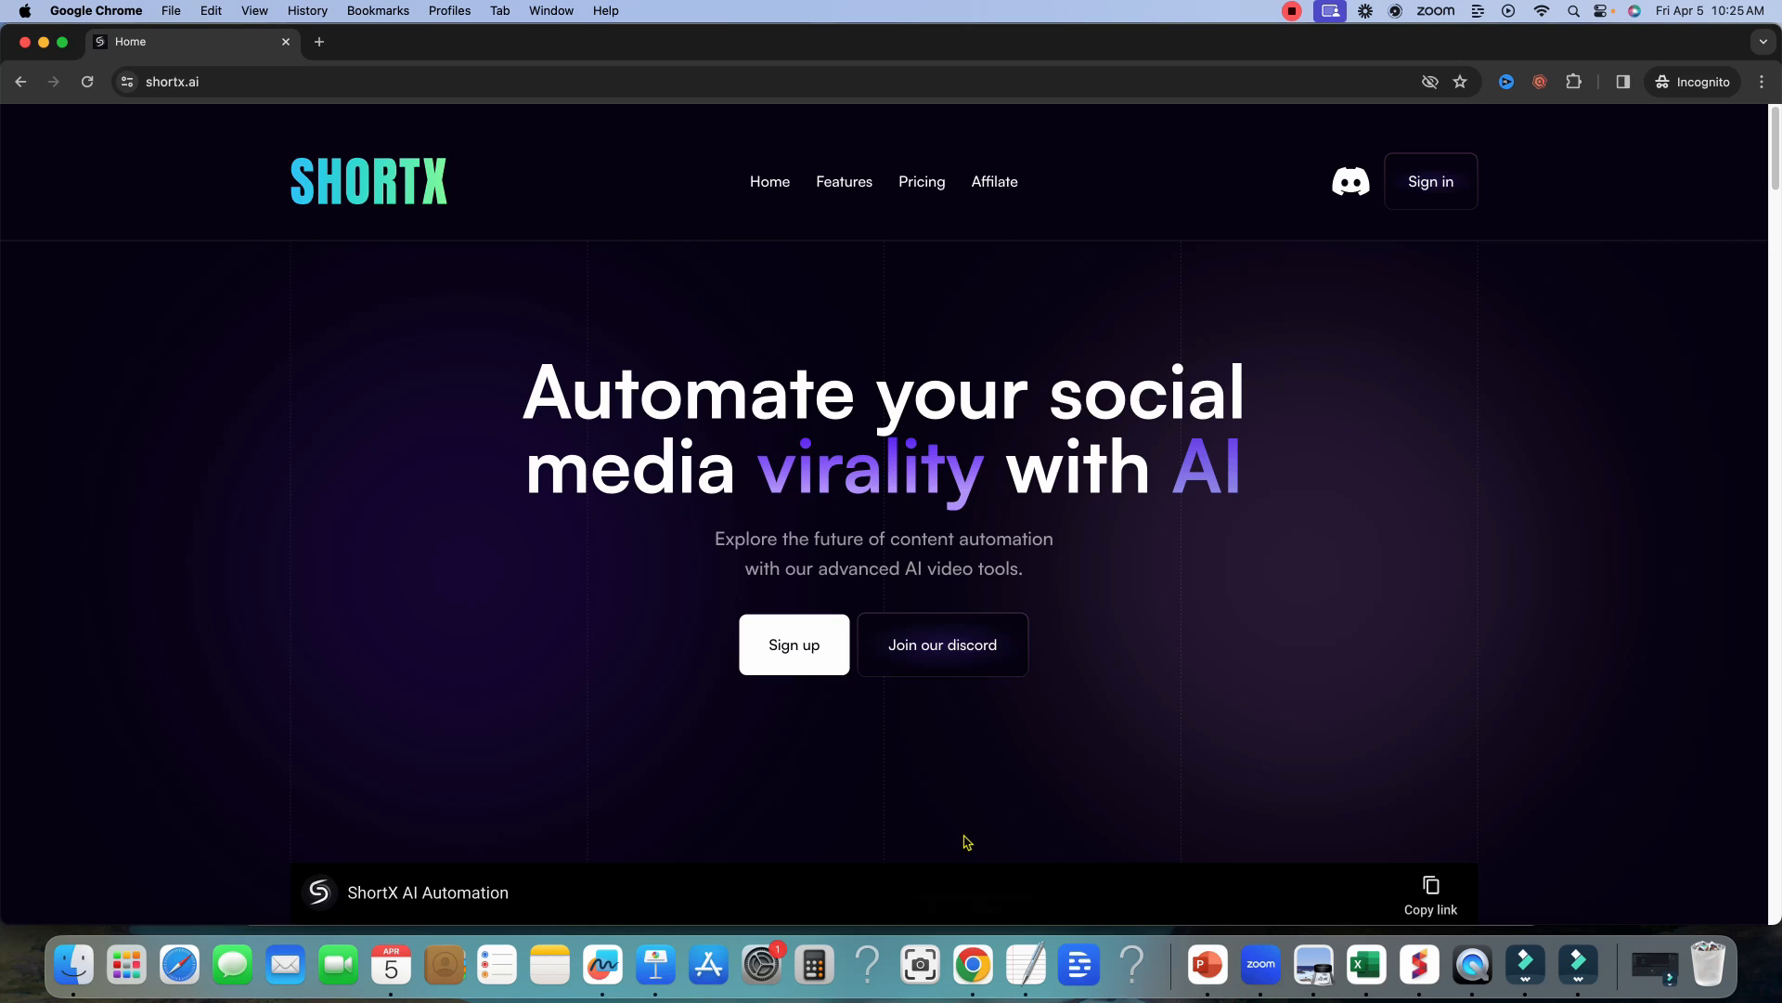
mouse_move(971, 837)
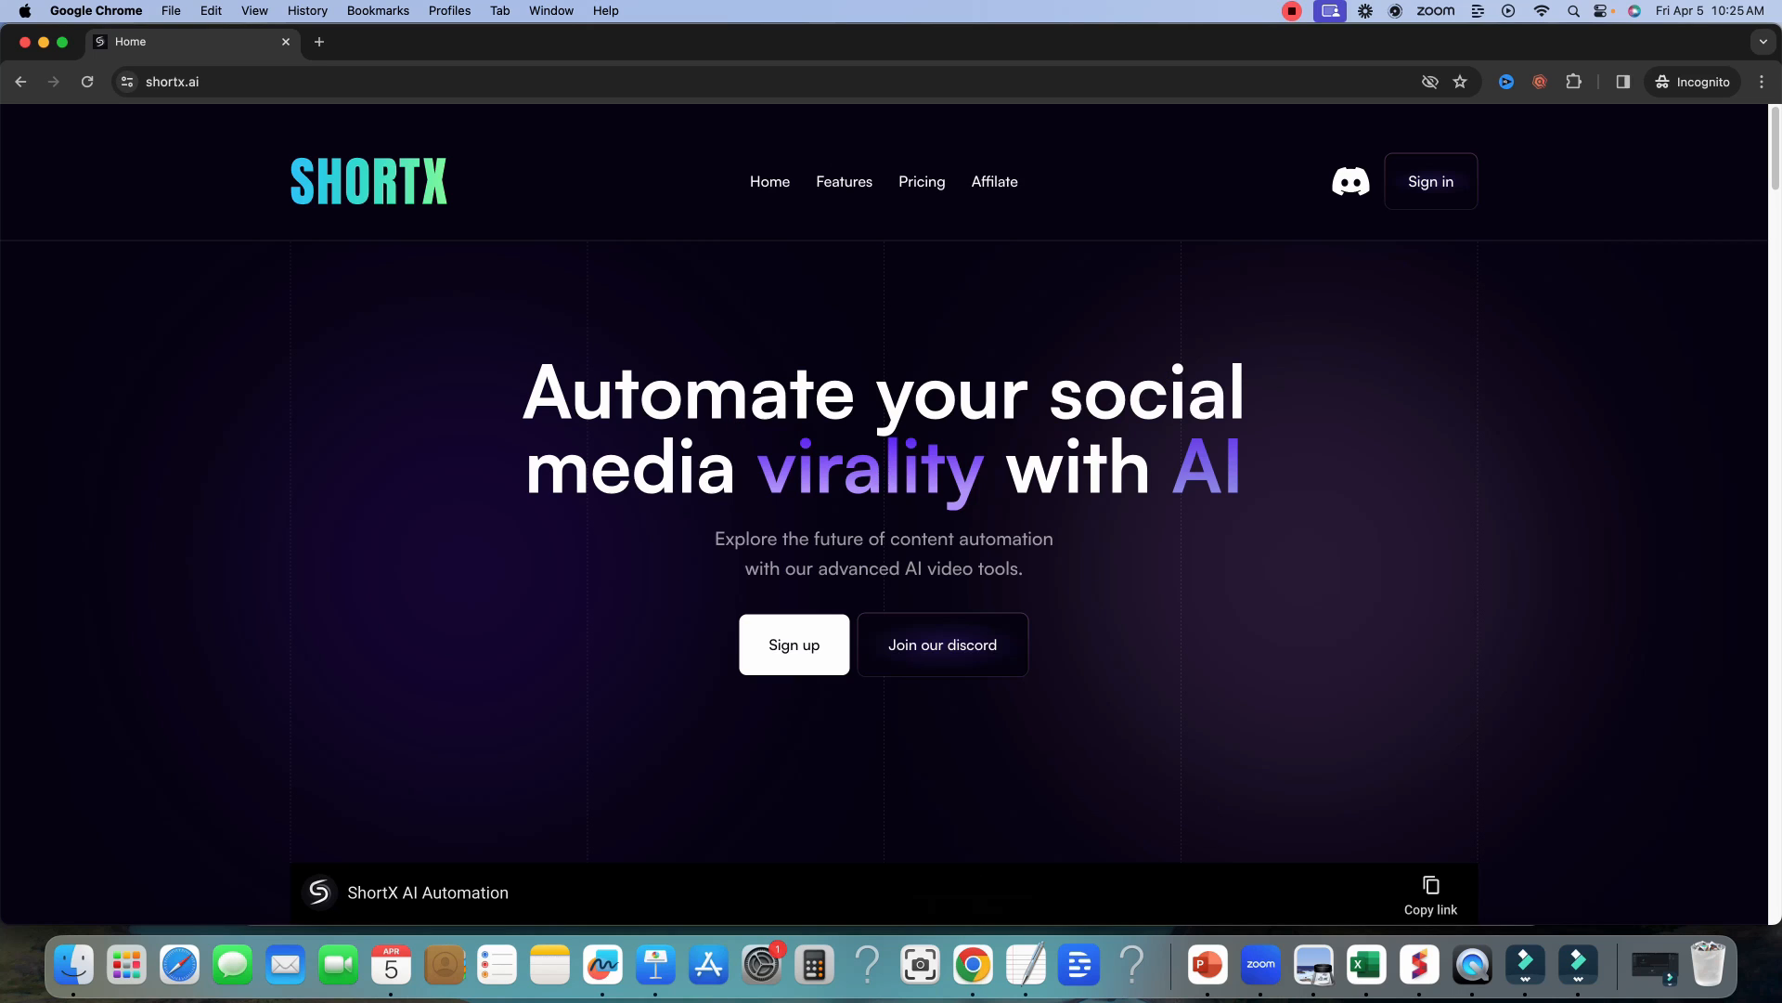
mouse_move(1364, 965)
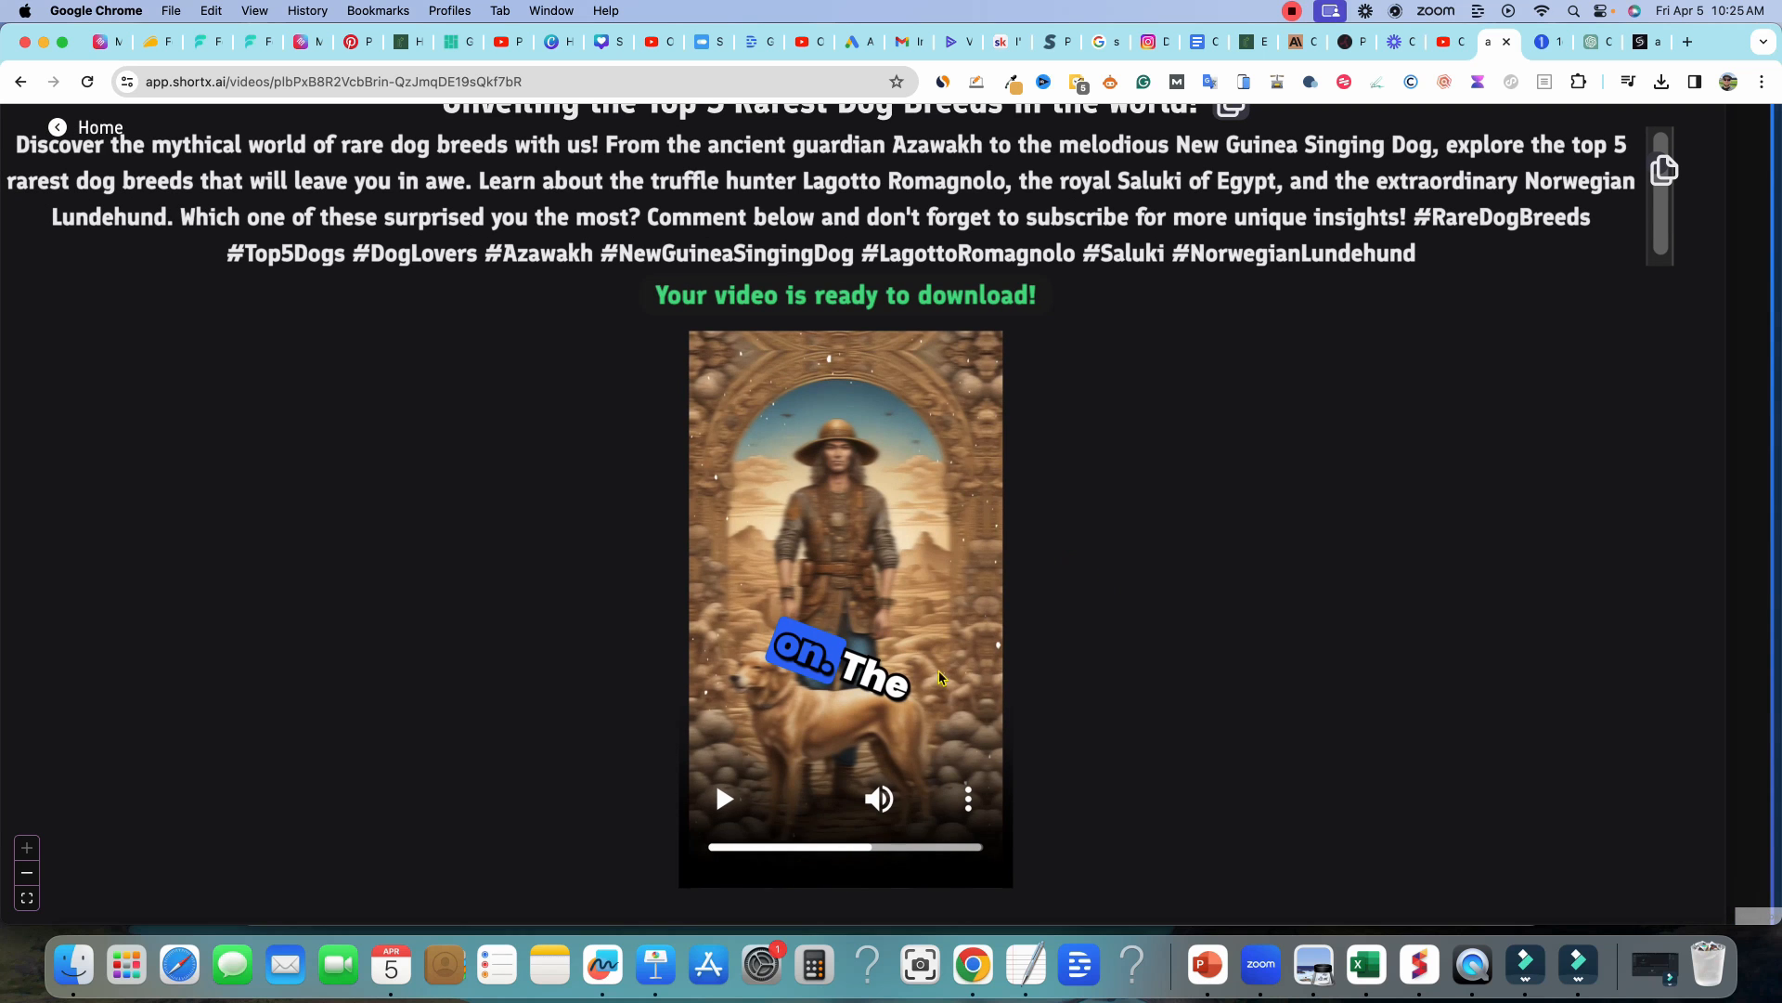
- Play the rare-dog-breeds Short preview and pause it after watching several scenes
left_click(724, 798)
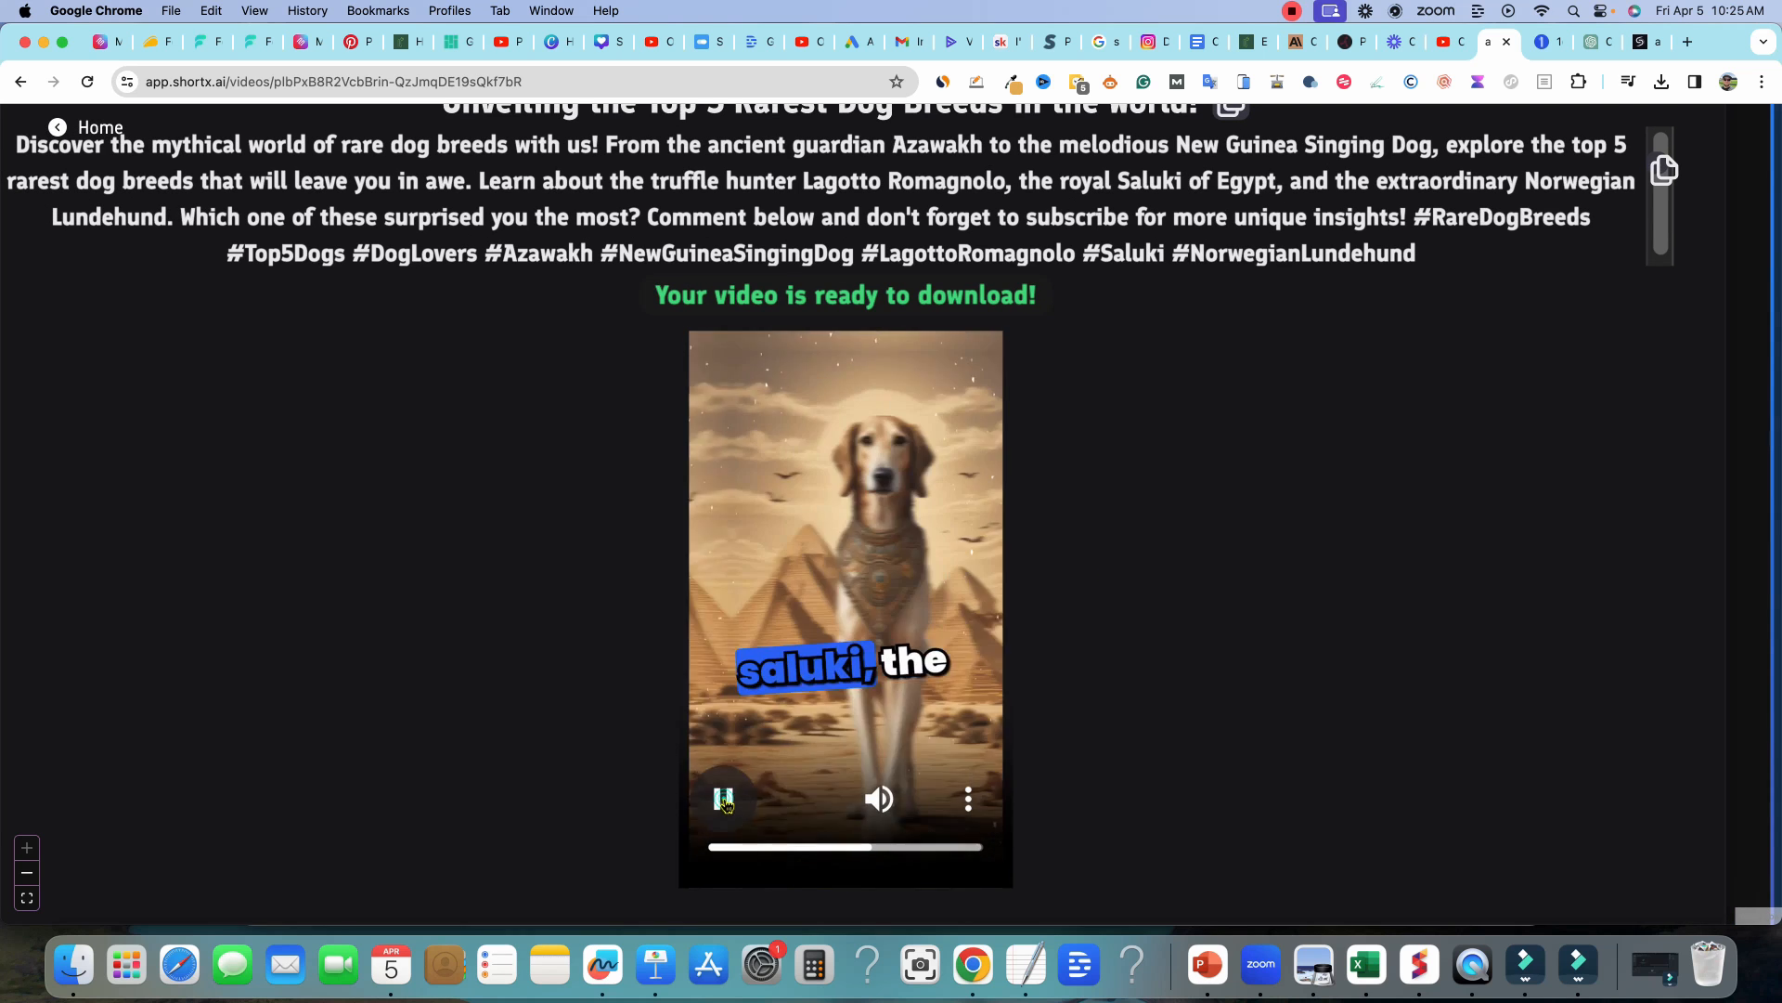
left_click(724, 798)
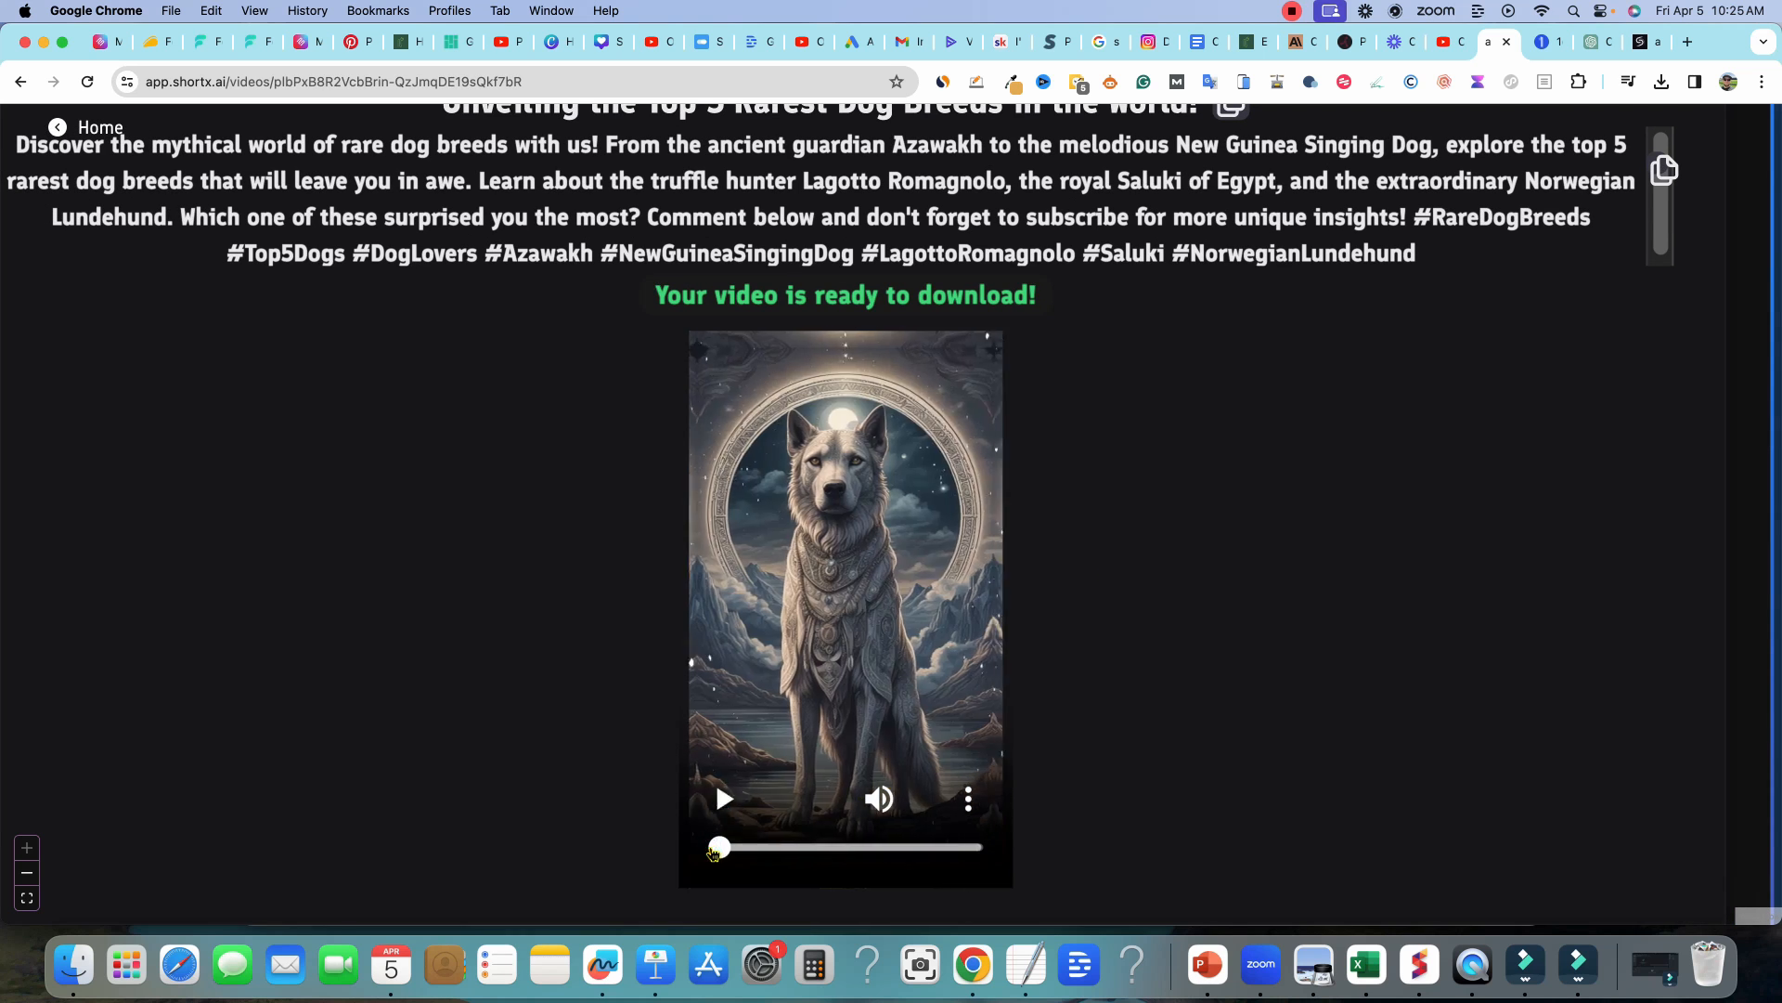
left_click(724, 798)
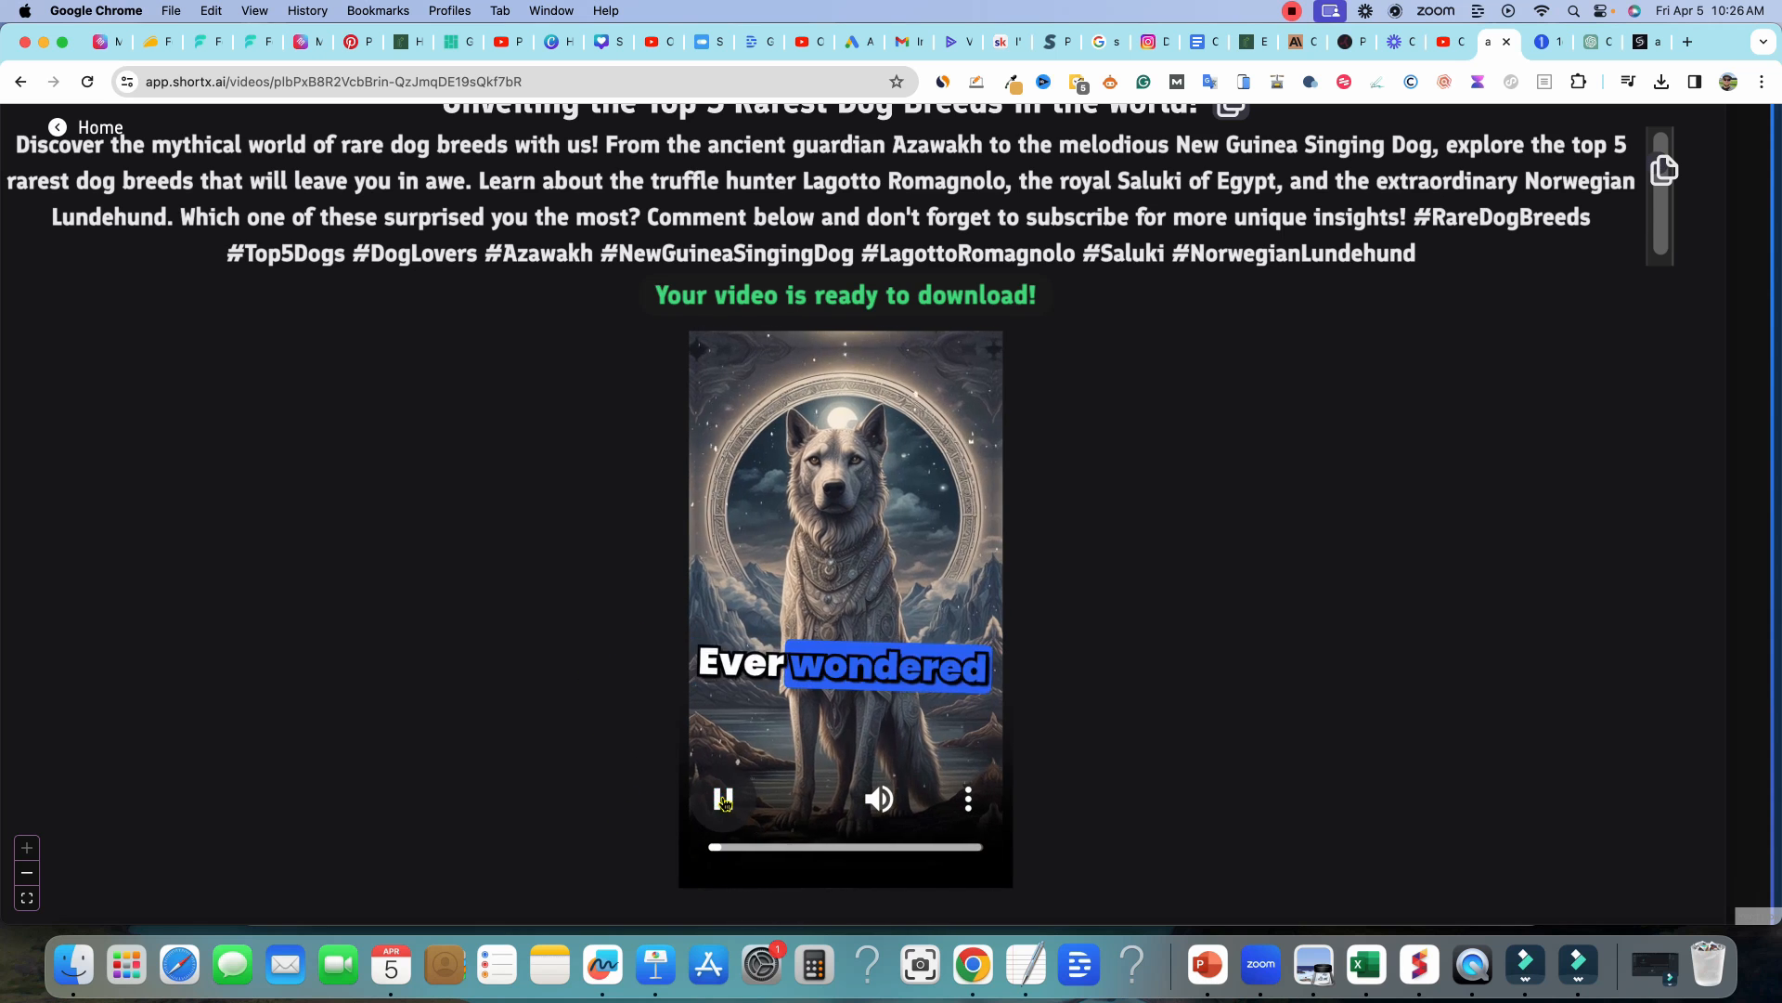
left_click(724, 799)
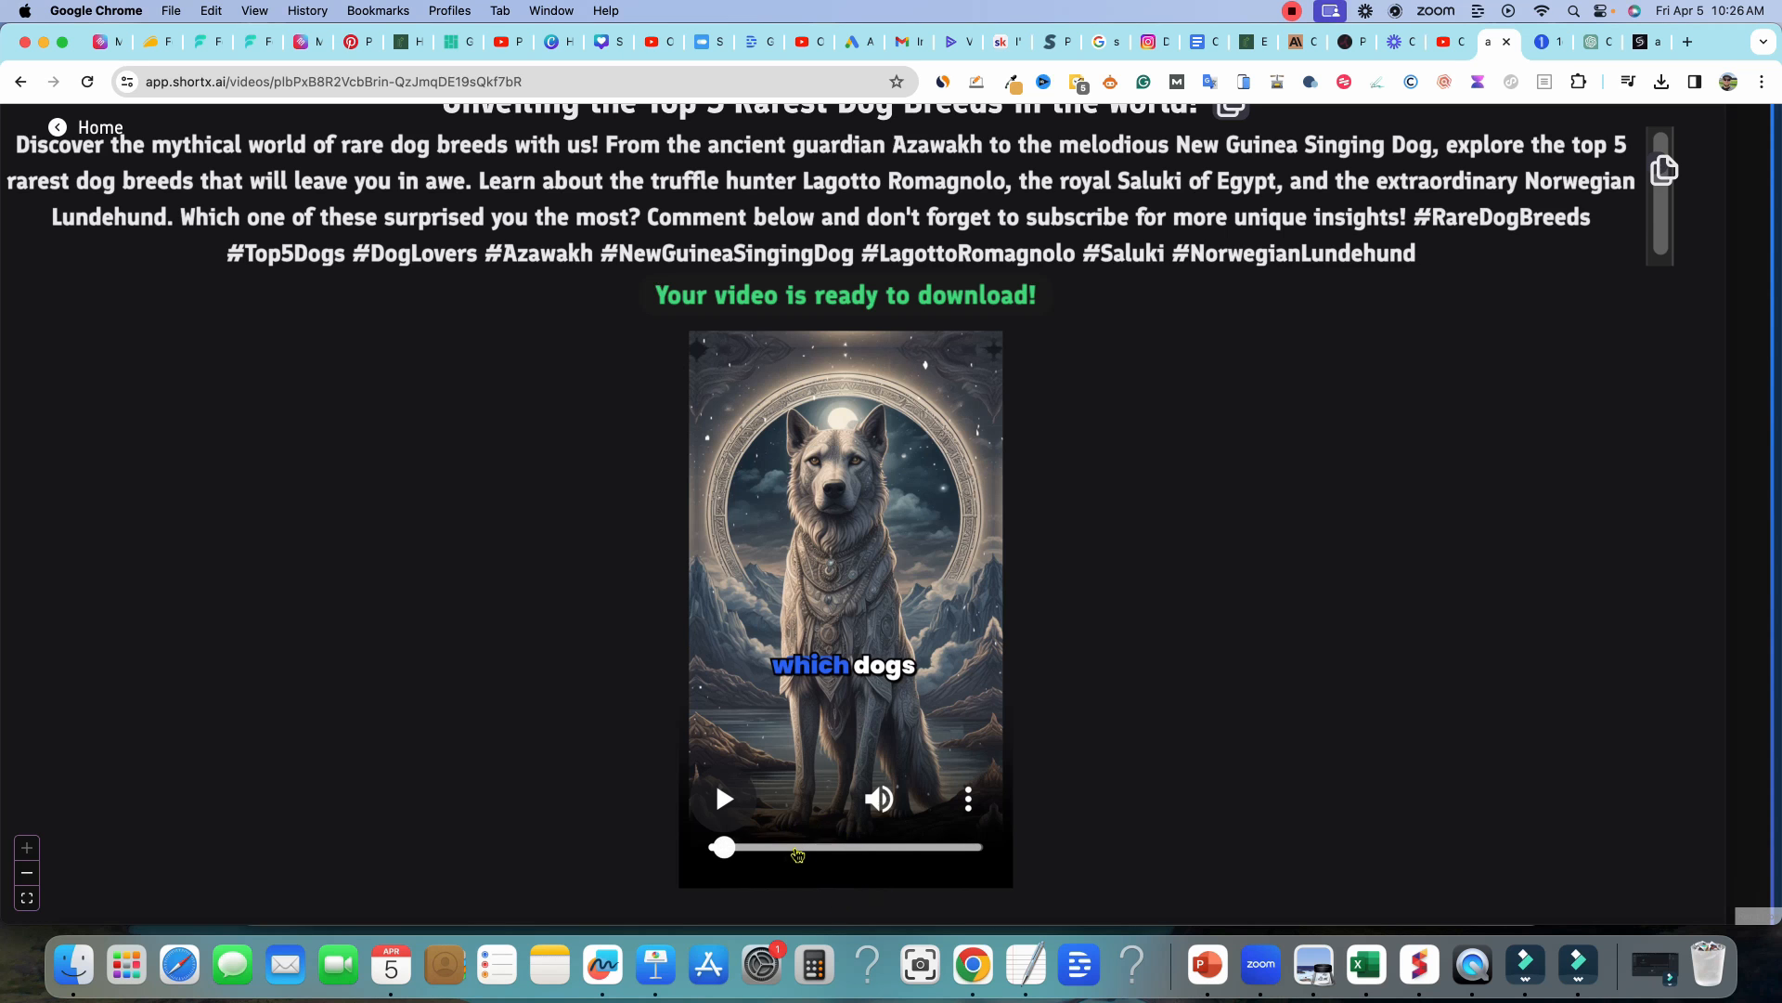
- Scrub the progress bar ahead to the Singing Dog scene and beyond
left_click_drag(722, 846, 817, 847)
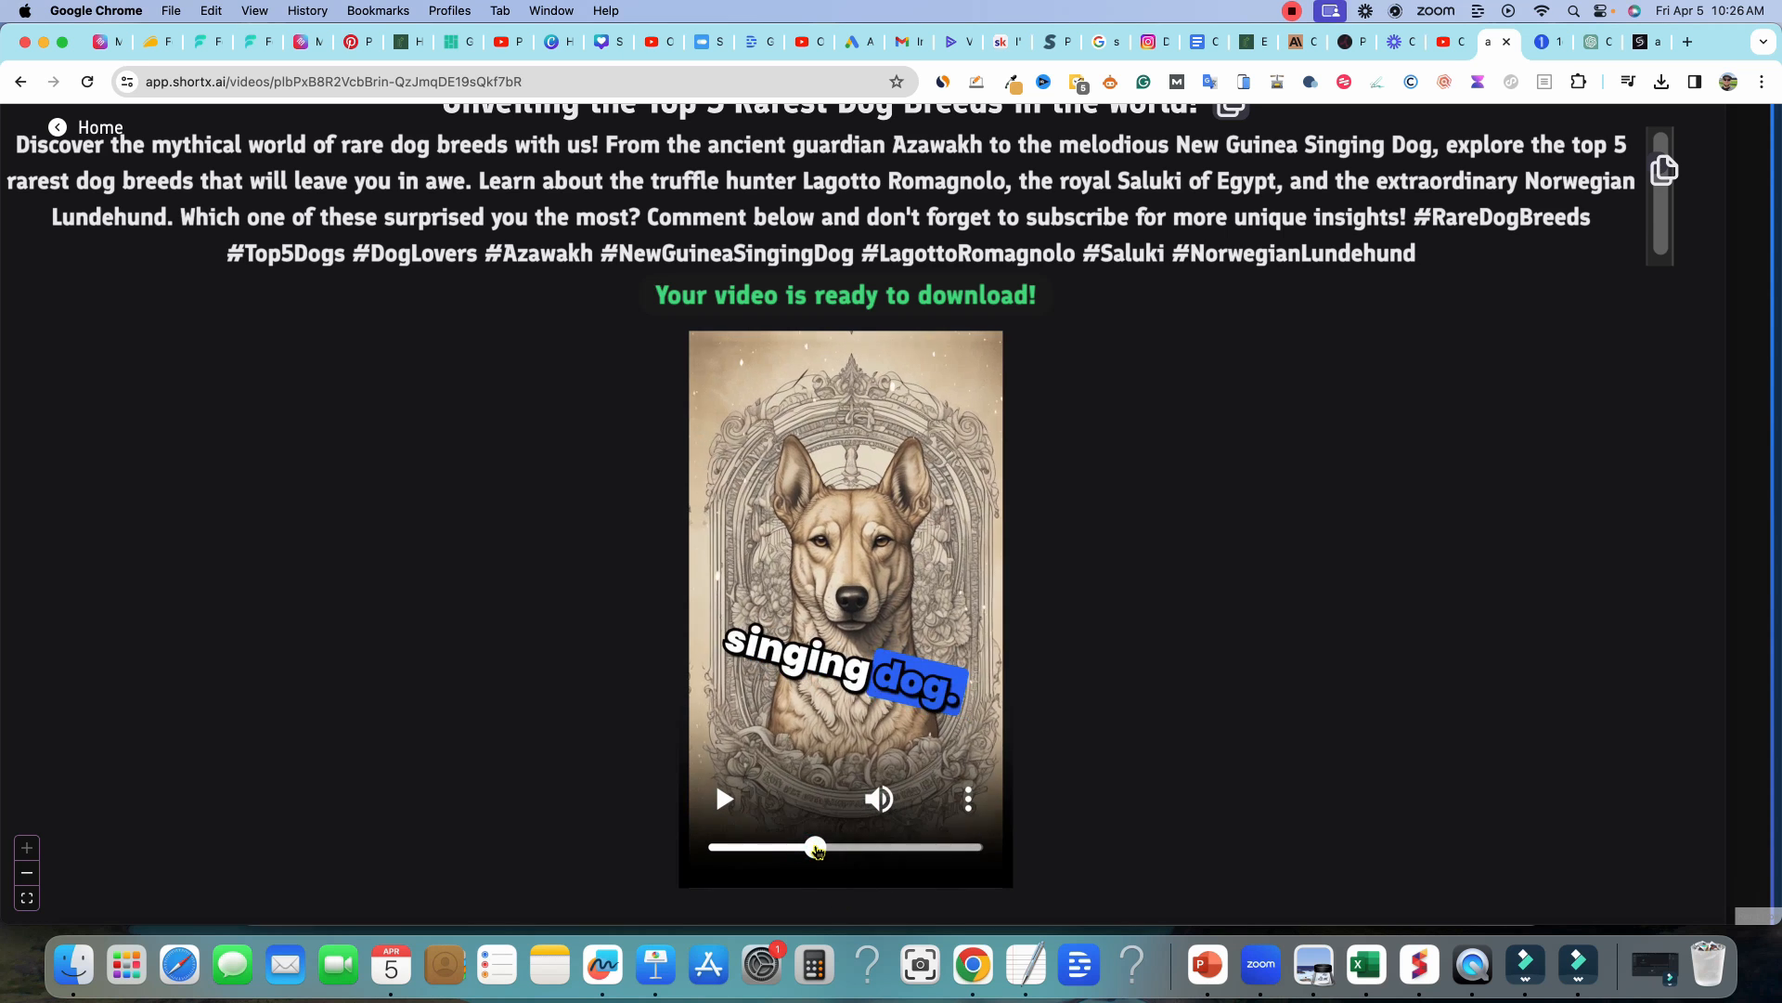
left_click_drag(817, 846, 853, 846)
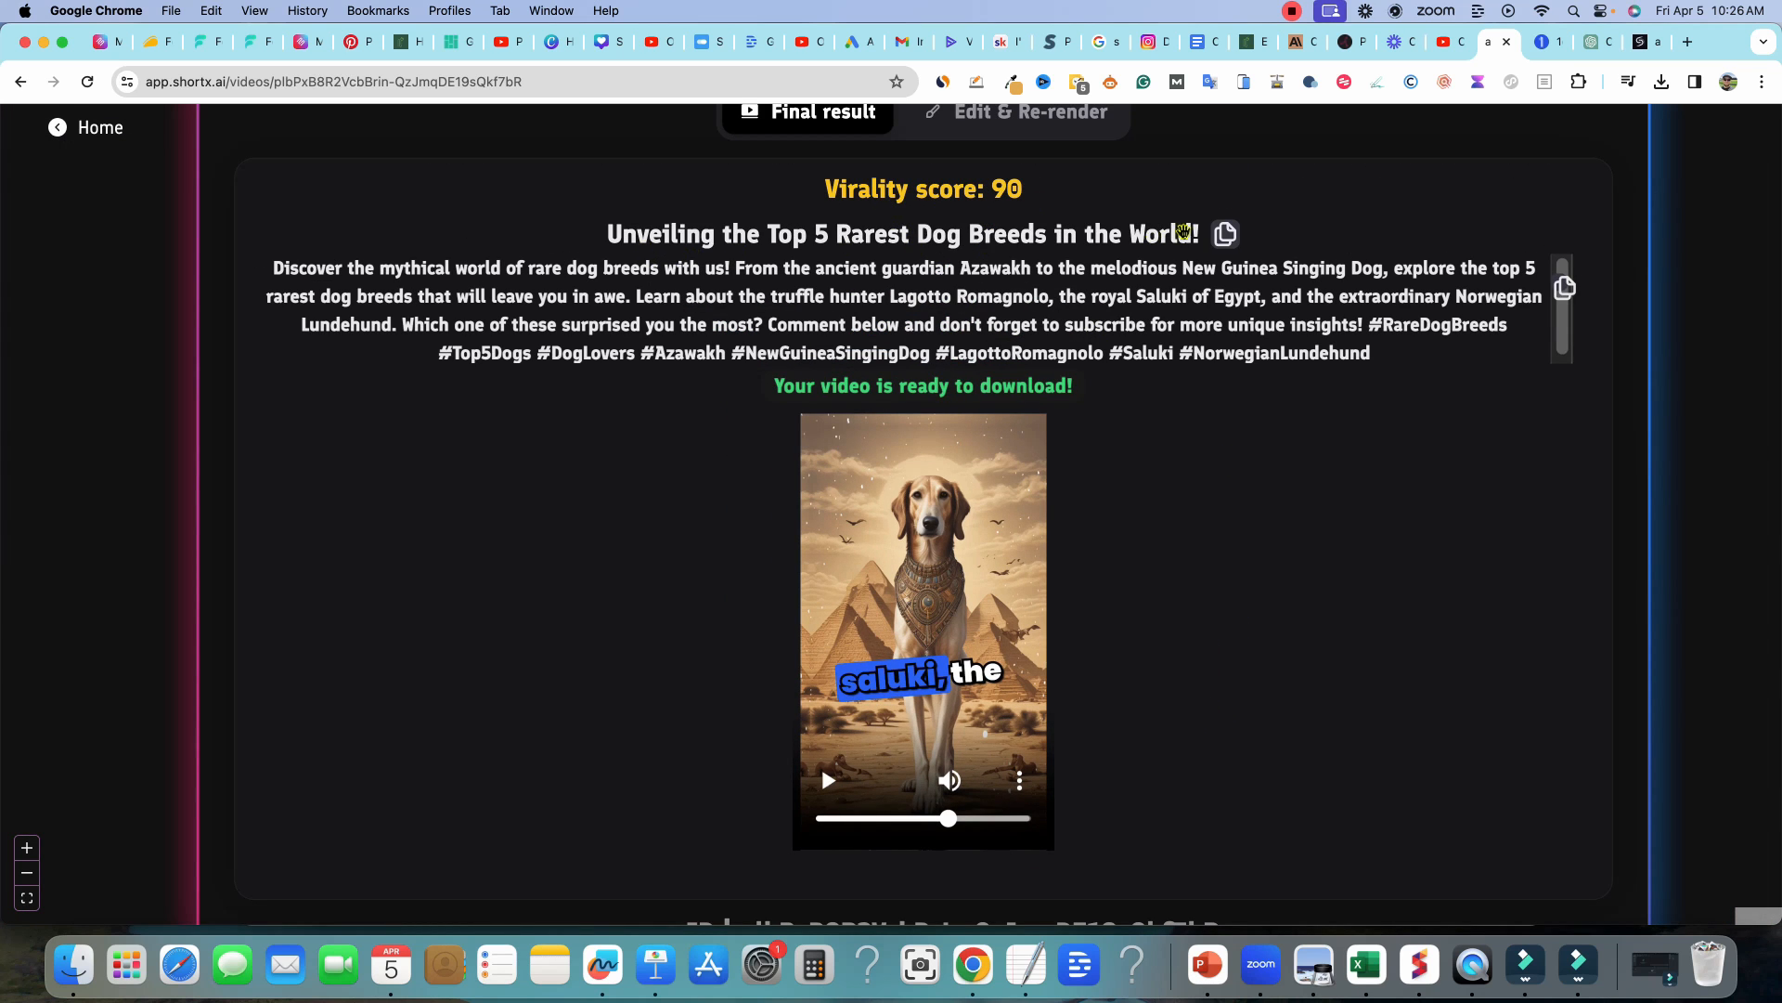
mouse_move(538, 289)
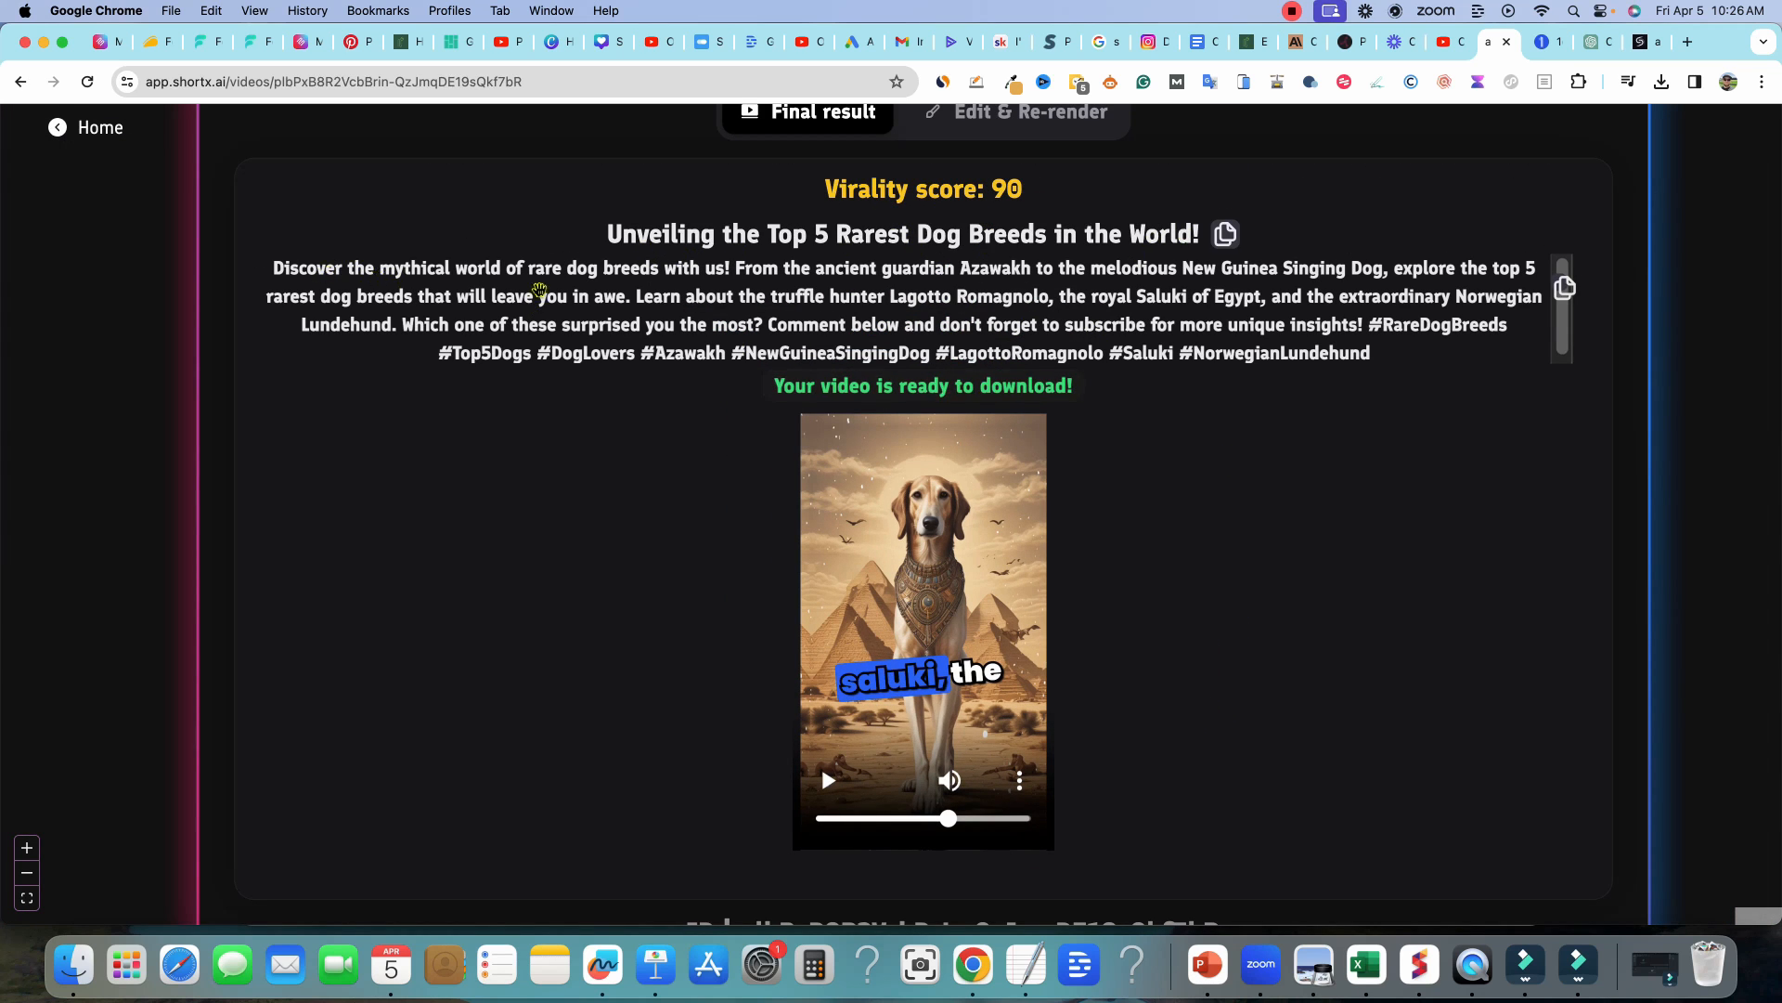
mouse_move(1237, 368)
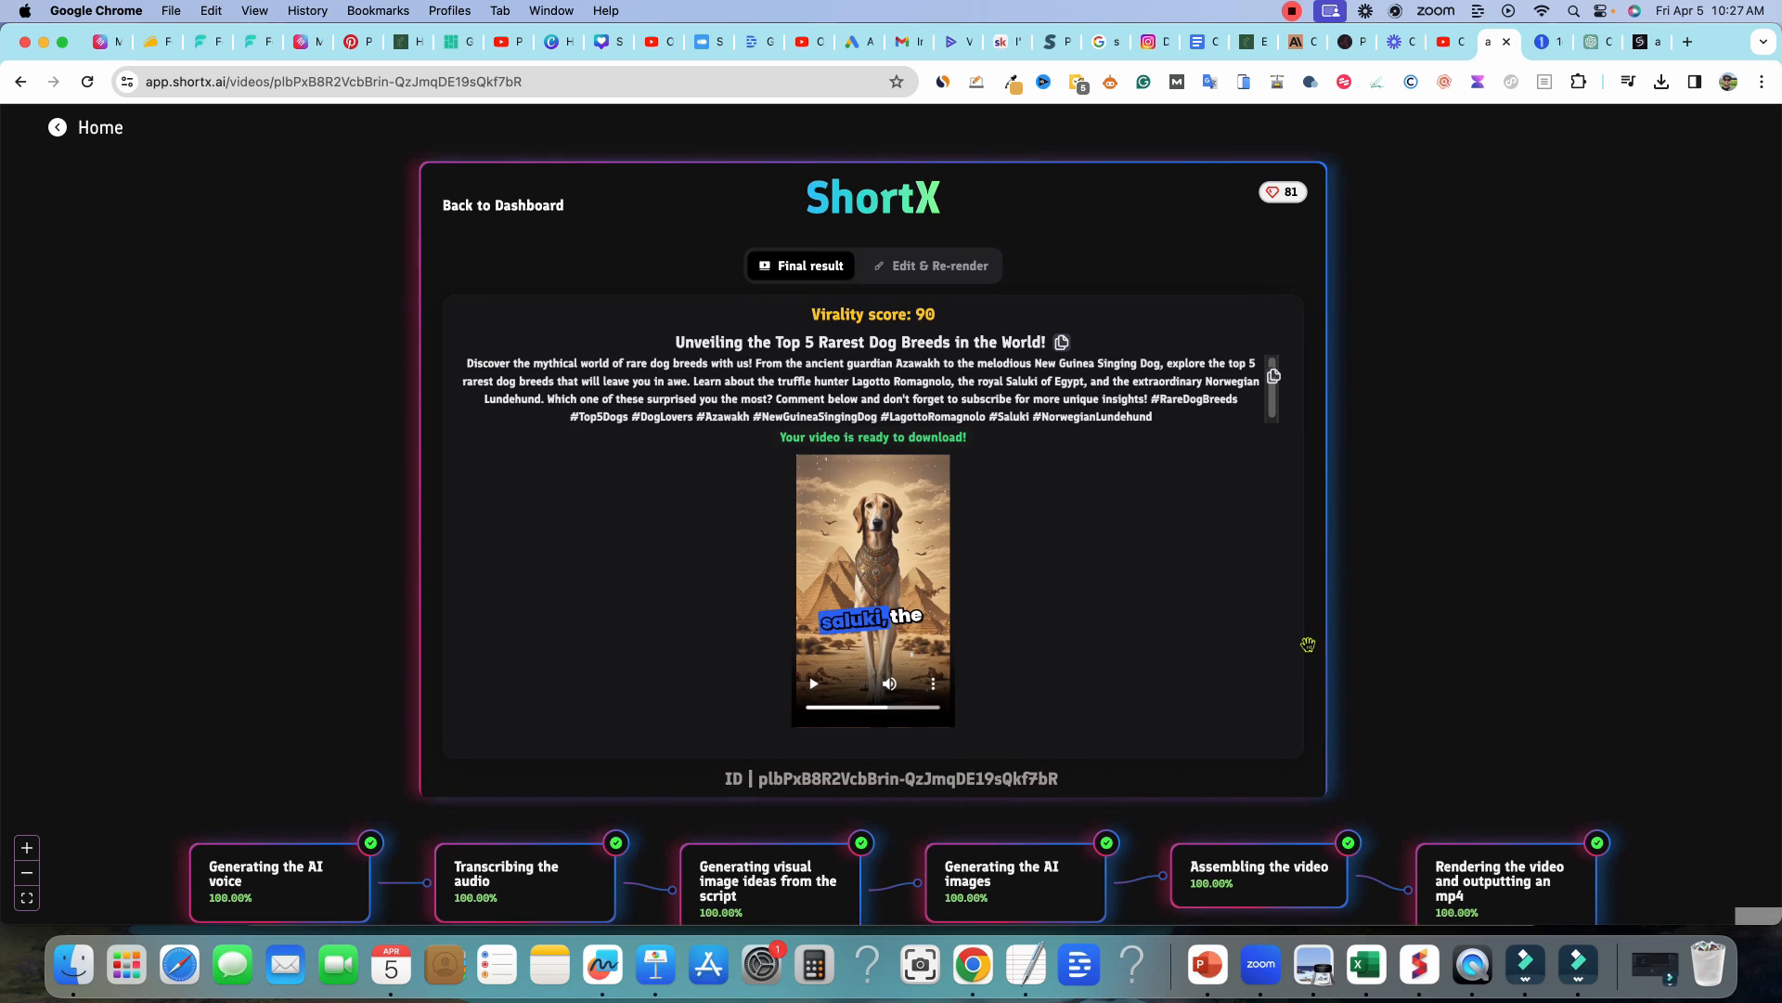
mouse_move(513, 652)
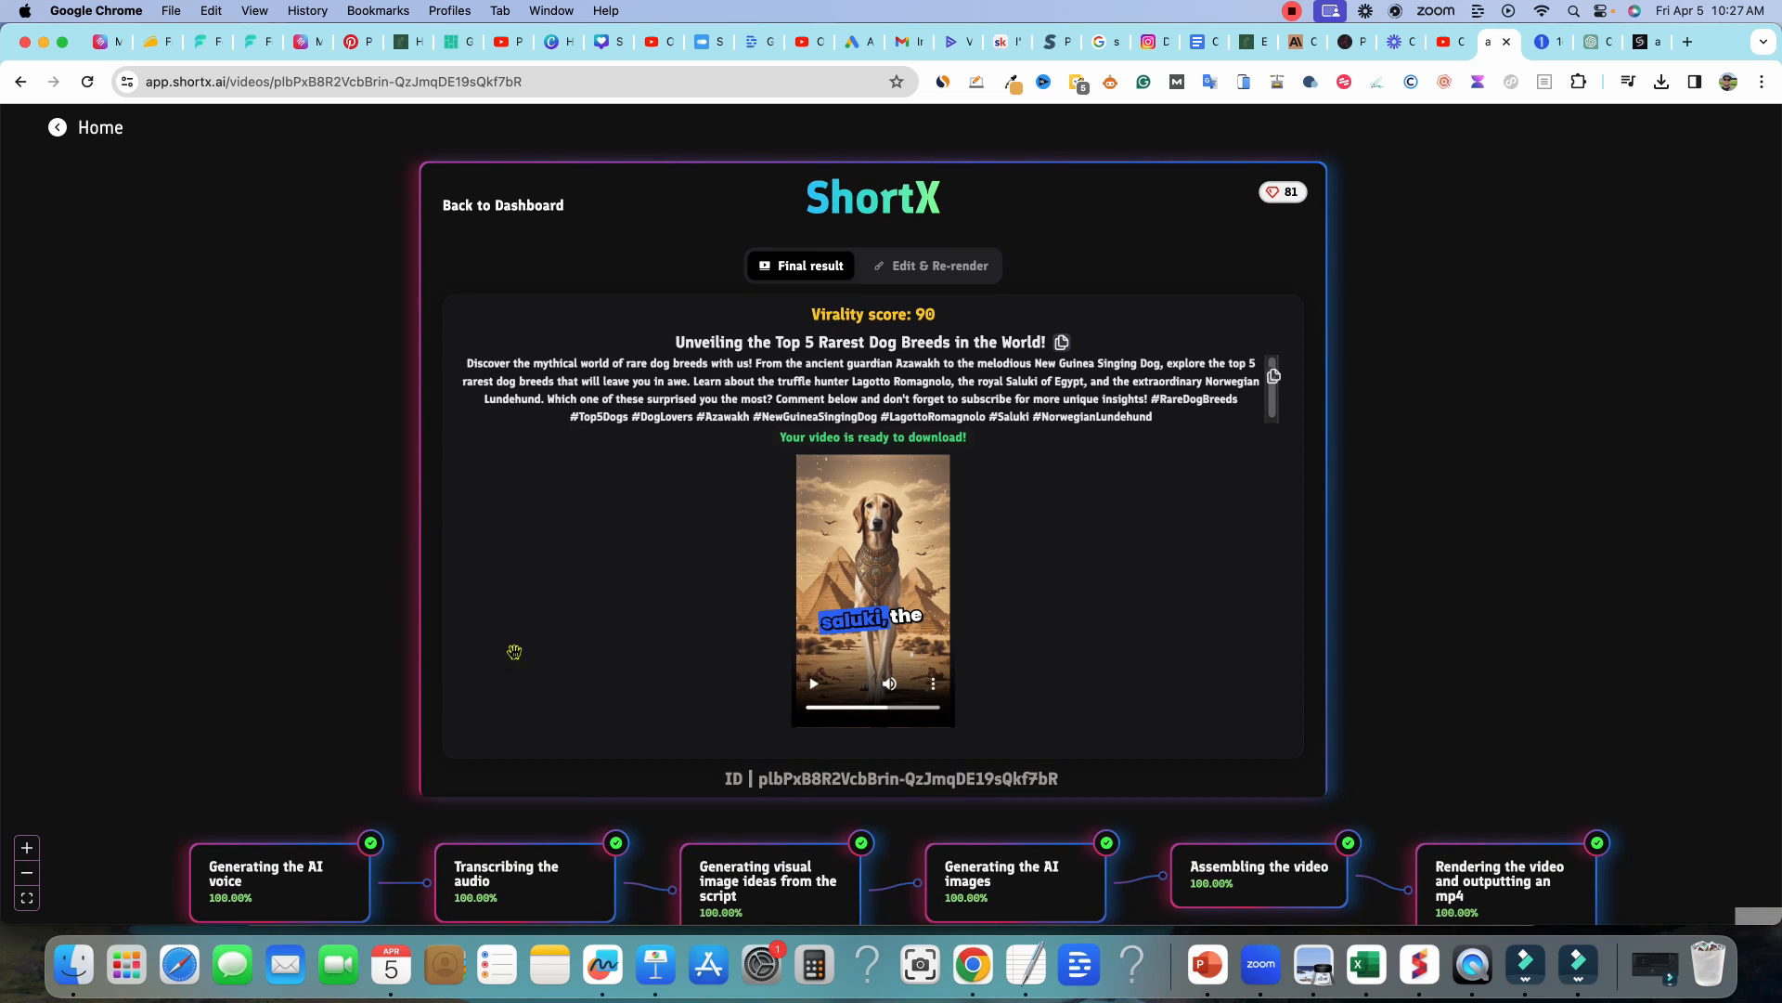
mouse_move(557, 680)
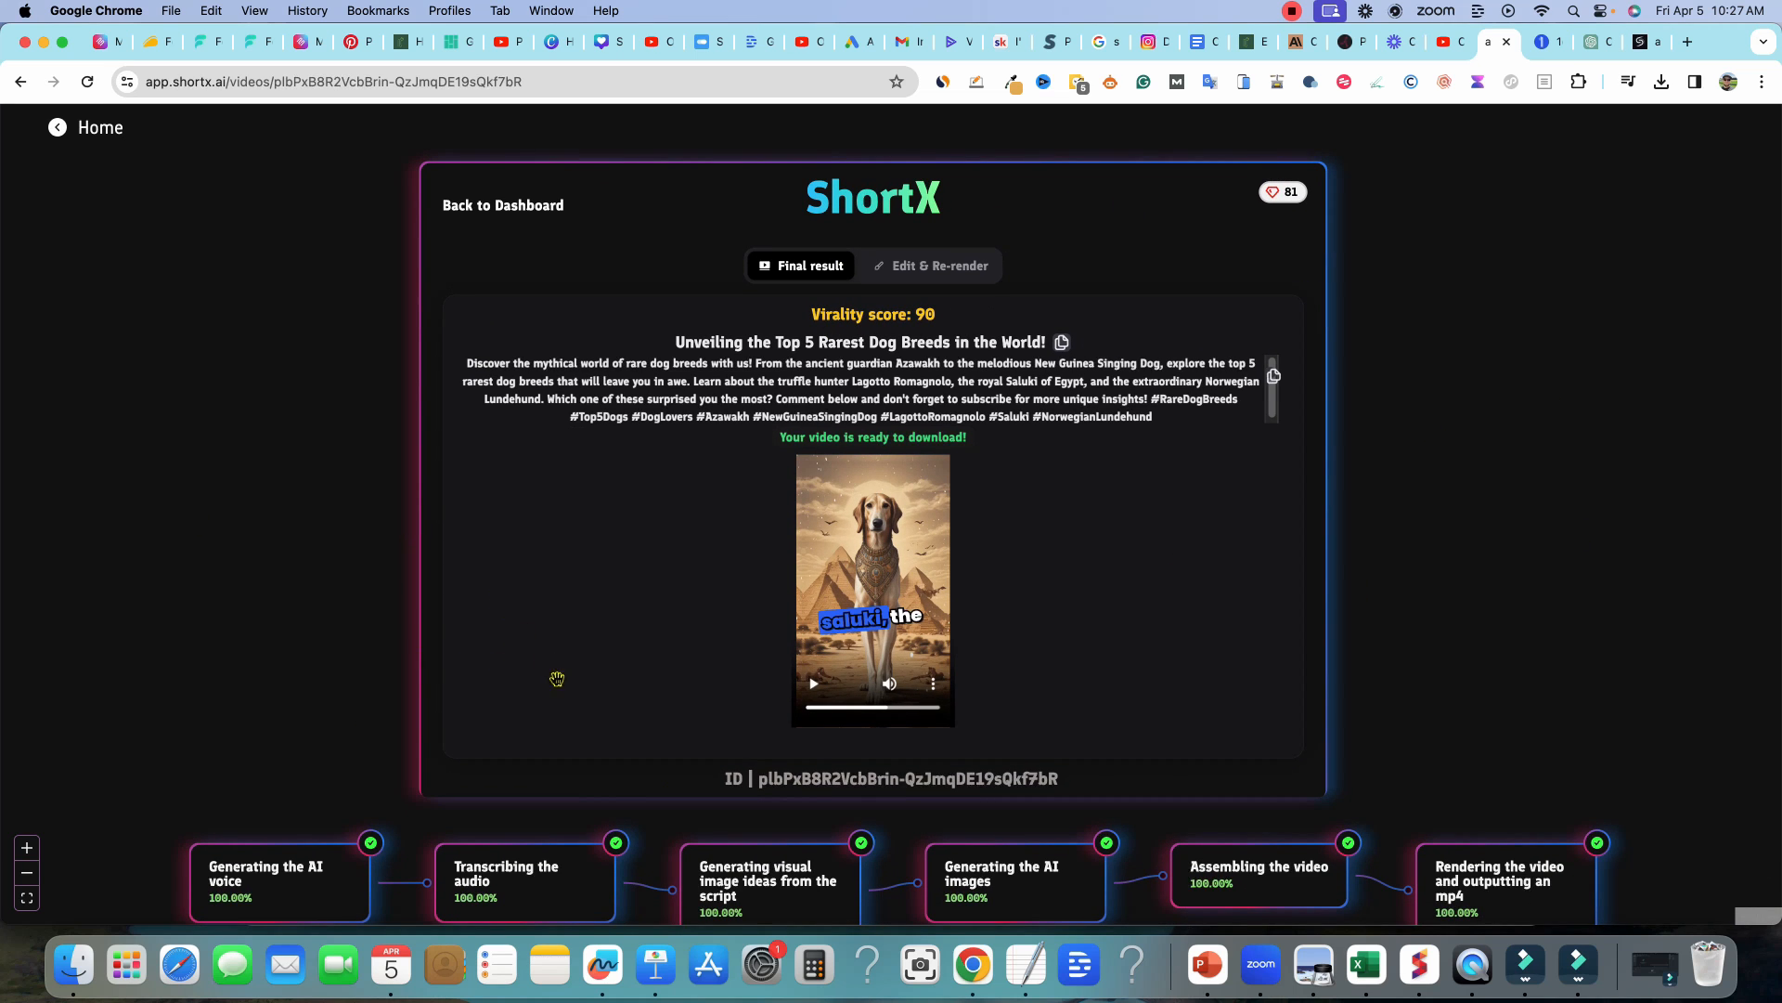
mouse_move(525, 739)
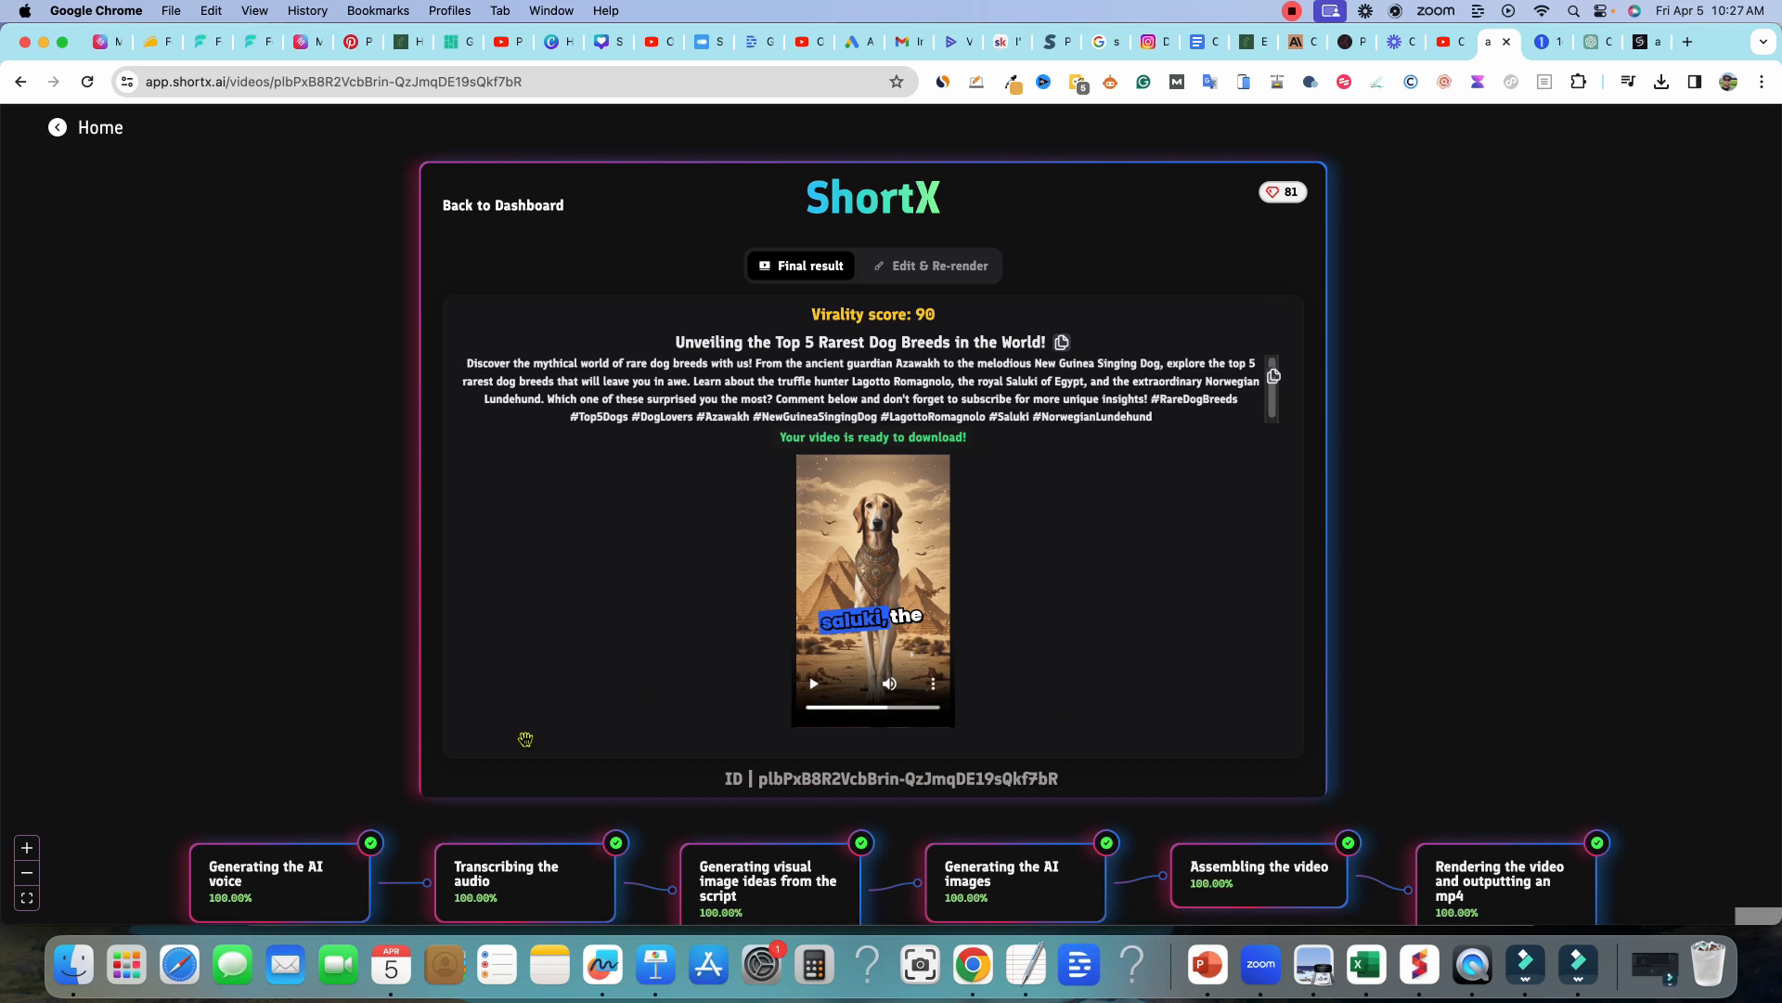
- Bring the full result page into view with virality score 90 and all pipeline steps at 100%
scroll("down", 3)
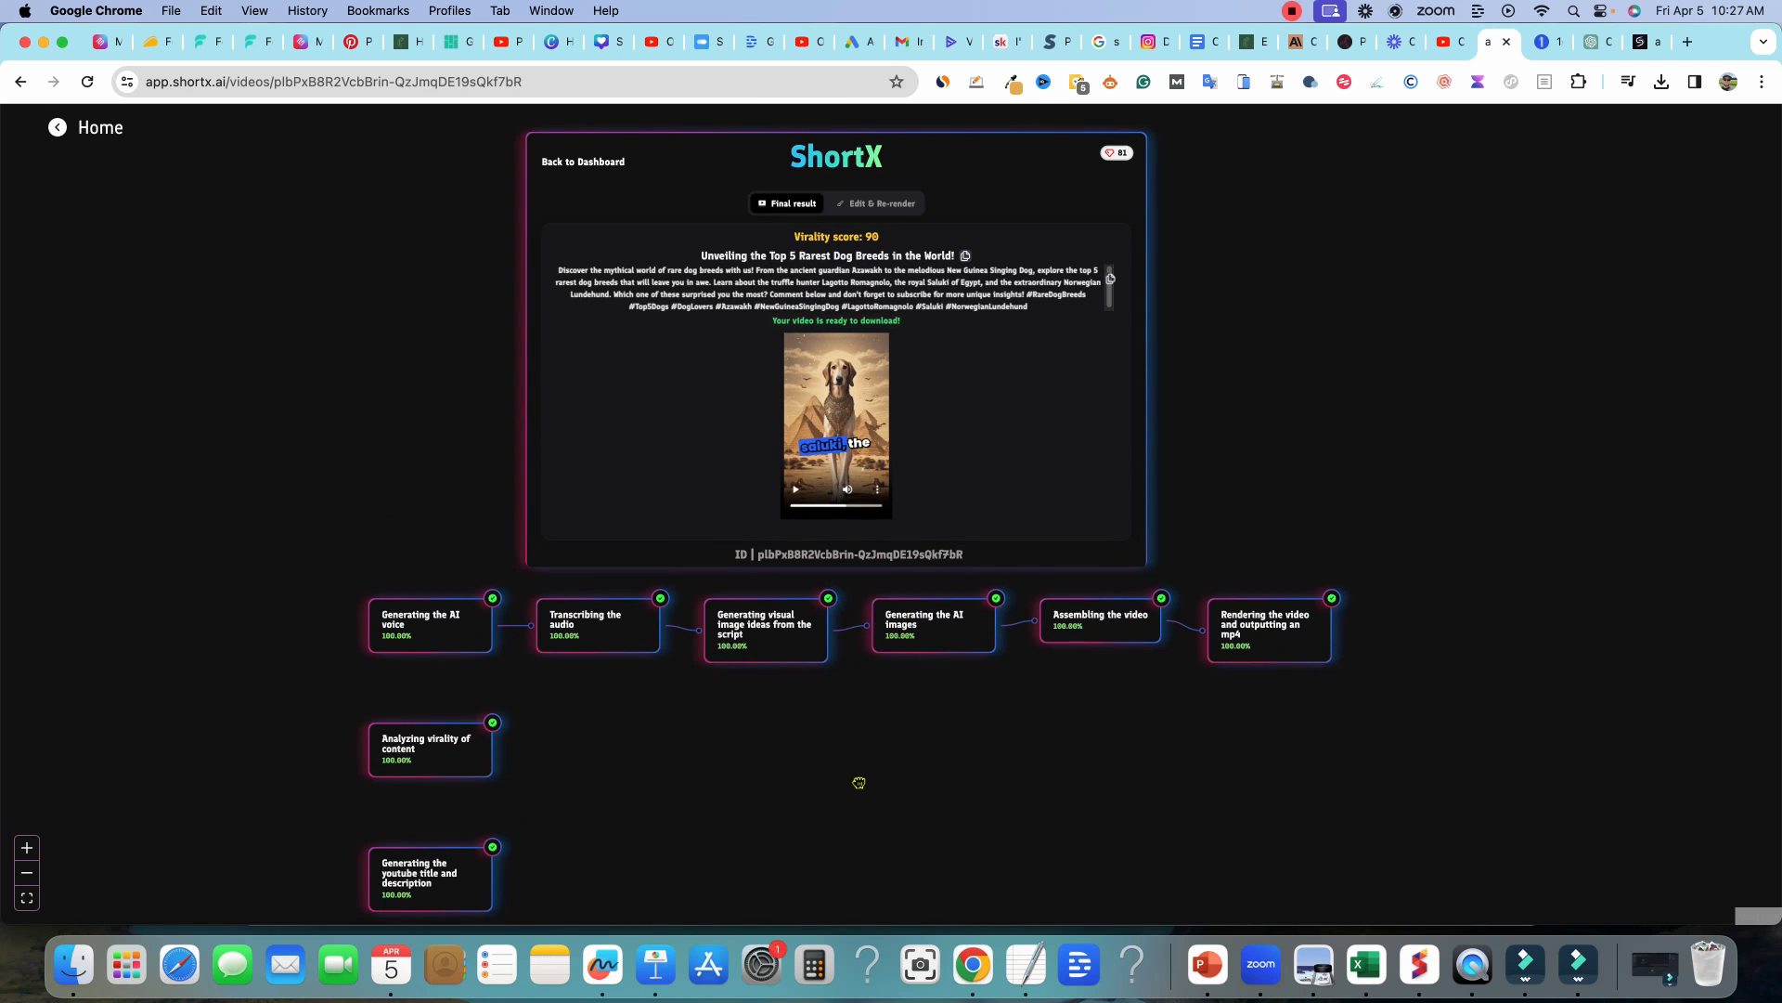
mouse_move(854, 776)
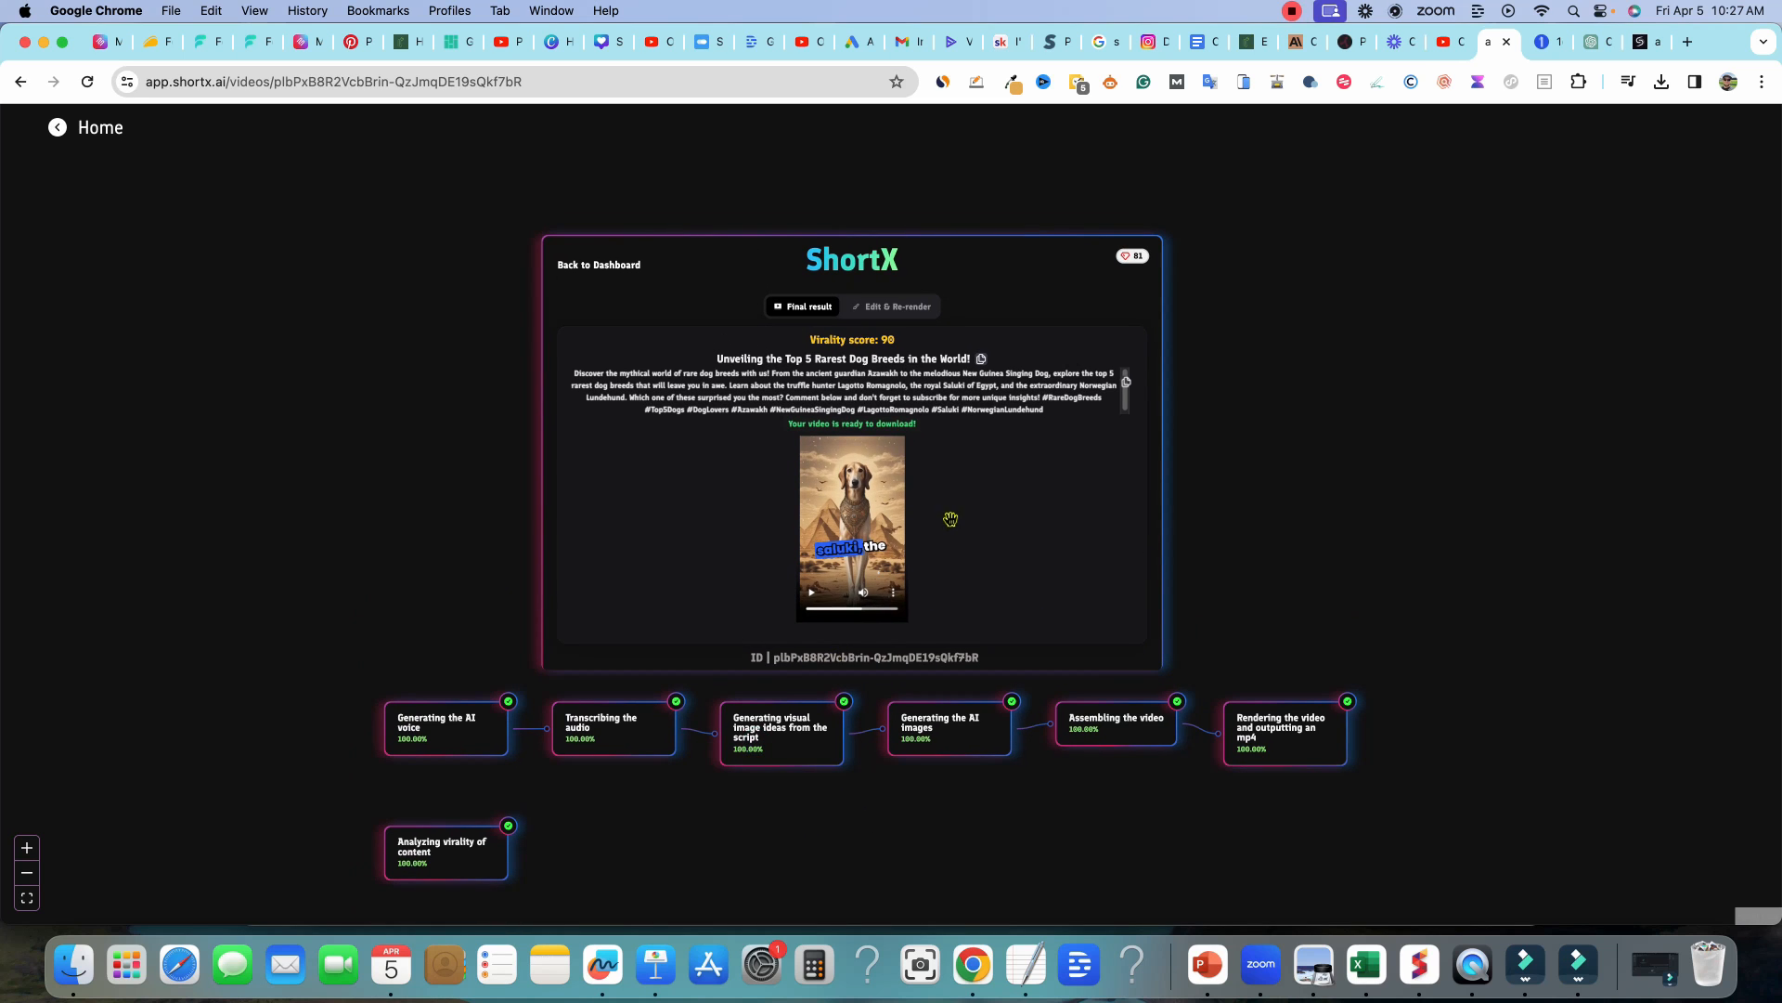
mouse_move(1597, 42)
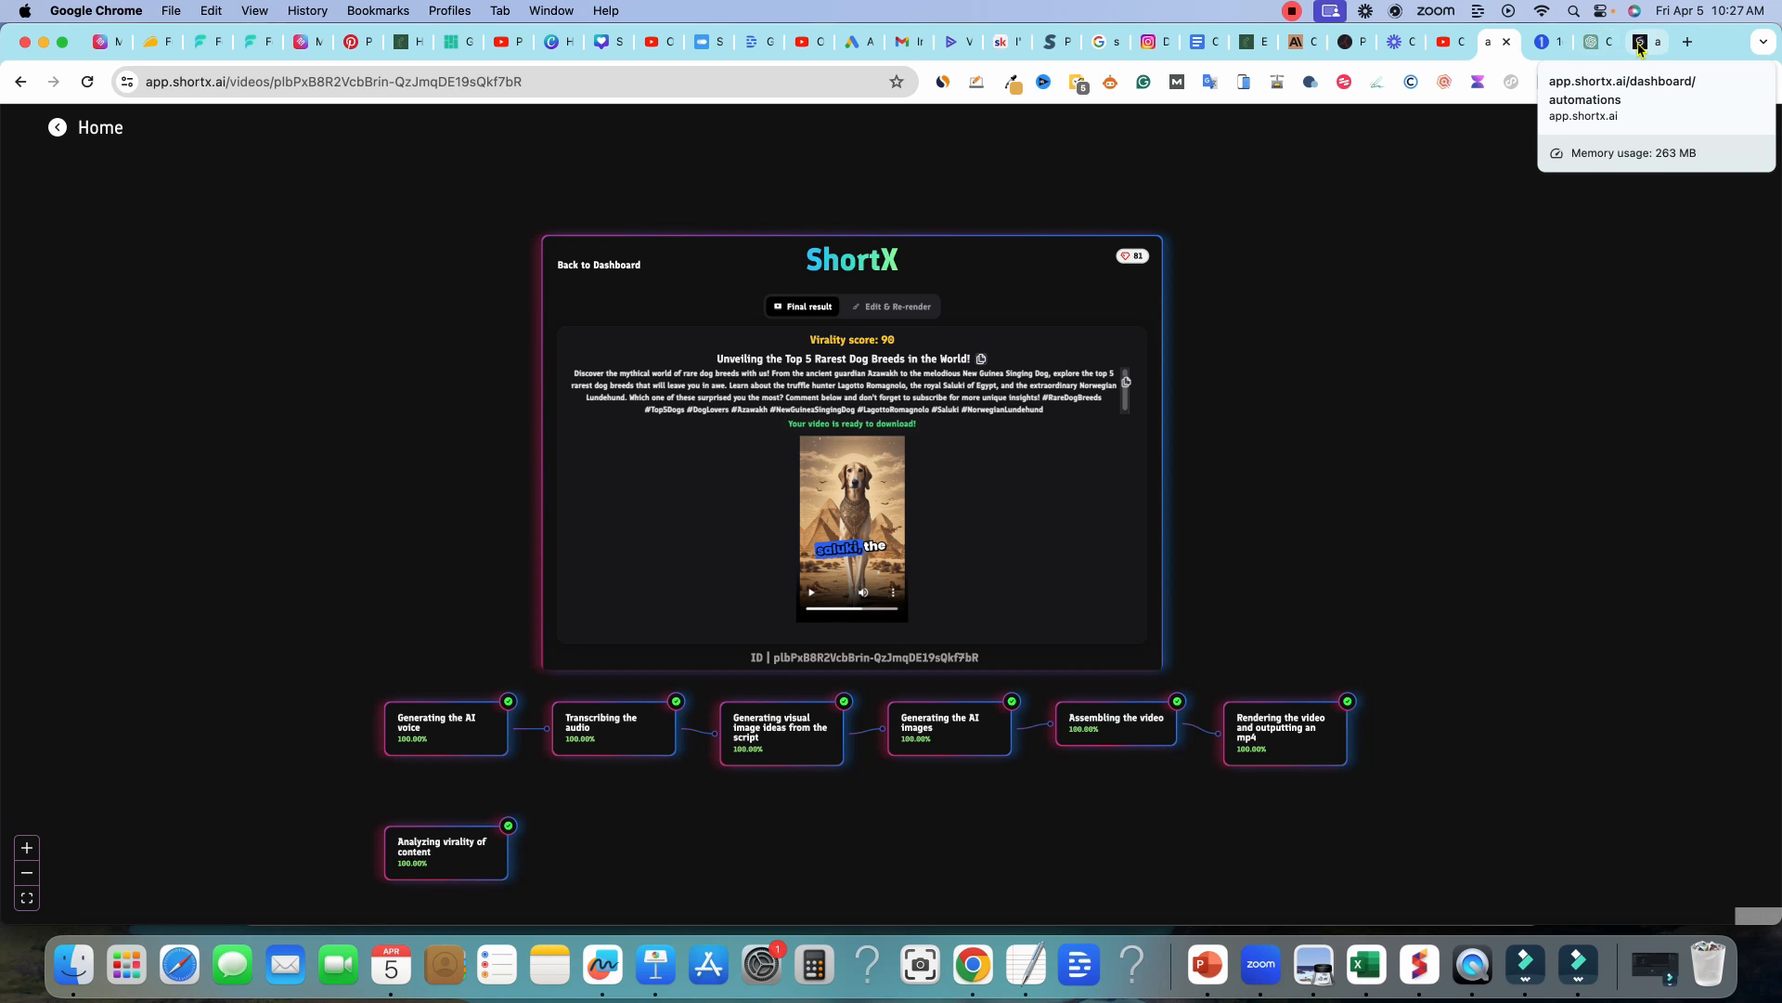
- From the 1of10 top dogs results, open '15 Abnormally Large Dogs That Actually Exist' on YouTube
left_click(1541, 43)
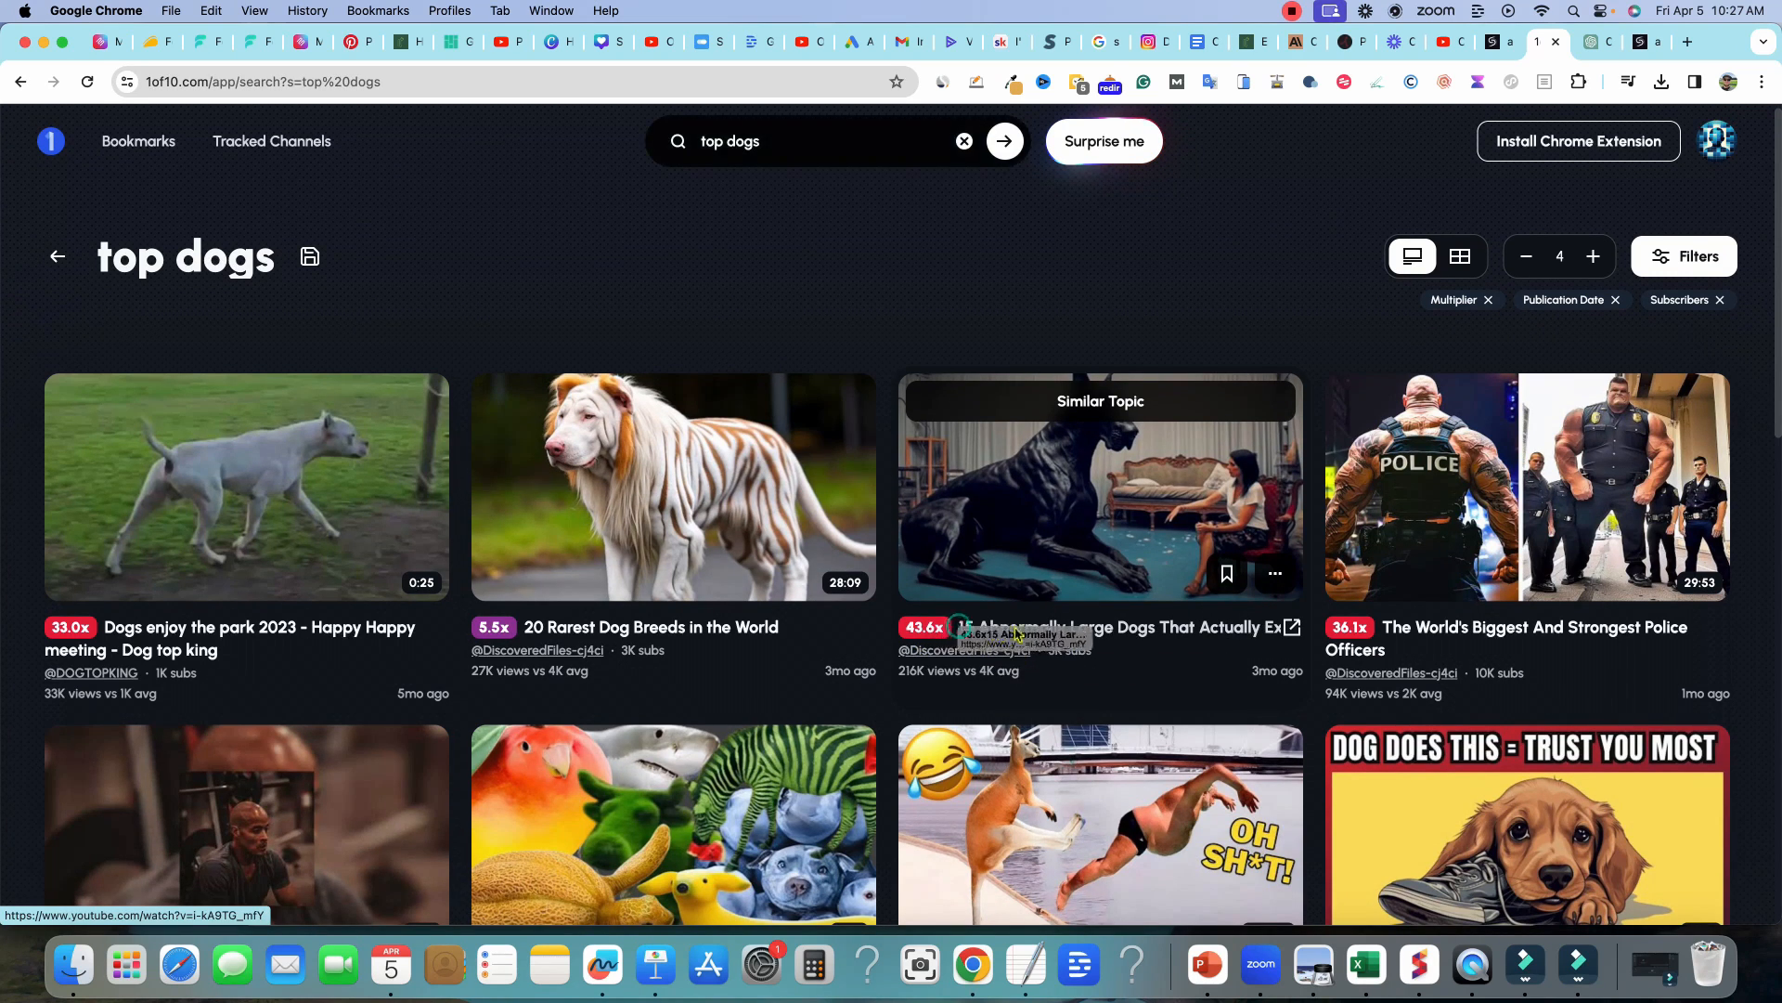
left_click(1099, 486)
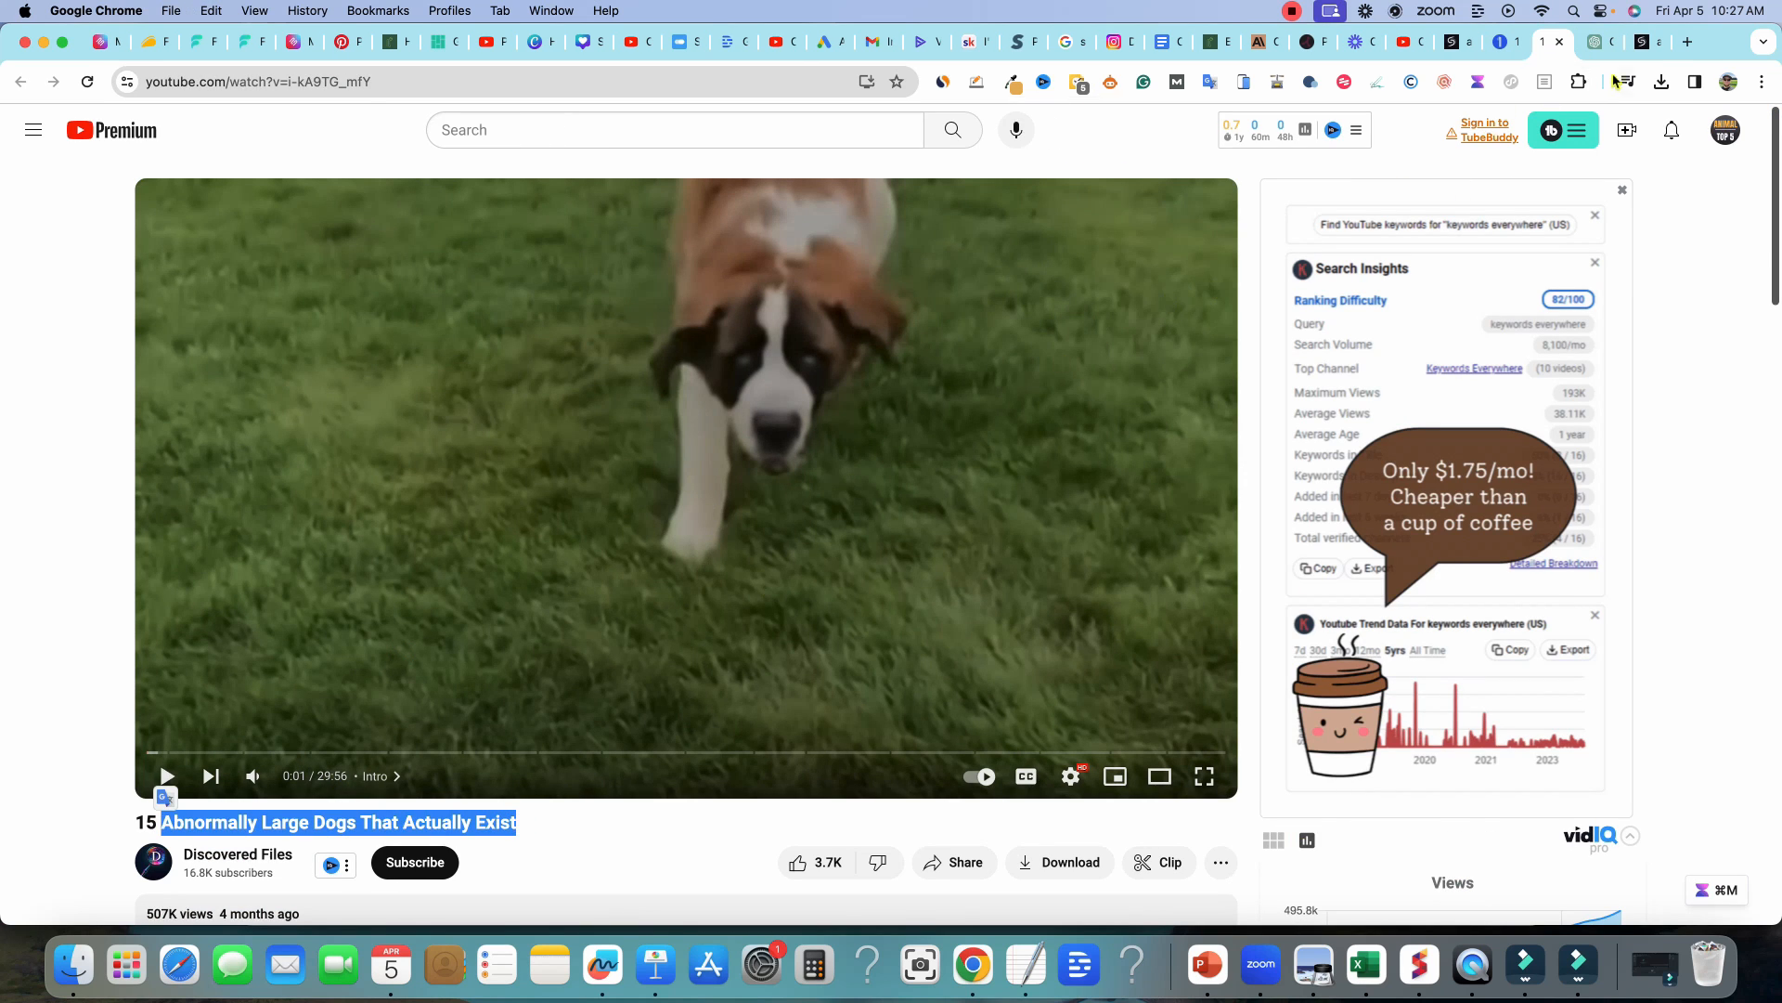
- Ask ChatGPT for a script on 'this one:' with the copied title and copy the large-dogs narration
left_click(1601, 43)
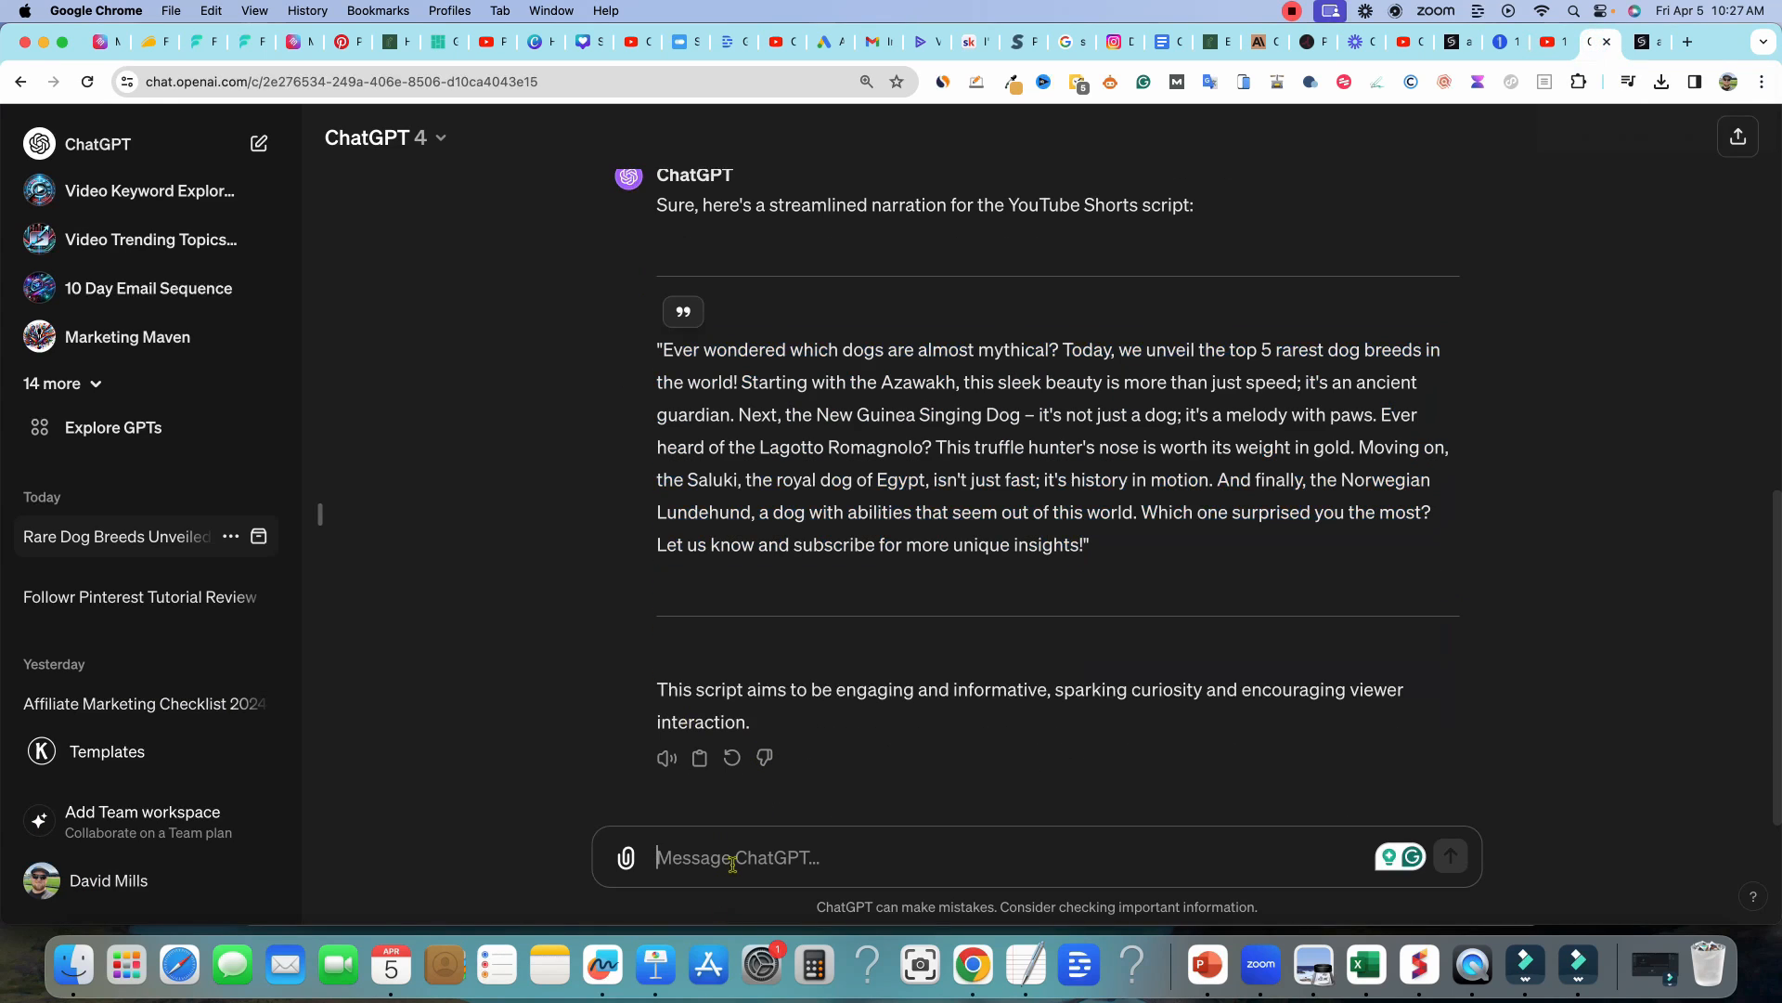
type("perfect now do")
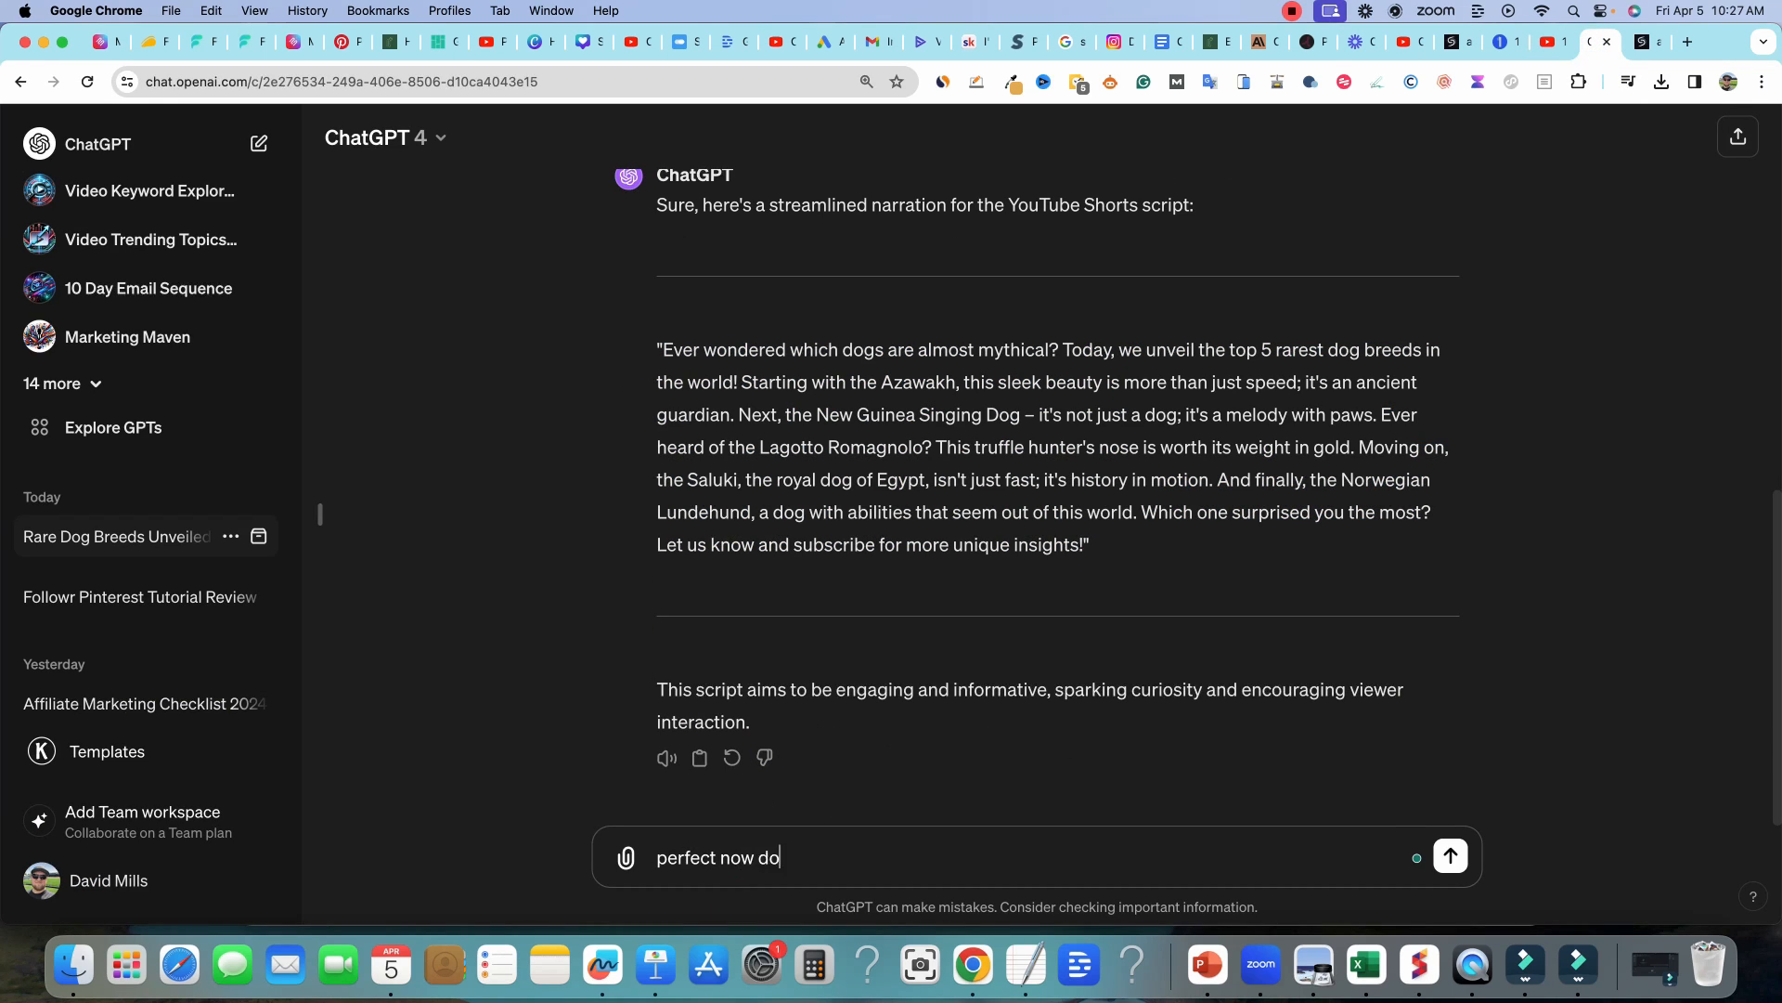
type("this one:")
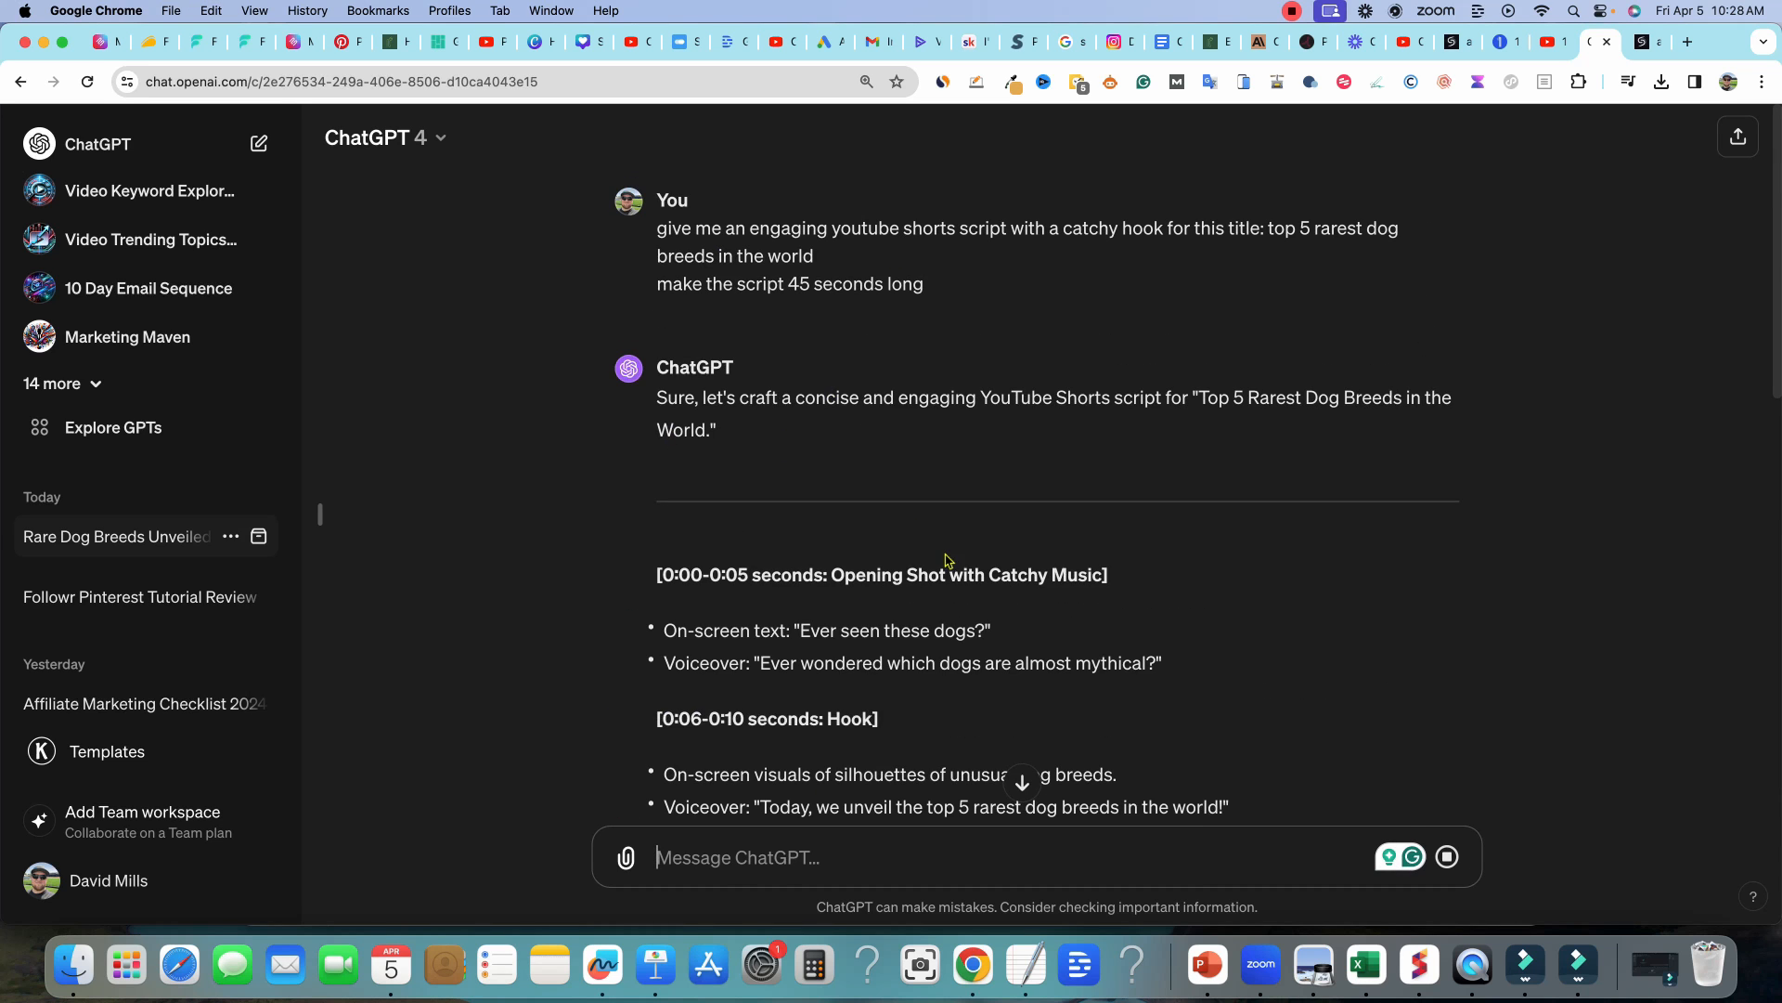
scroll("down", 3)
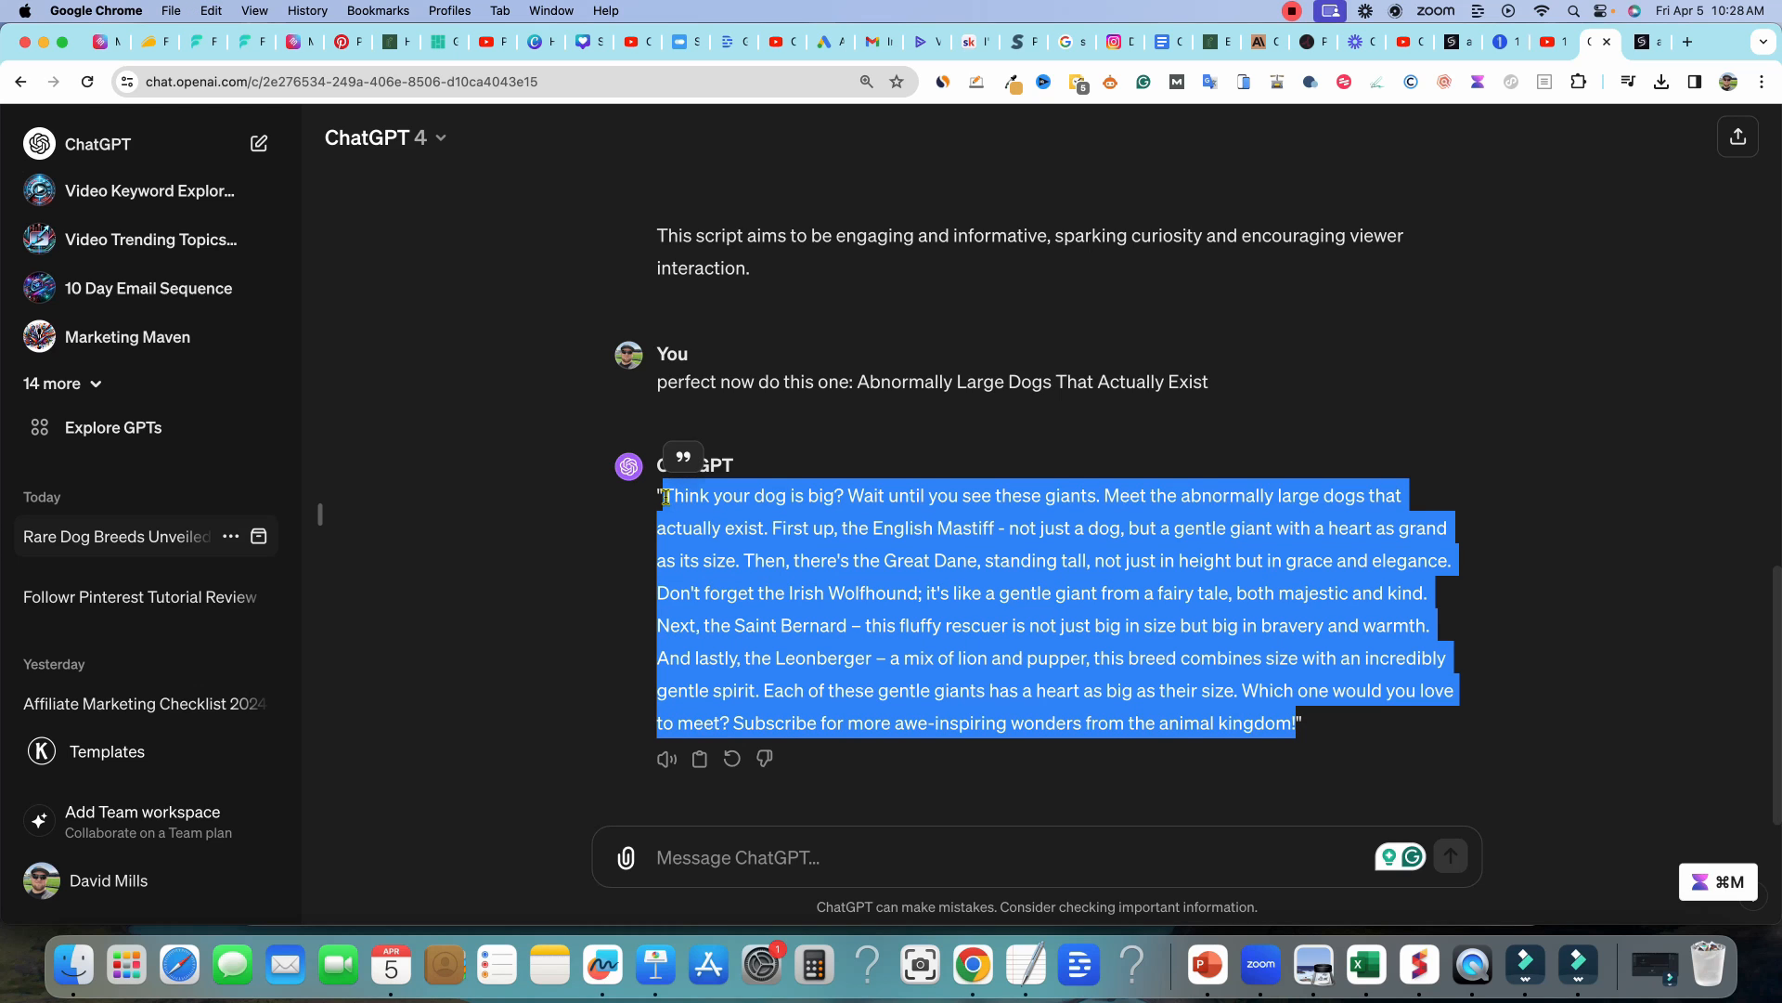
left_click(1440, 43)
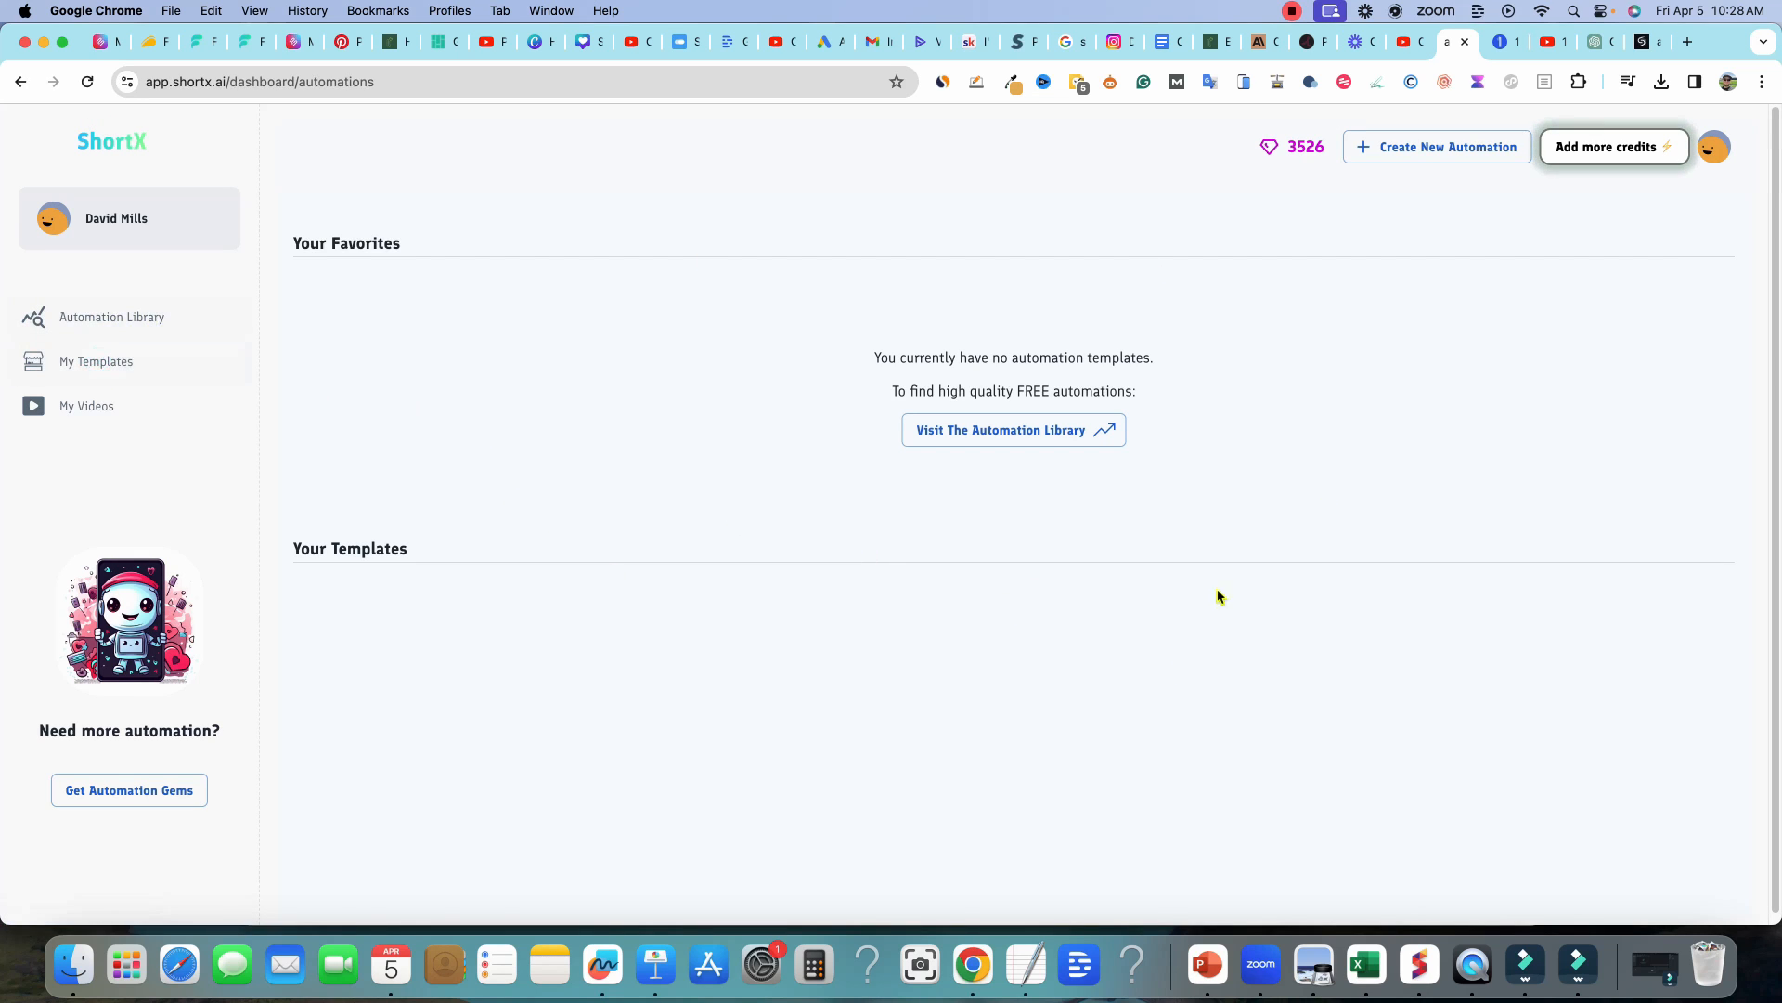
mouse_move(111, 318)
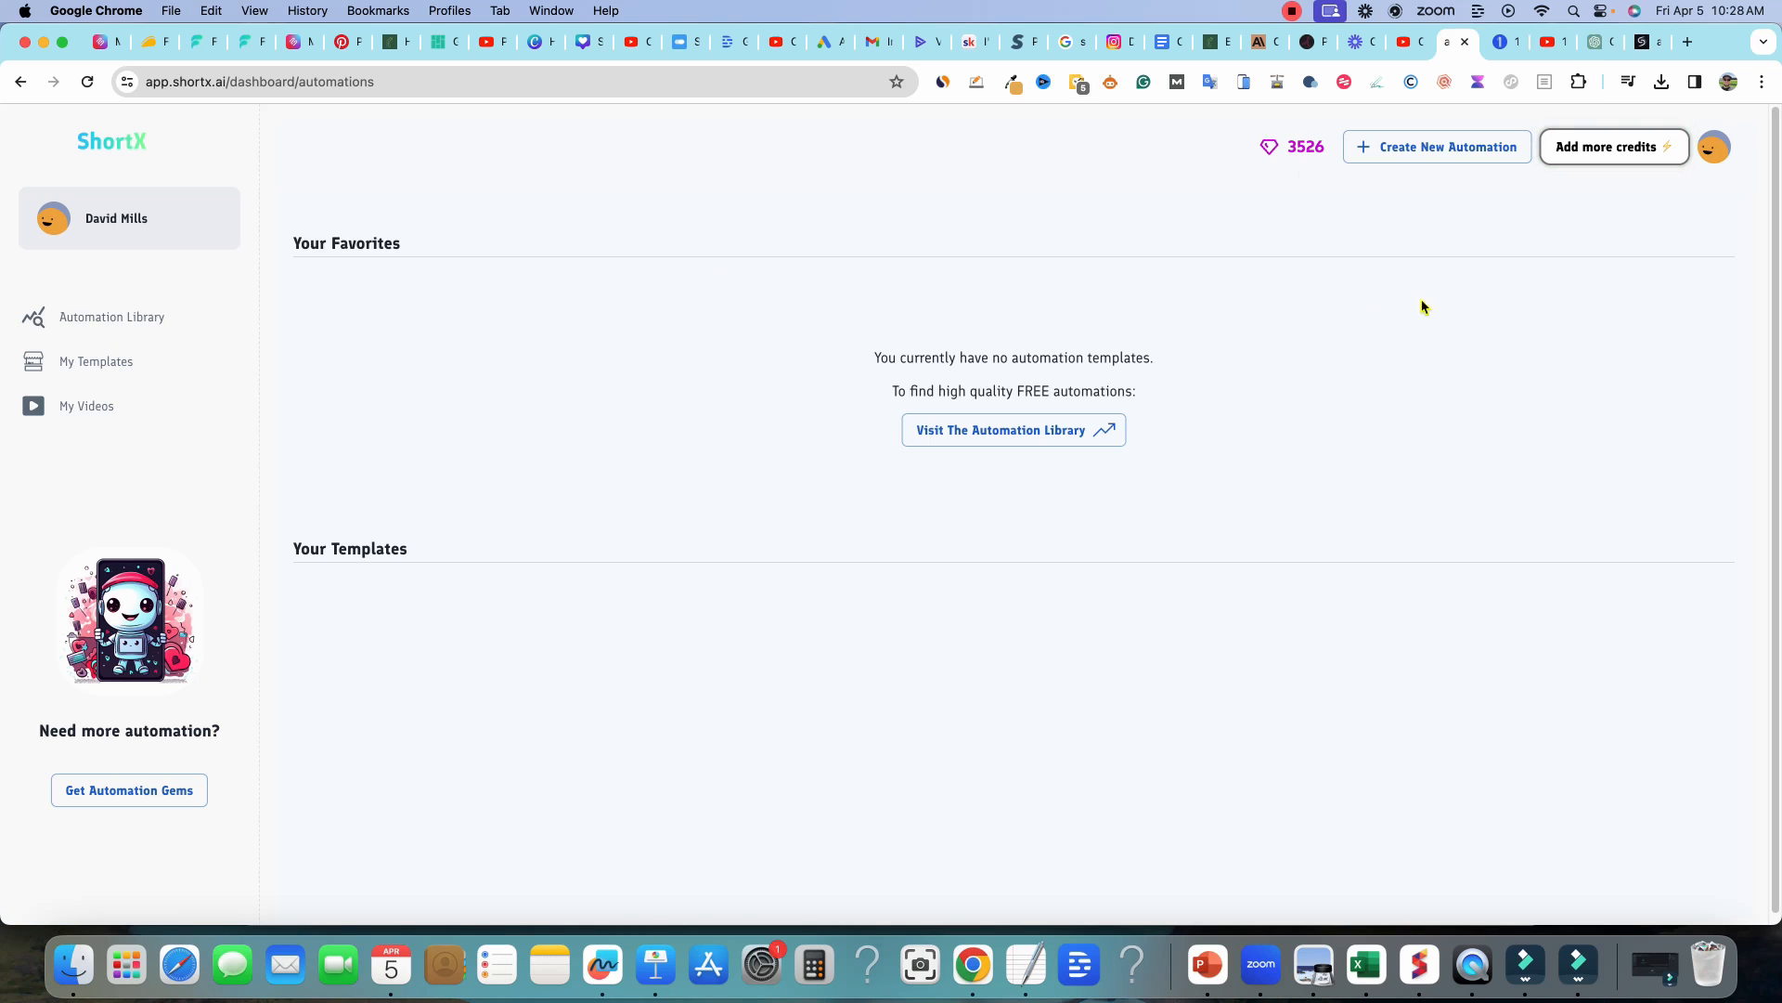
mouse_move(1490, 299)
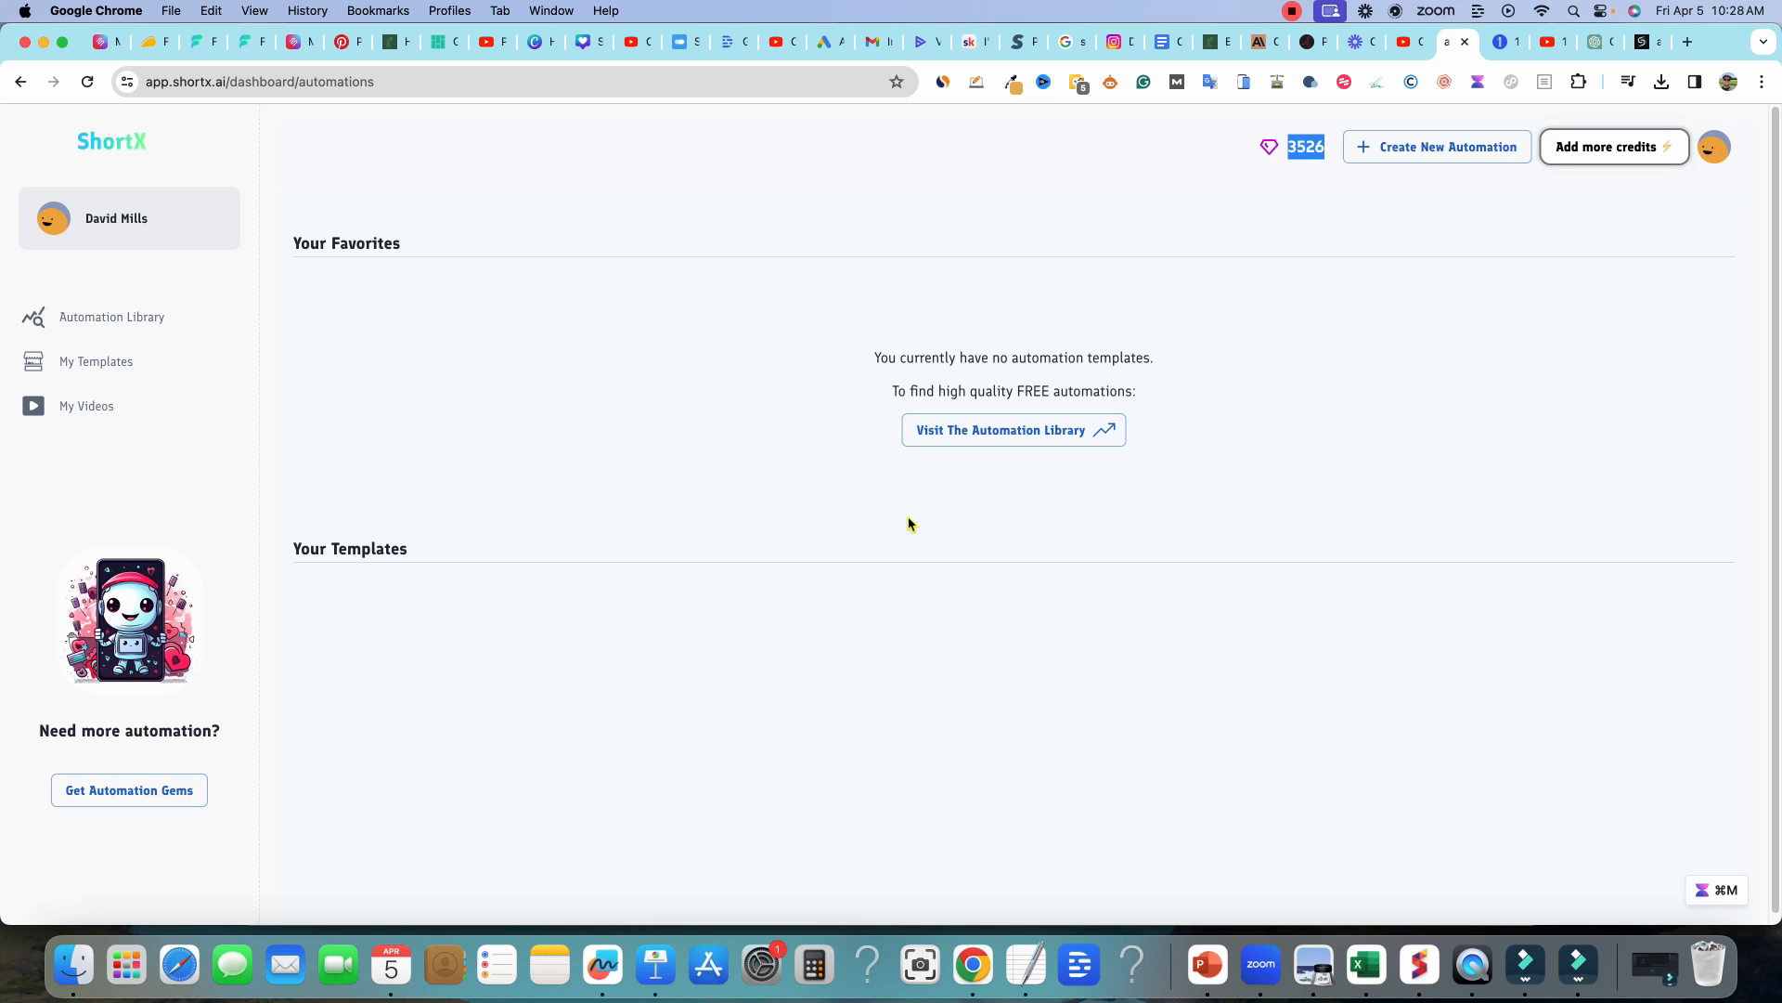
mouse_move(631, 442)
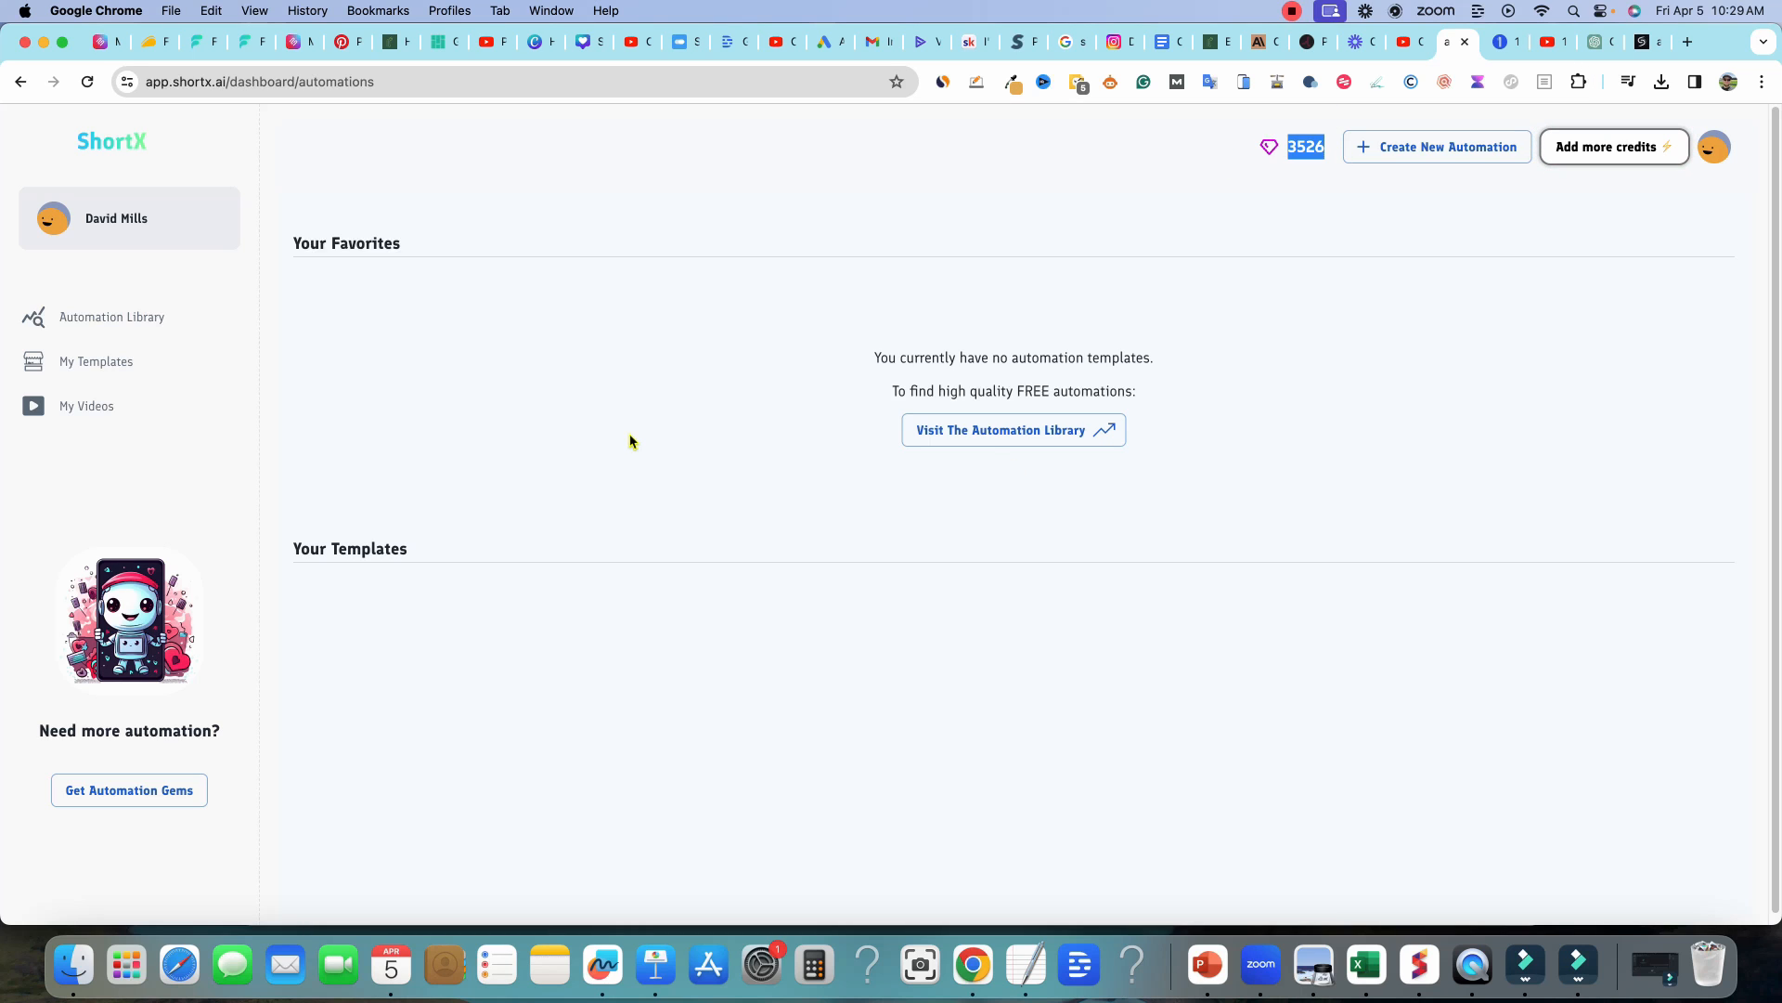
mouse_move(1673, 245)
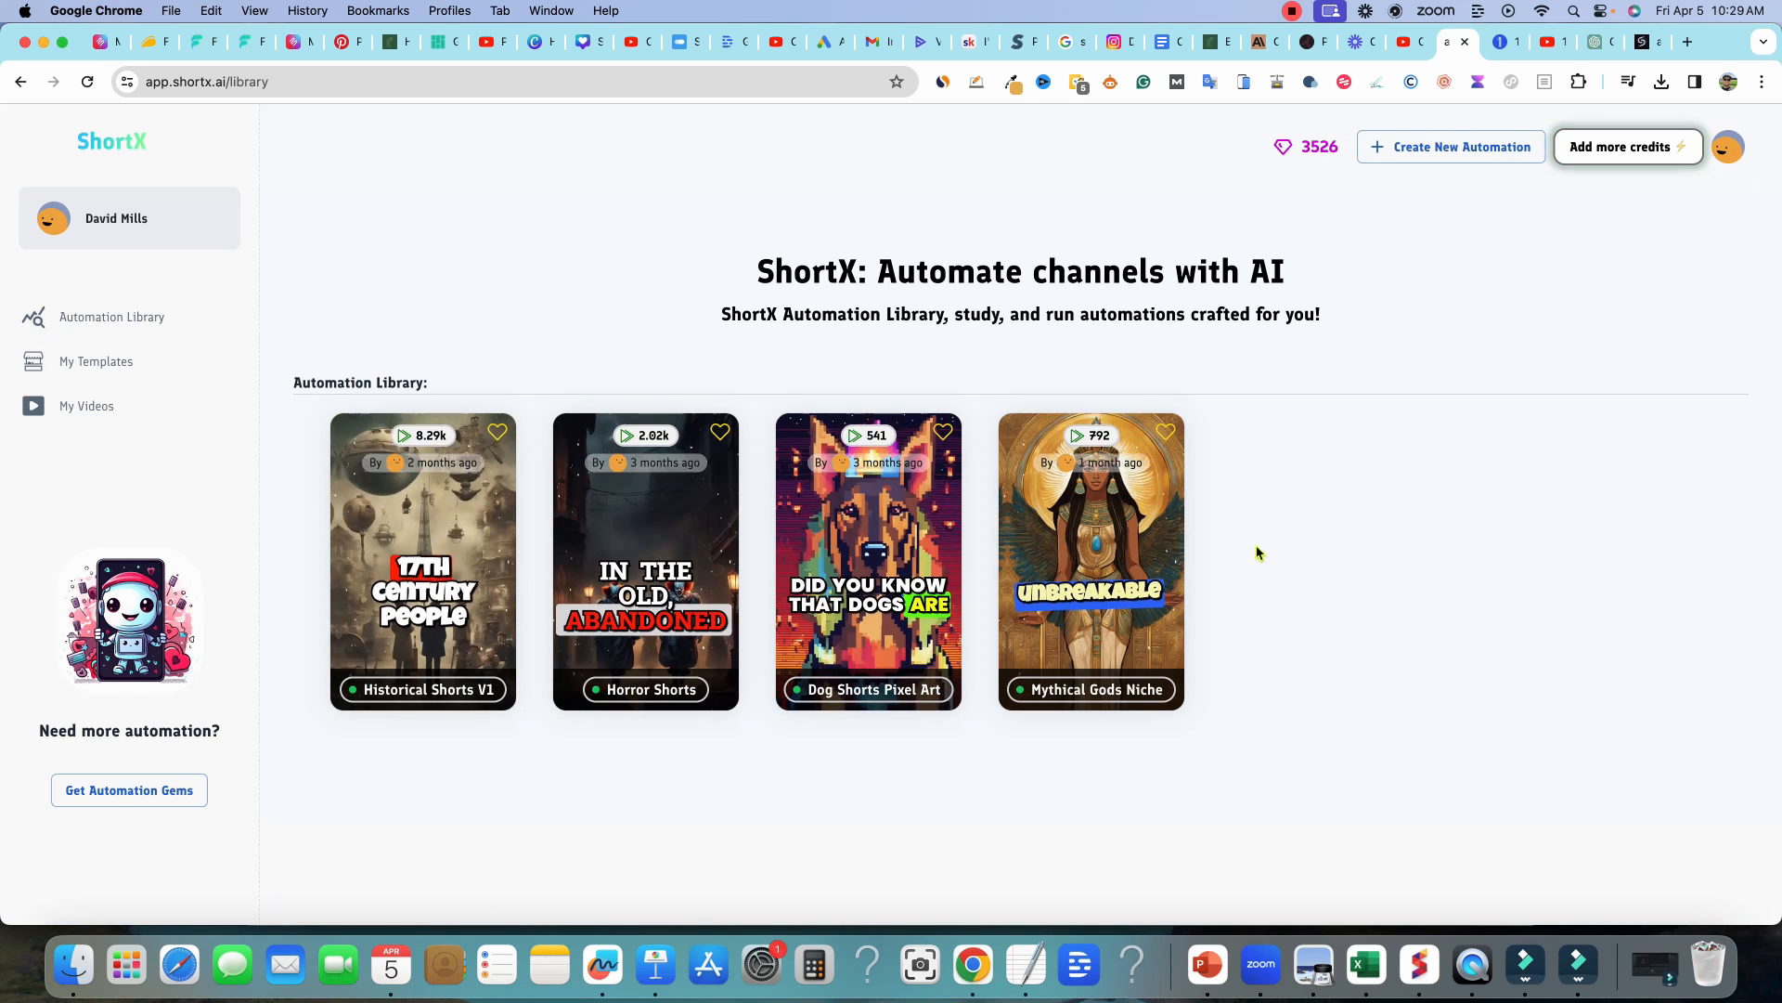
mouse_move(746, 807)
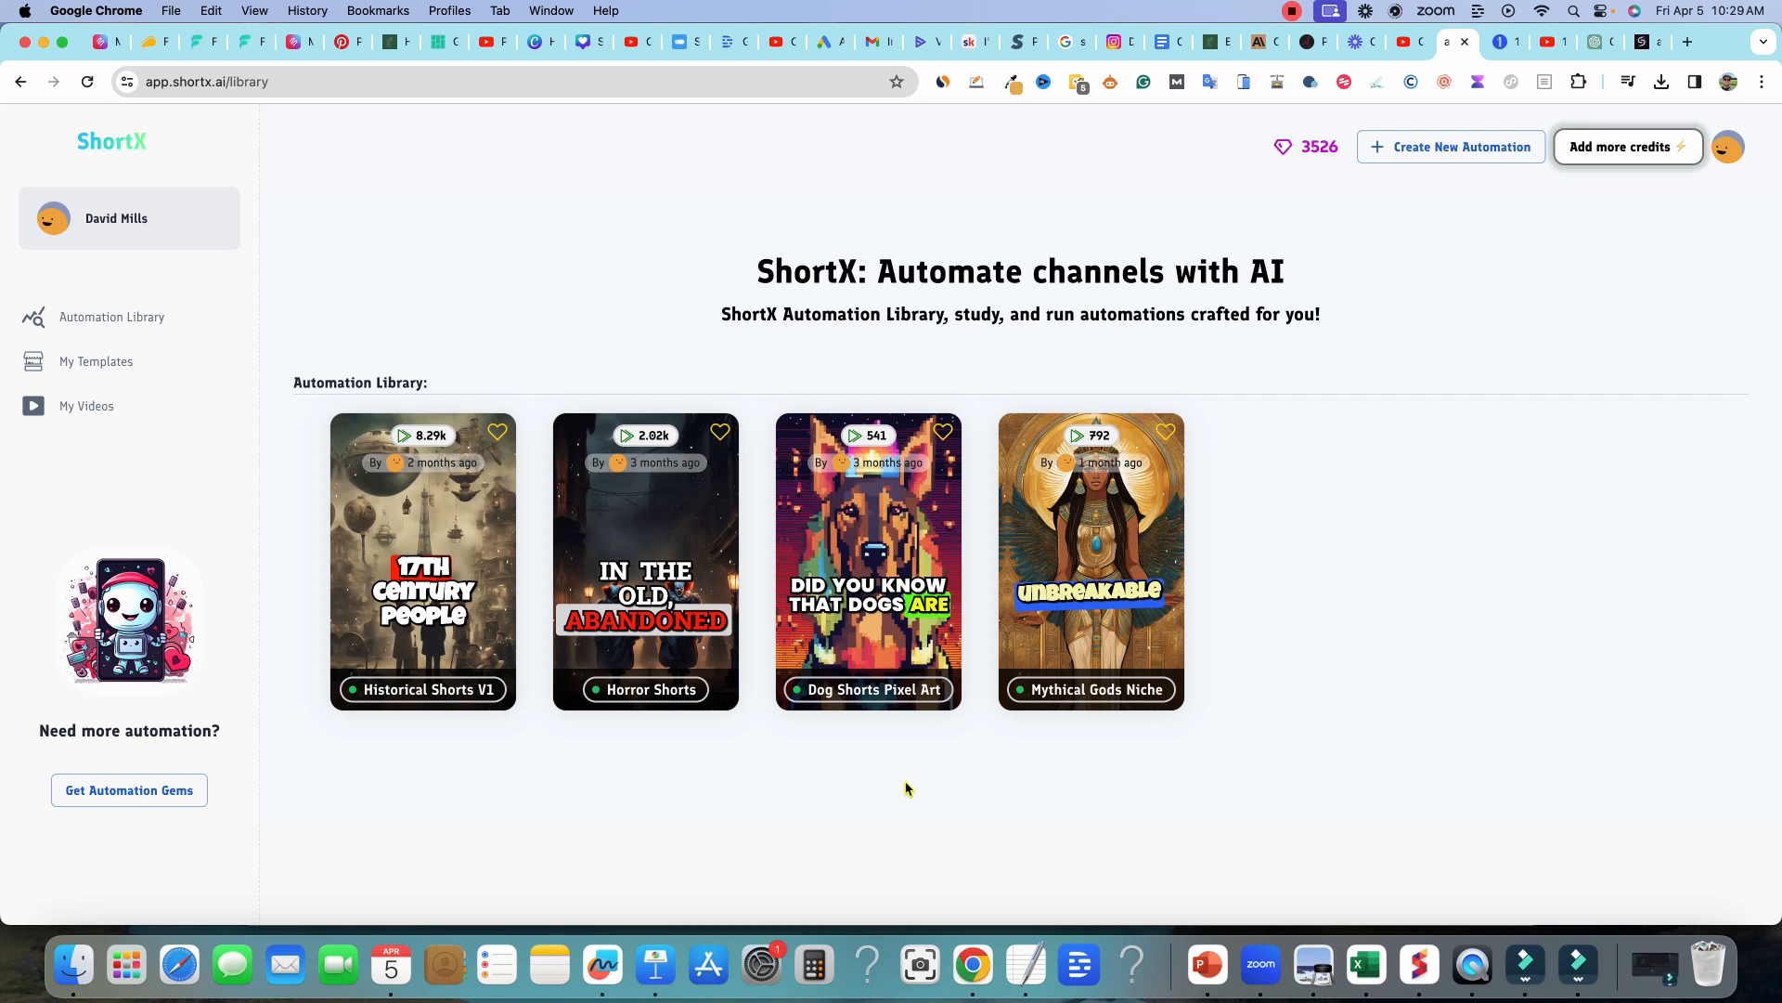
mouse_move(1190, 624)
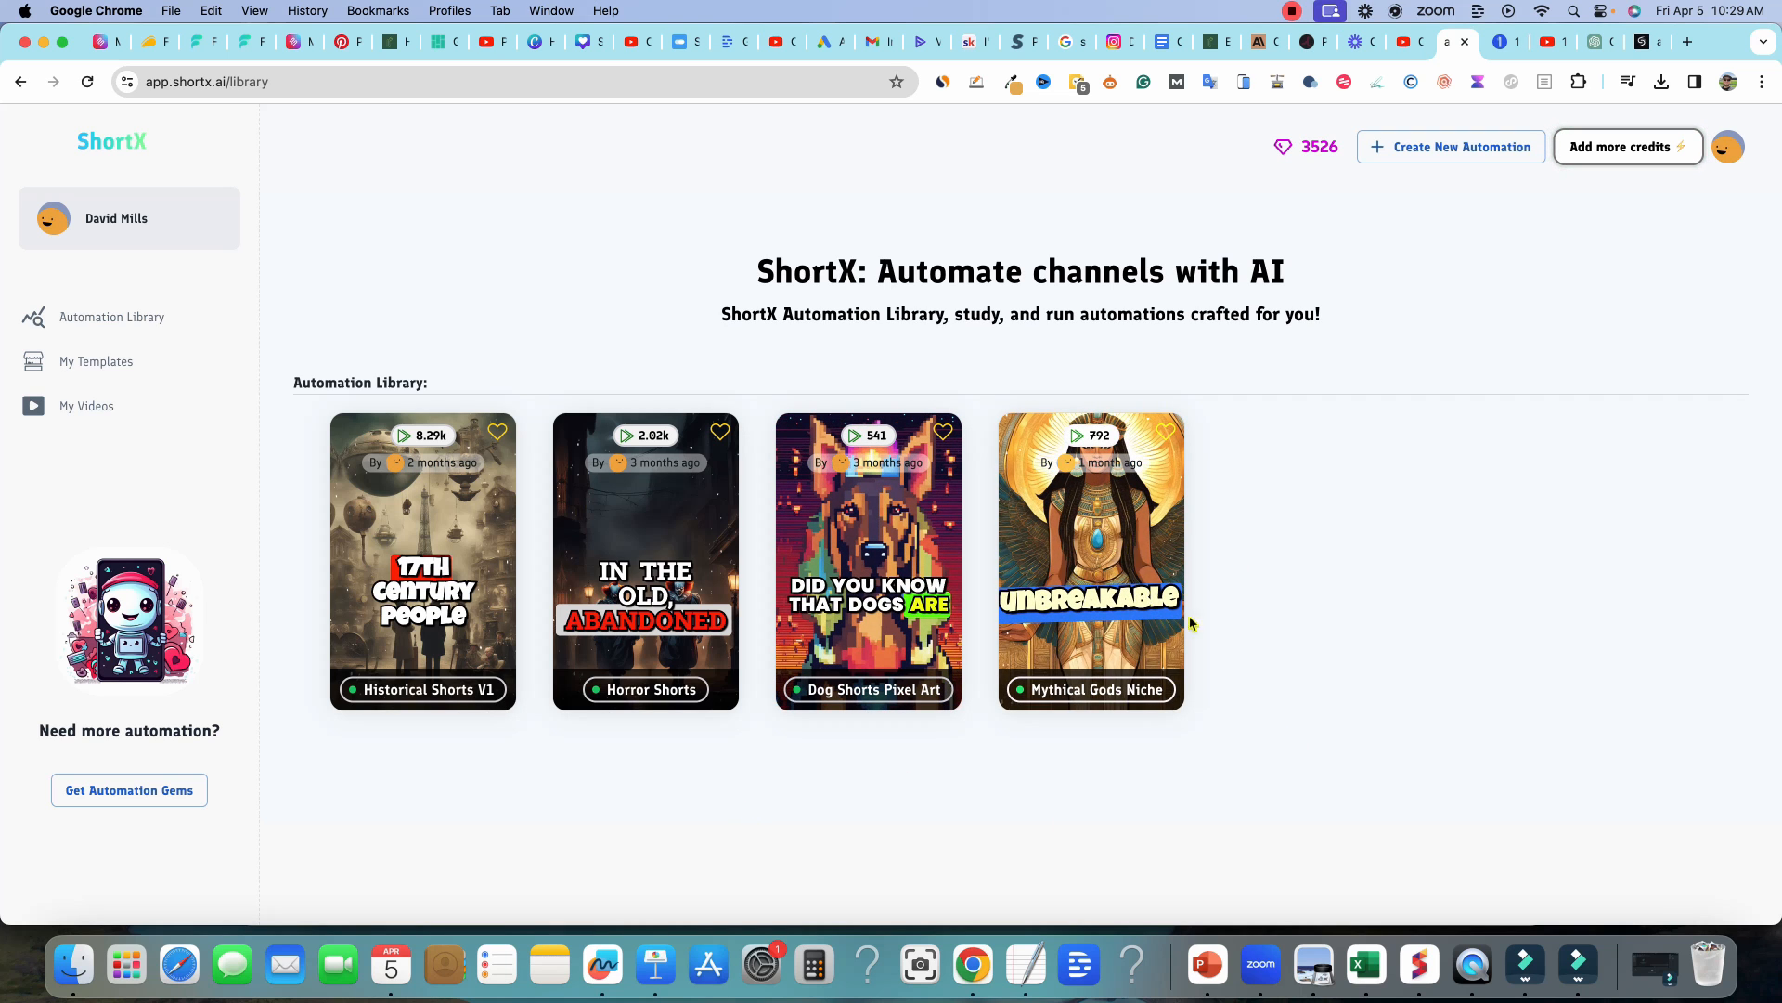
mouse_move(921, 750)
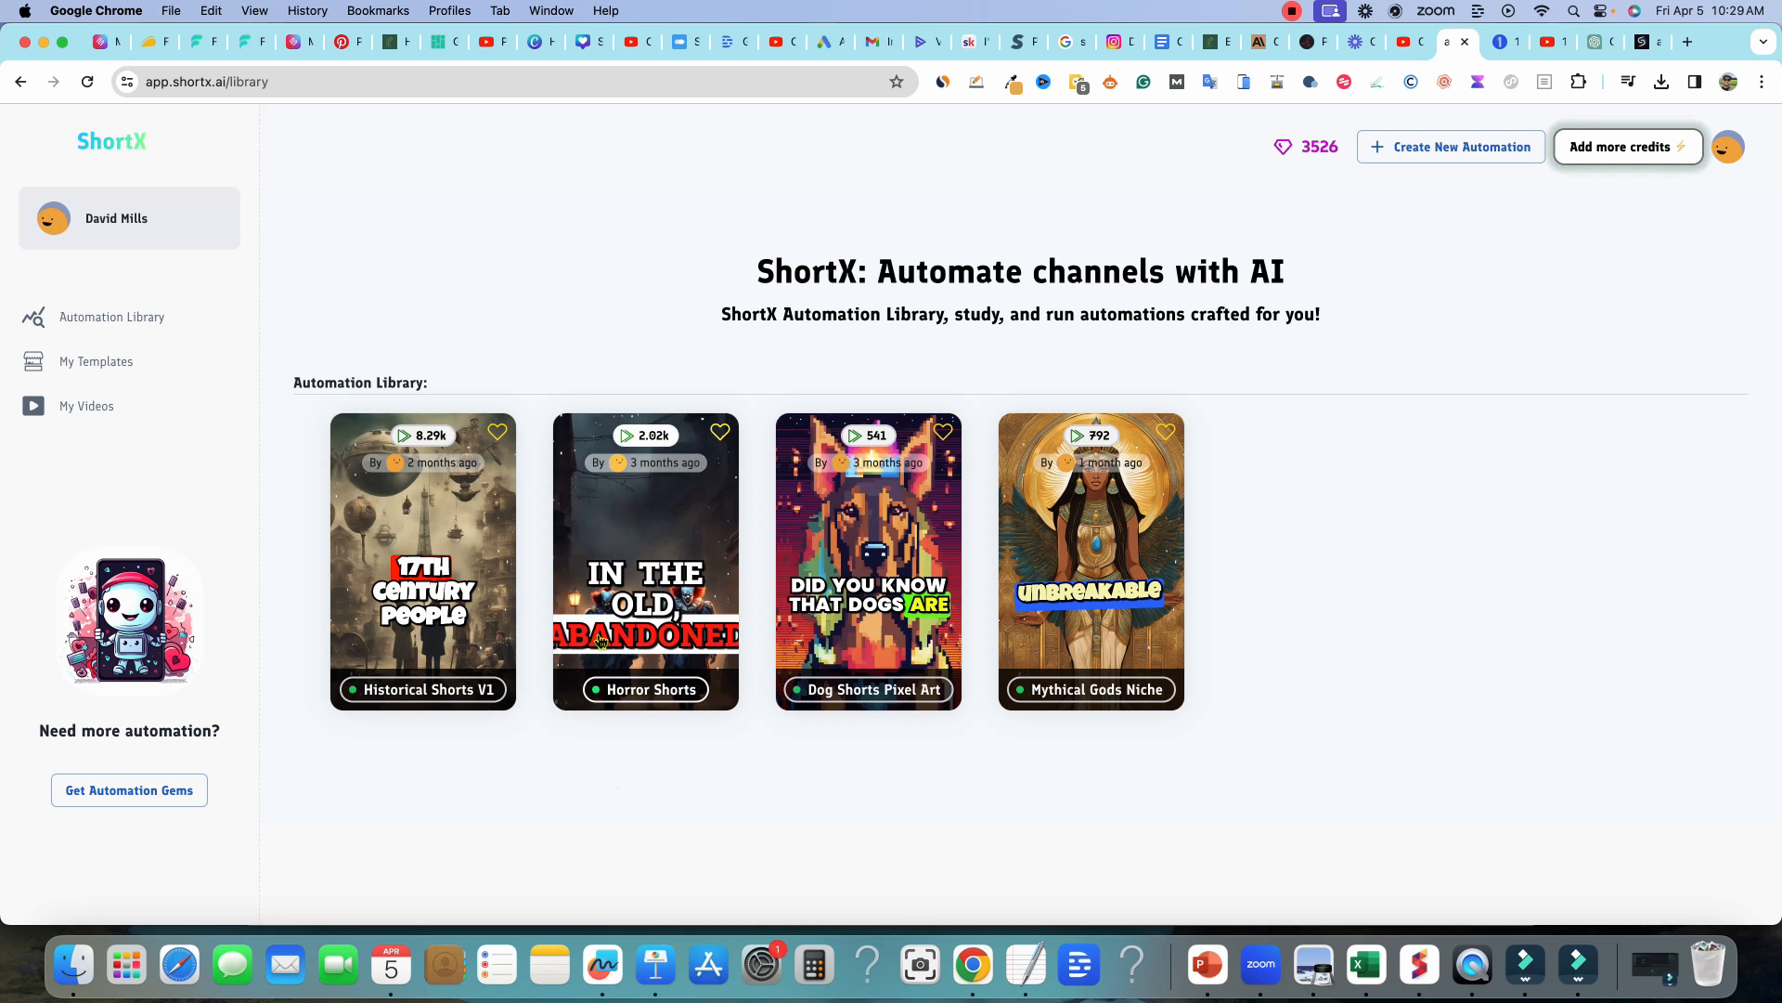
- In the Horror Shorts automation, read through the AI prompt asking for a new 180-word story
left_click(644, 561)
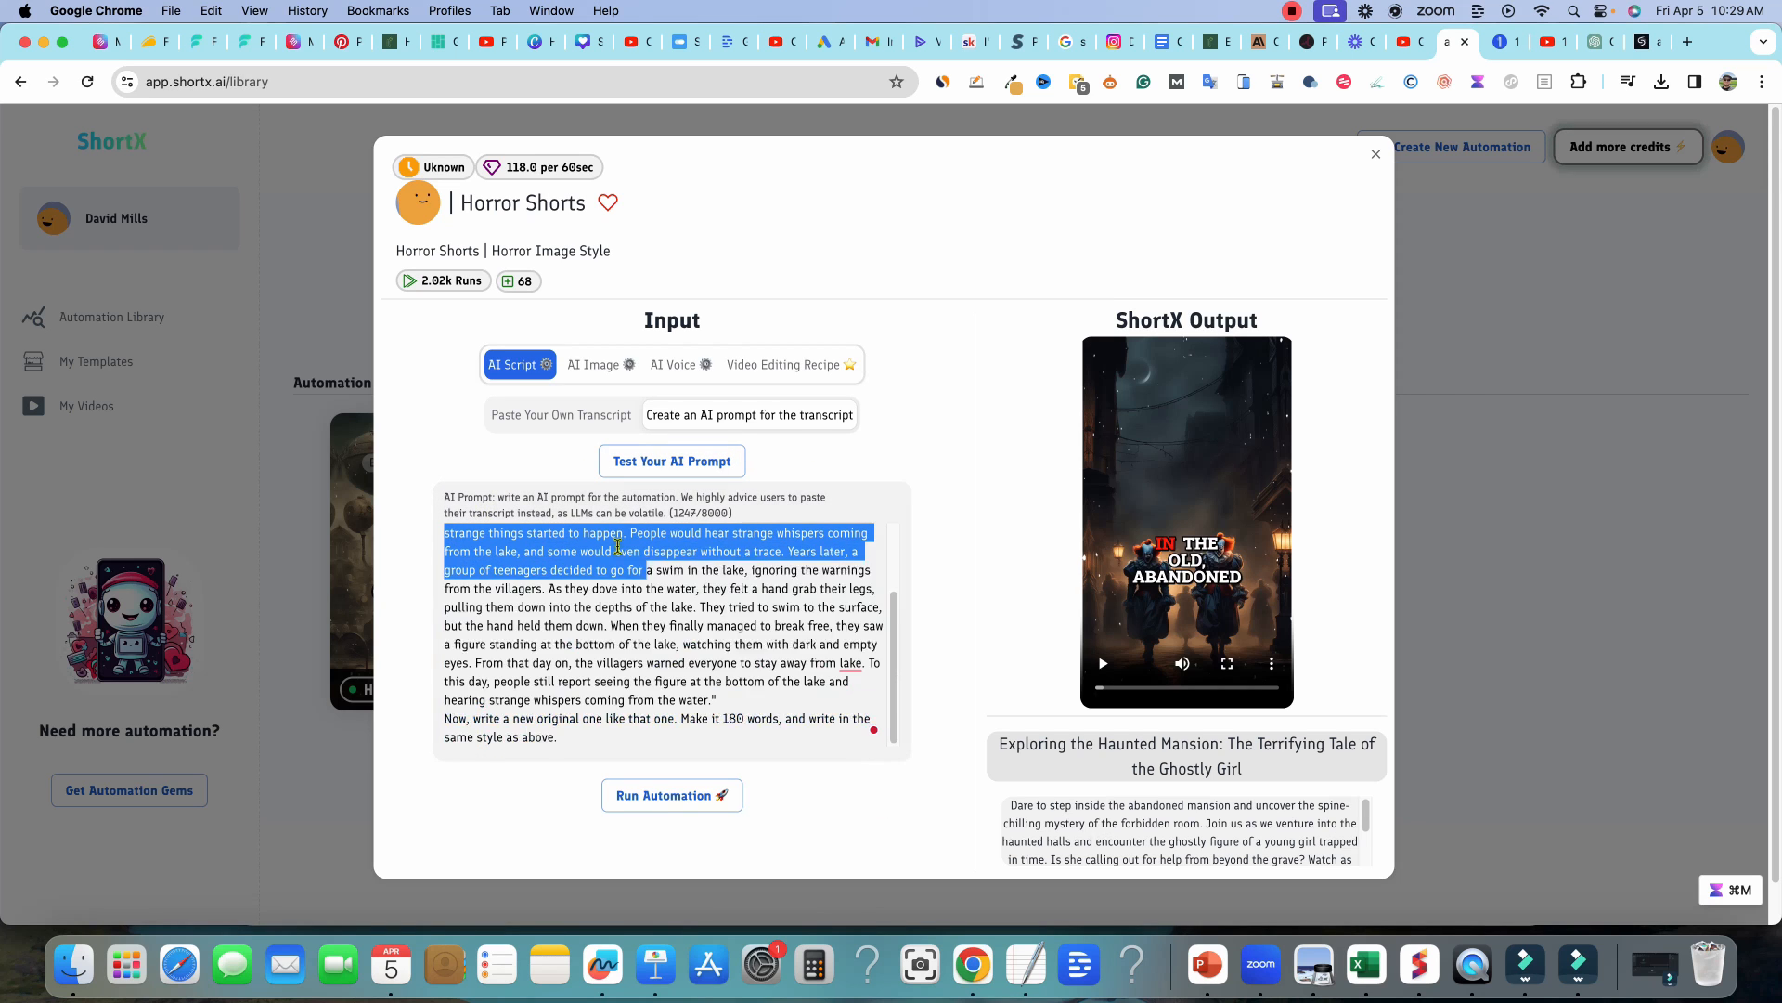
left_click_drag(620, 570, 813, 737)
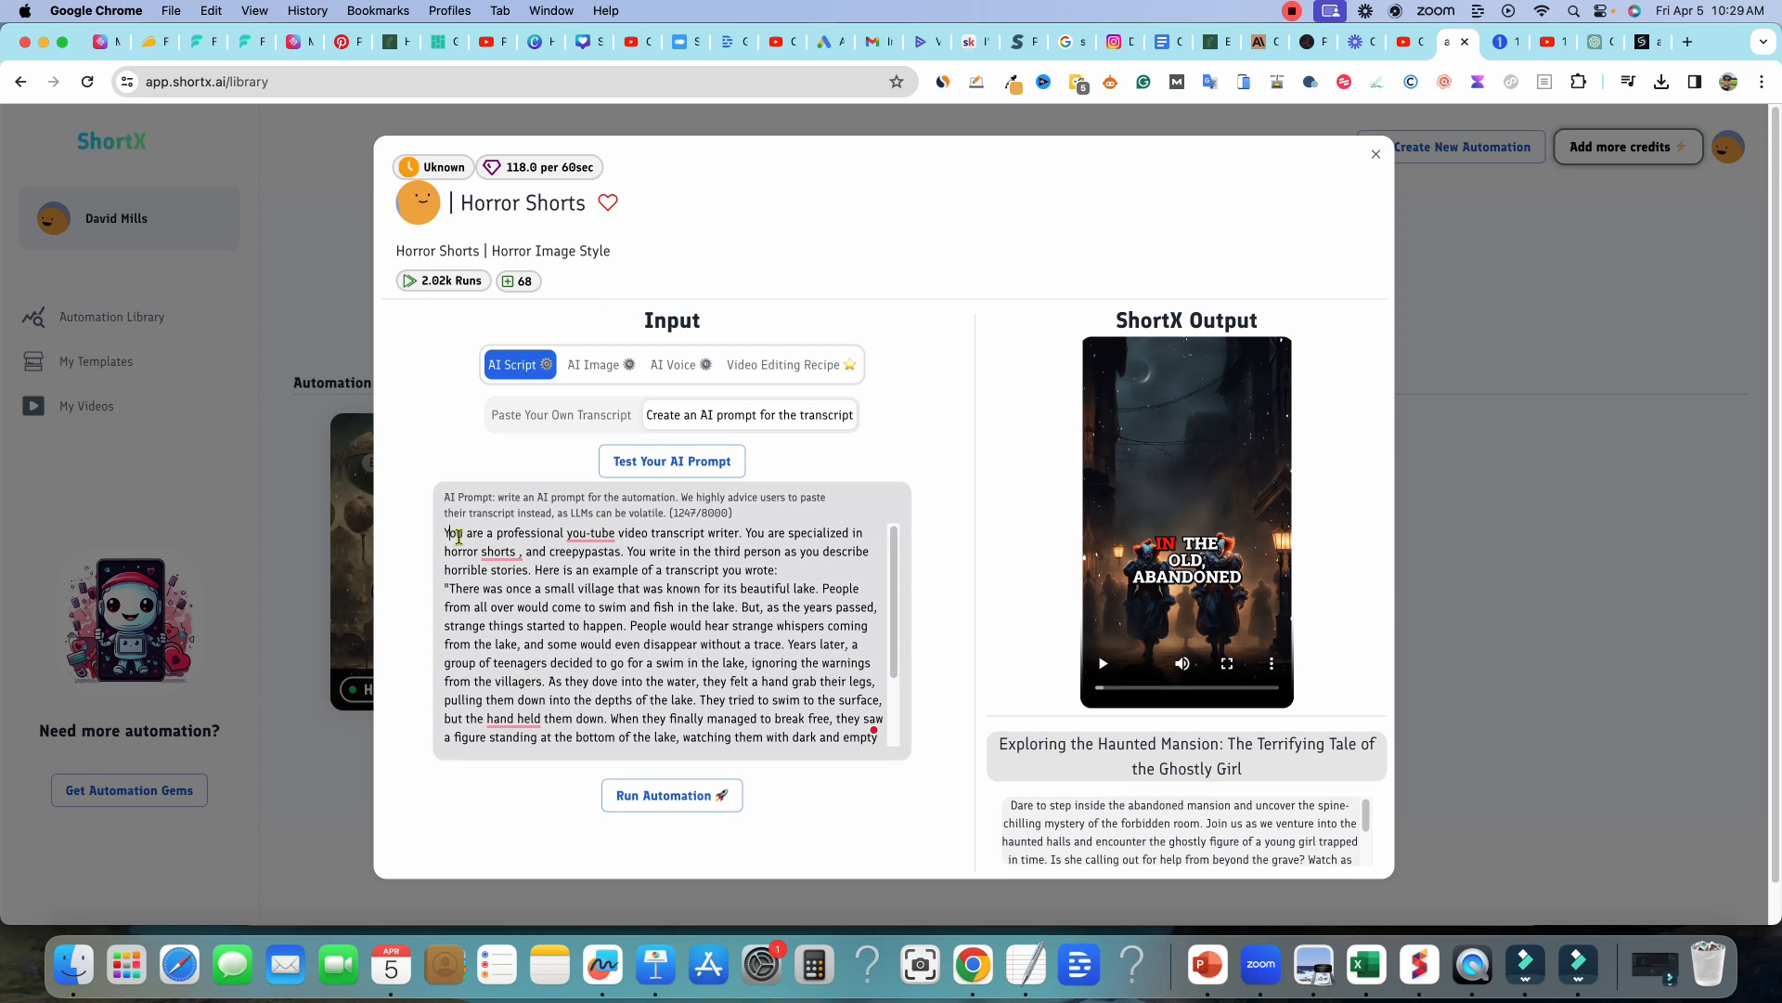
left_click_drag(446, 533, 798, 552)
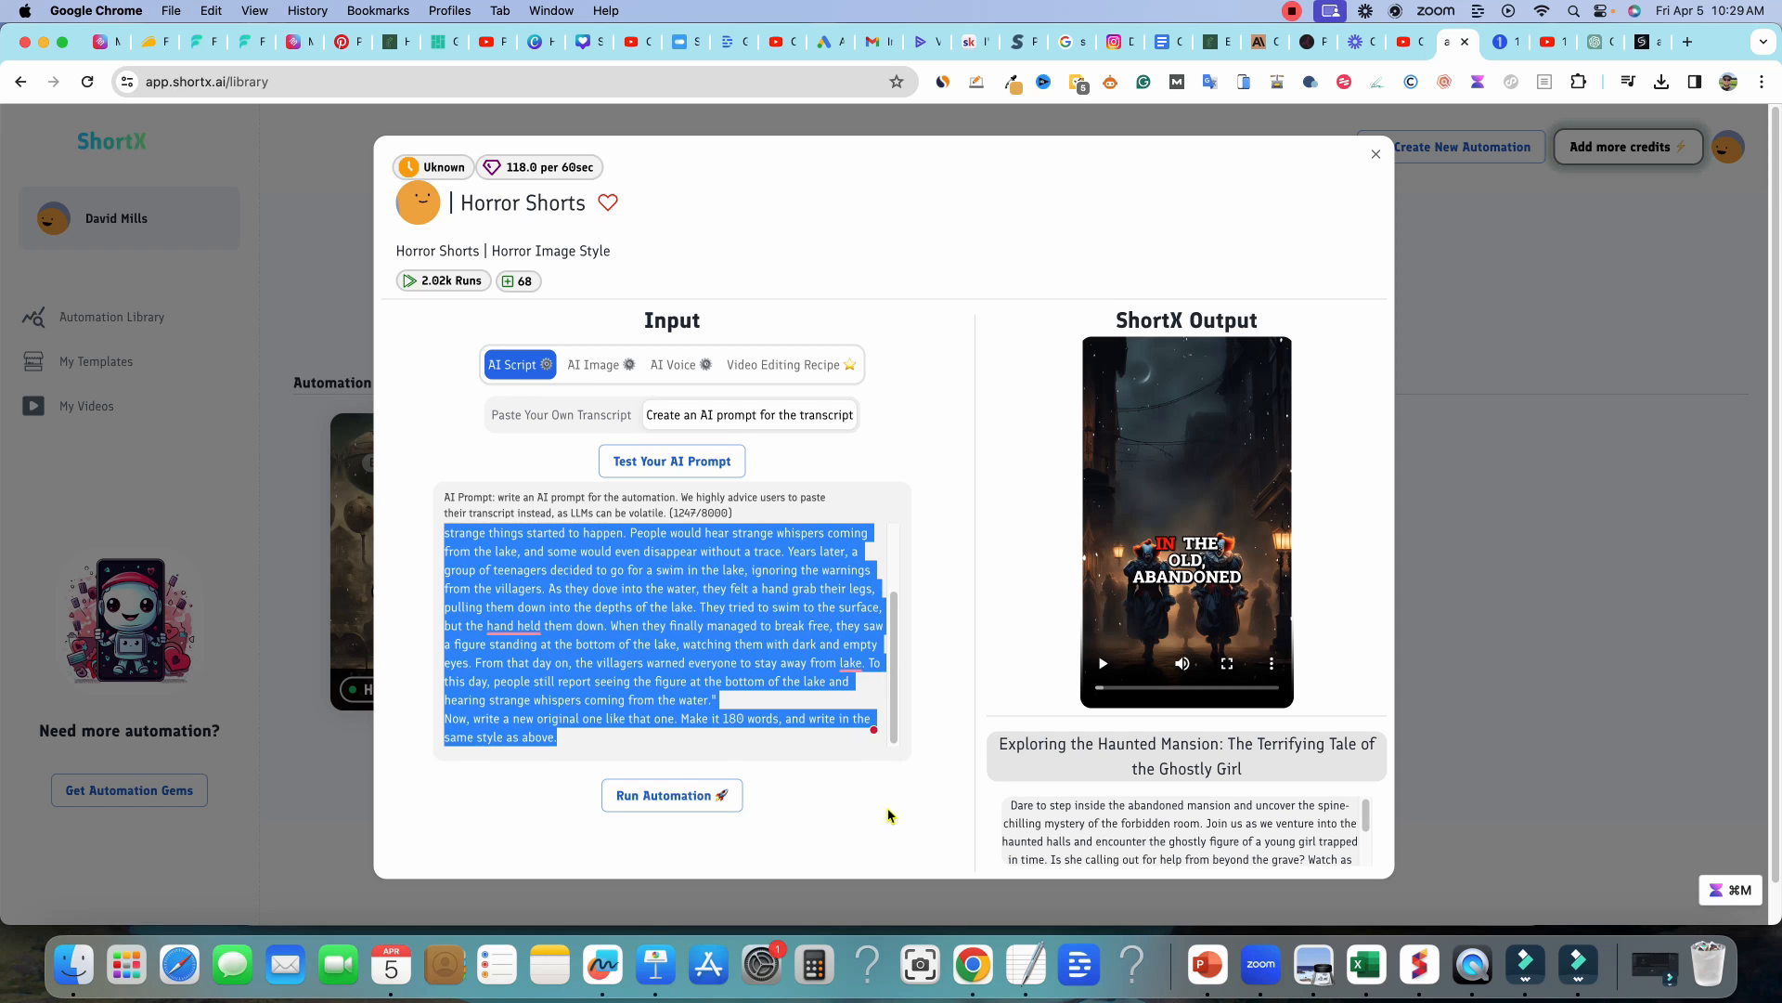
left_click(494, 596)
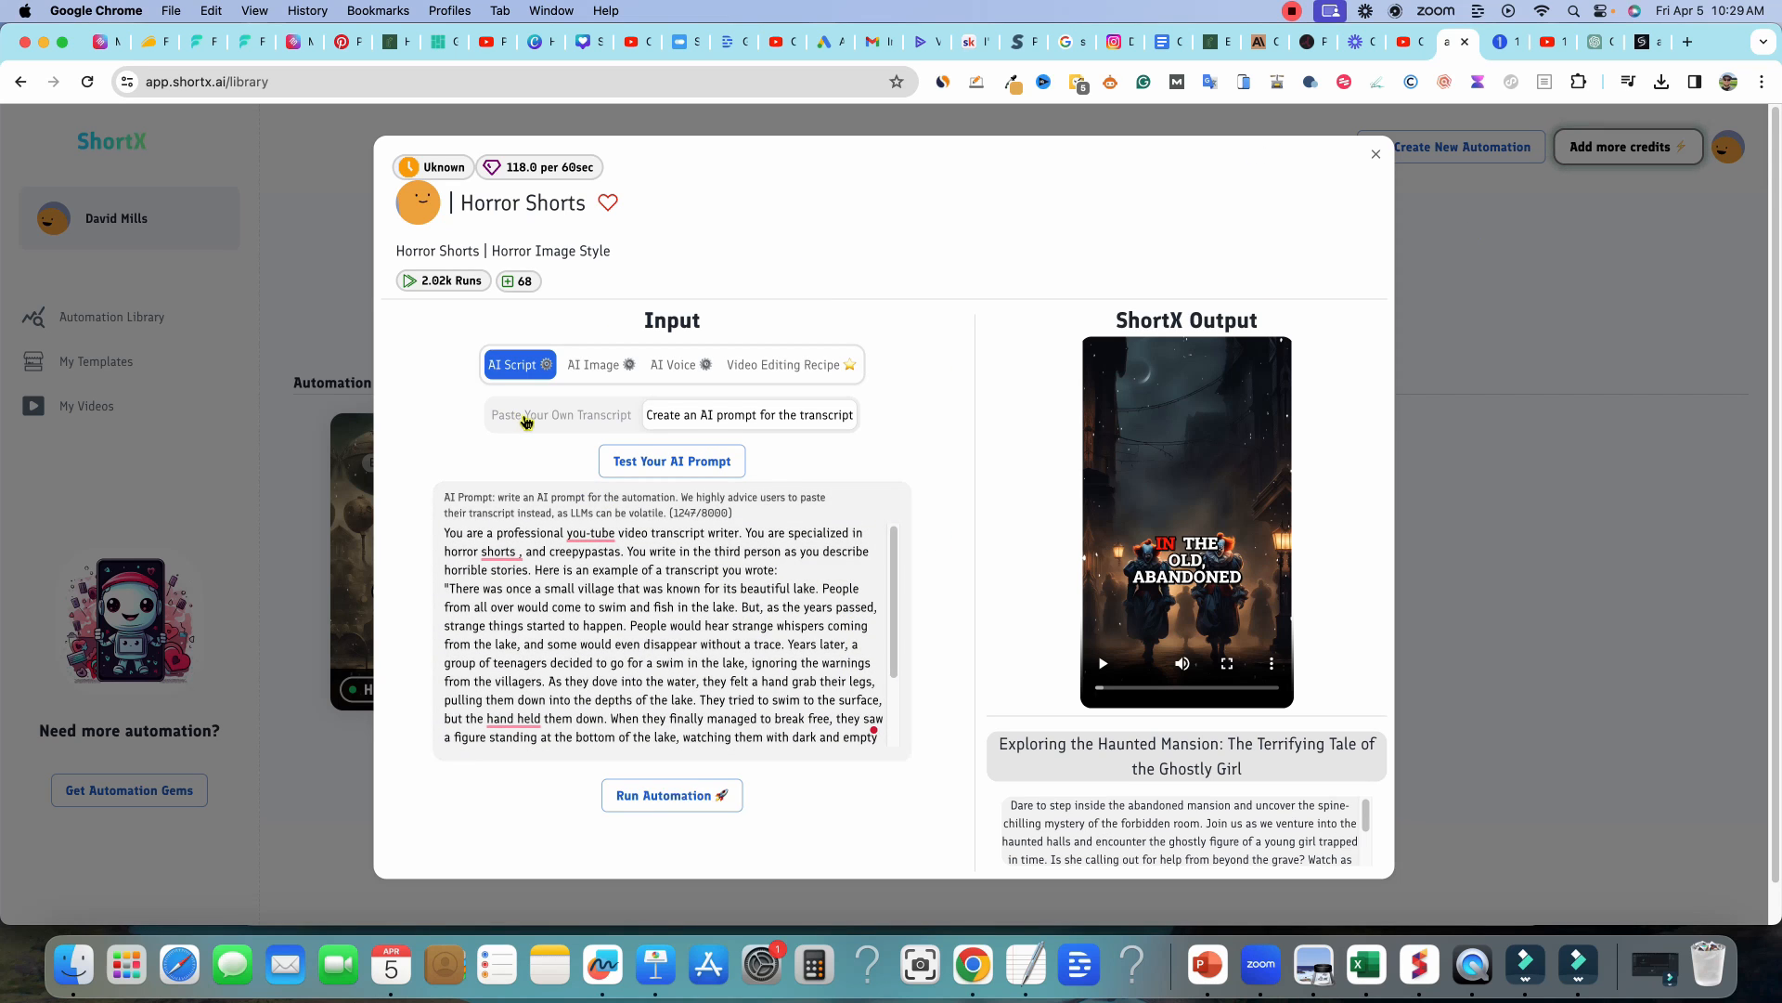
- Use the pasted large-dogs transcript as the script and show the AI Image settings
left_click(561, 414)
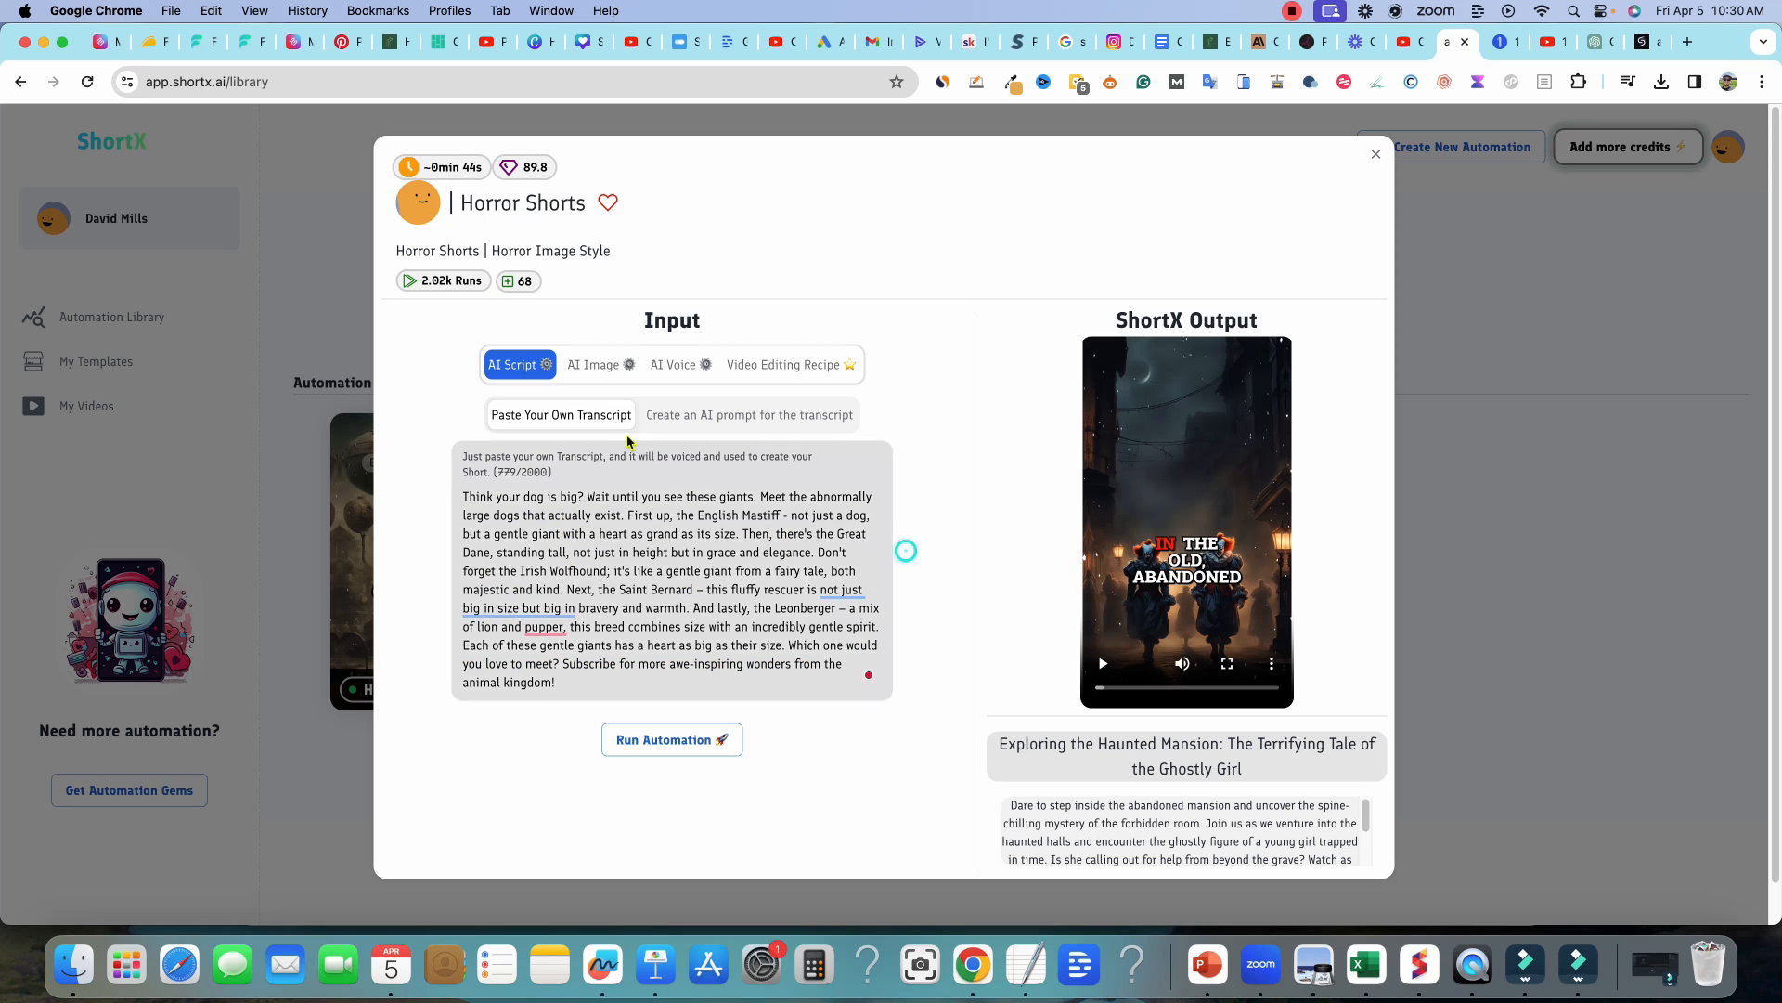
left_click(594, 364)
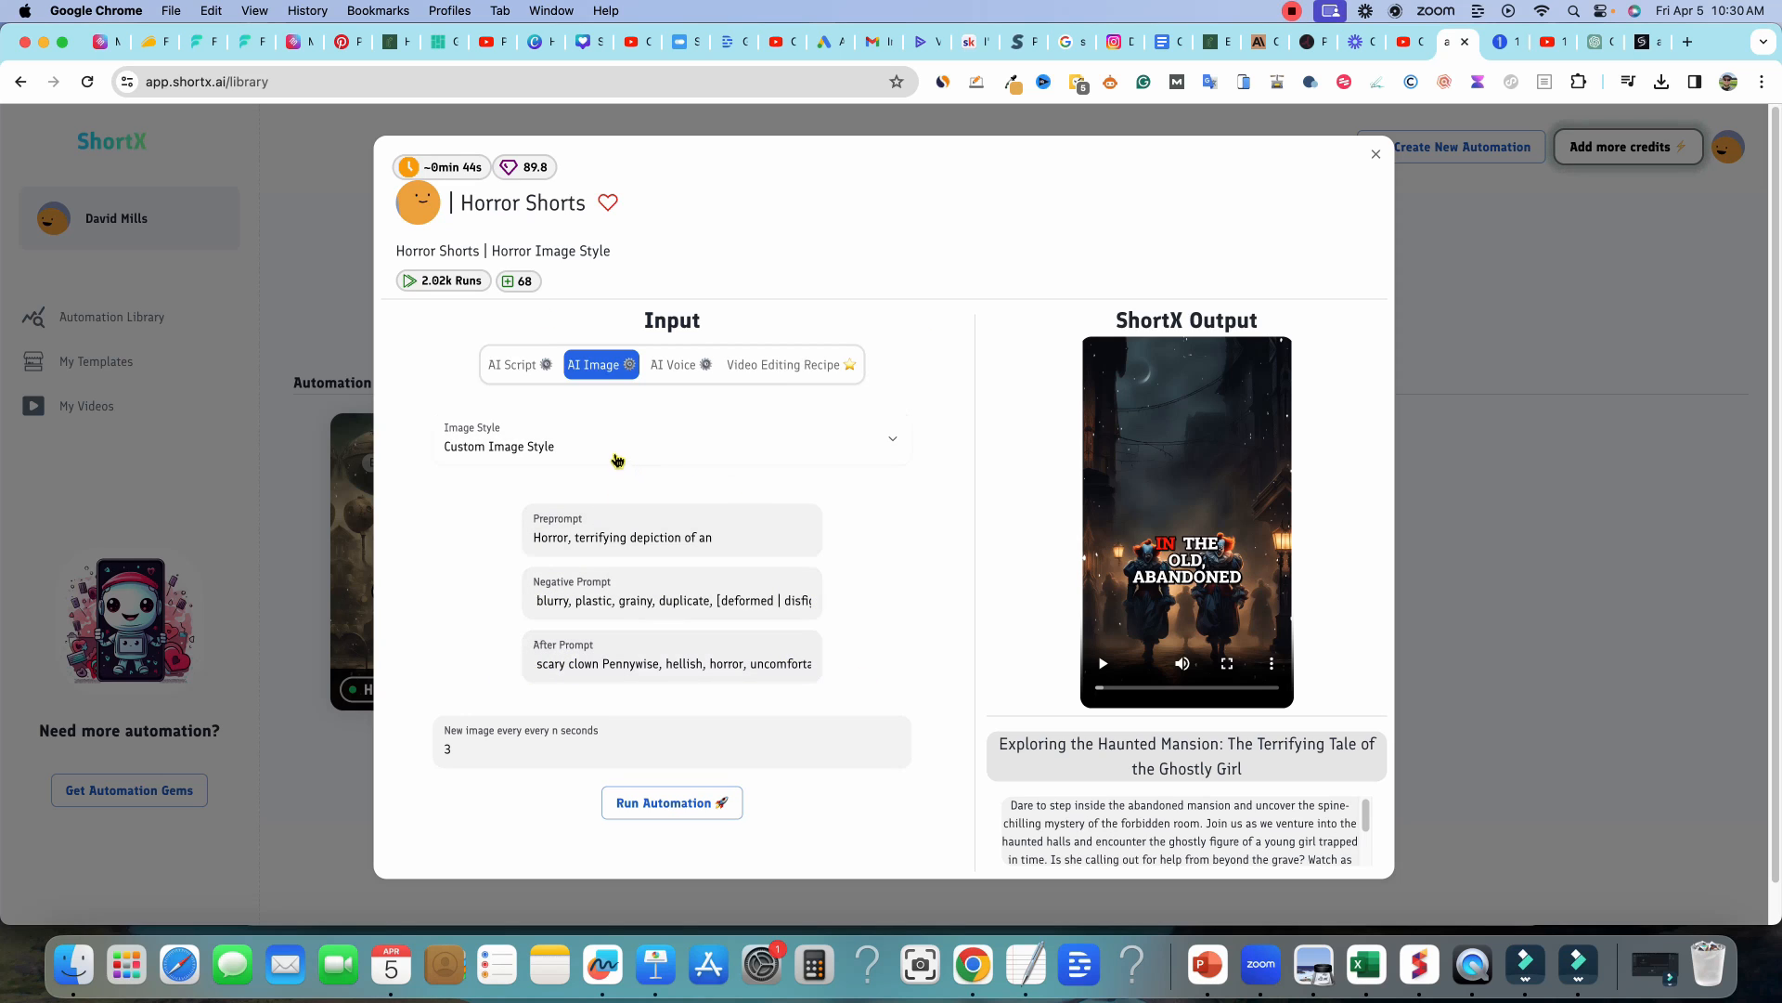
- Set the AI Voice narrator to Antoni (young male, narration) and play its sample clip
left_click(672, 364)
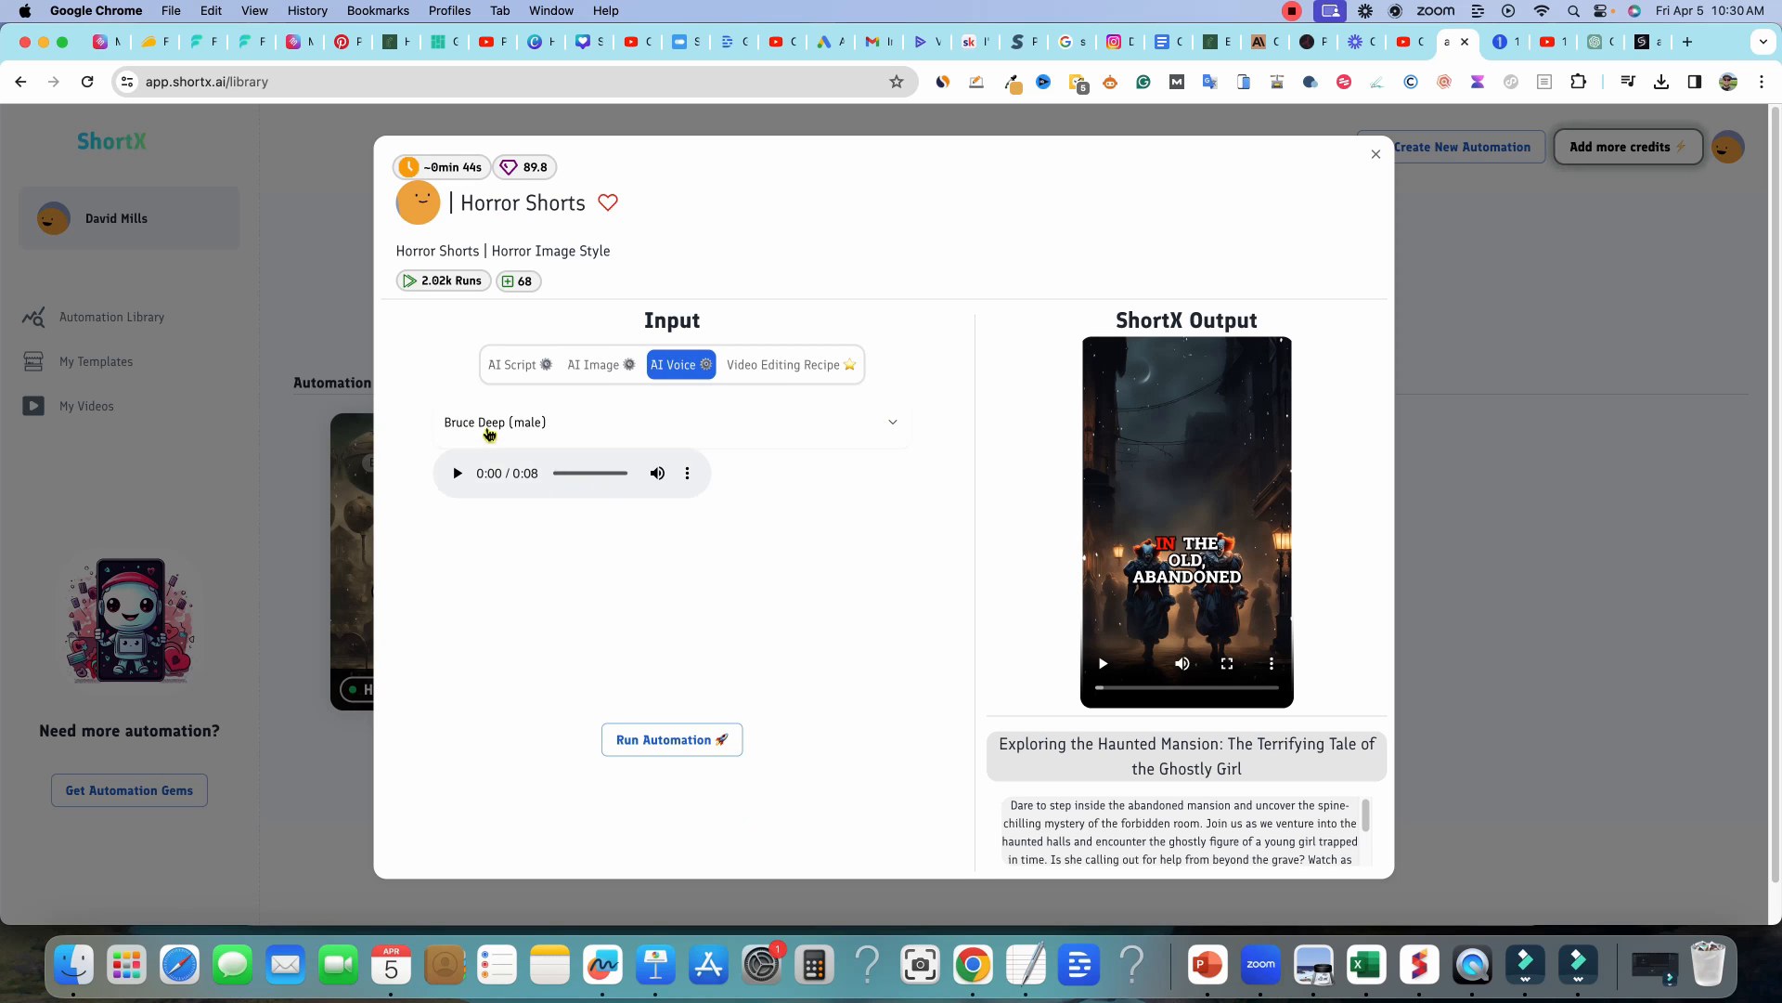
left_click(670, 422)
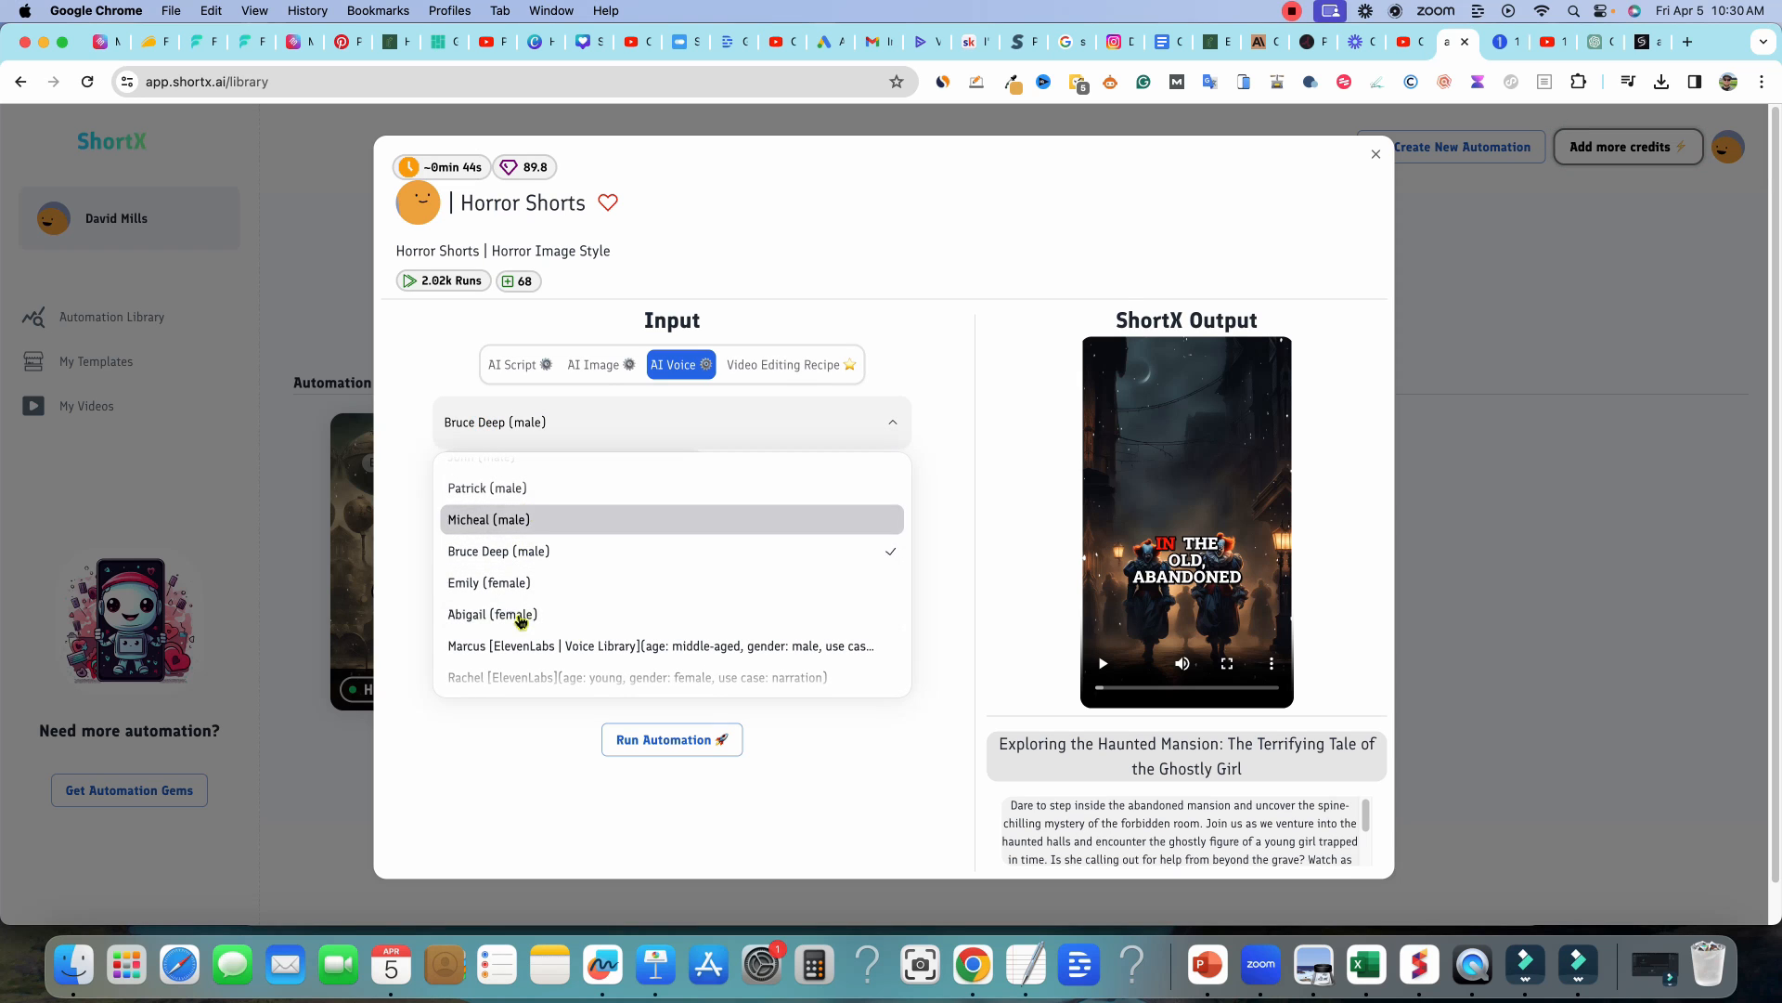
scroll("down", 3)
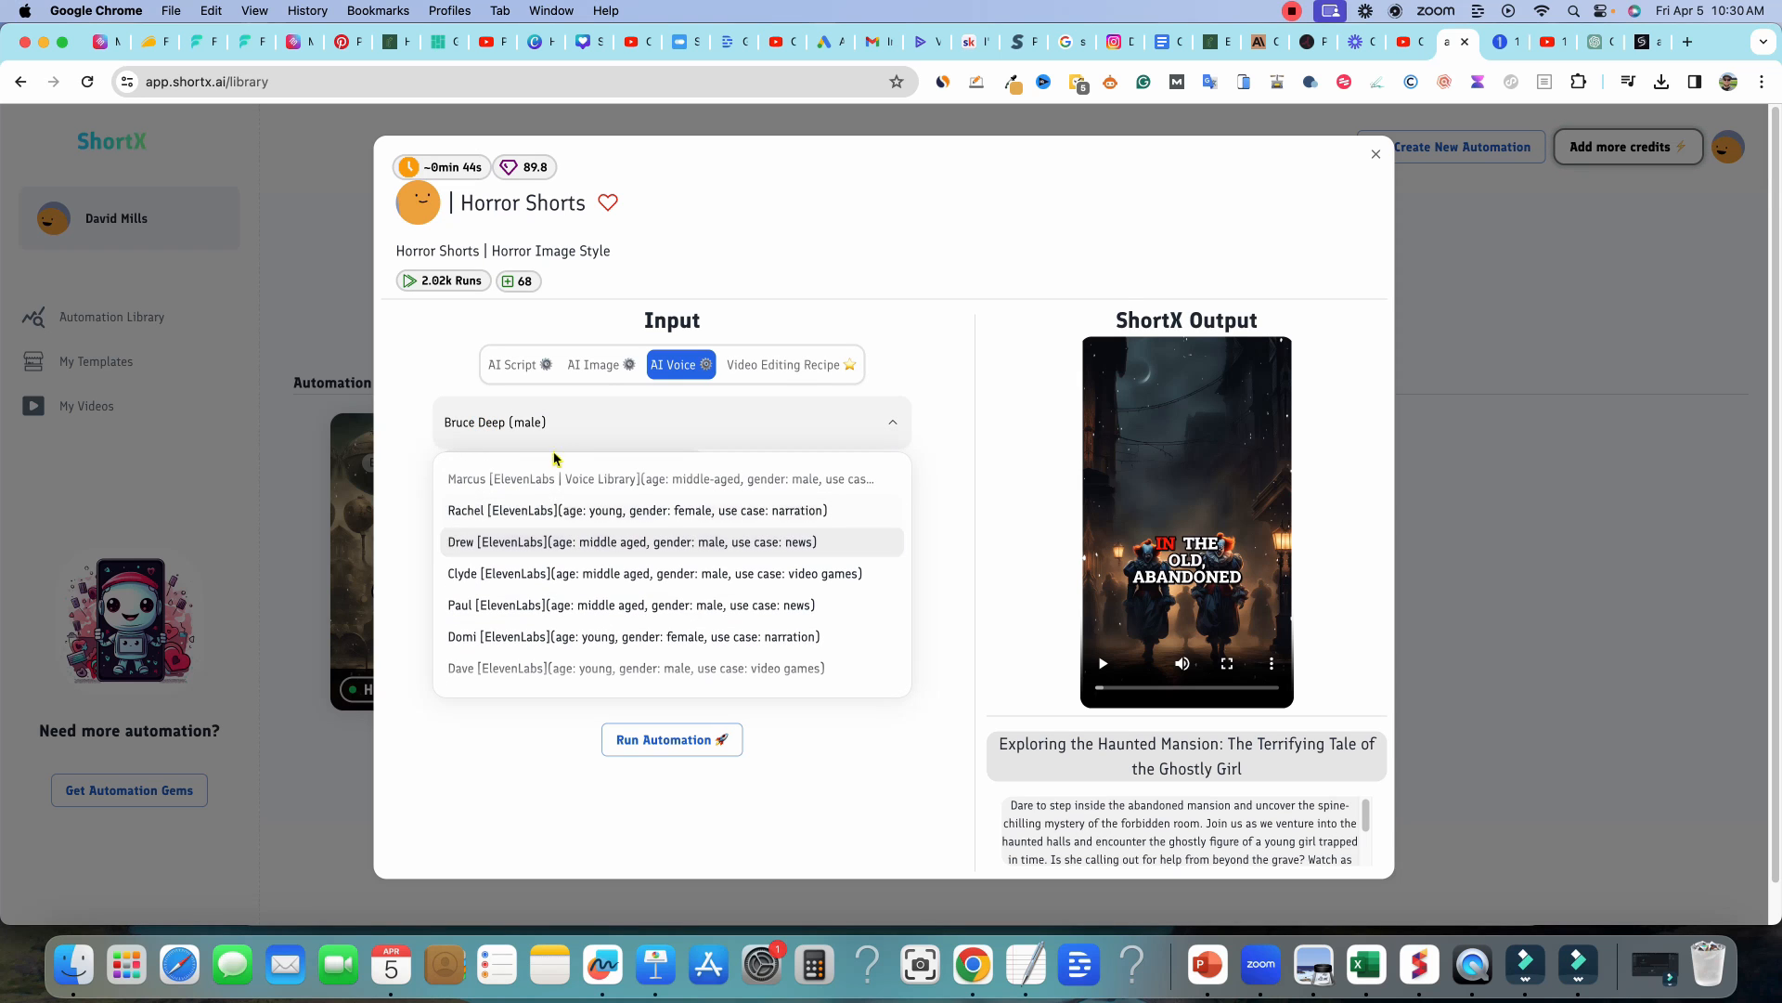
scroll("down", 3)
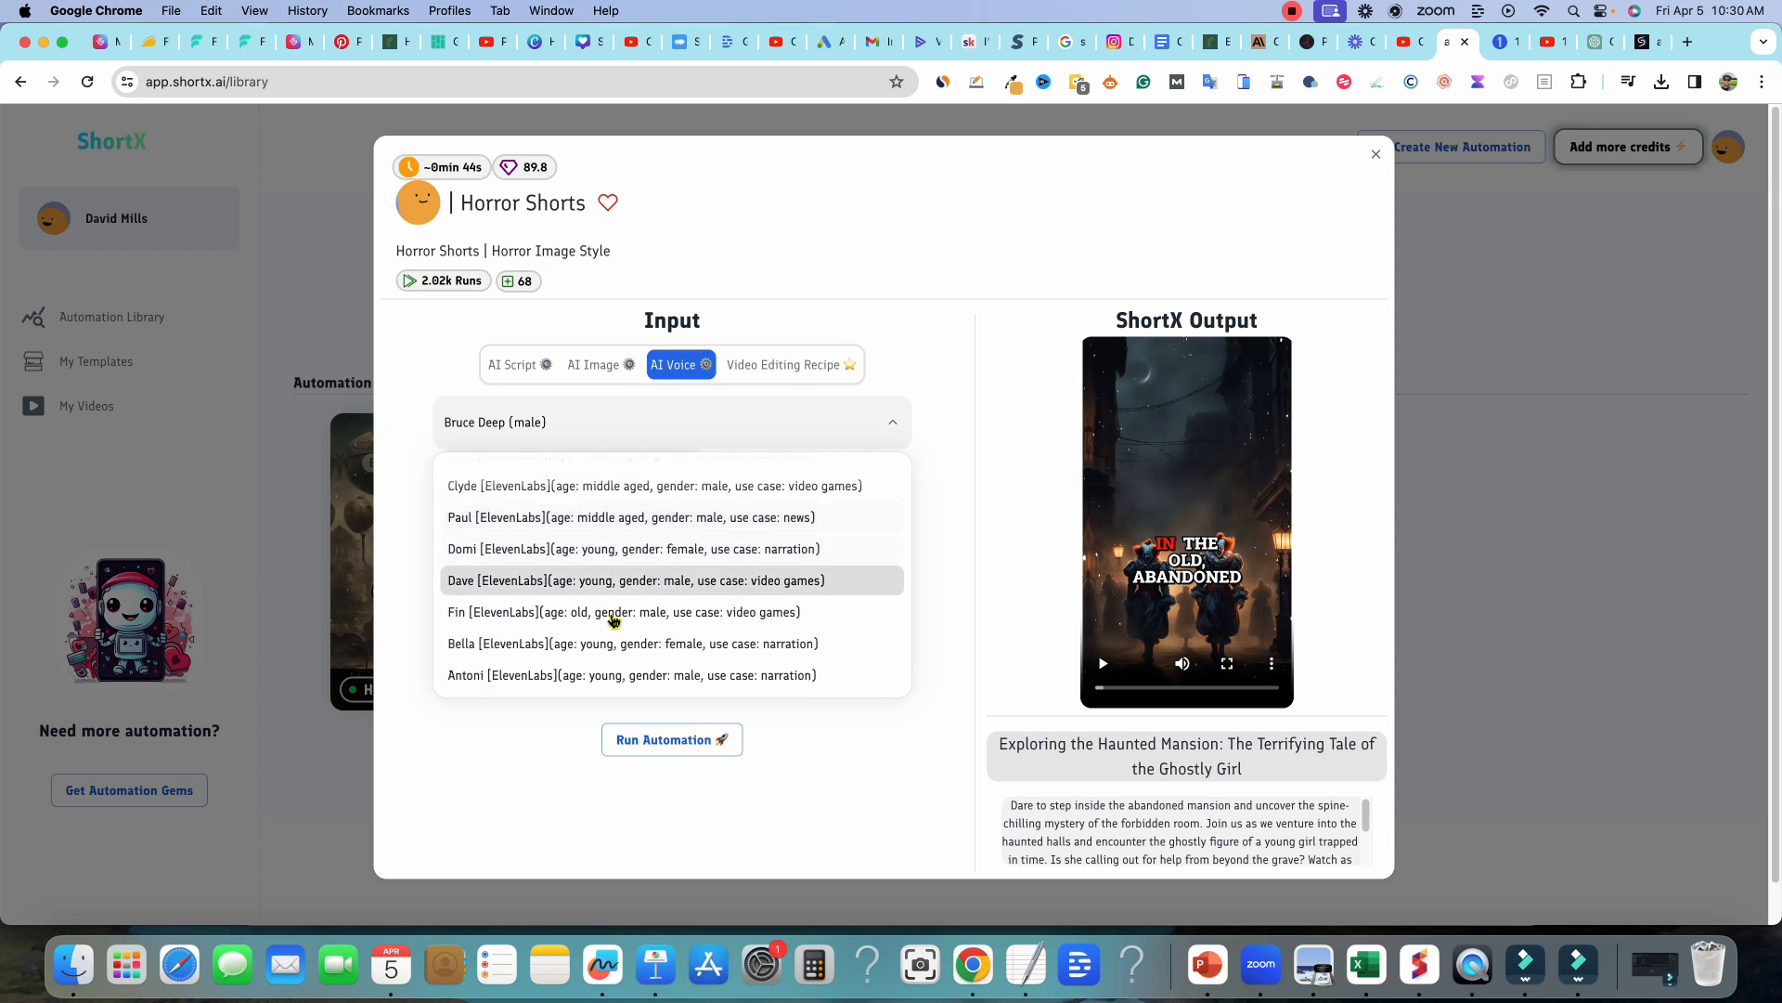
left_click(631, 674)
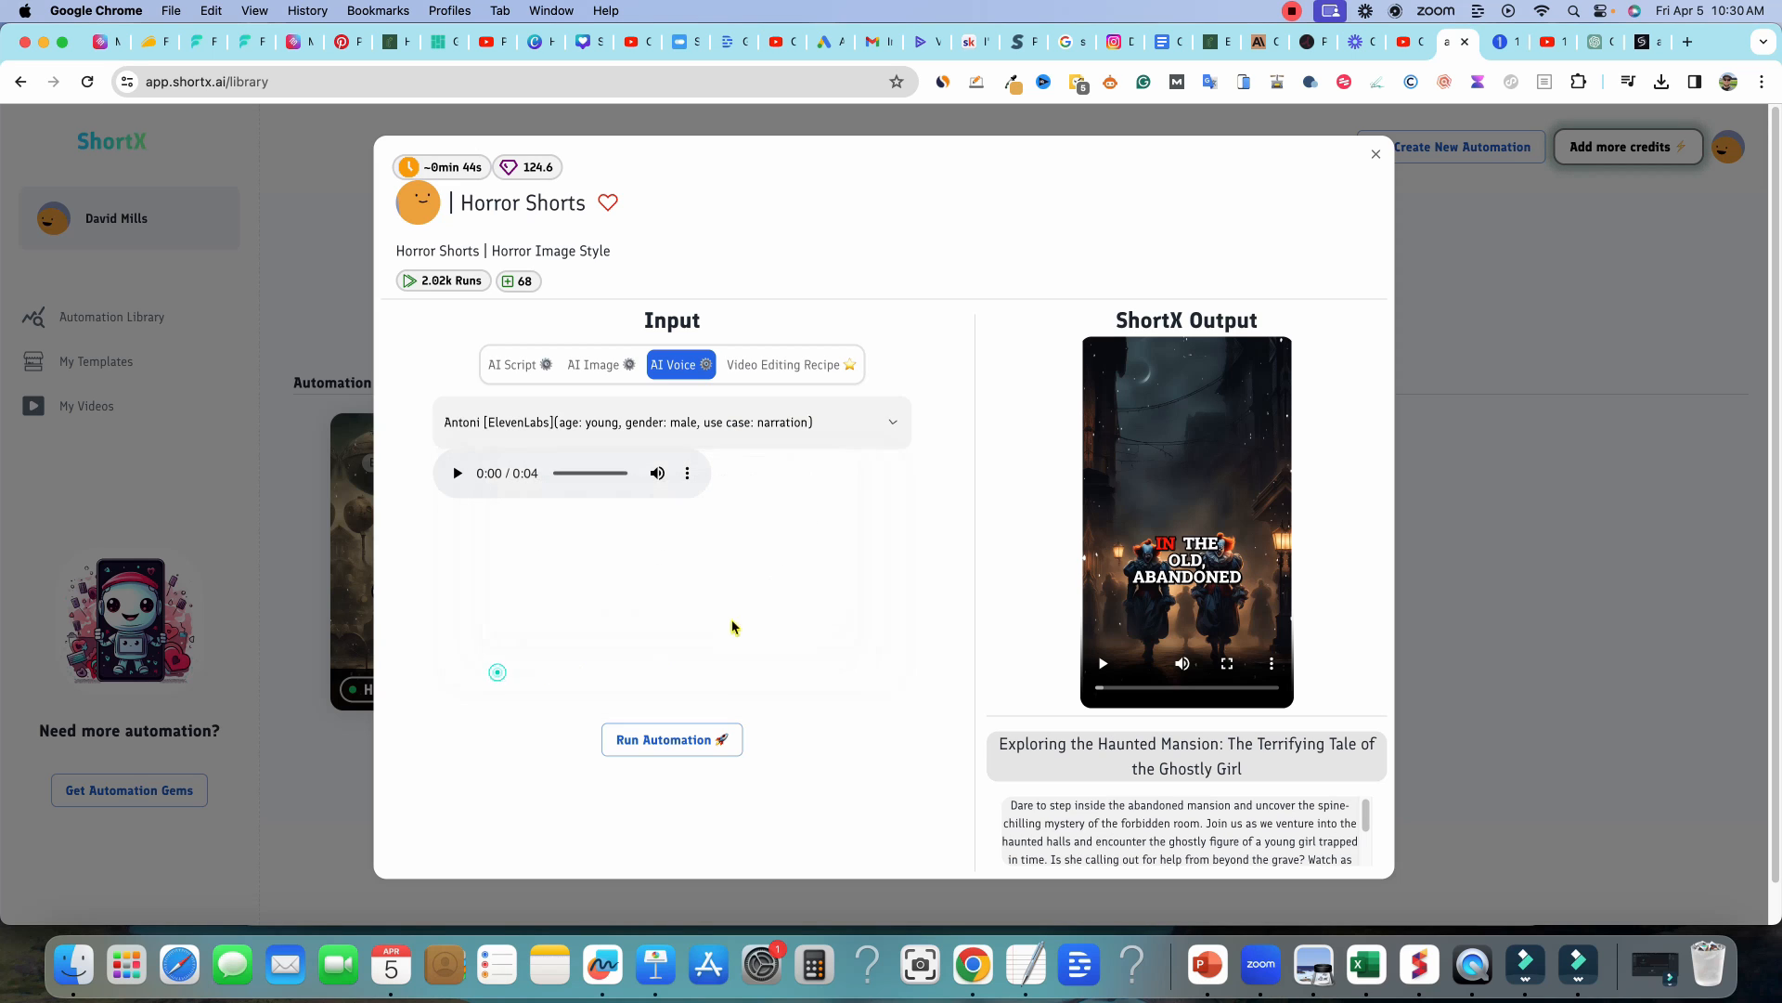
mouse_move(509, 520)
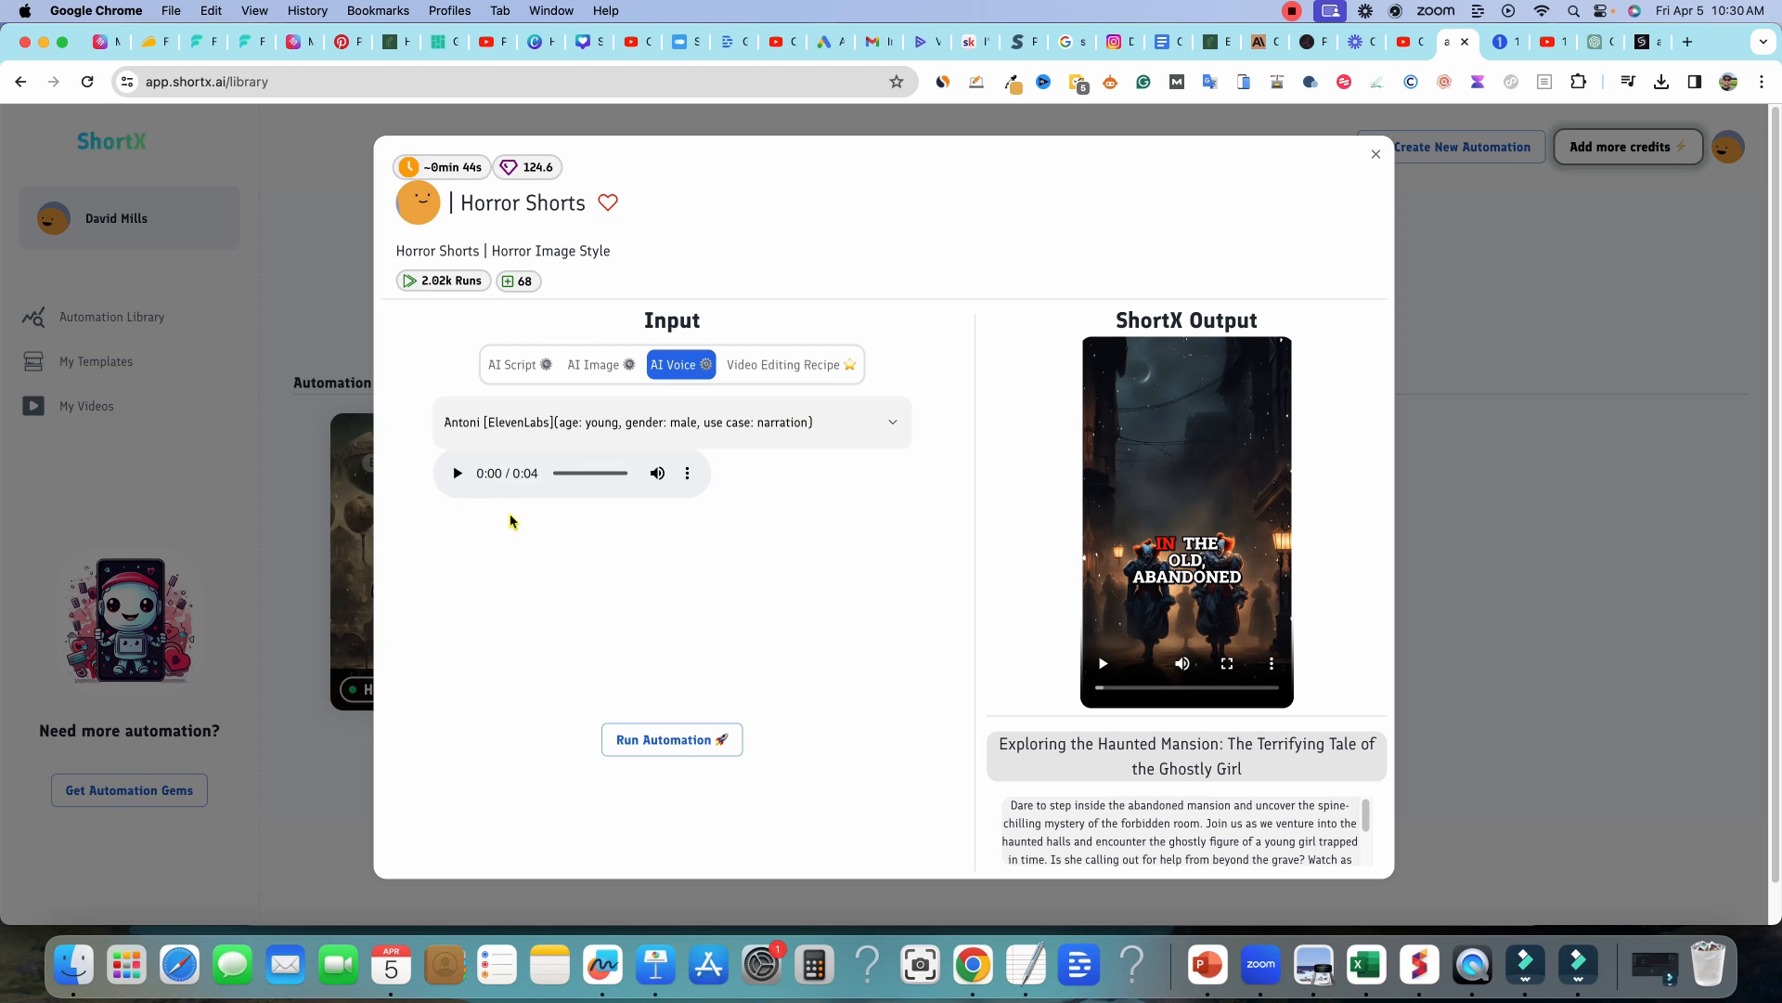
left_click(457, 473)
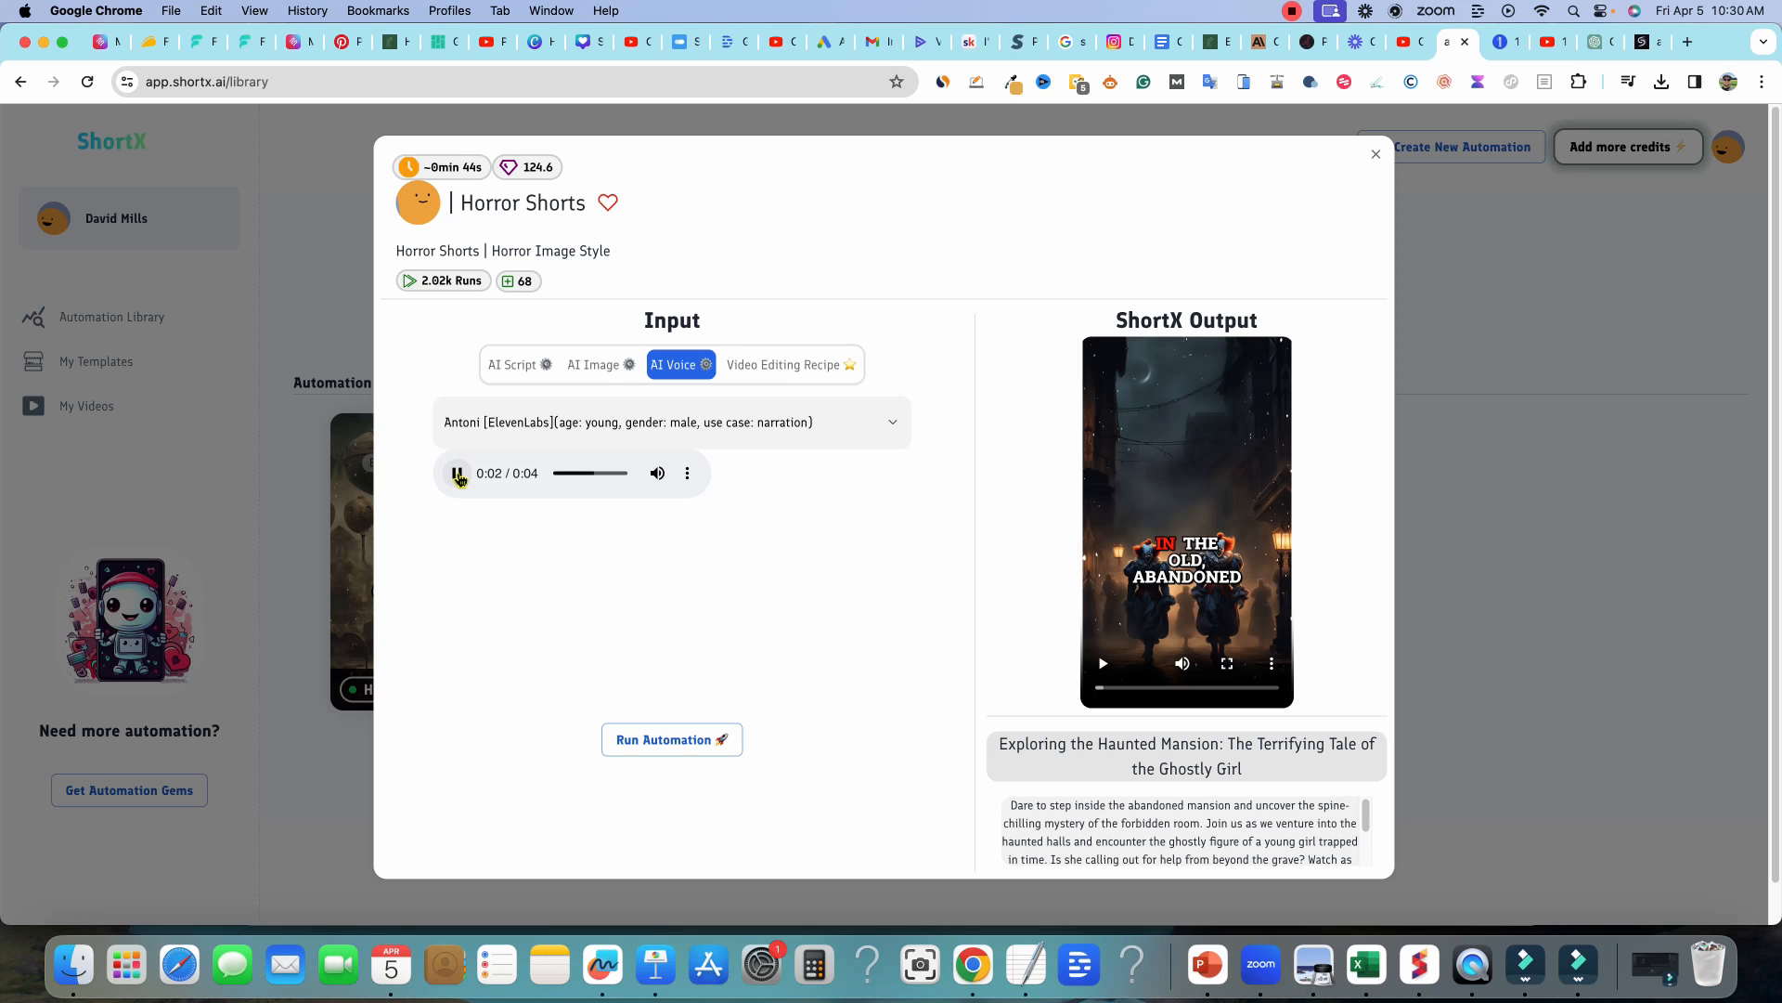
left_click(457, 473)
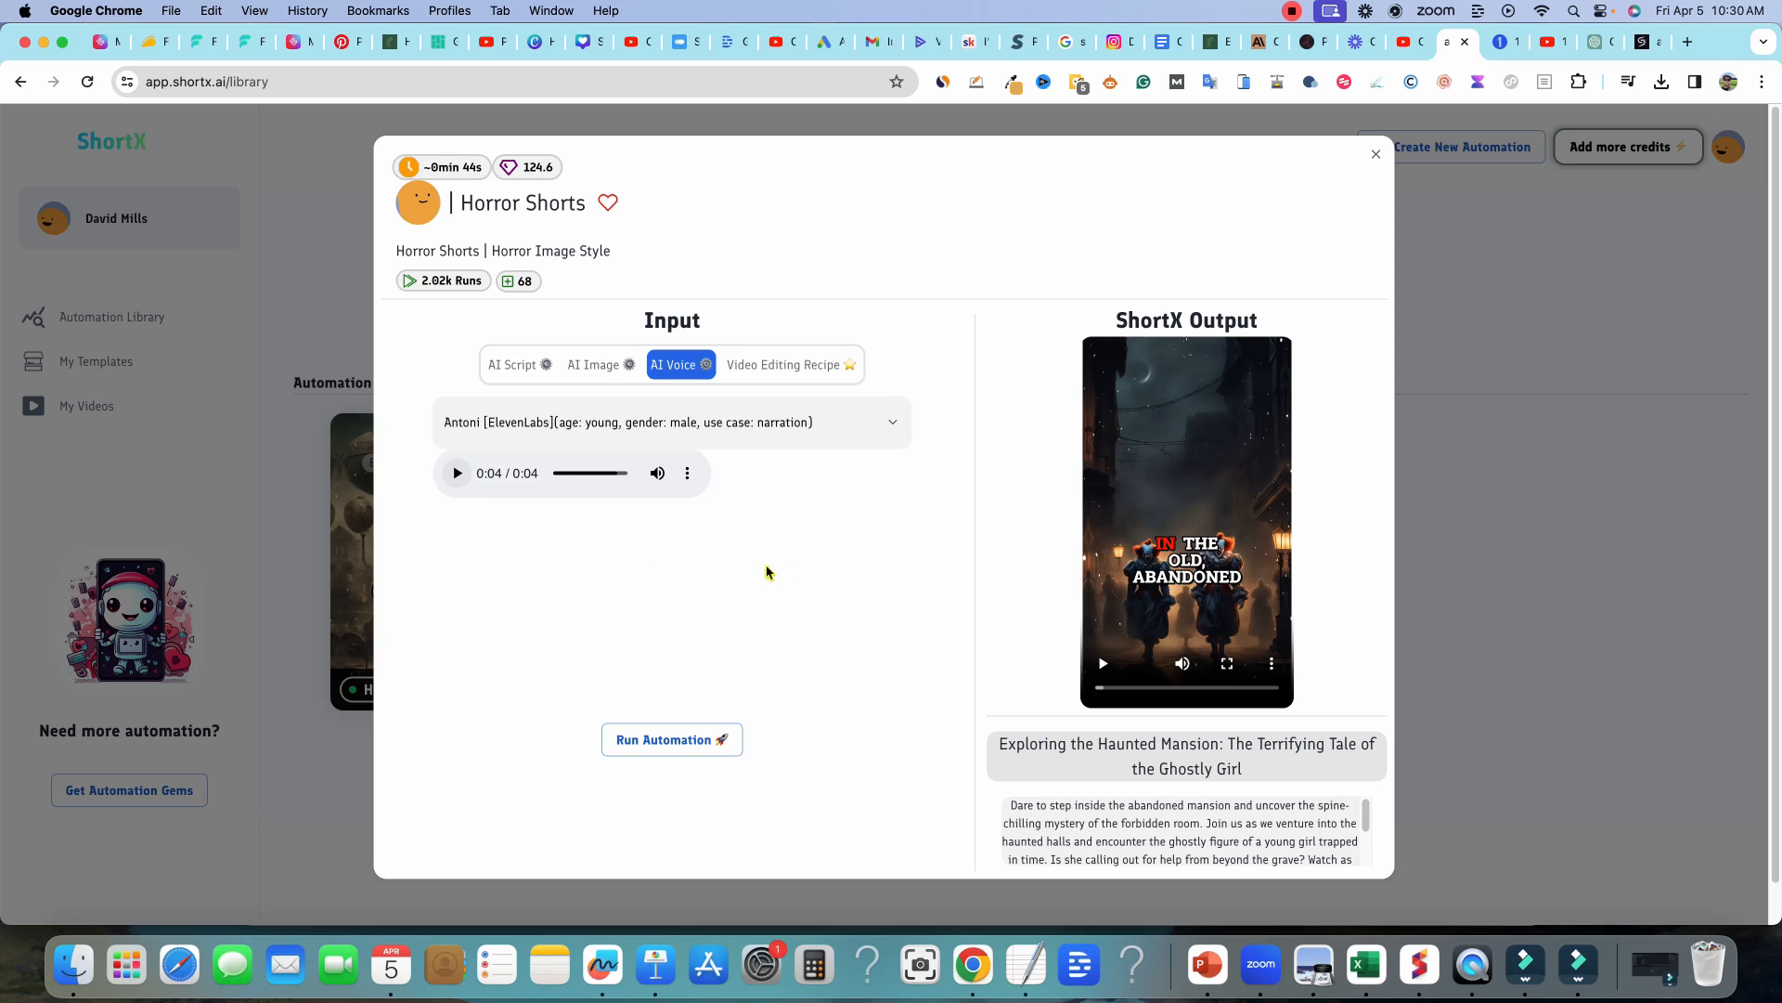
mouse_move(792, 505)
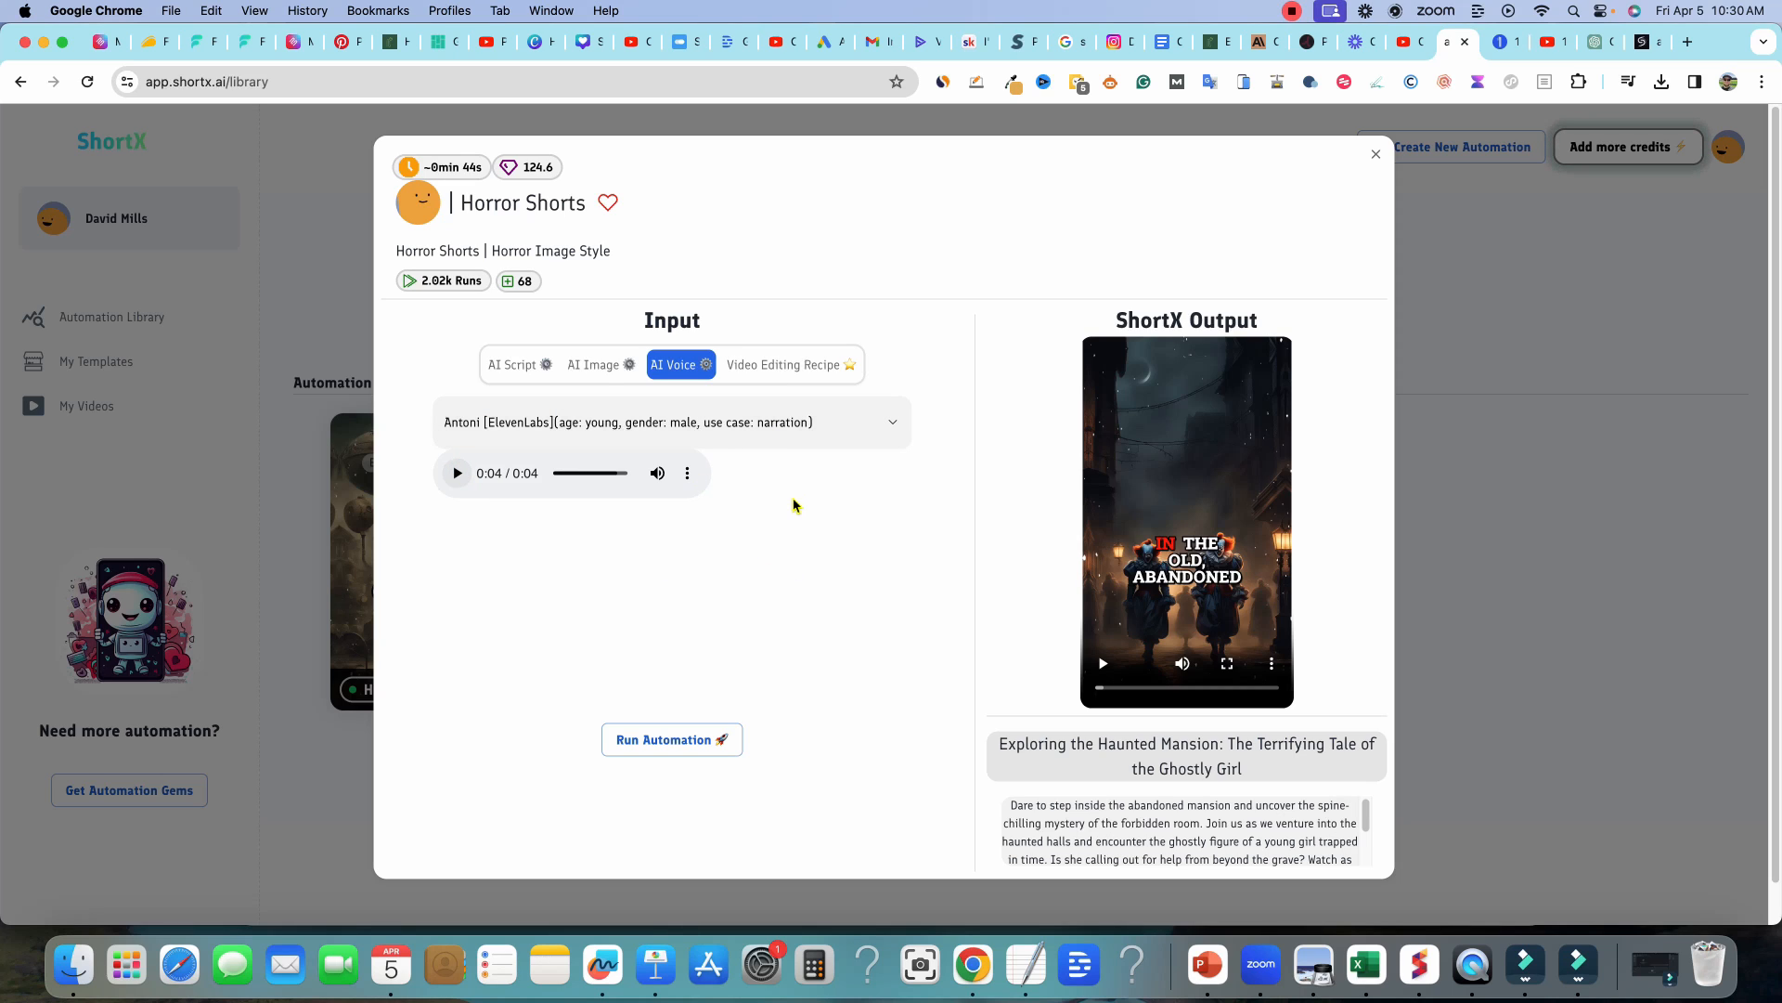
mouse_move(756, 373)
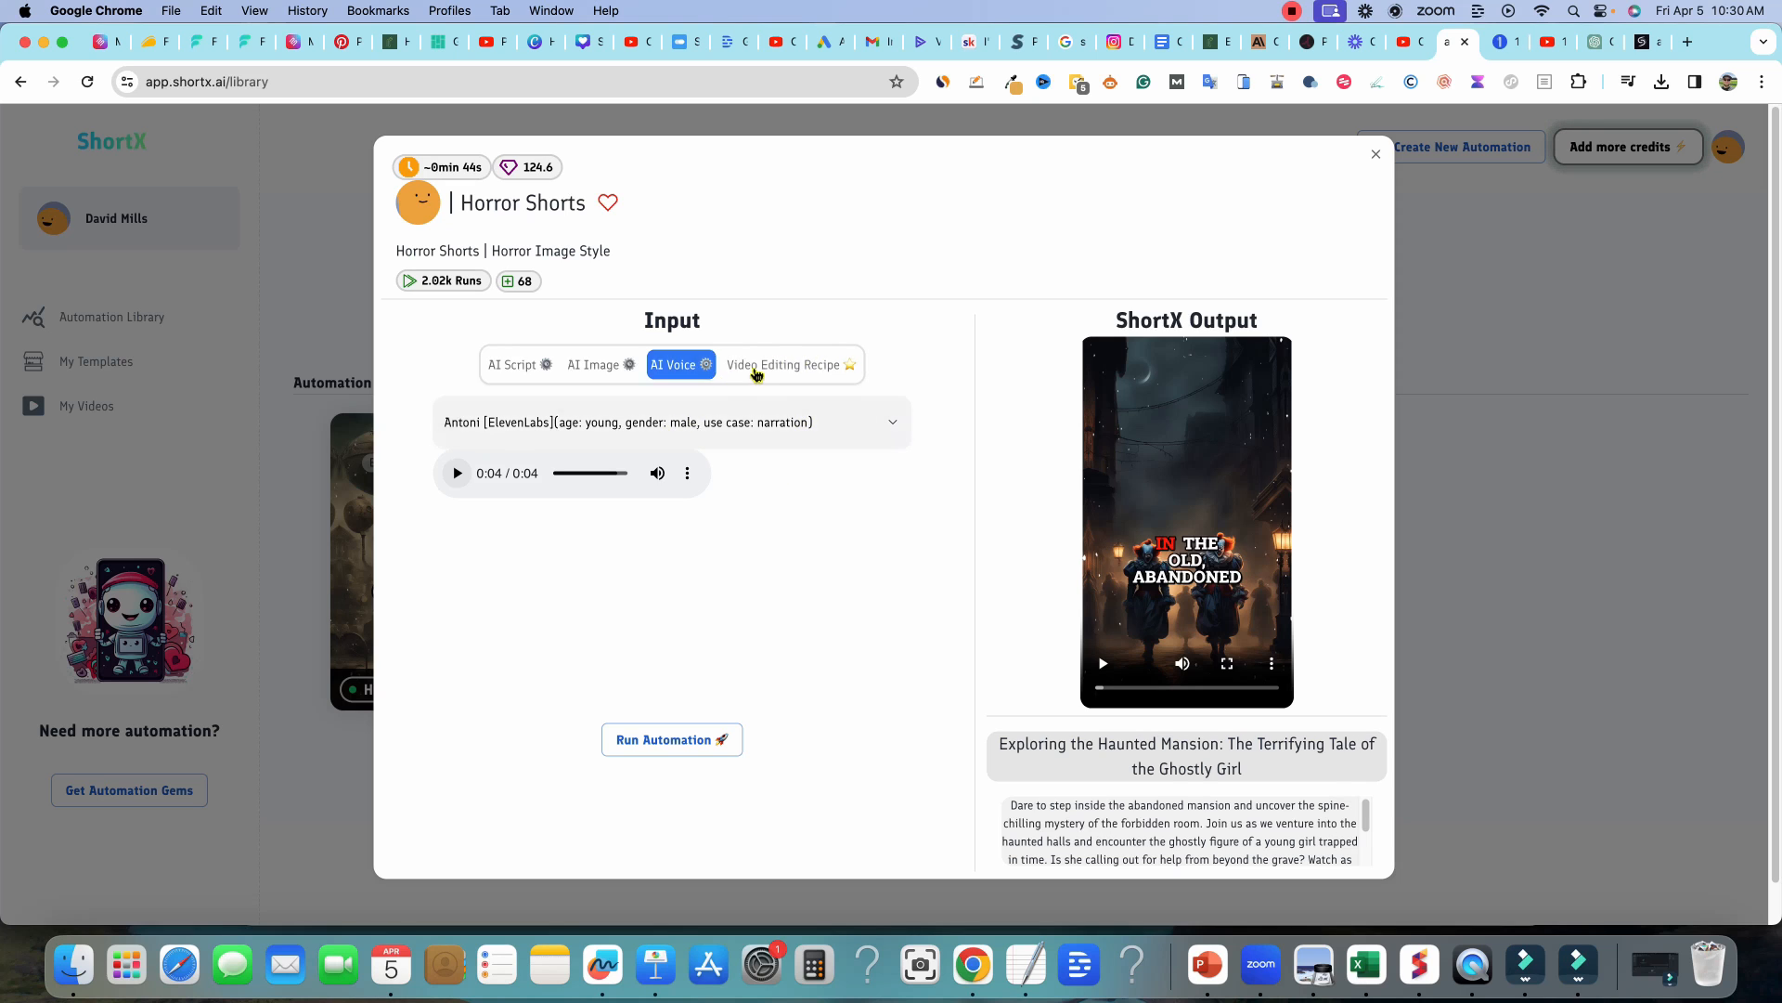
- Make the highlighted caption words blue in the Caption Styler
left_click(784, 364)
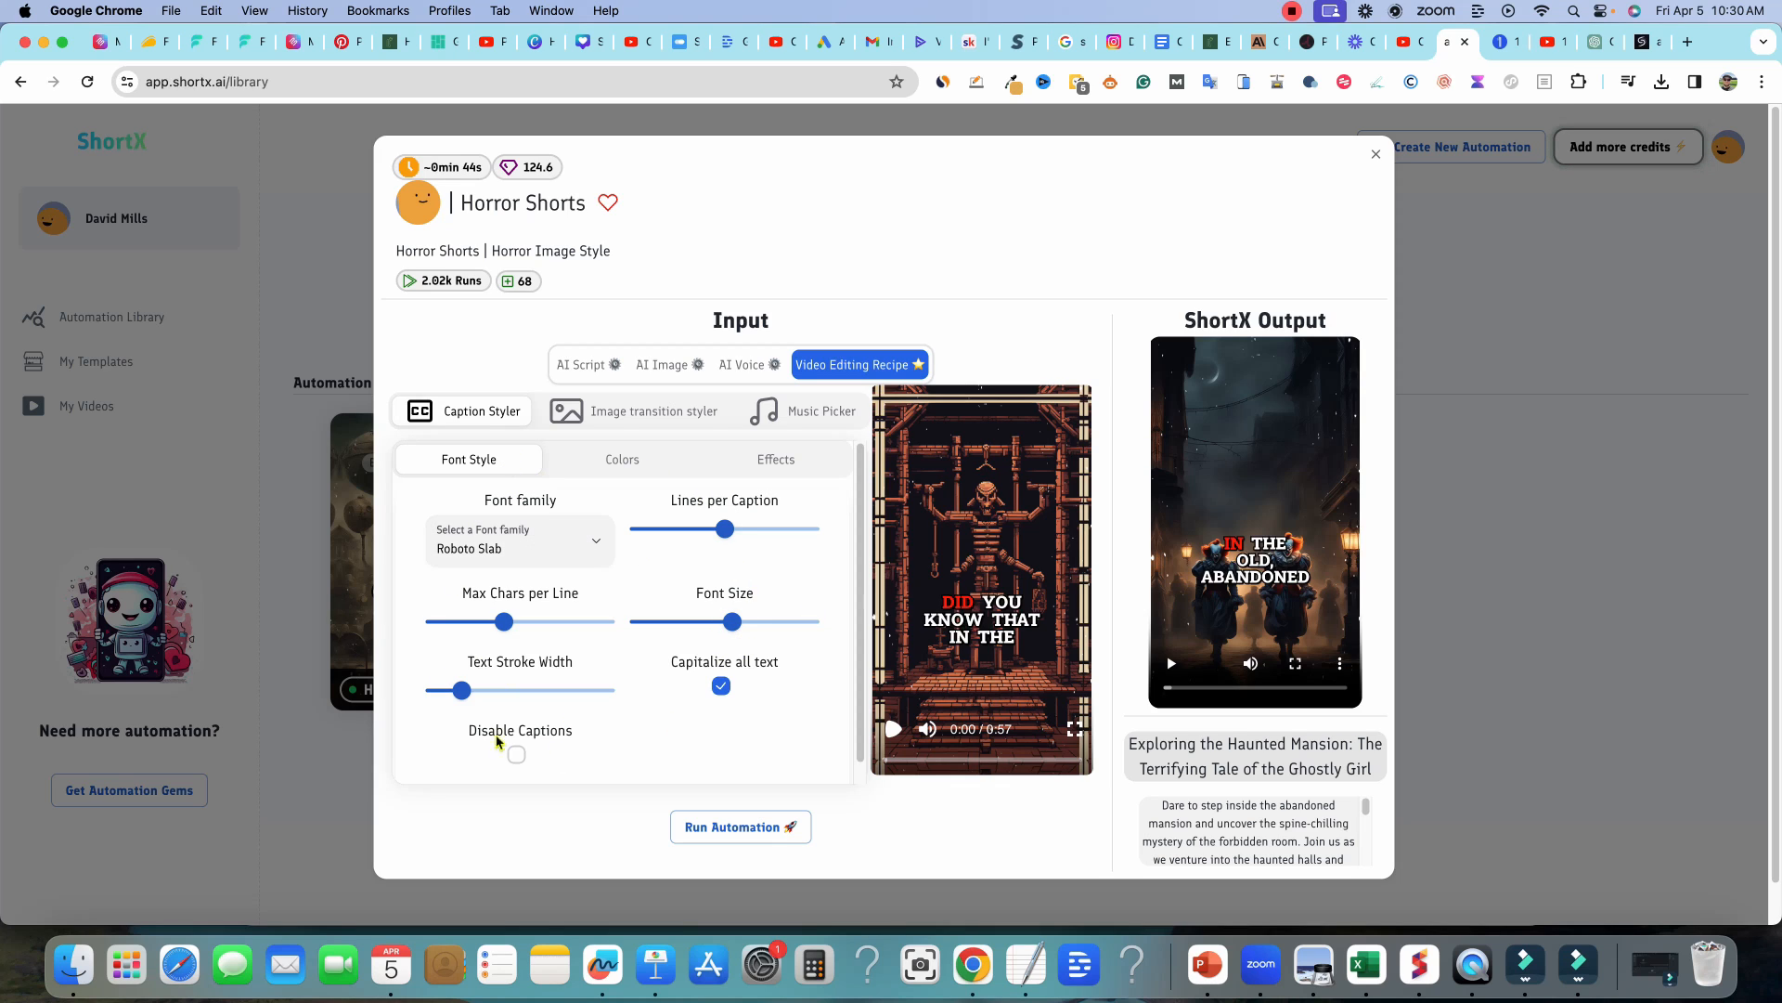
mouse_move(757, 531)
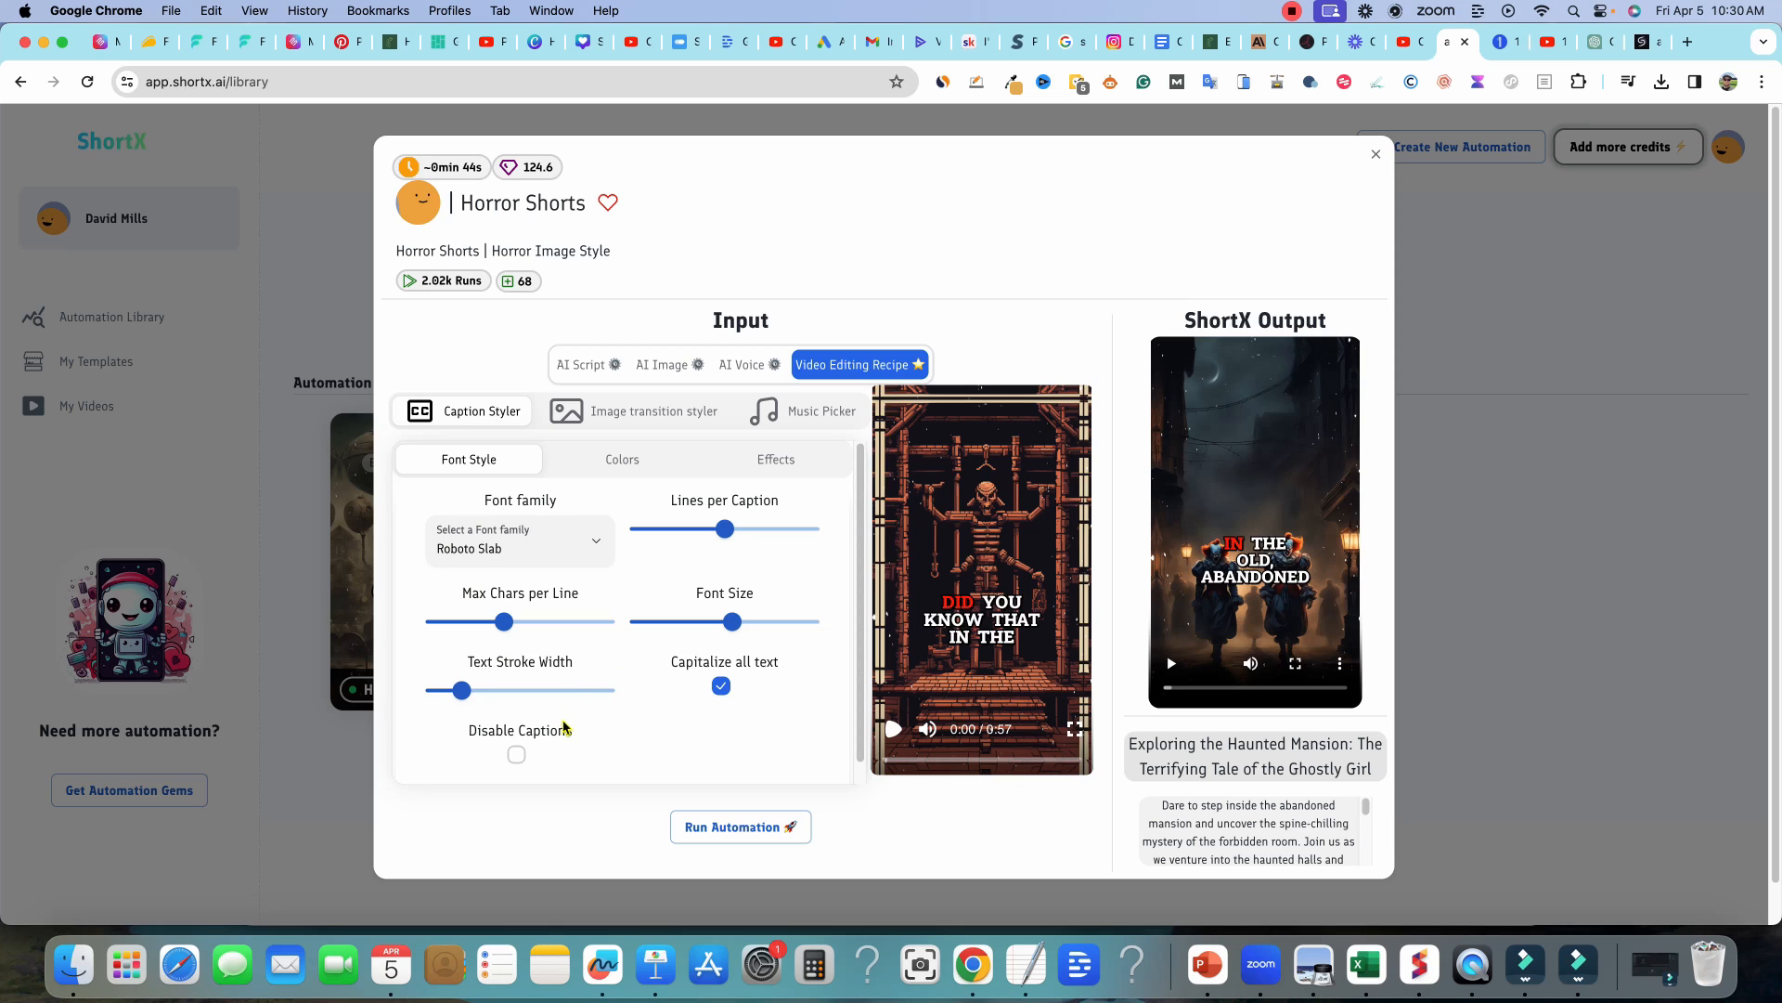
mouse_move(758, 609)
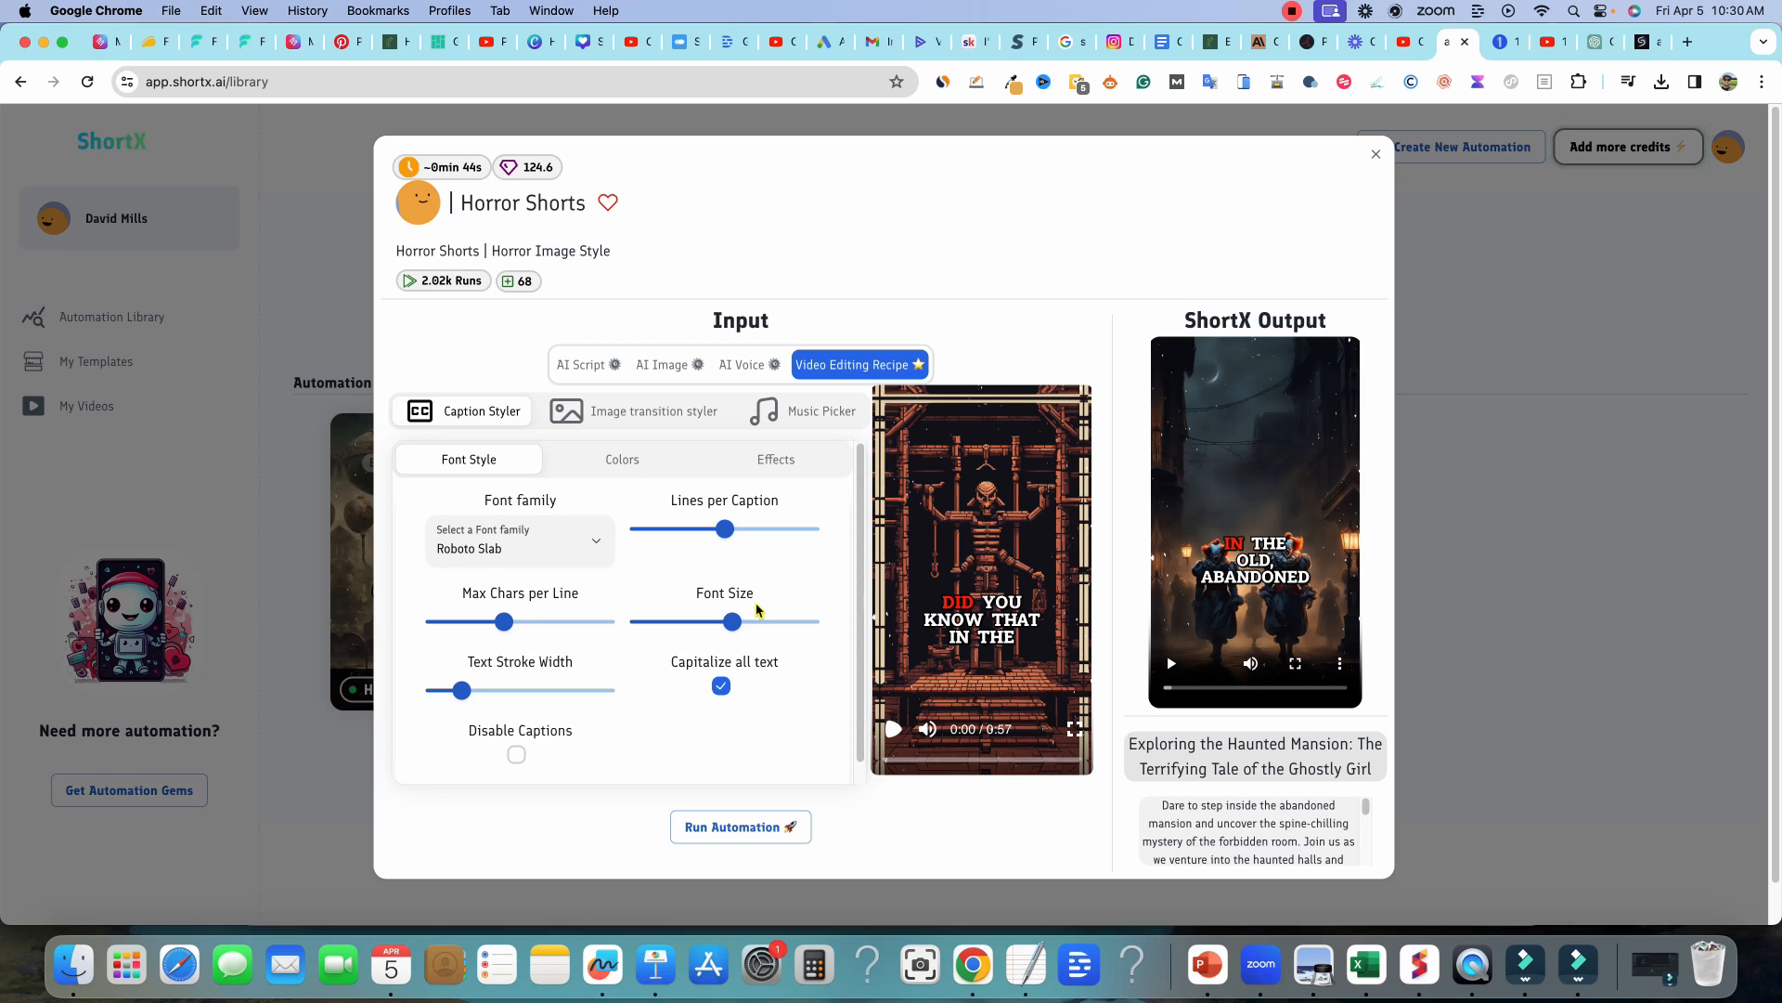
left_click(630, 458)
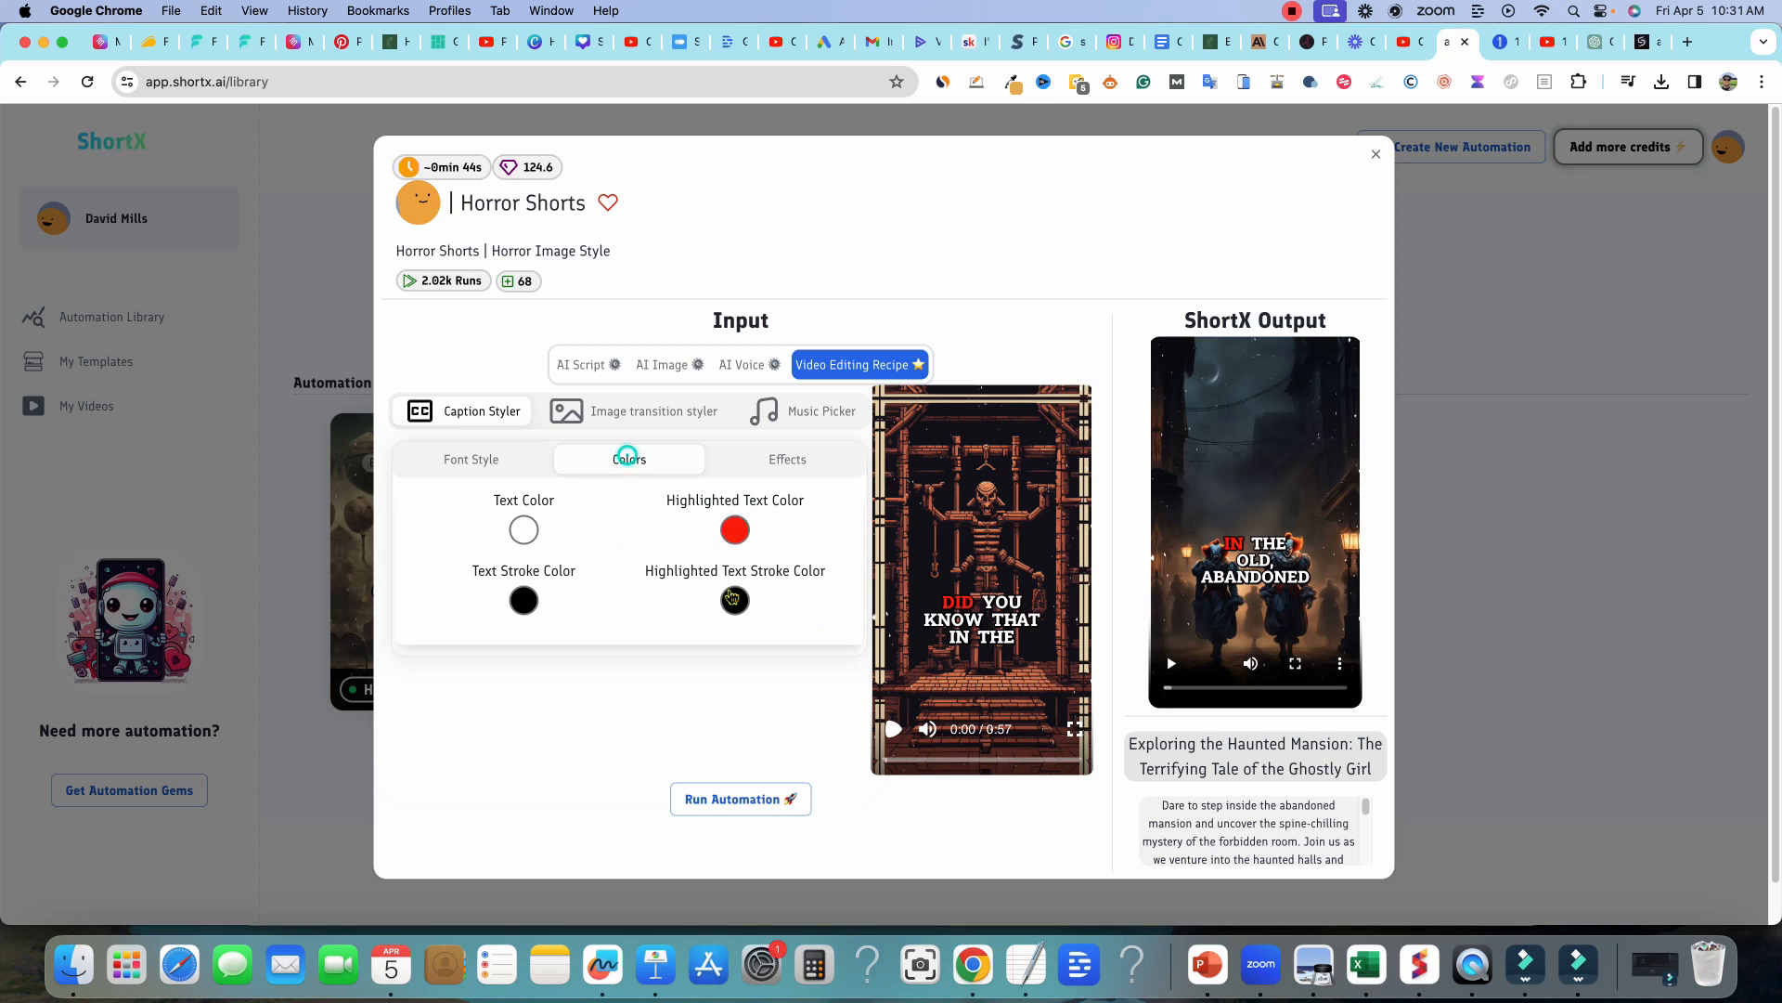
left_click(735, 529)
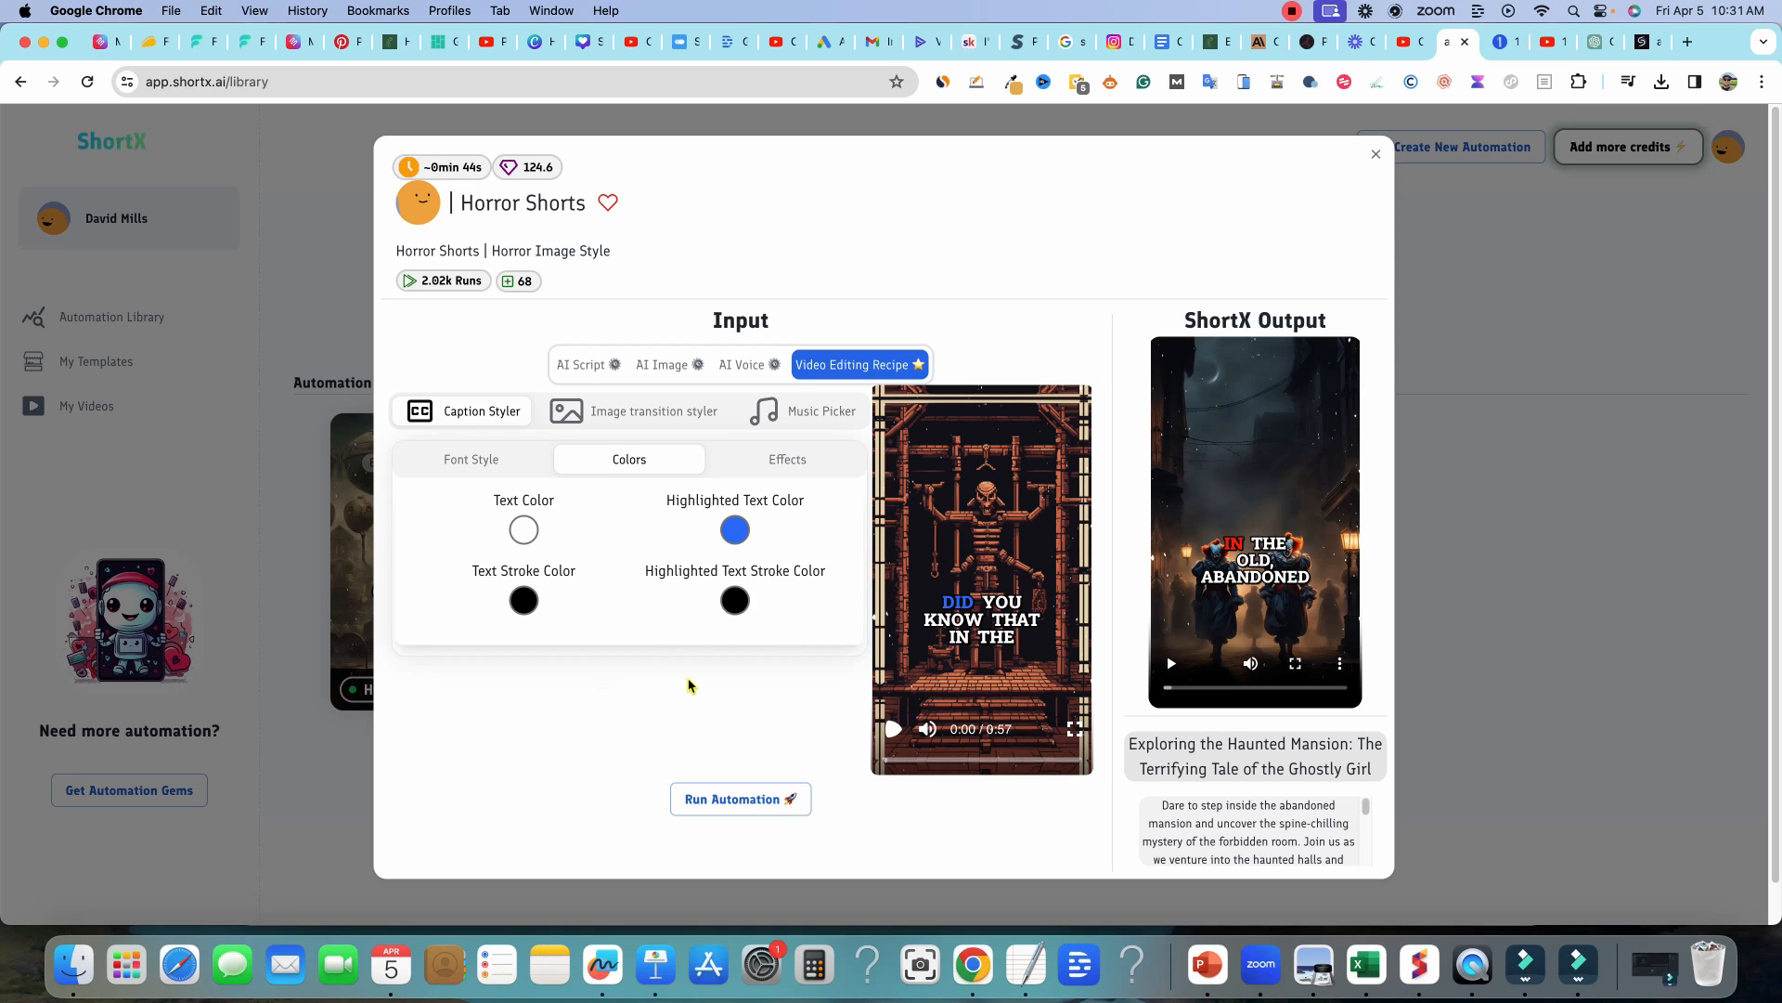
mouse_move(686, 481)
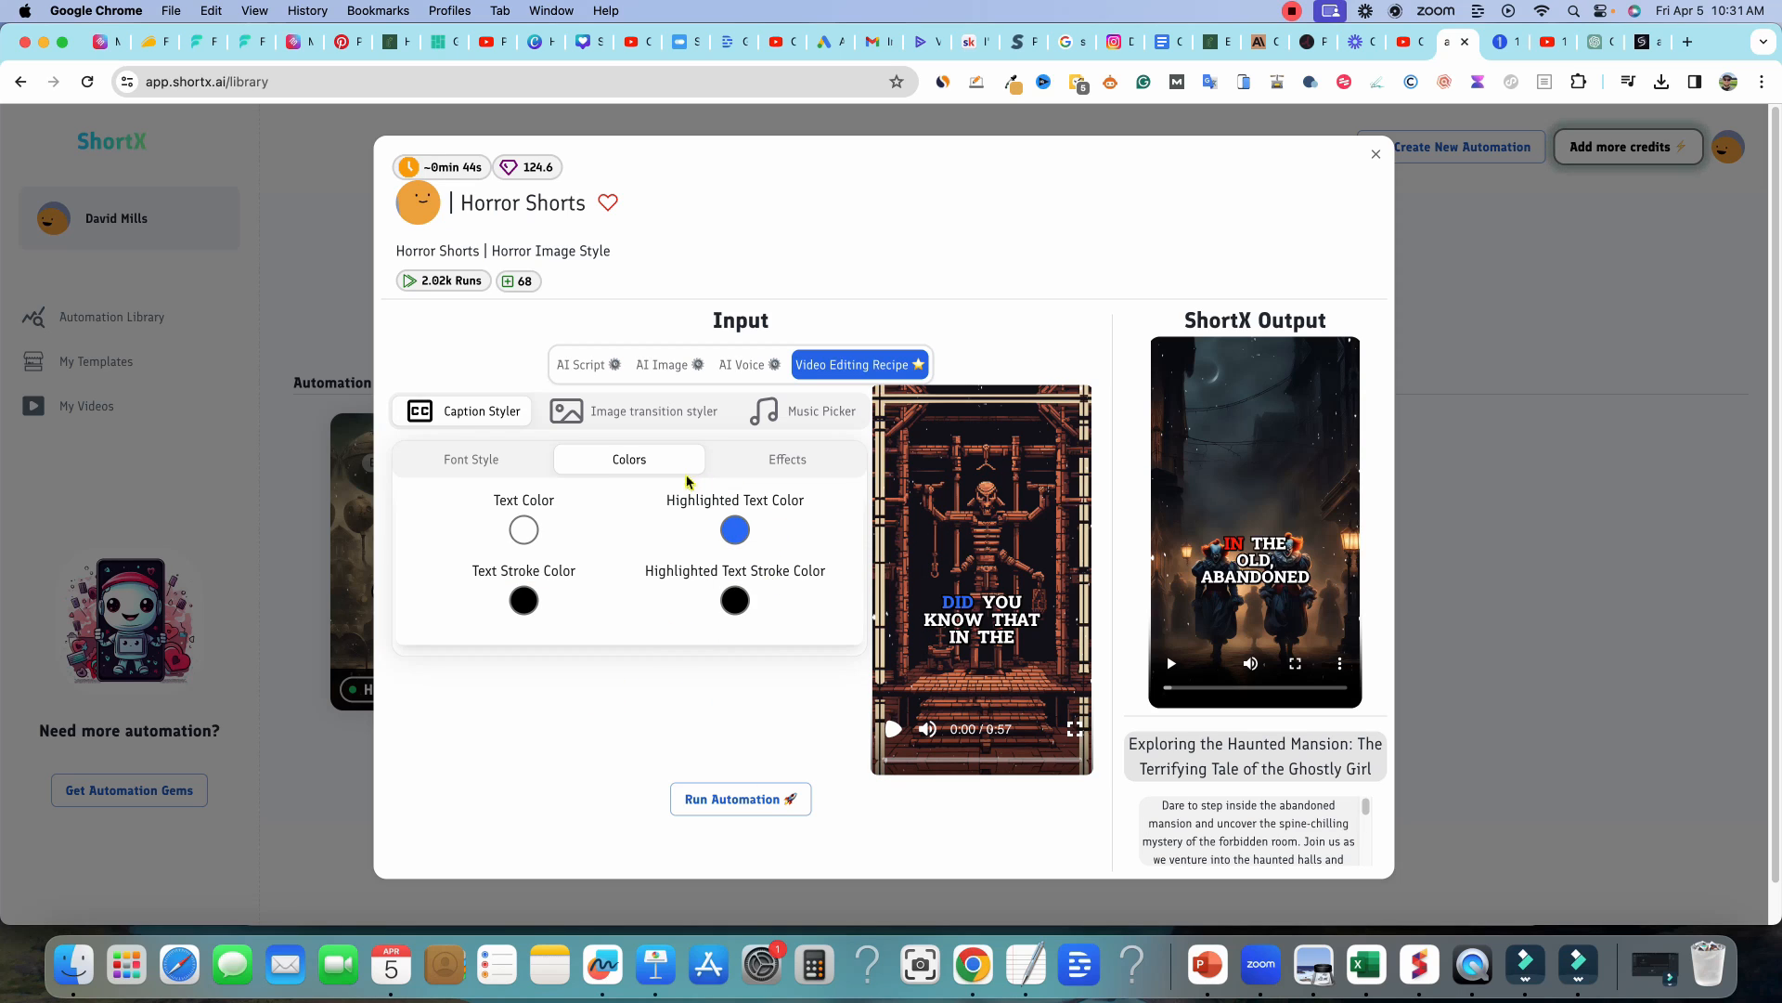
- Choose Poppins as the caption font for the Short
left_click(788, 458)
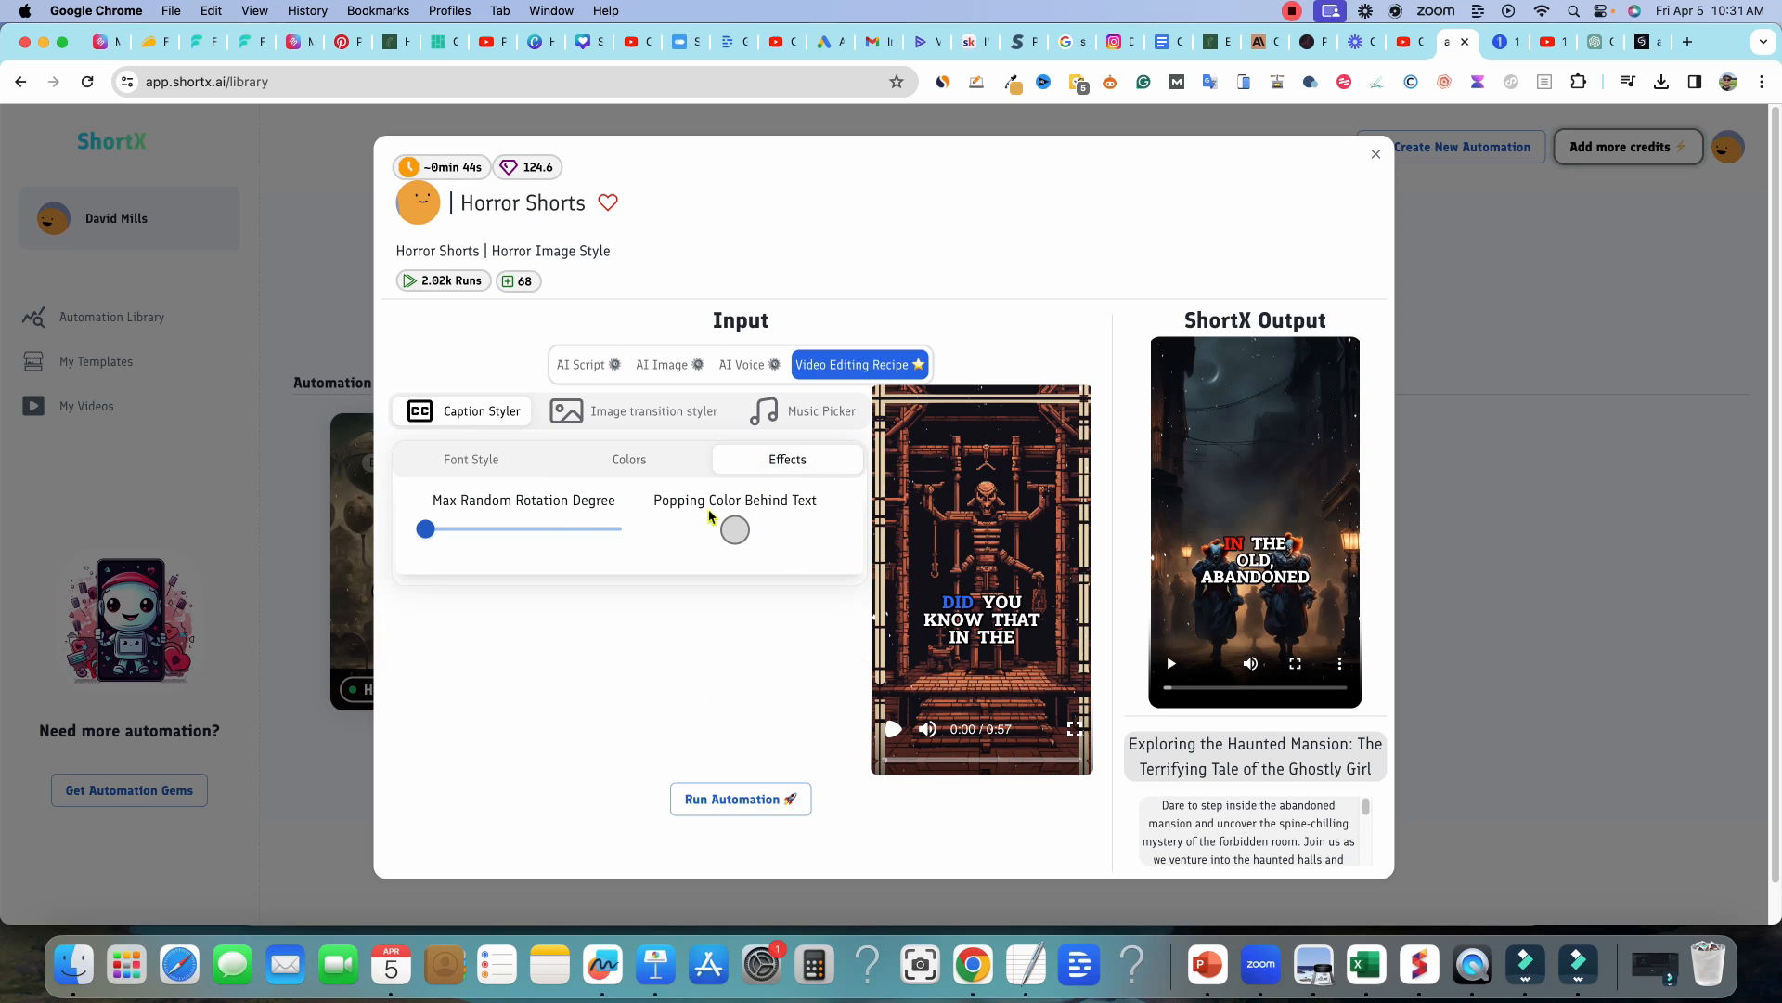
left_click(629, 459)
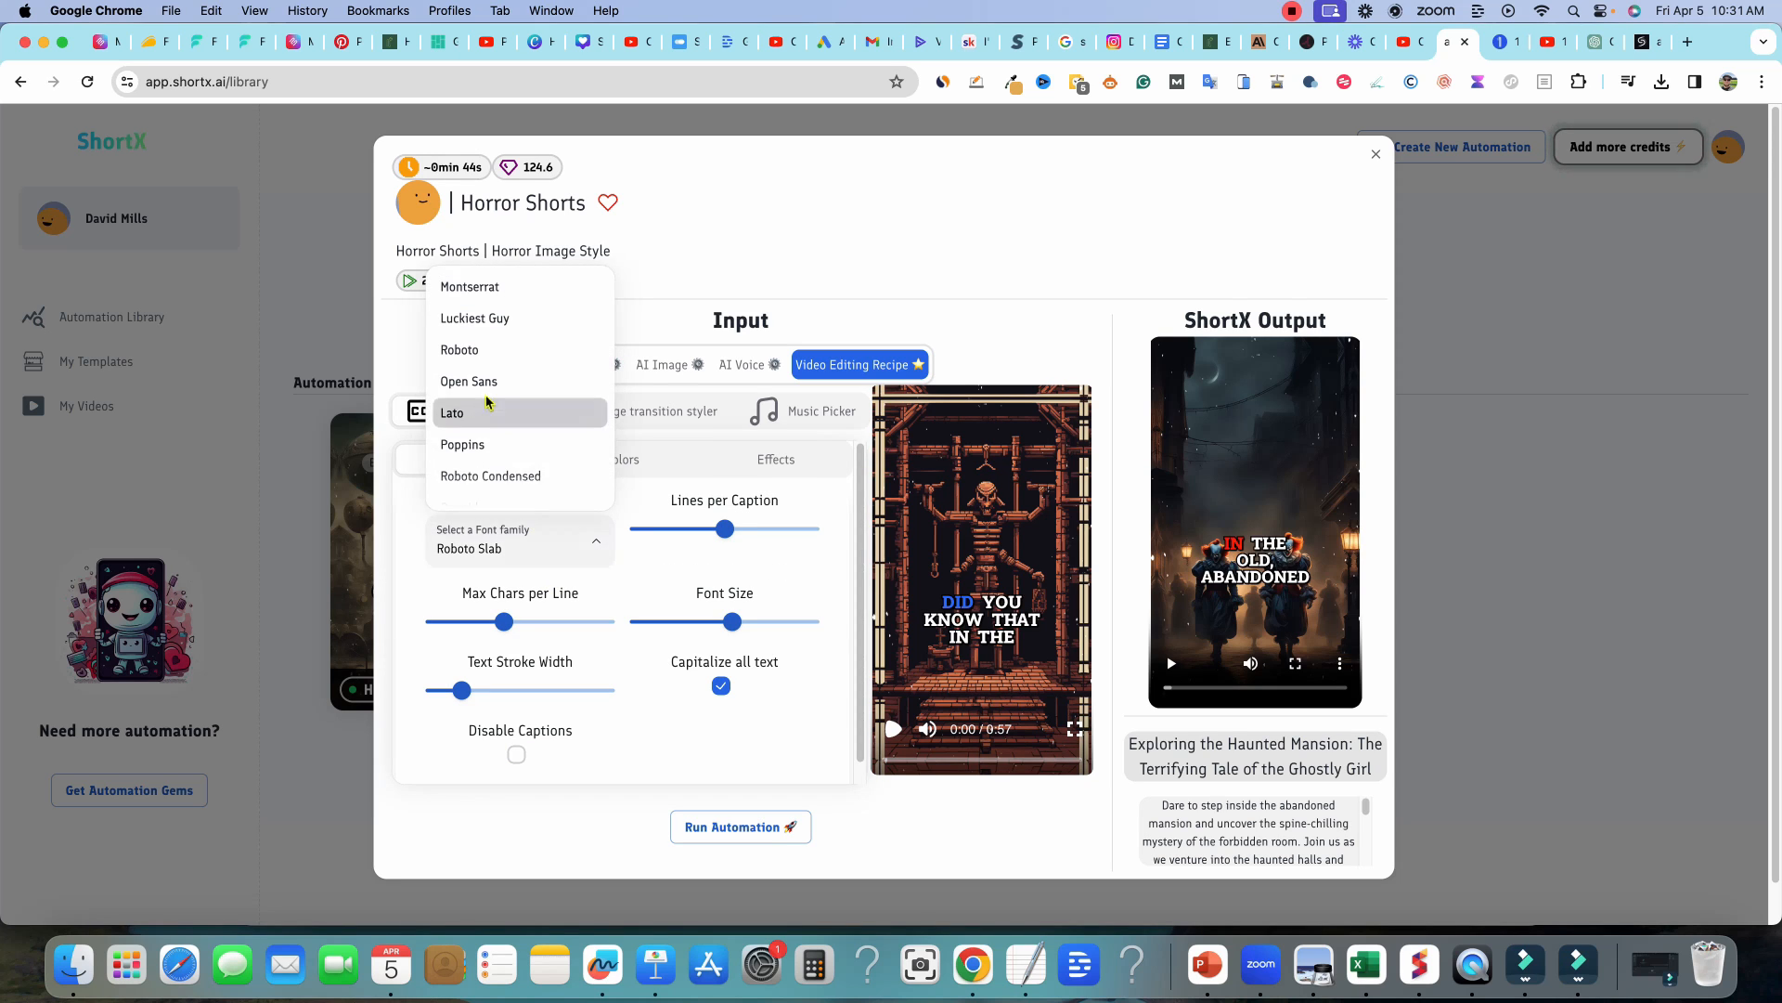
left_click(463, 444)
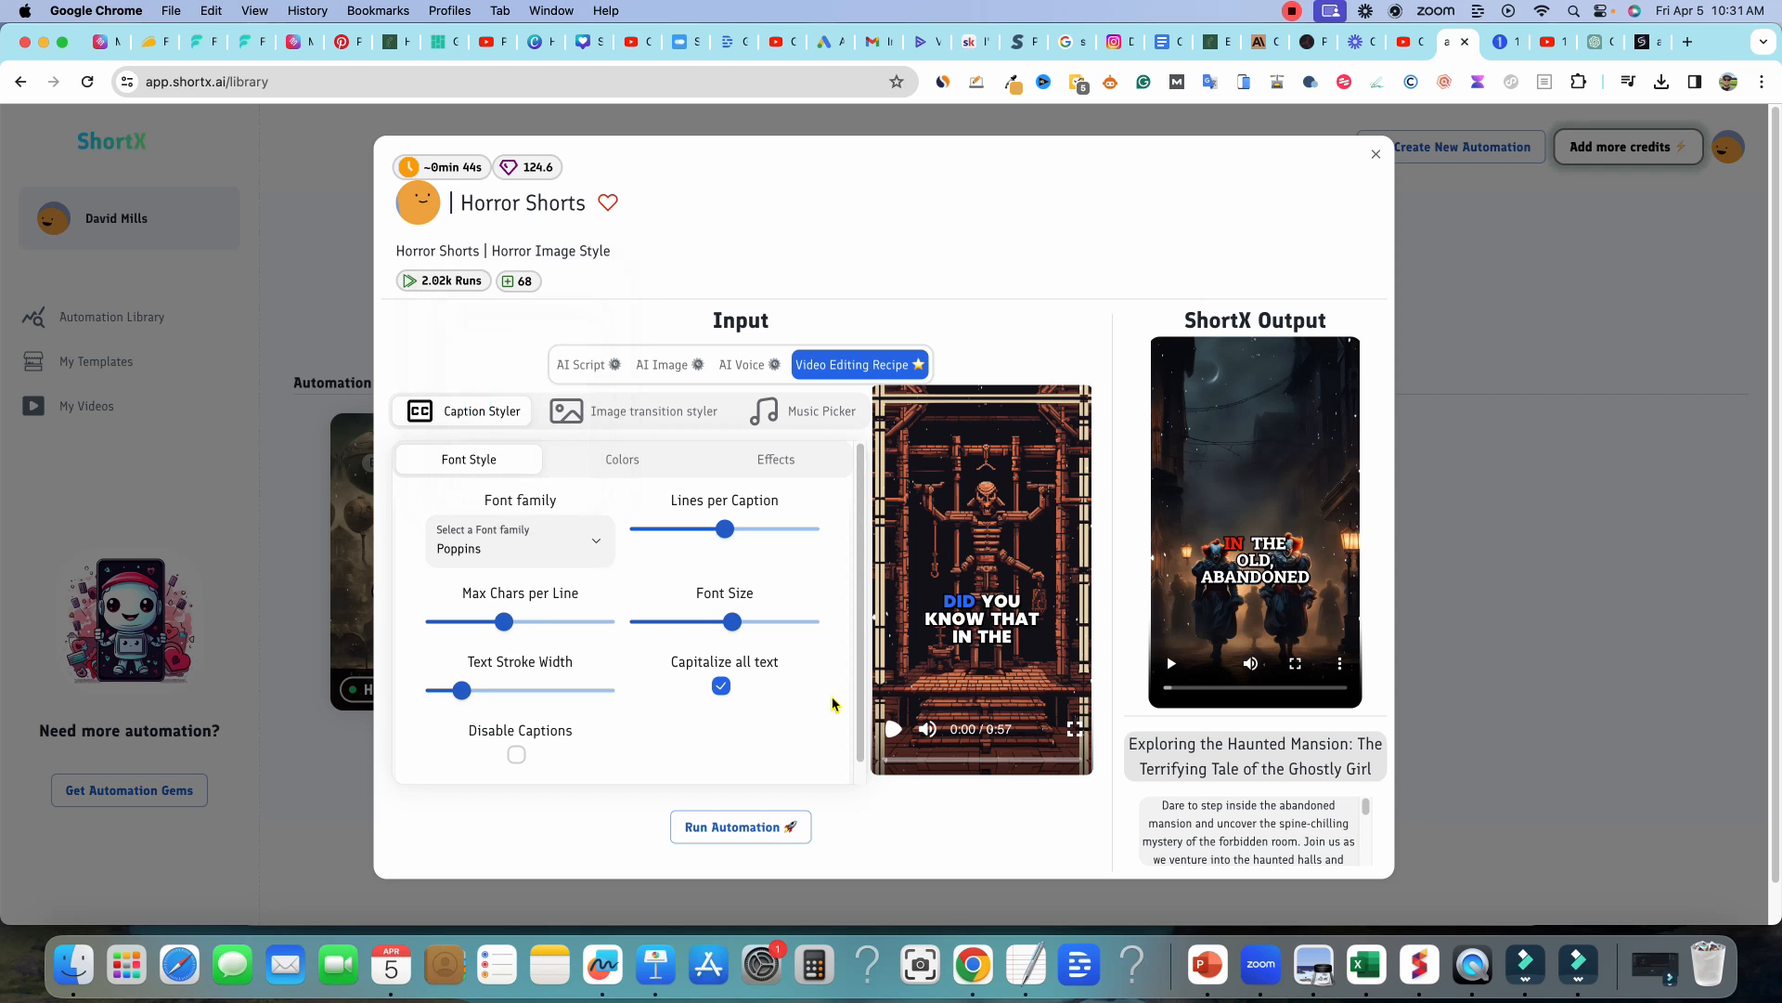
mouse_move(657, 614)
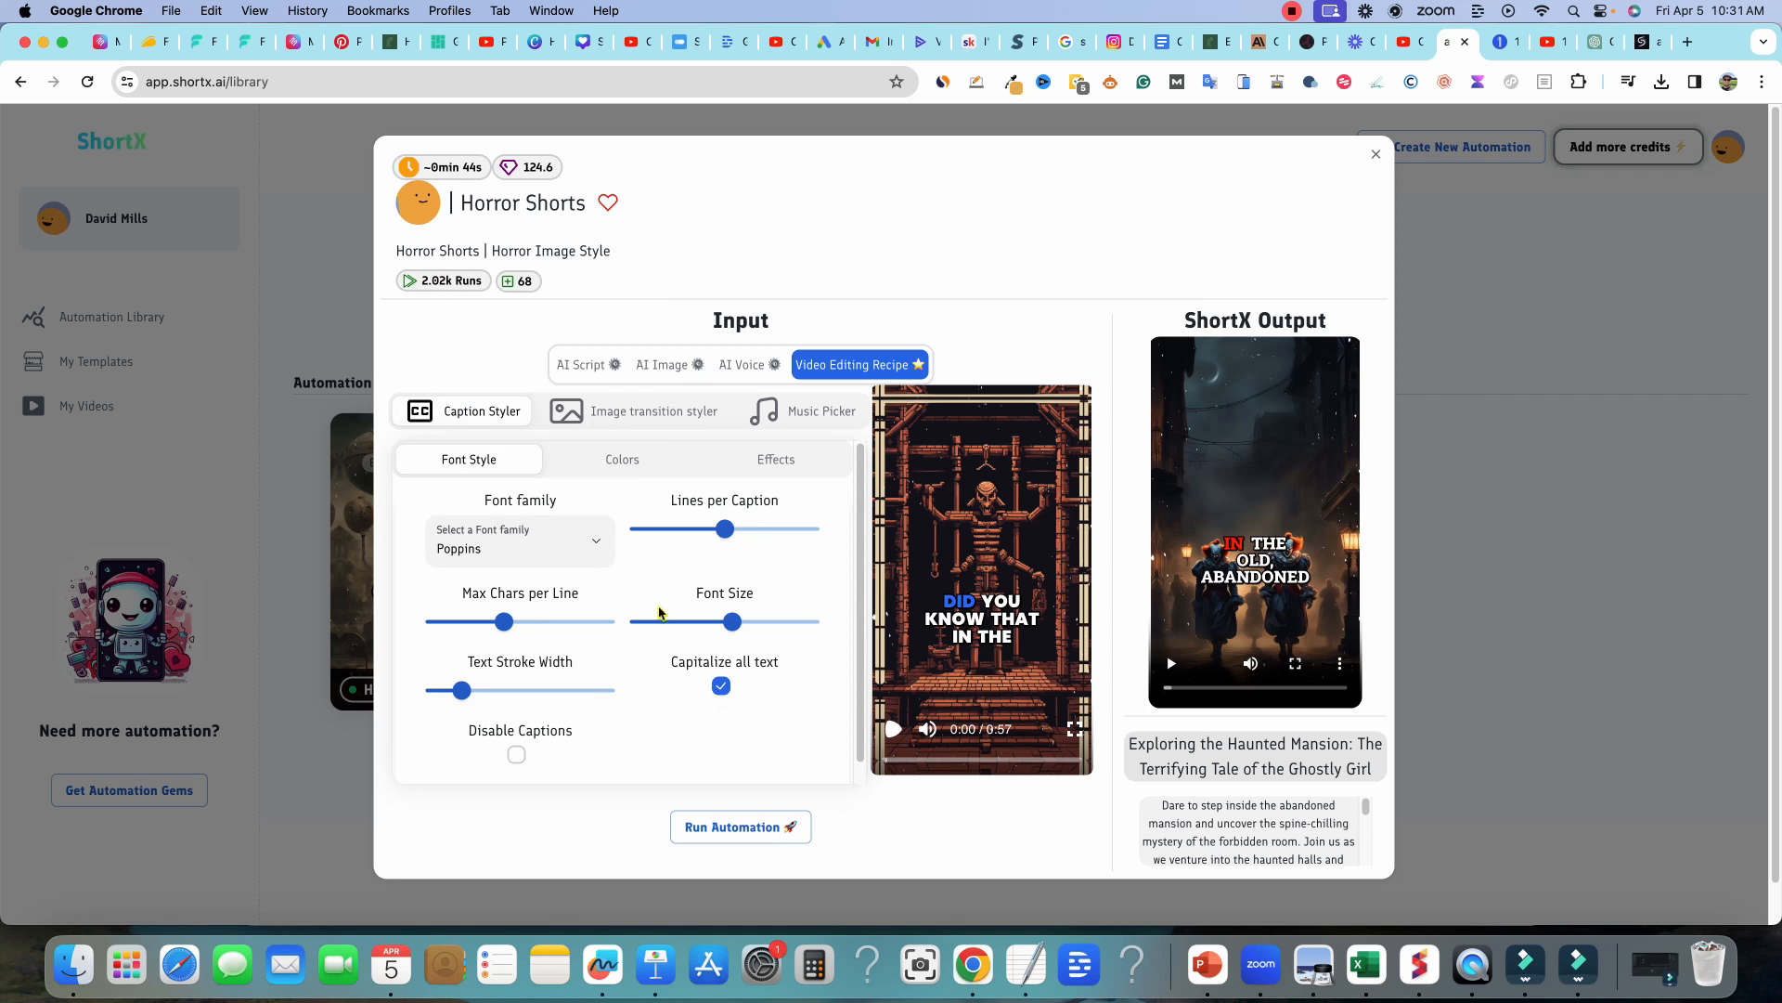
mouse_move(862, 391)
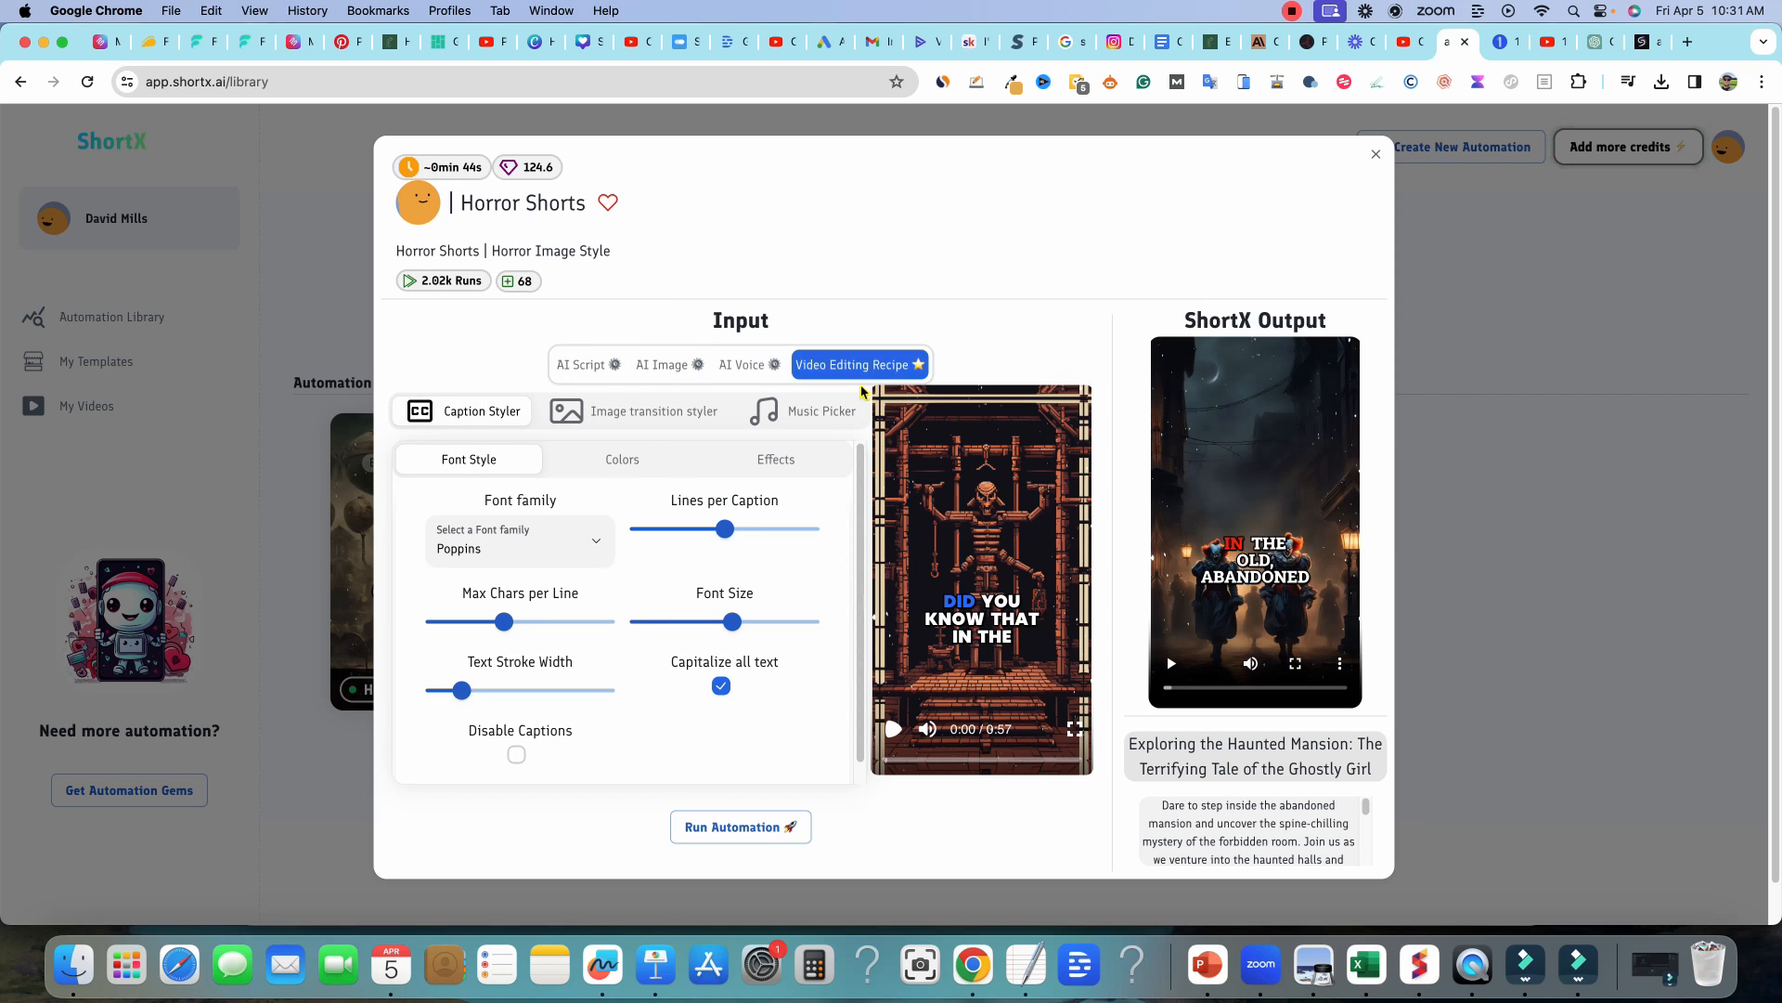
left_click(653, 411)
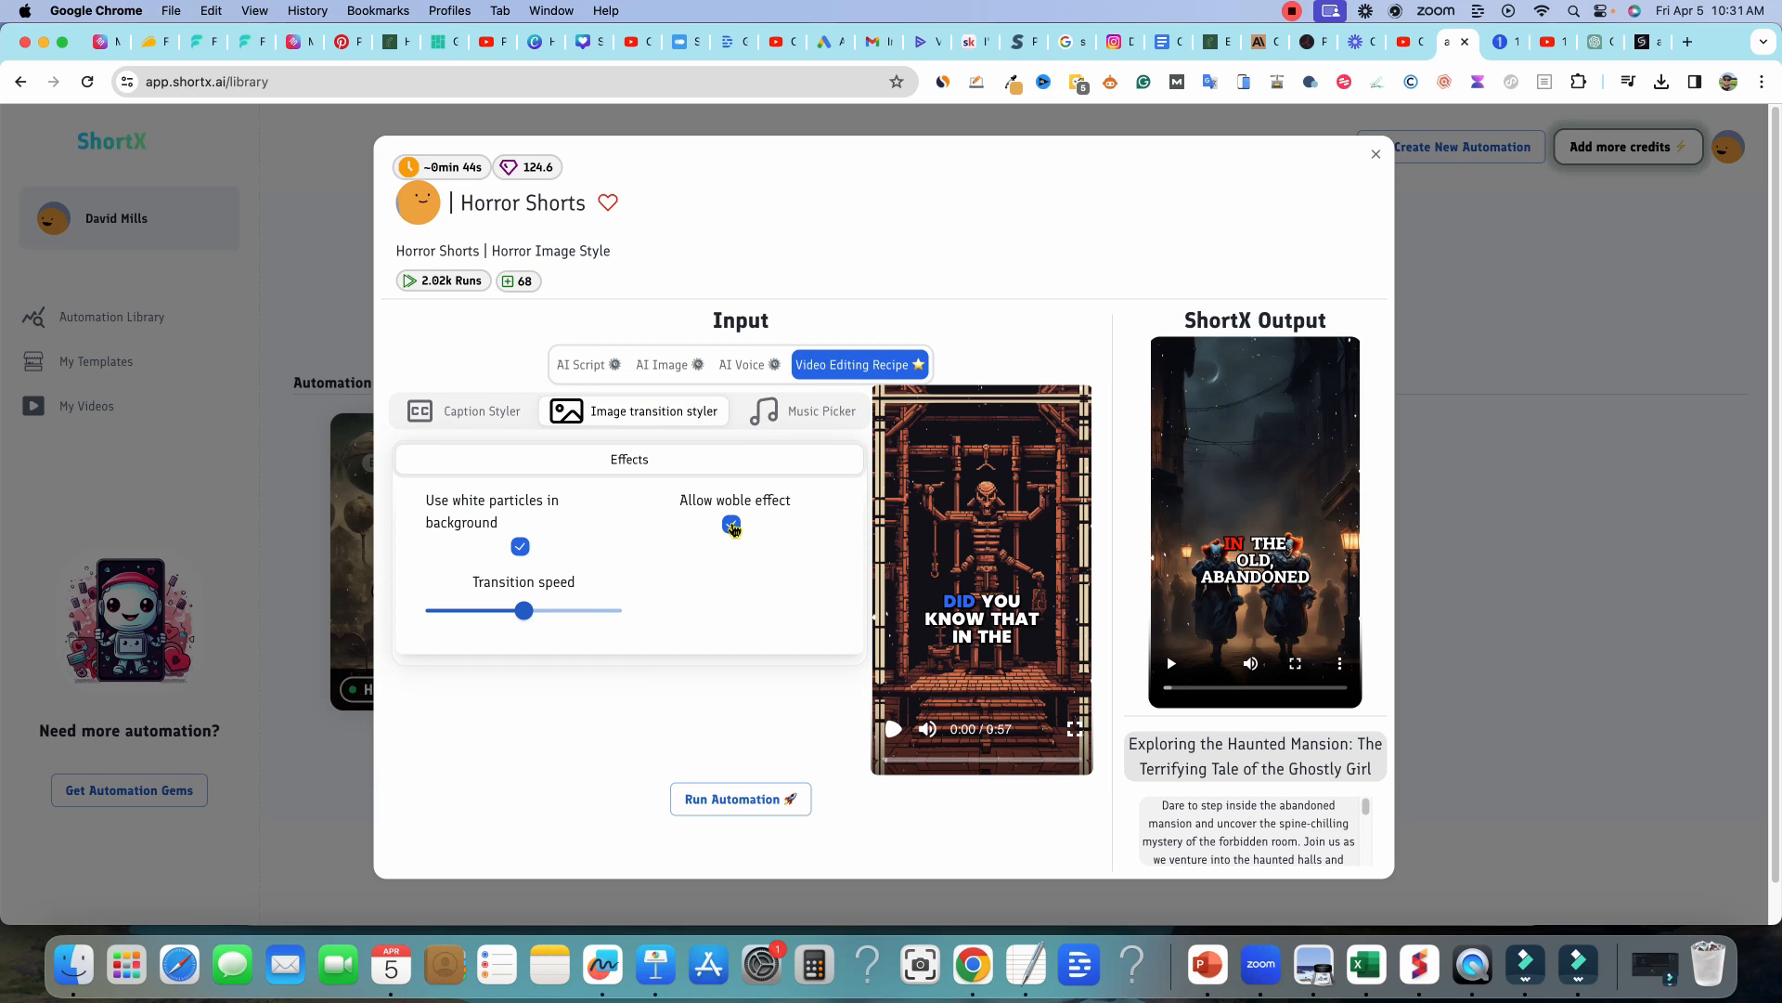
- Enable the wobble image transition and pick a background music track
left_click(731, 523)
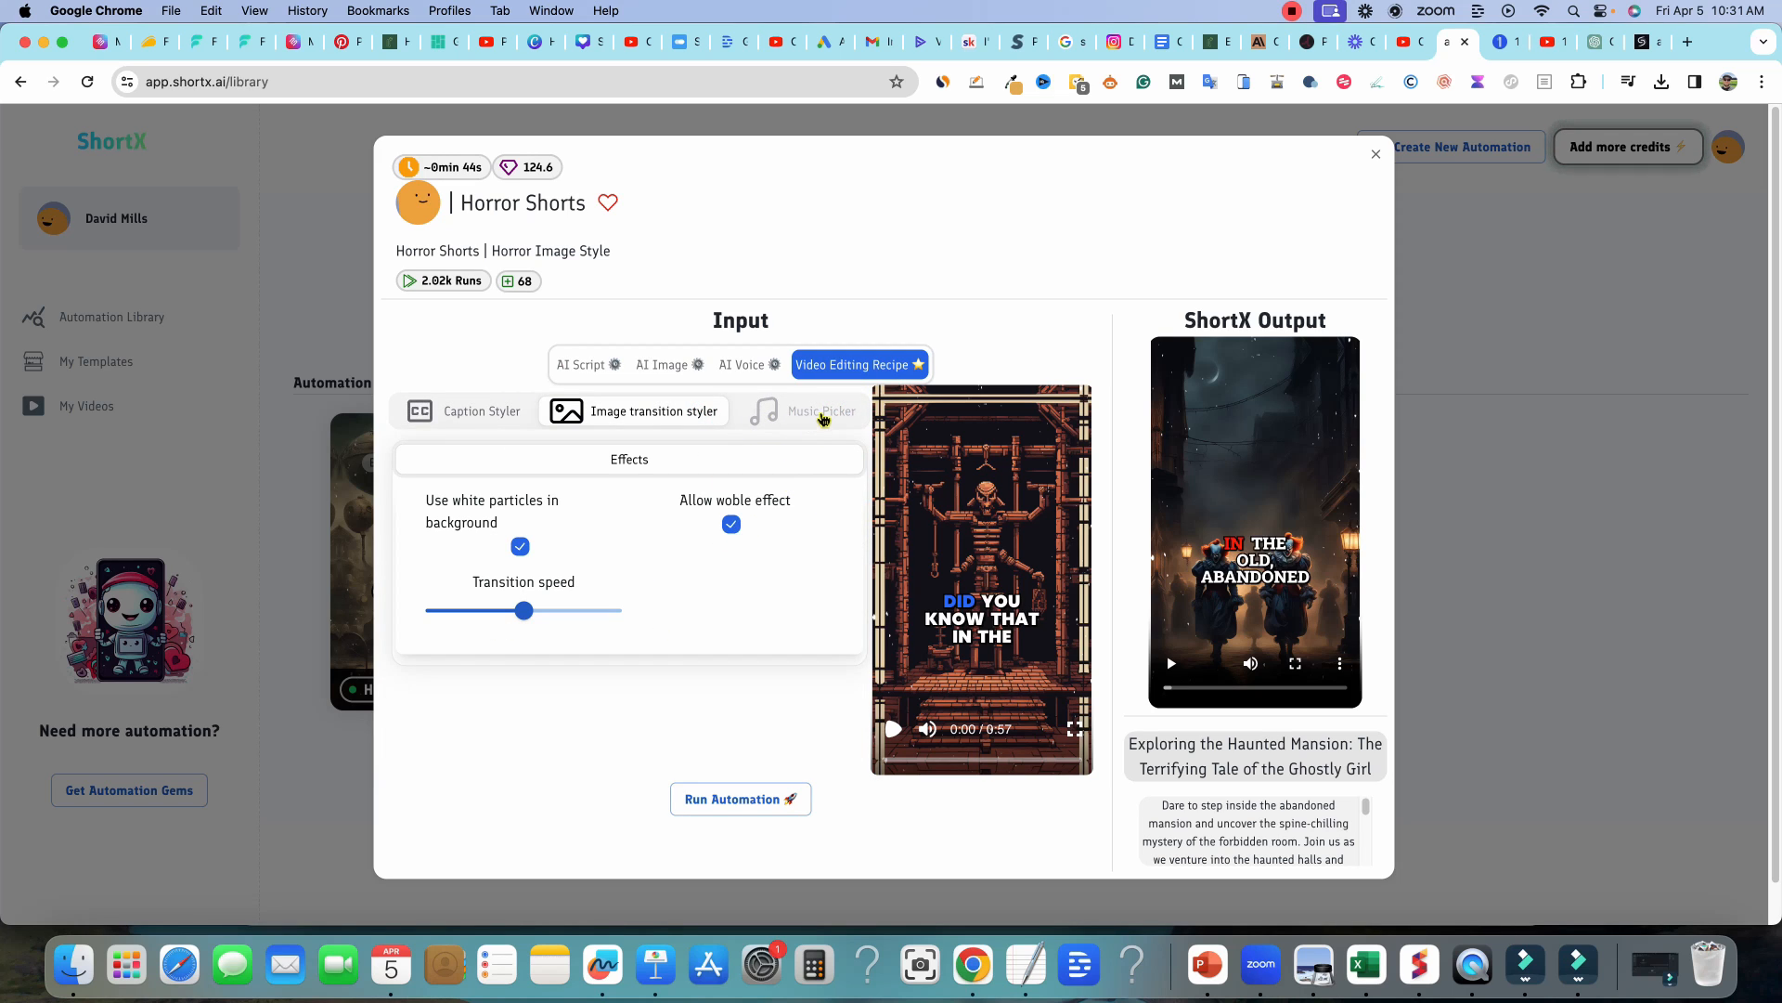
left_click(800, 410)
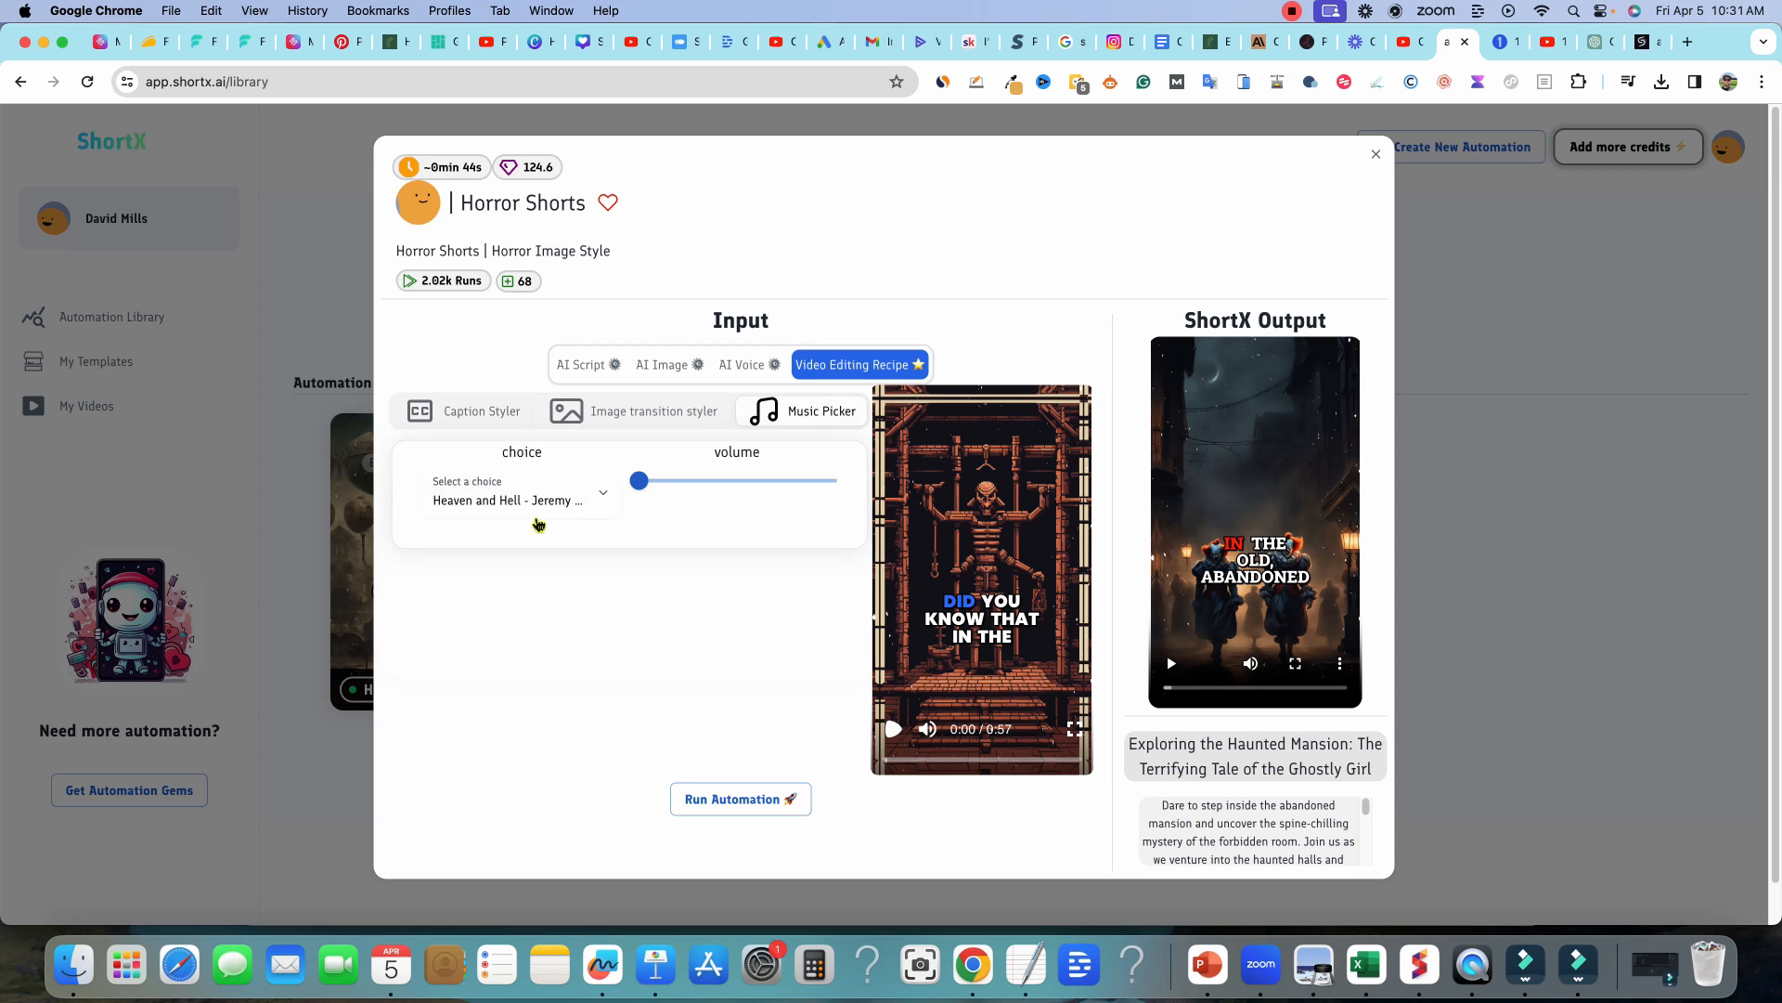
left_click(520, 494)
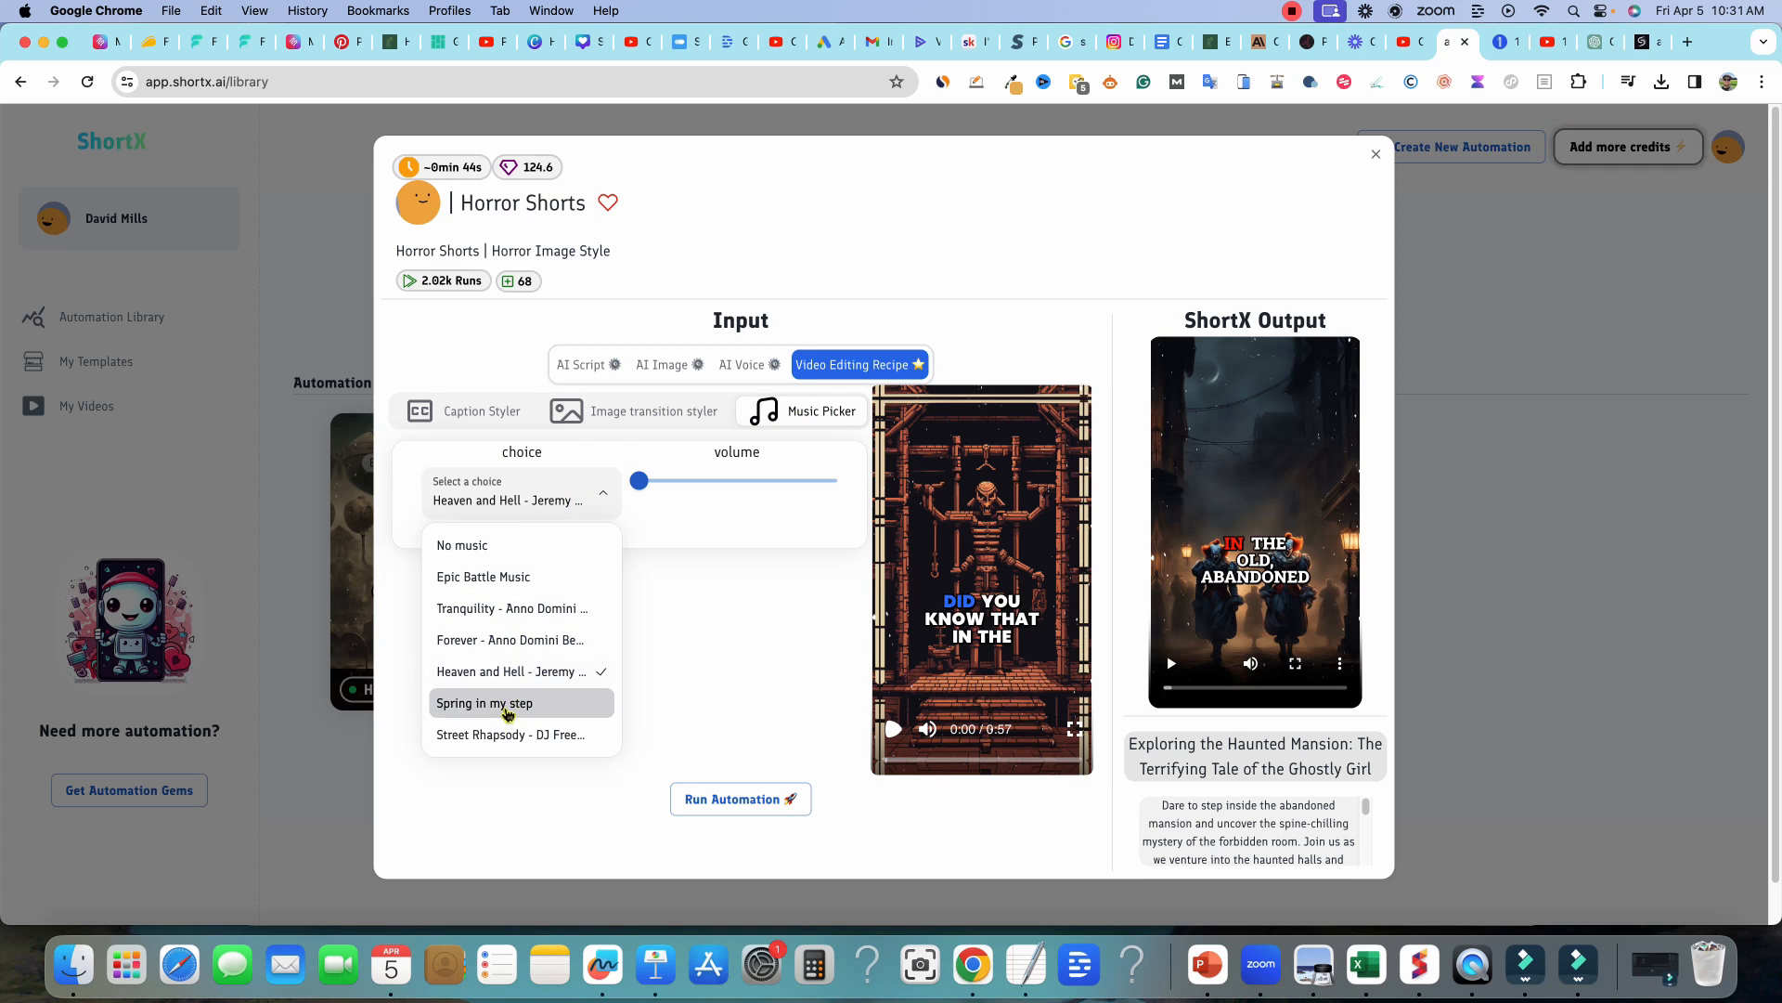
left_click(509, 735)
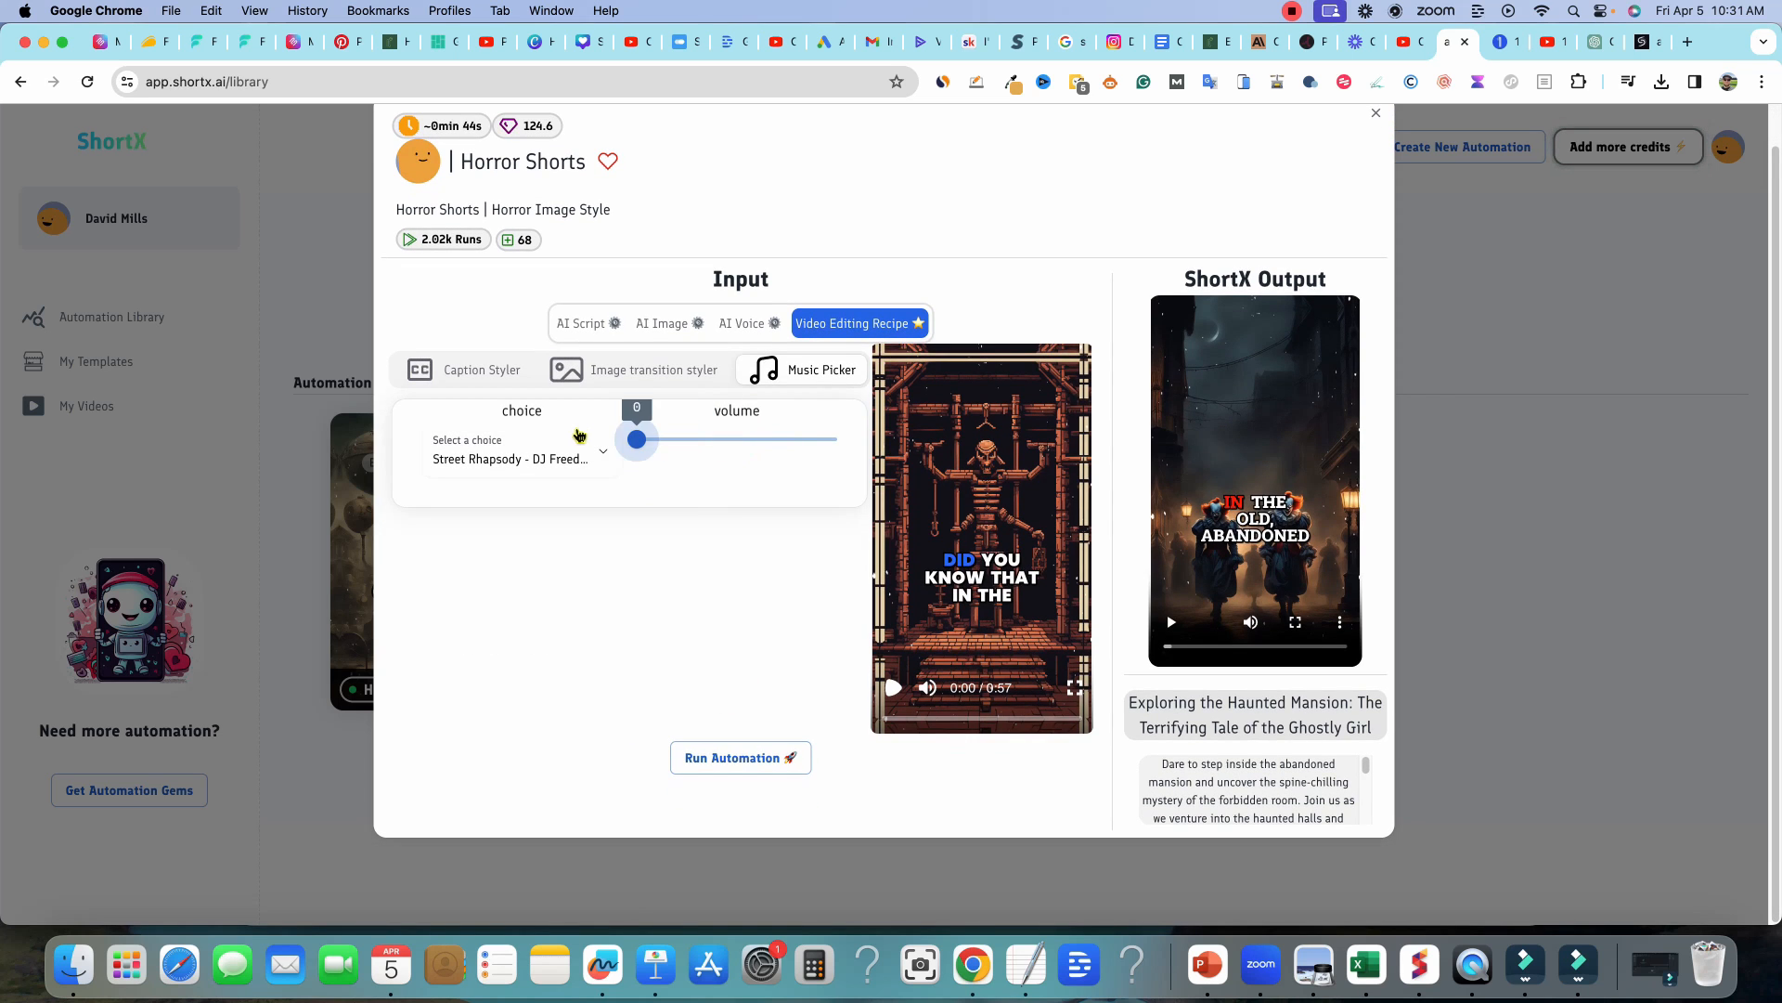
- Adjust the background music volume, settling on a quiet level
left_click_drag(637, 438, 813, 438)
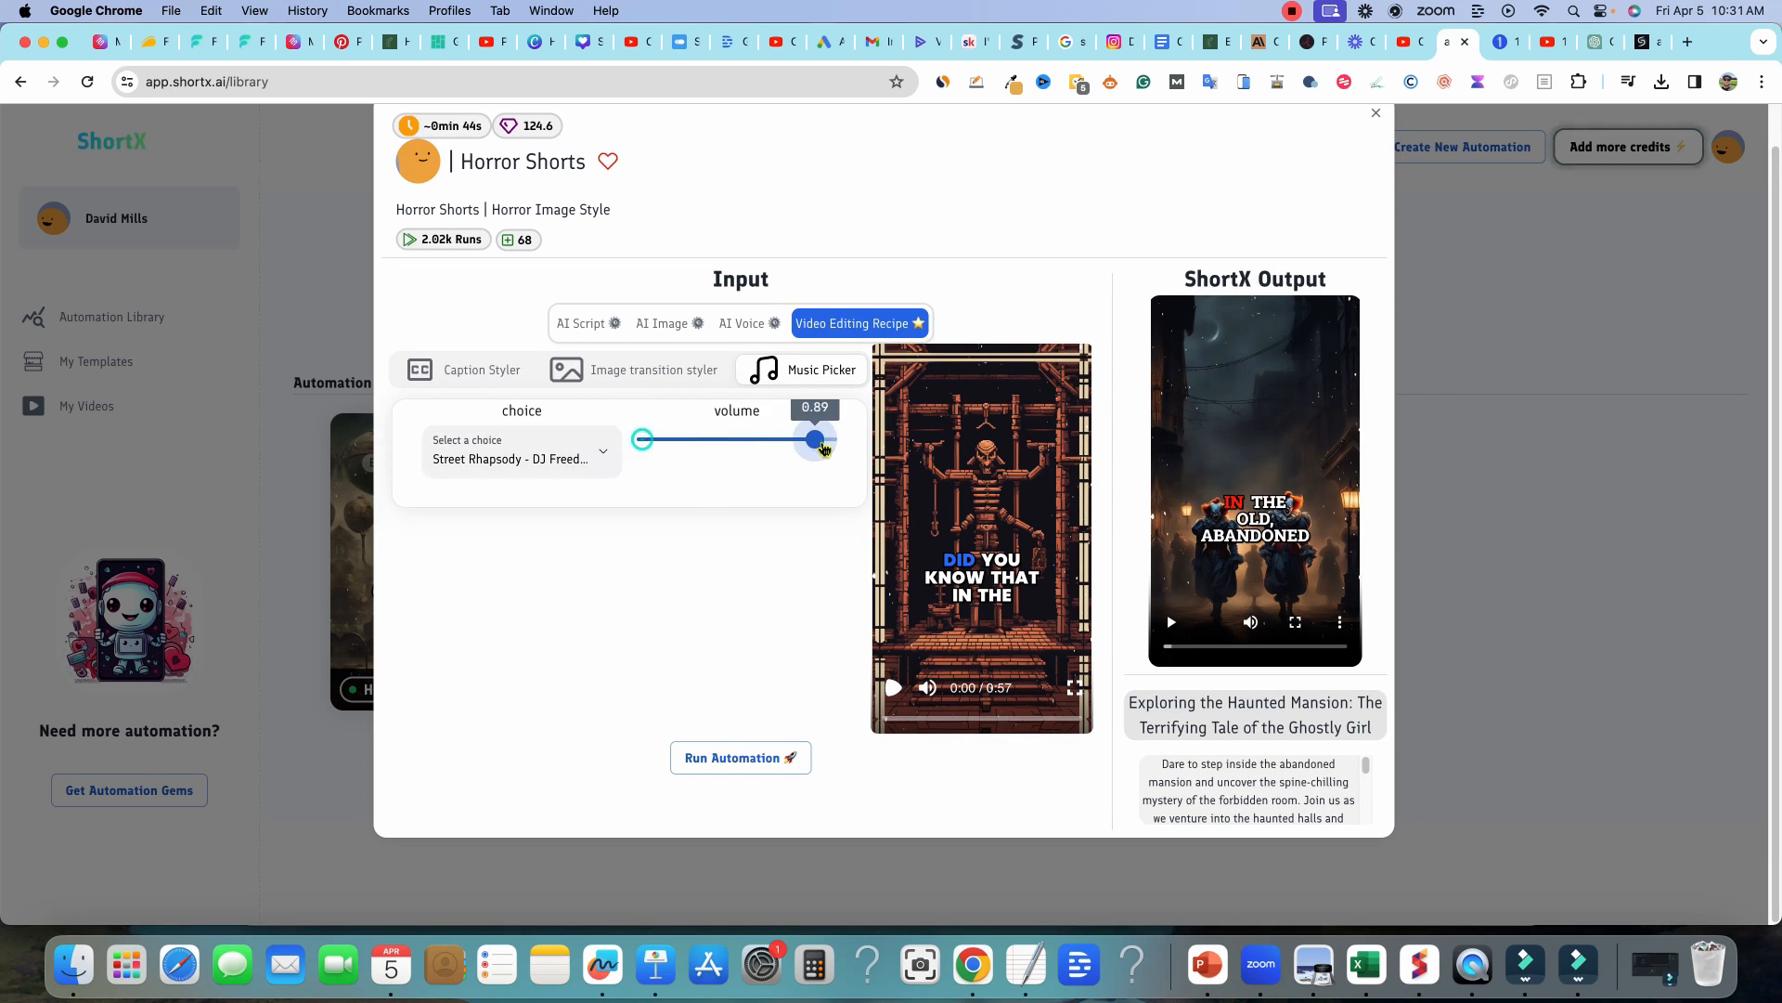
left_click(520, 457)
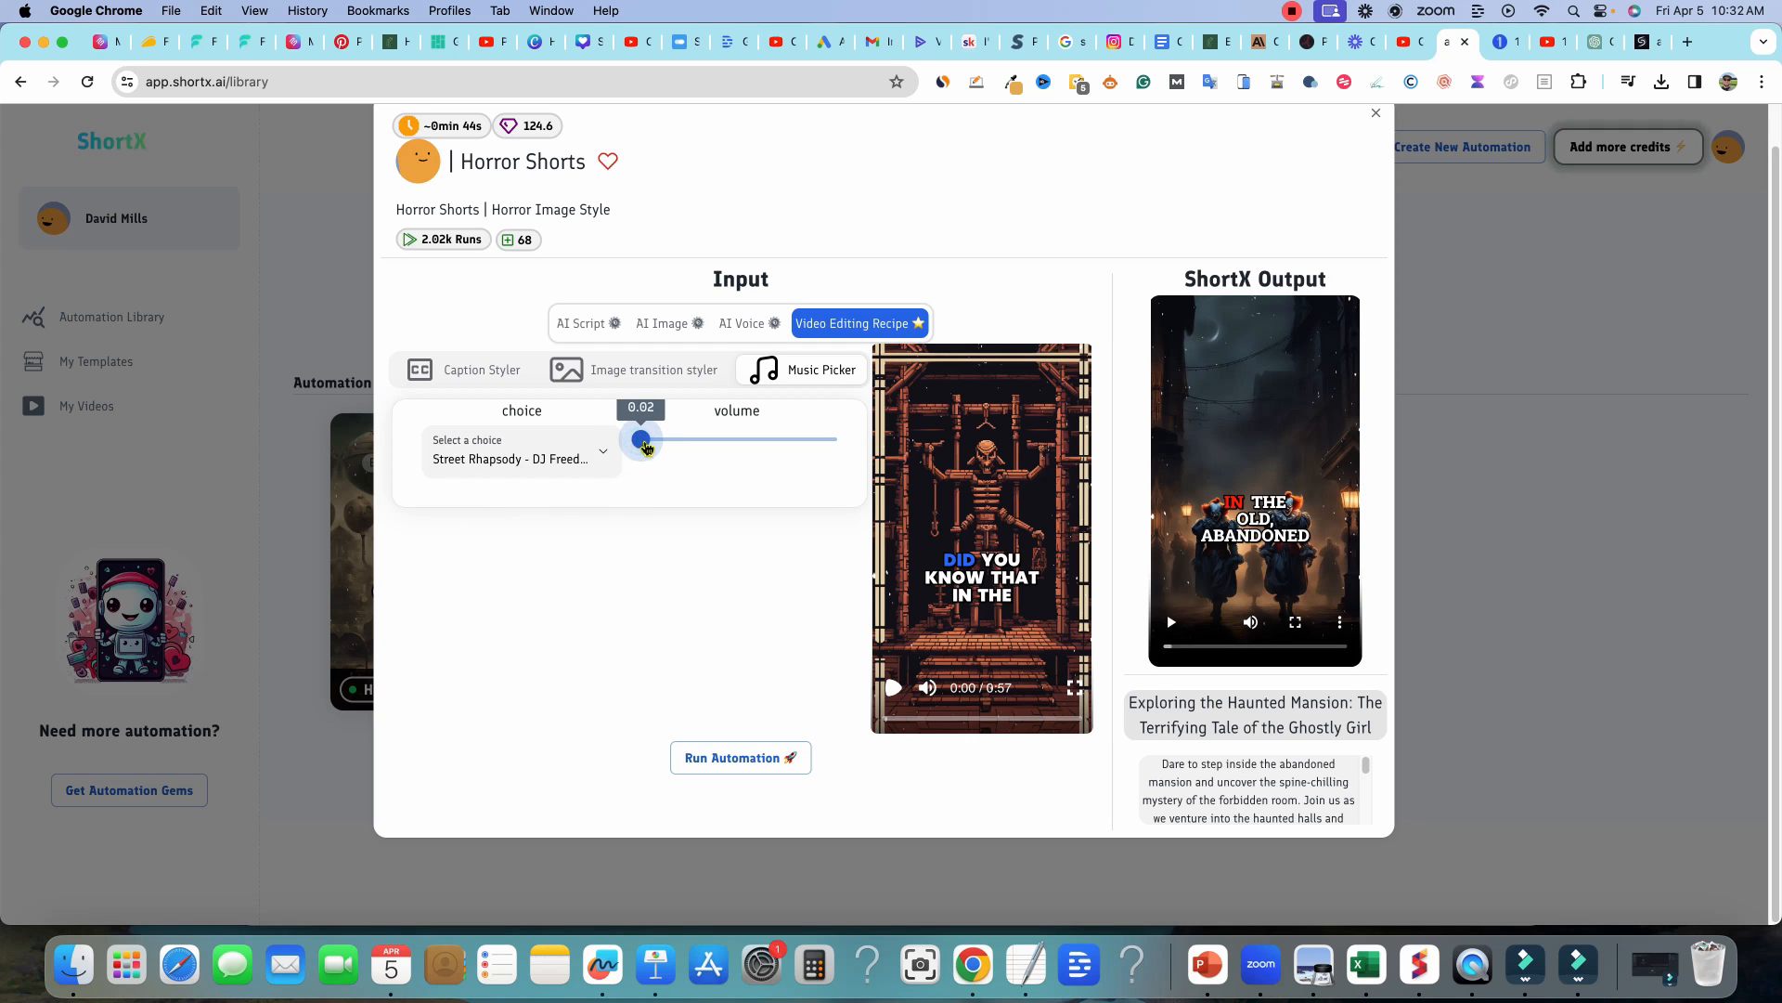
left_click_drag(644, 442, 655, 439)
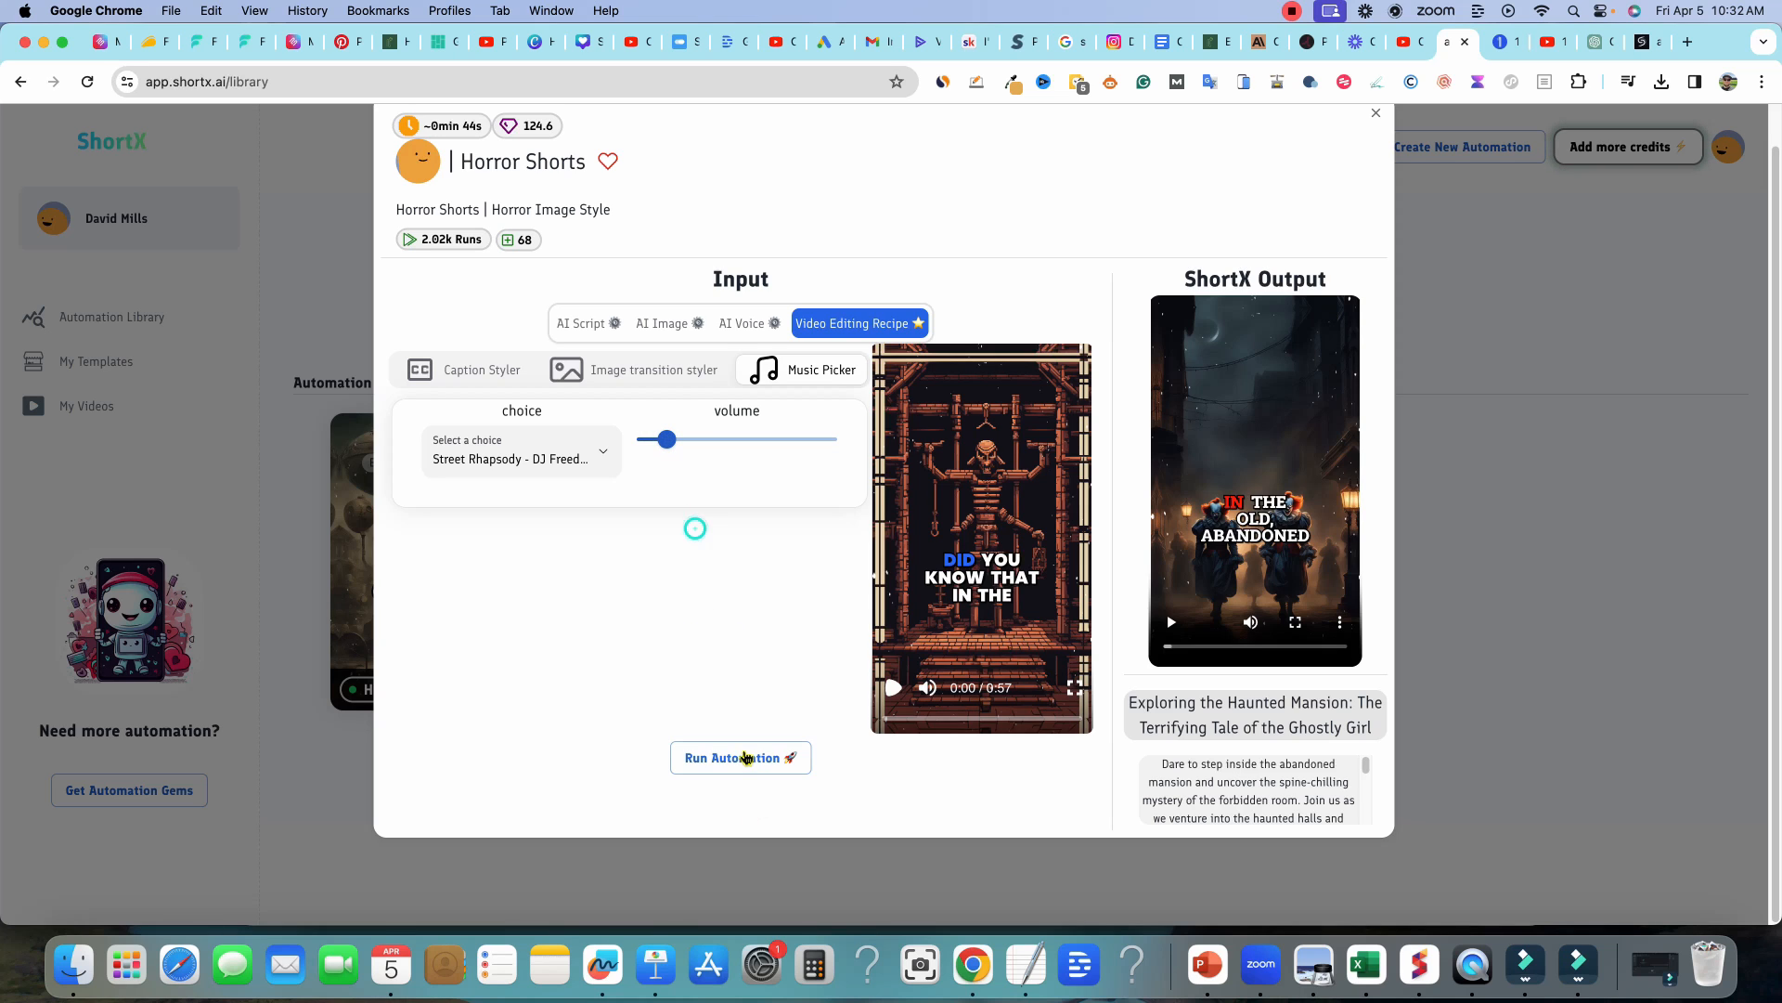
- Run the Horror Shorts automation and confirm its launch
left_click(741, 757)
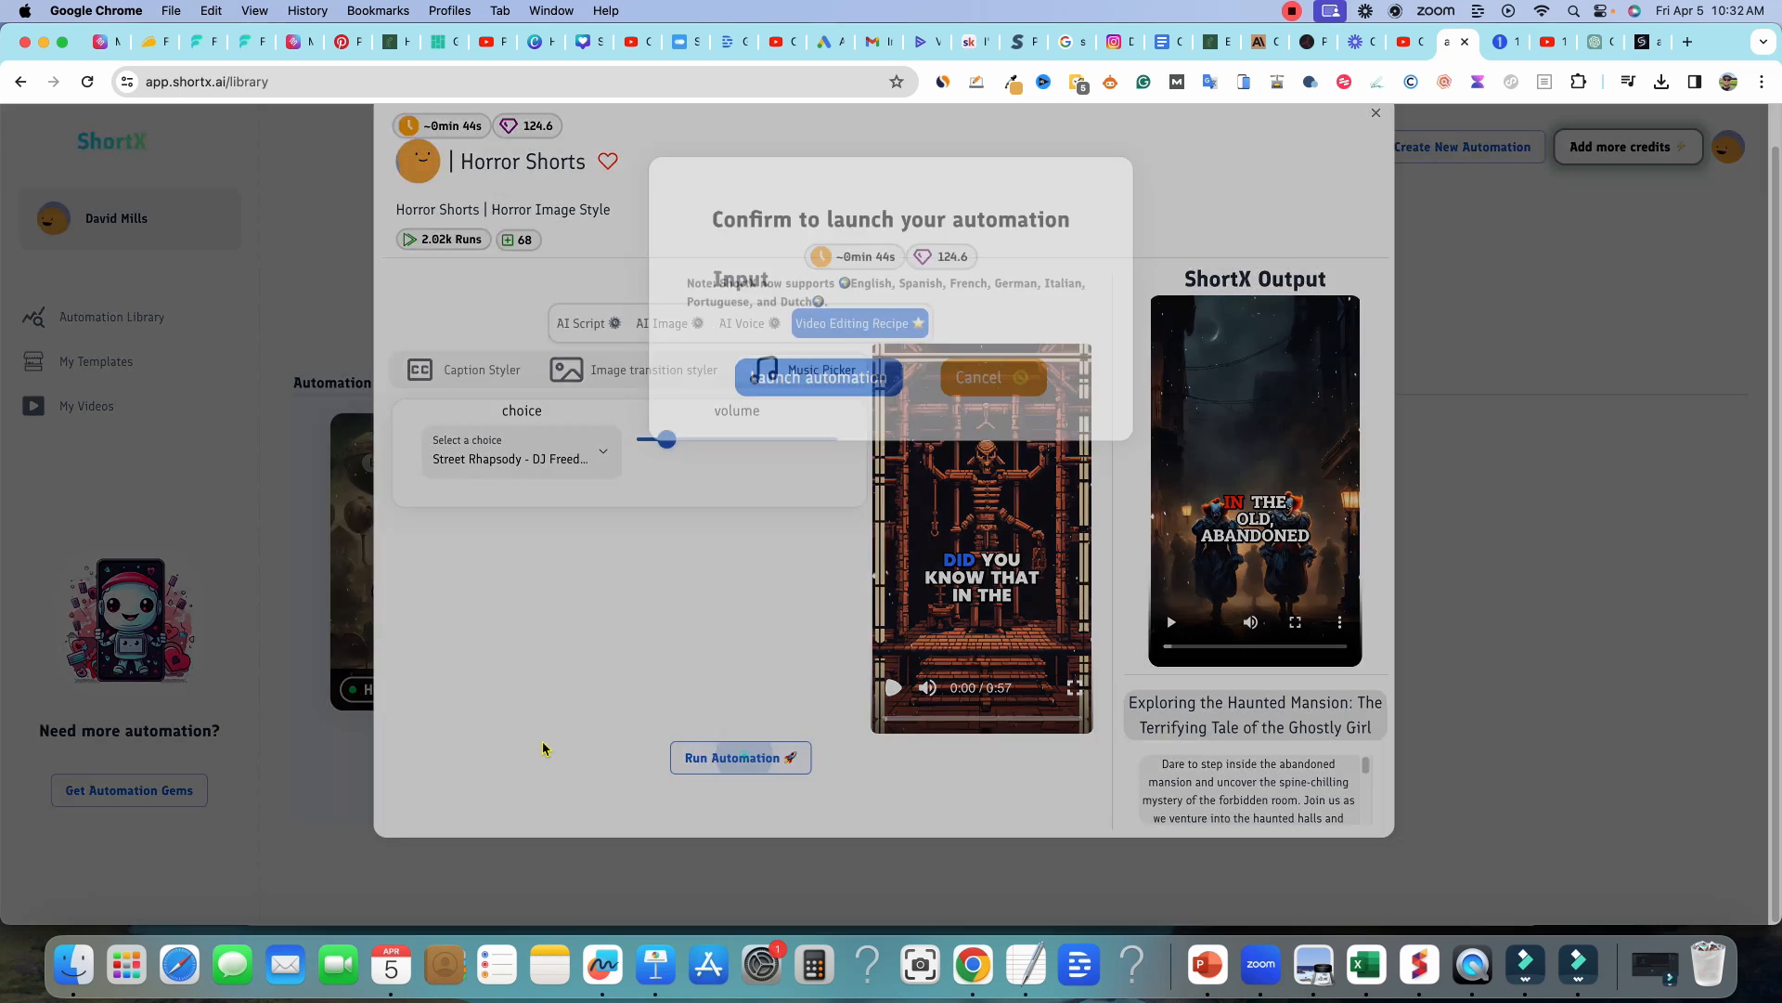
left_click(819, 378)
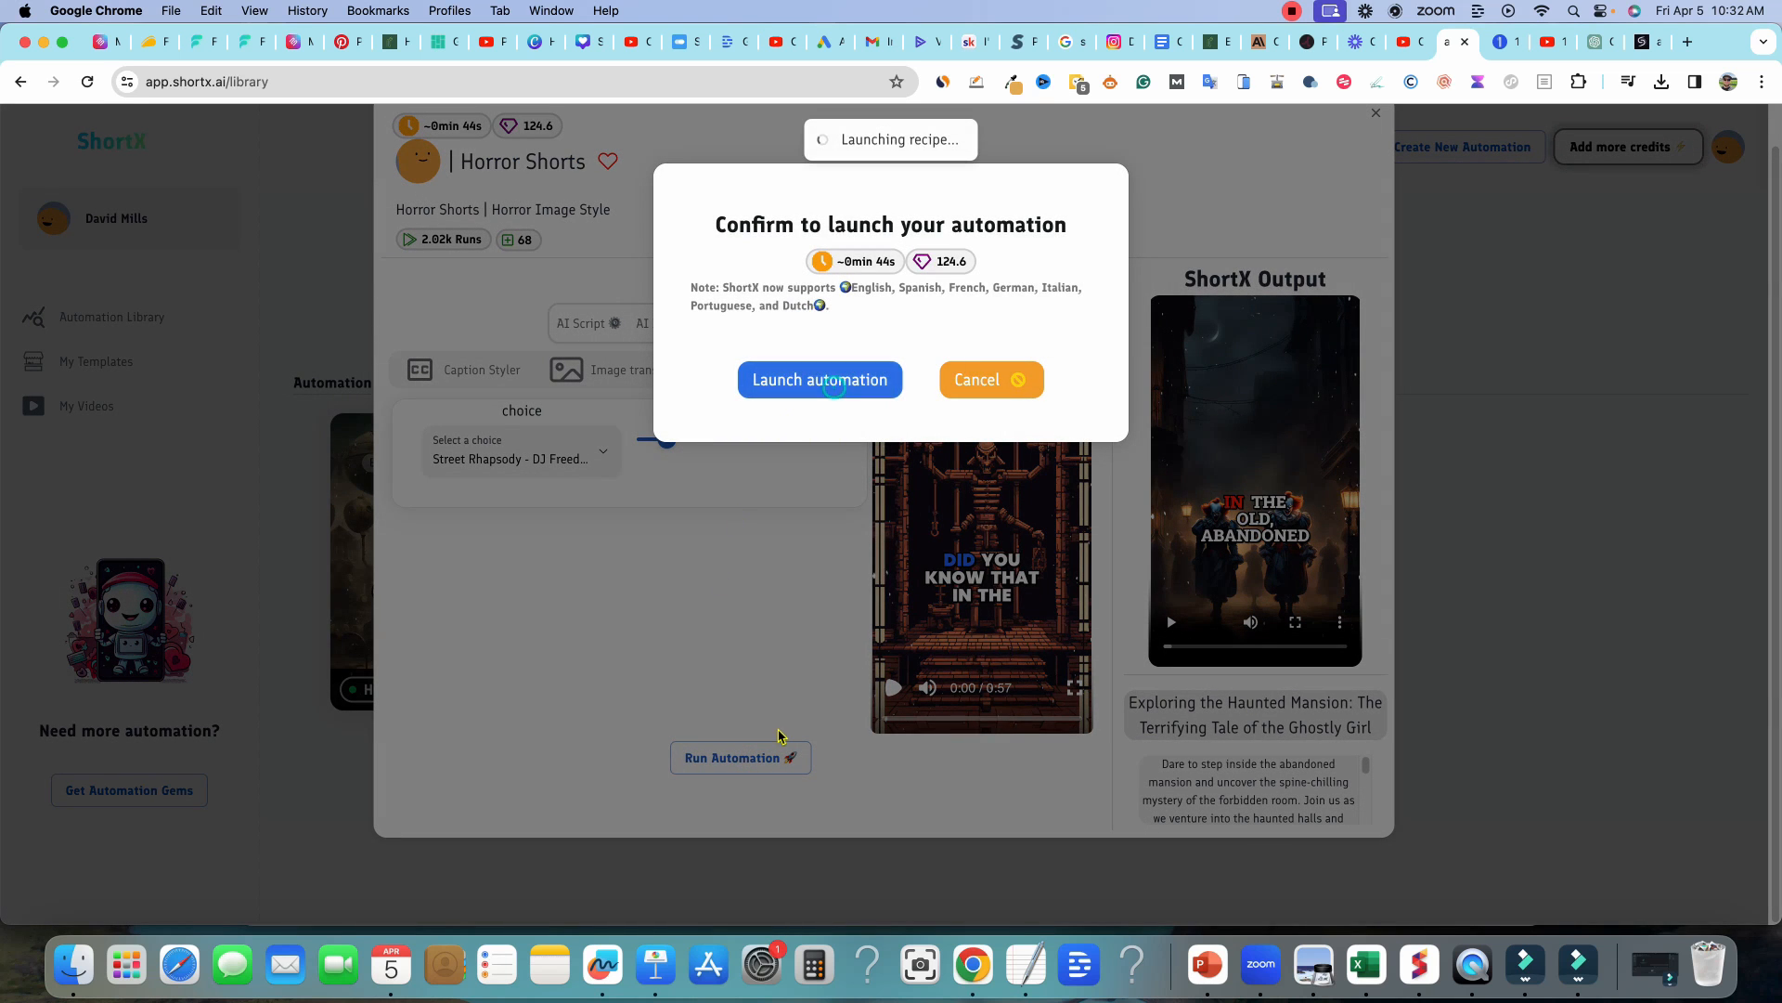
left_click(819, 378)
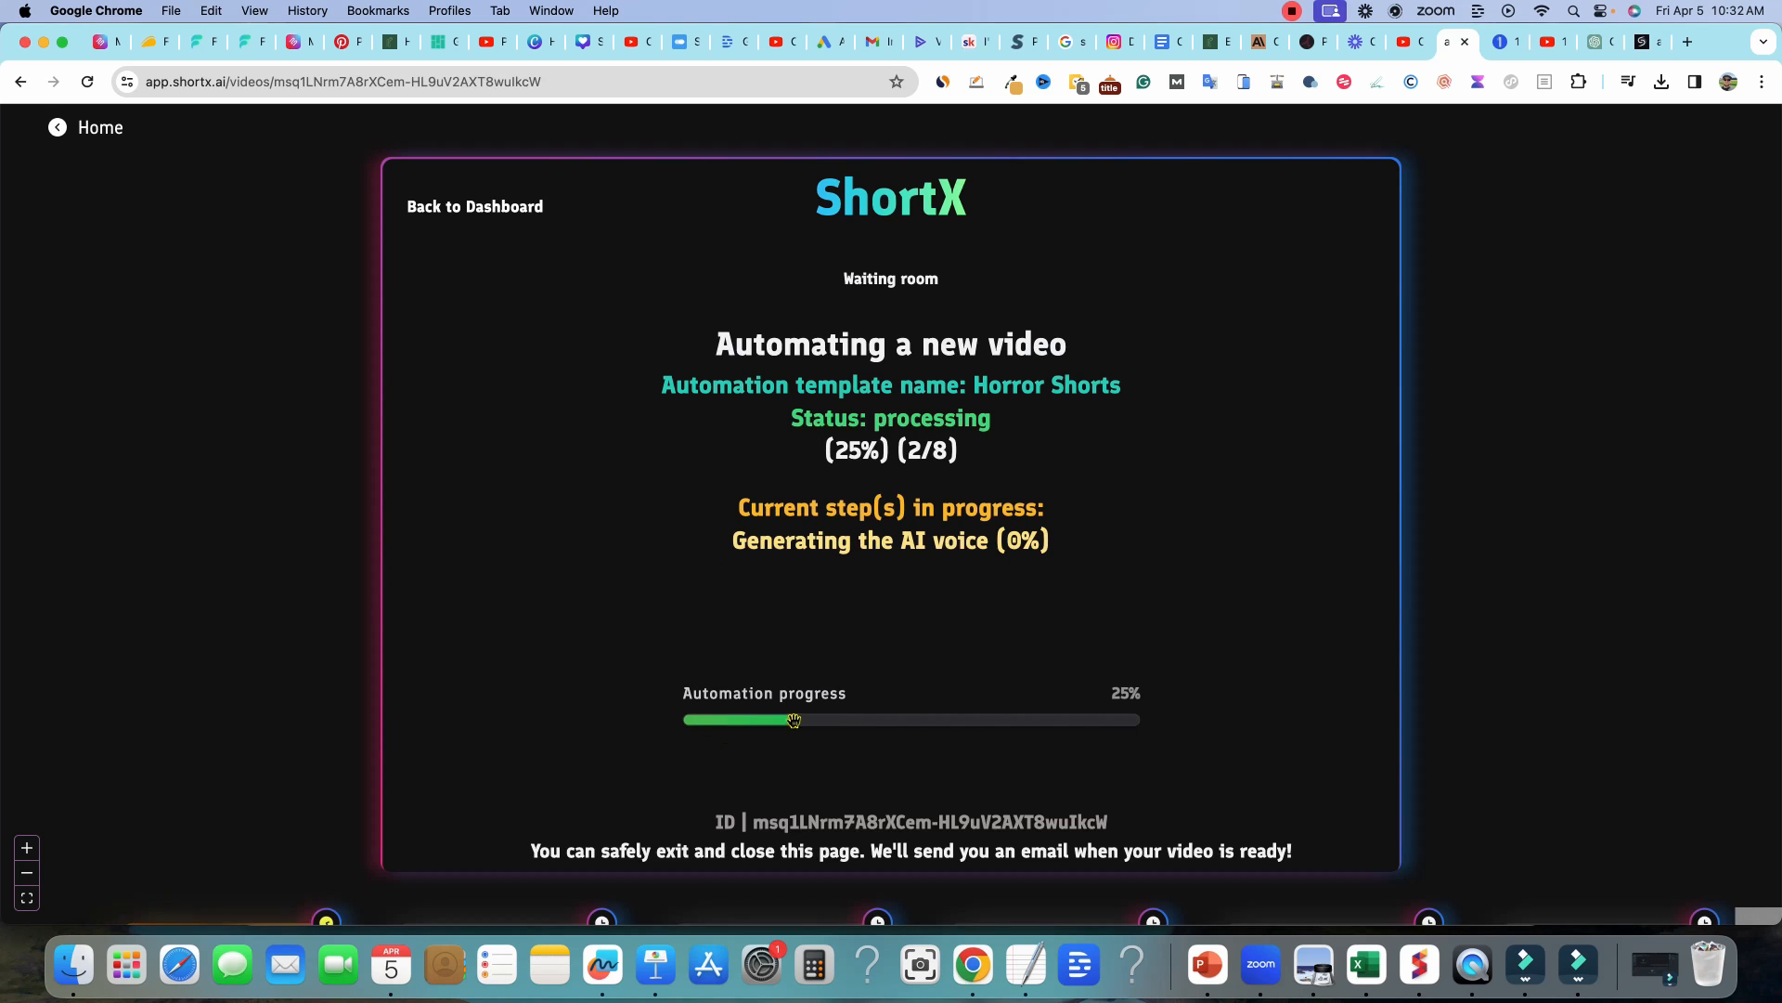
mouse_move(1263, 721)
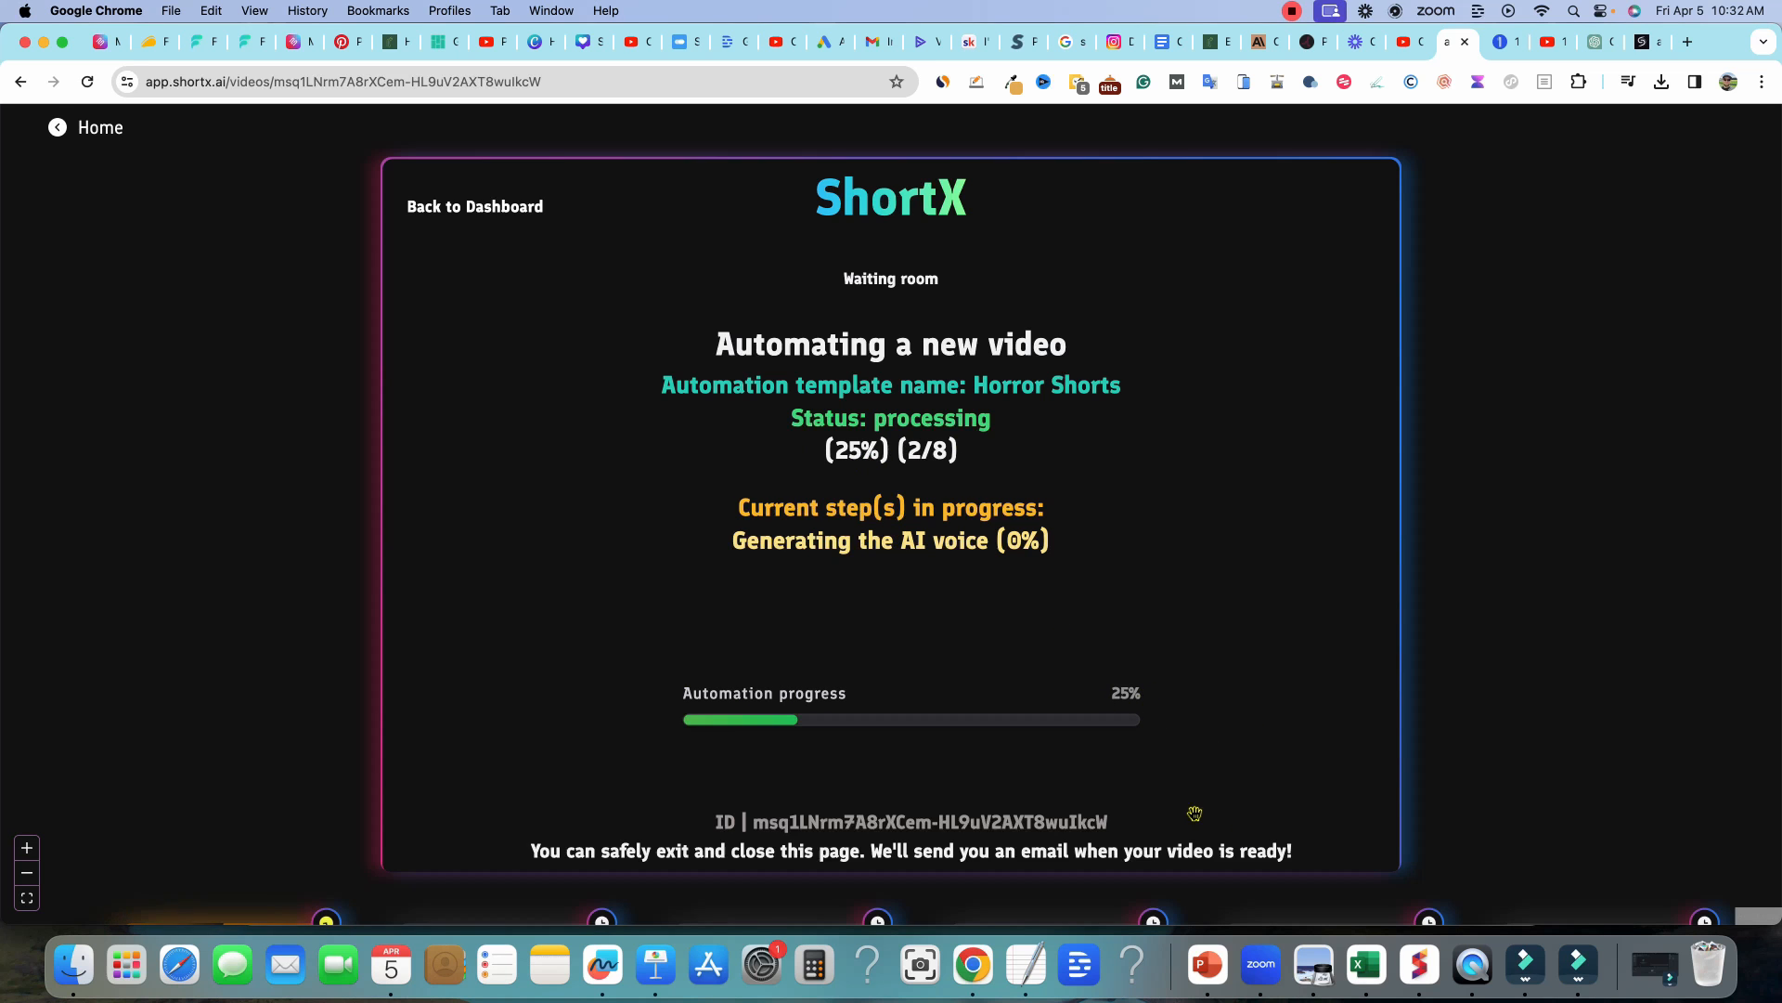
- Pan the waiting-room pipeline to see the later processing stages
scroll("down", 3)
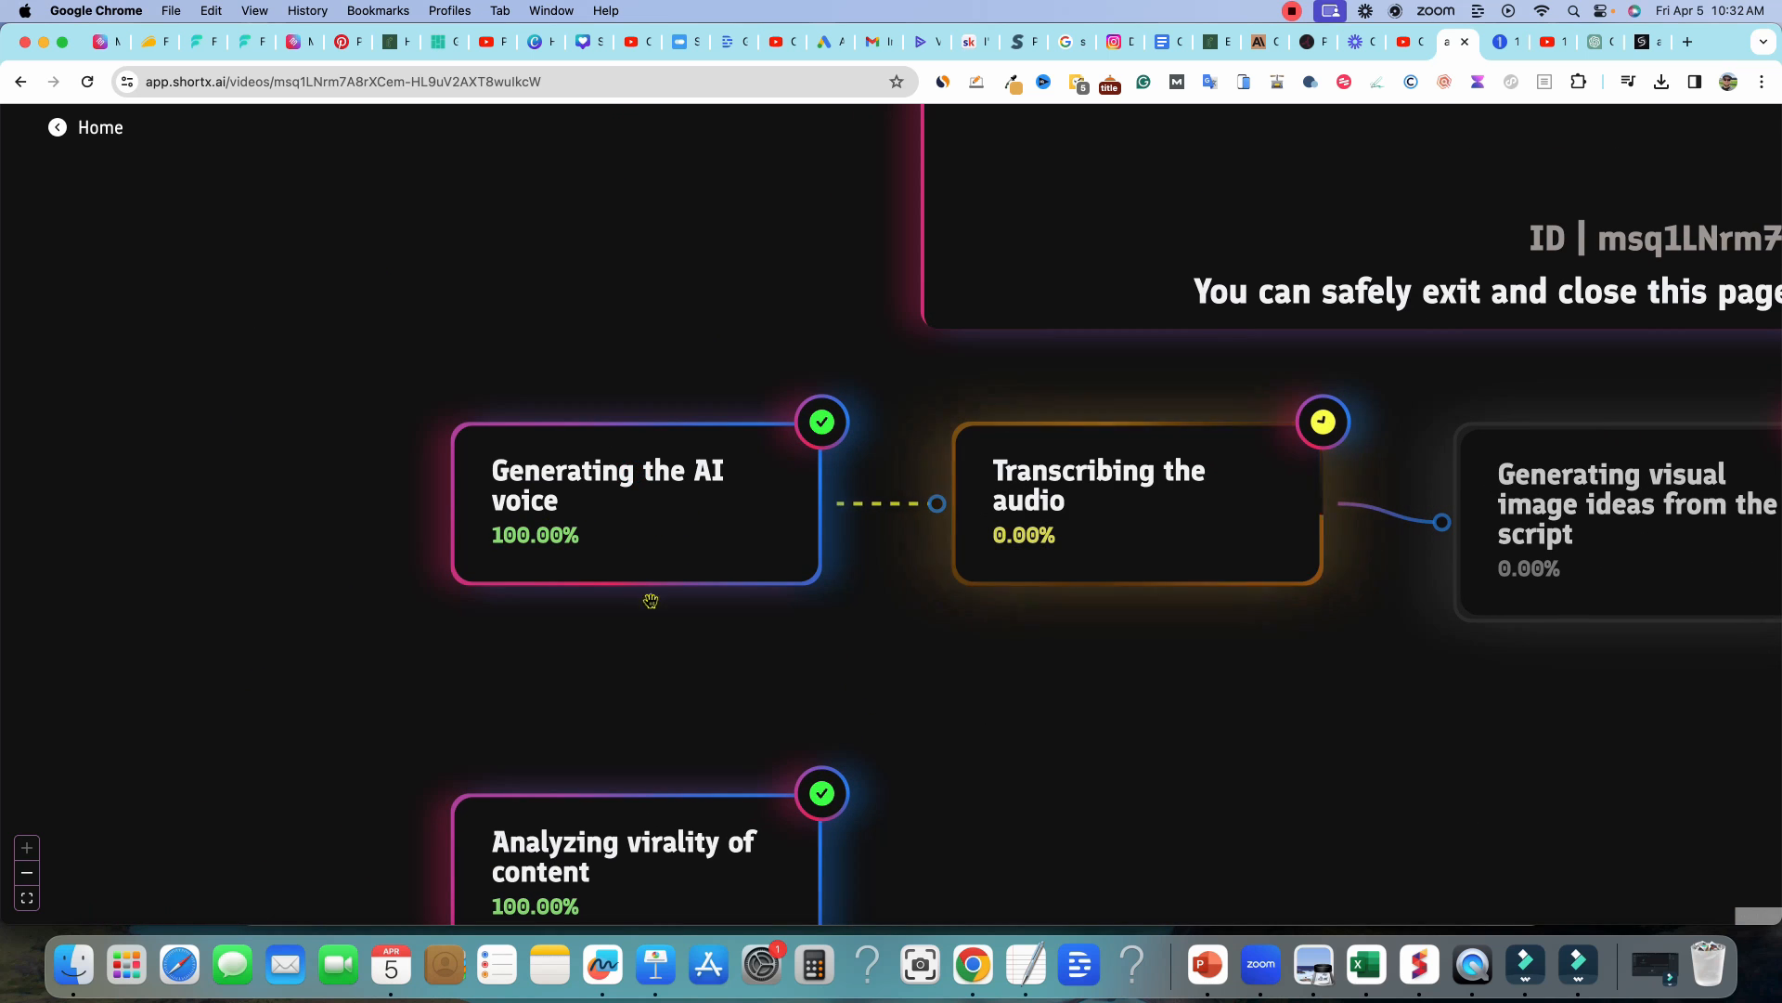
left_click_drag(652, 599, 887, 710)
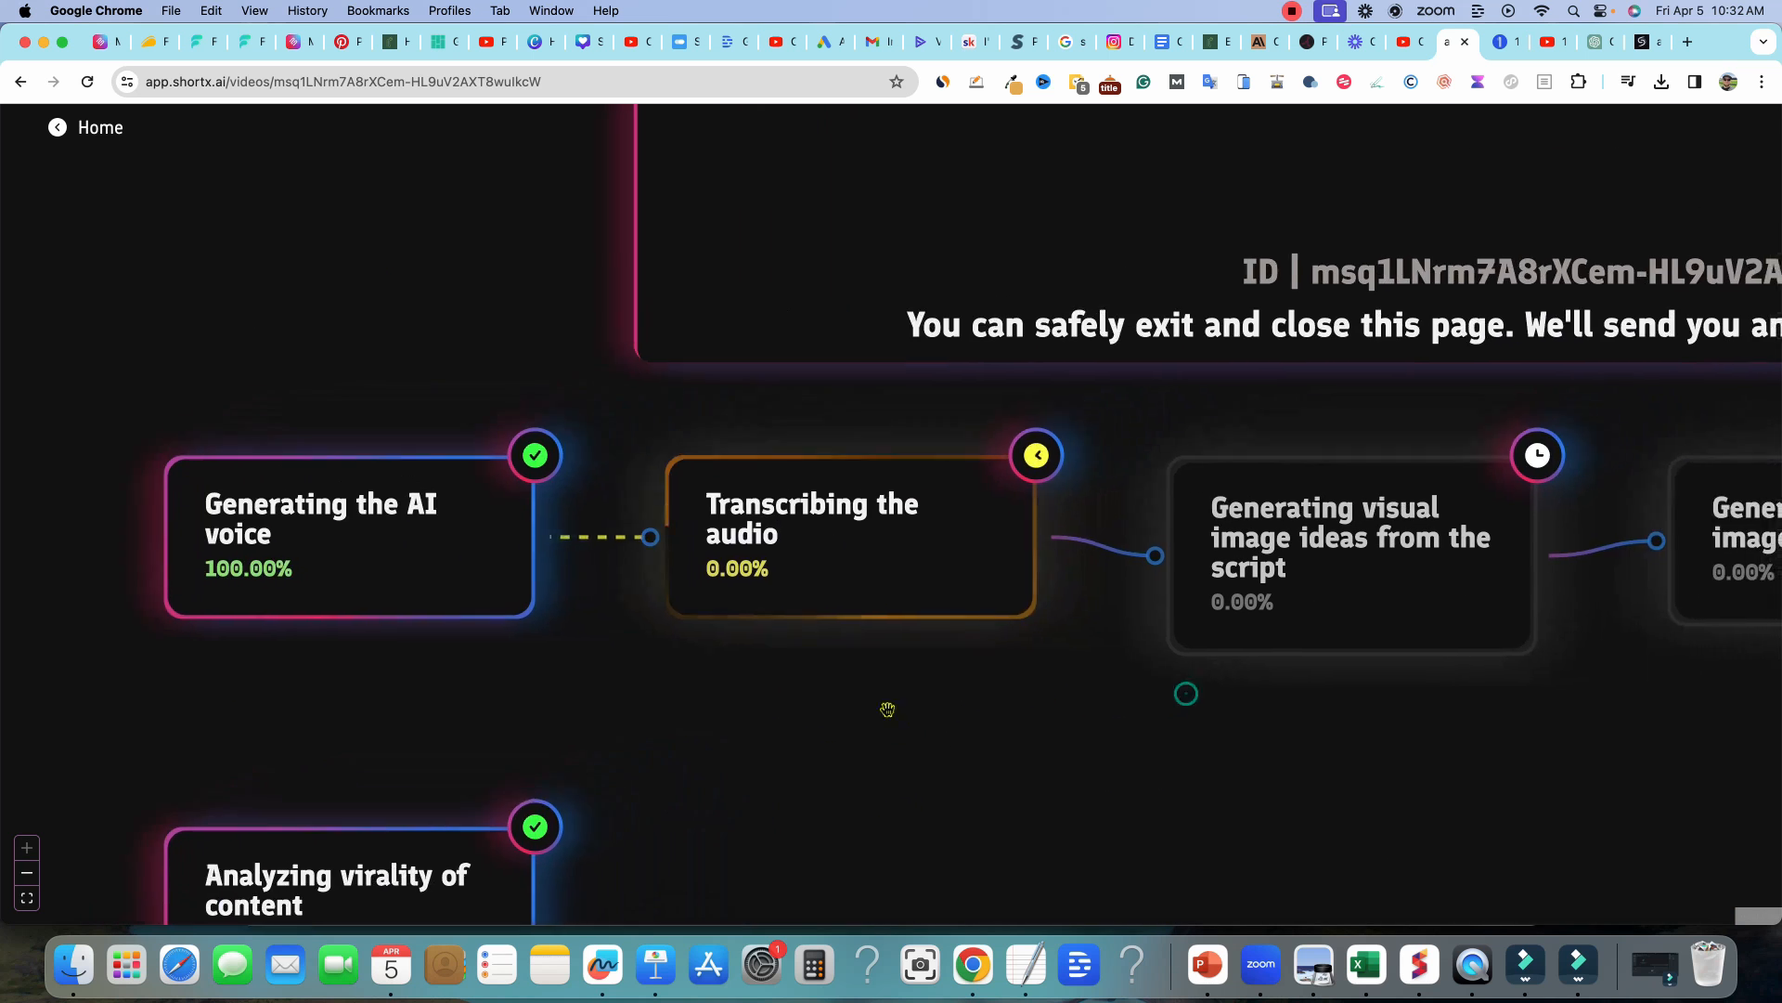
mouse_move(1054, 759)
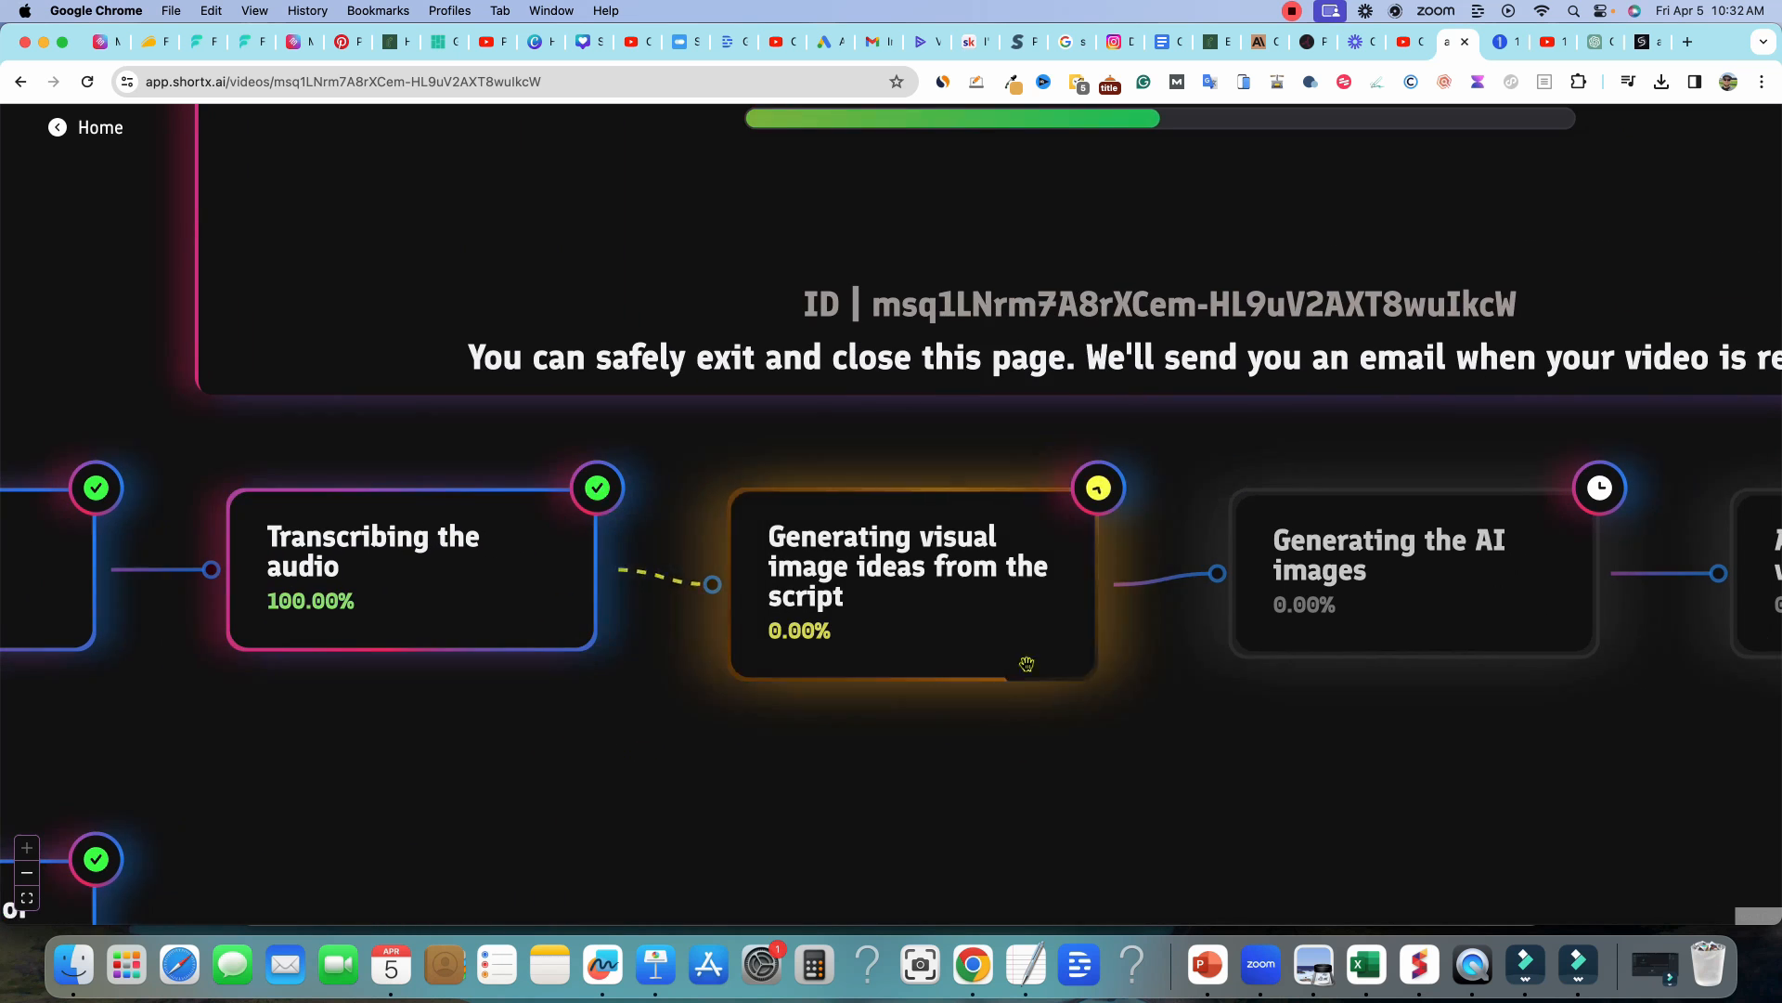
mouse_move(940, 788)
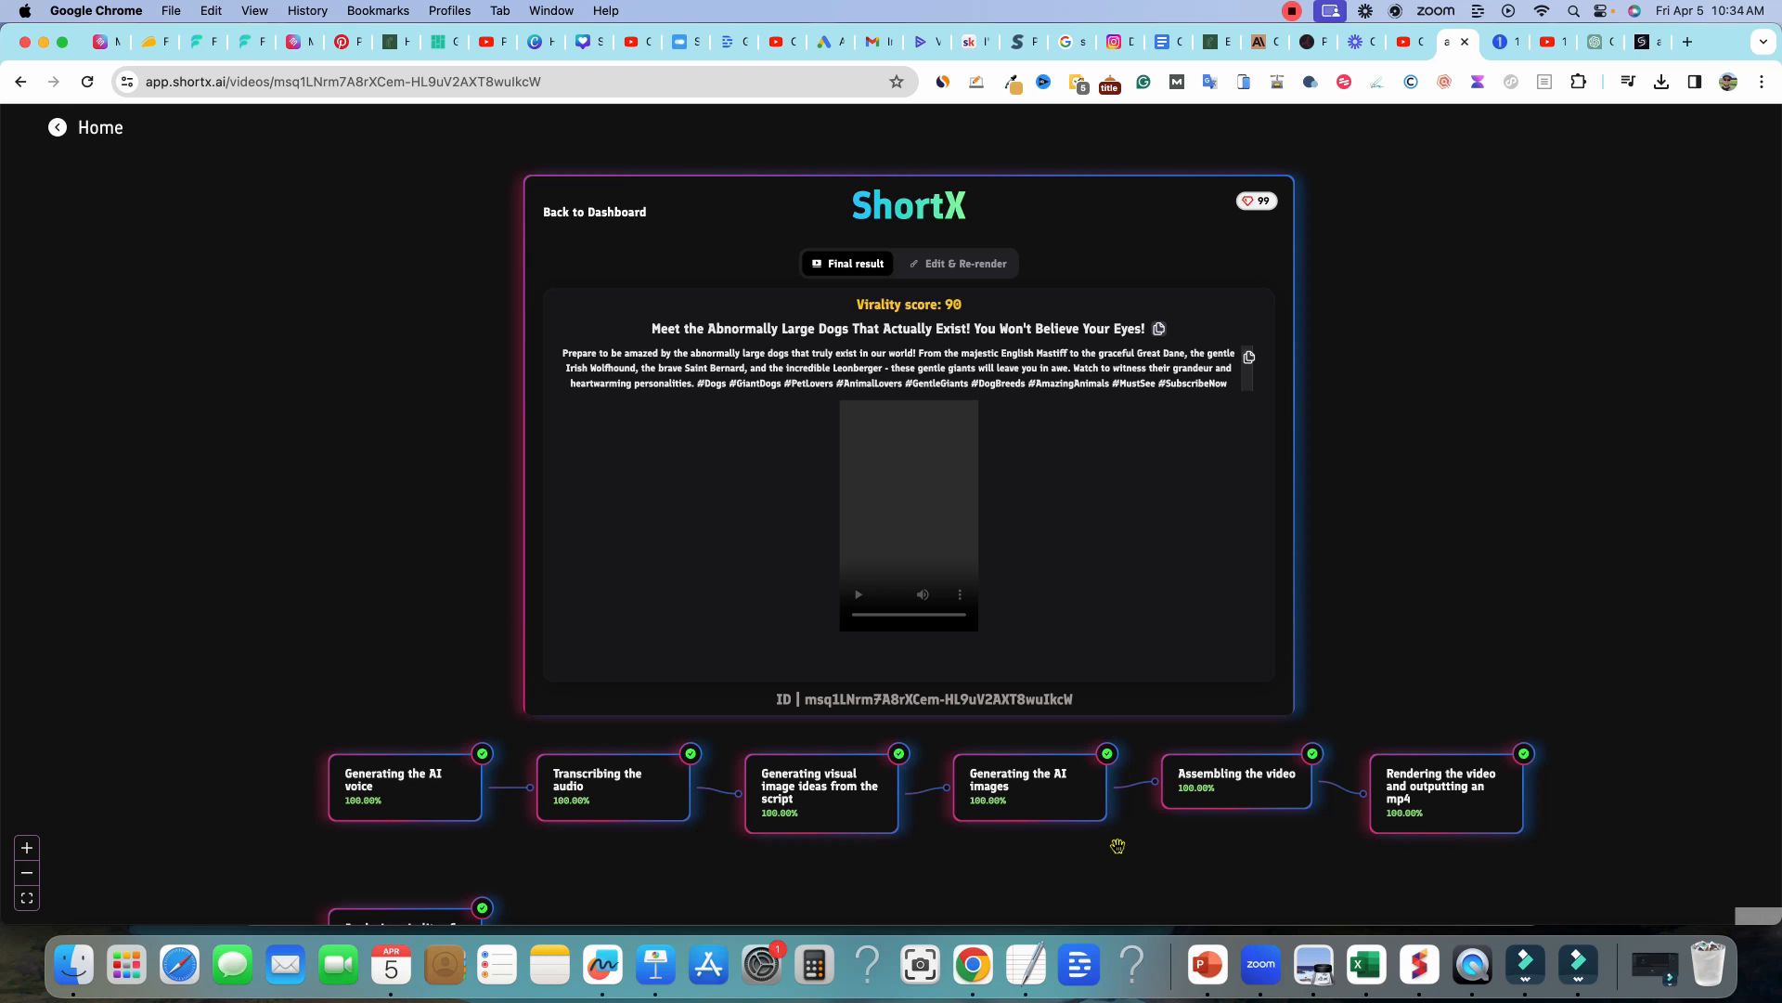
mouse_move(1203, 616)
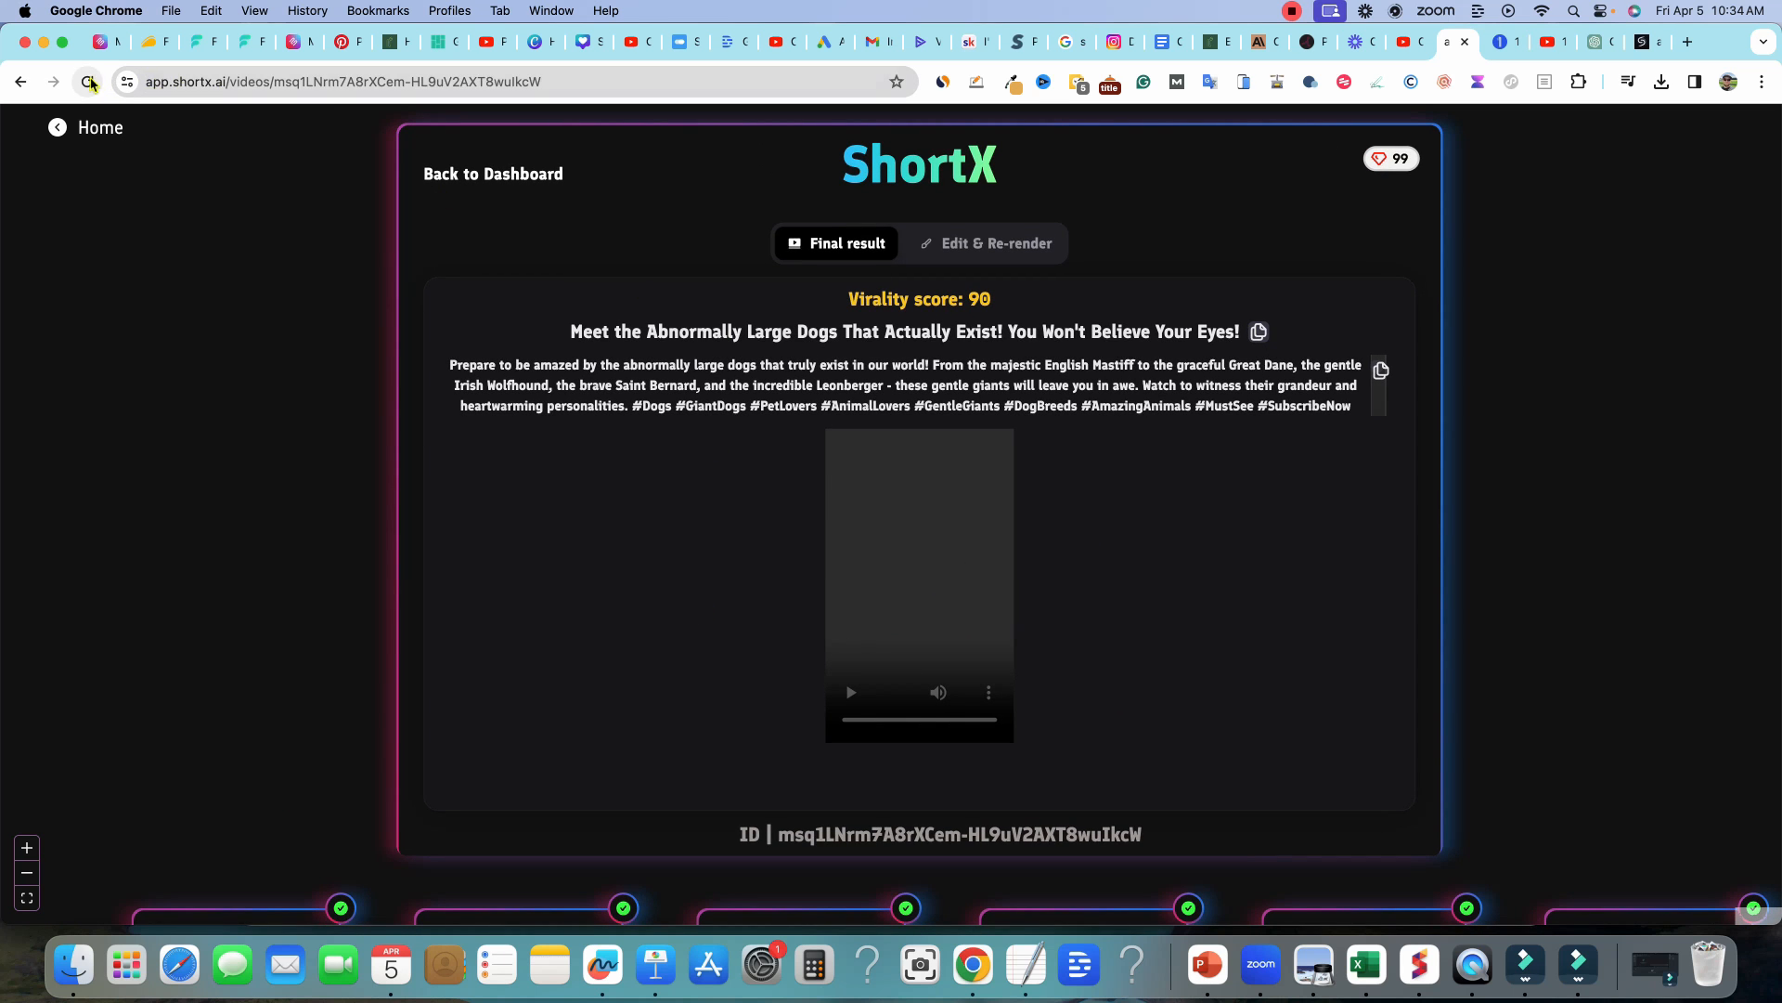
- Reload the result page so the finished large-dogs video loads
left_click(88, 81)
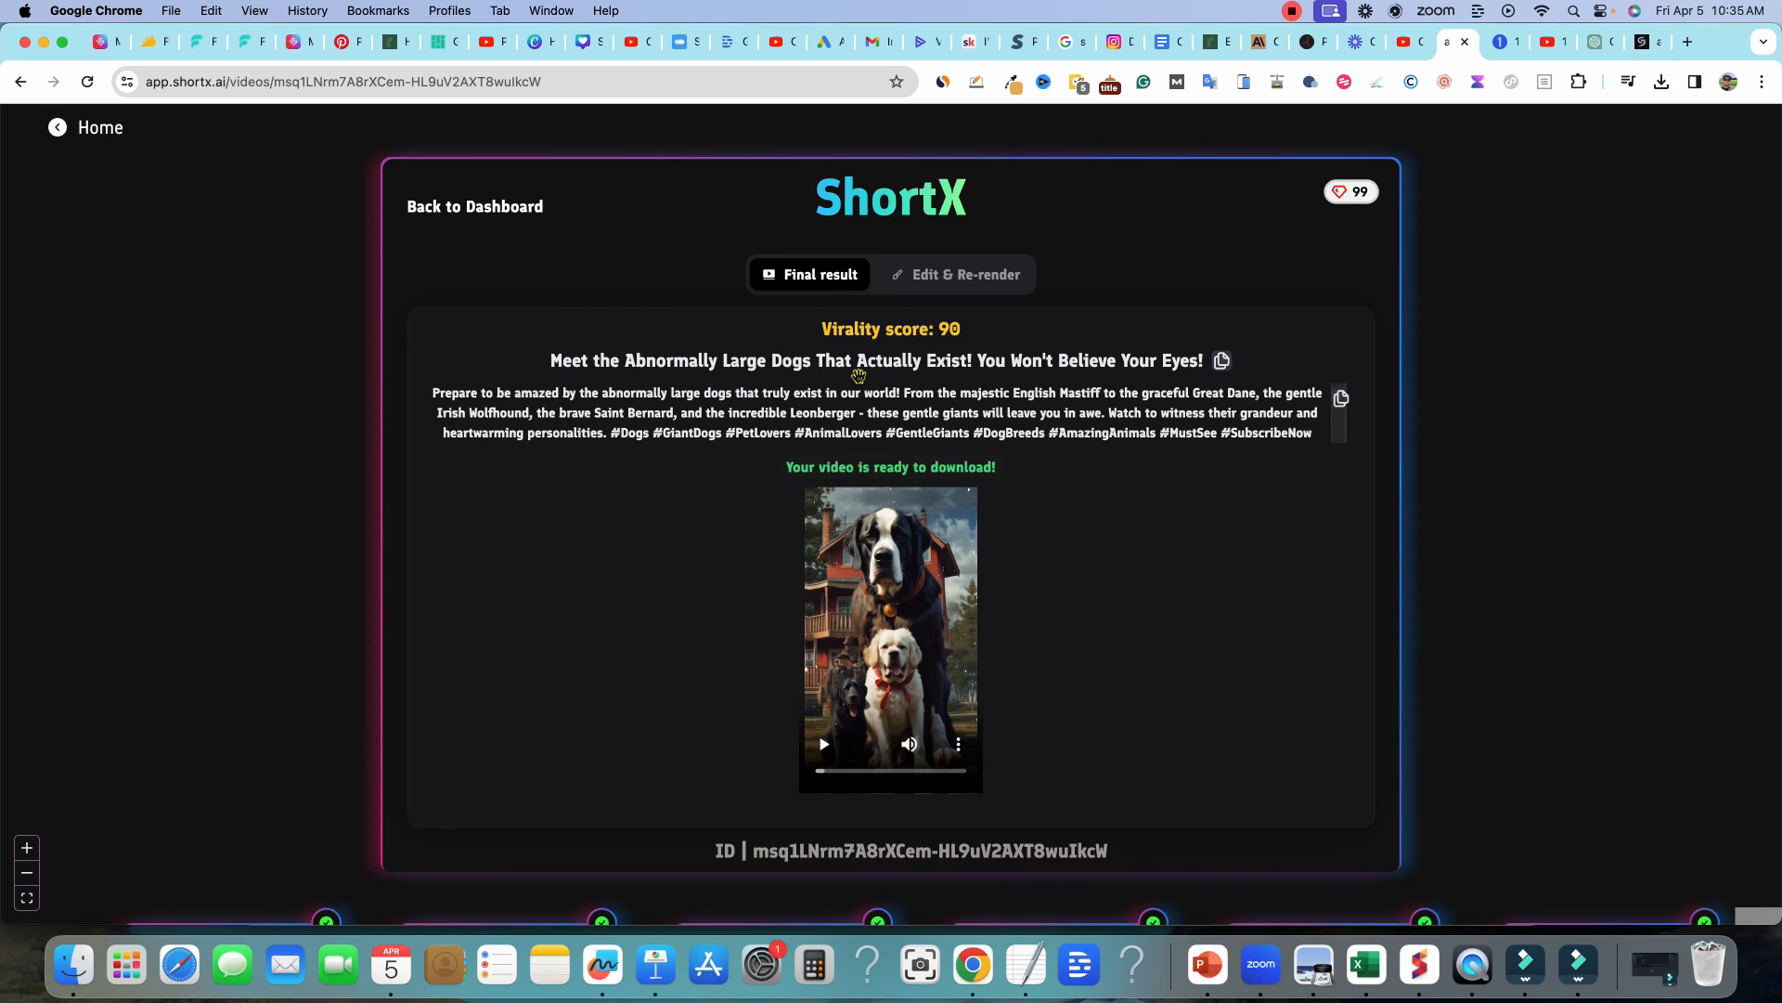
mouse_move(1229, 362)
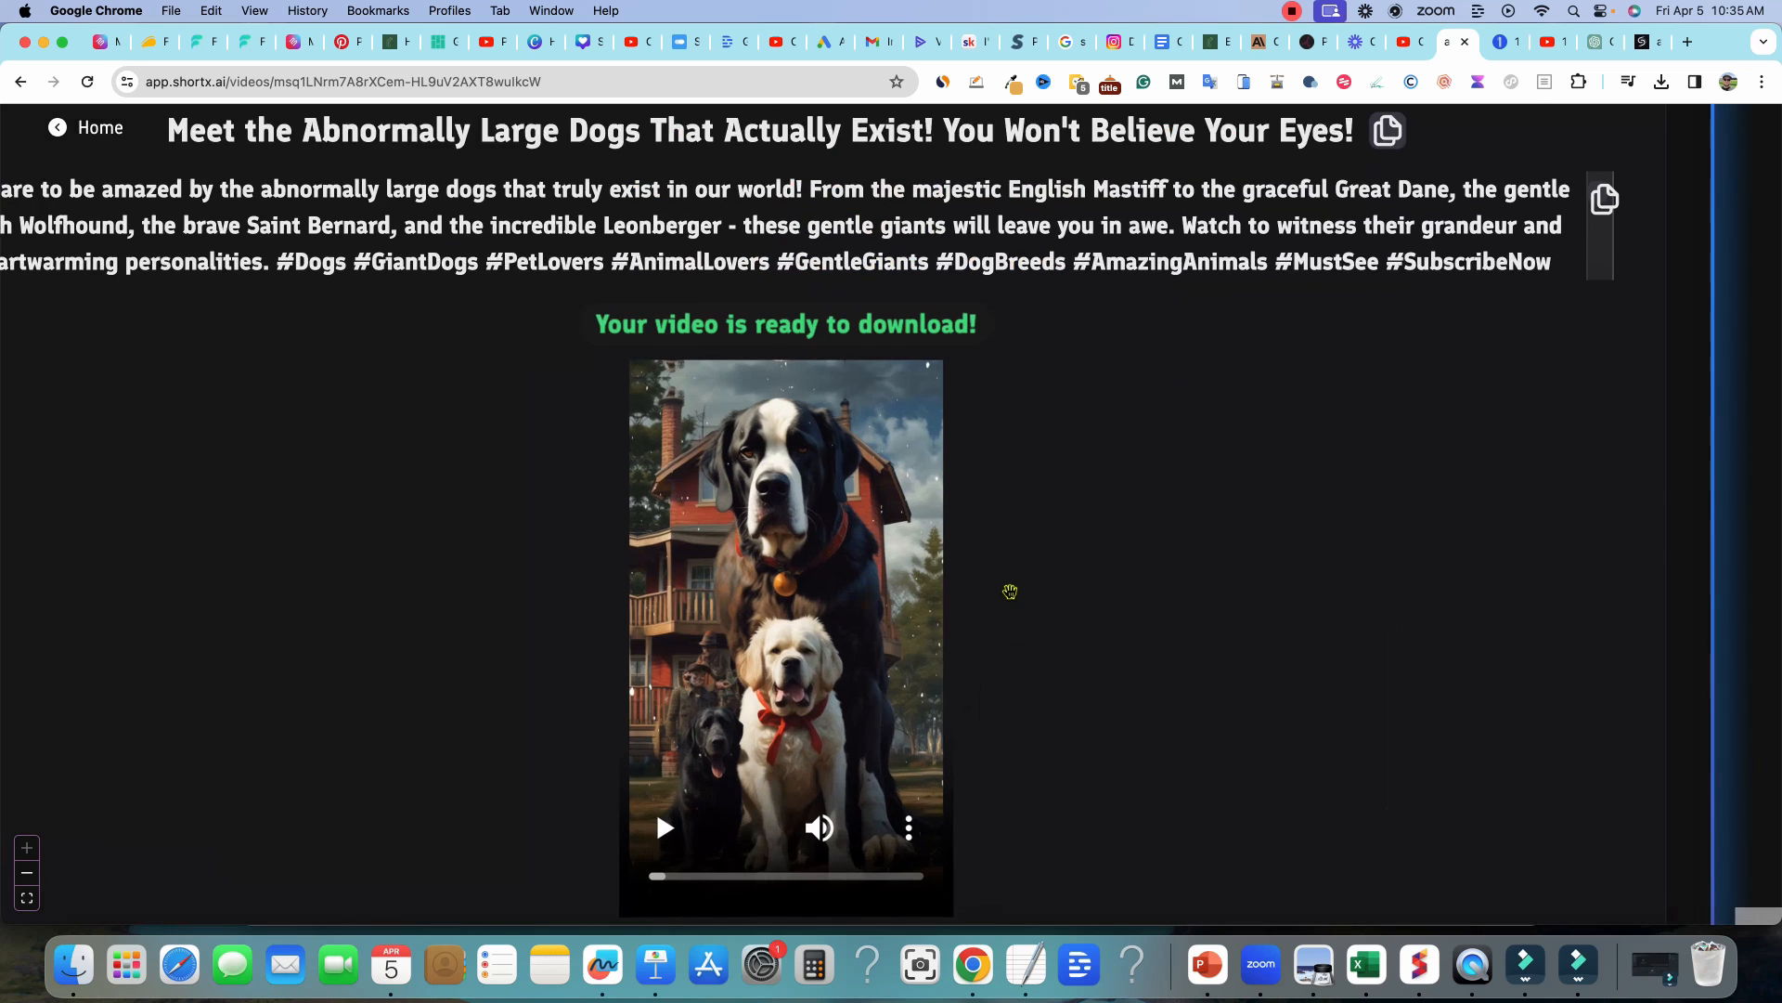
- Play the rendered large-dogs Short in the result-page player
scroll("down", 3)
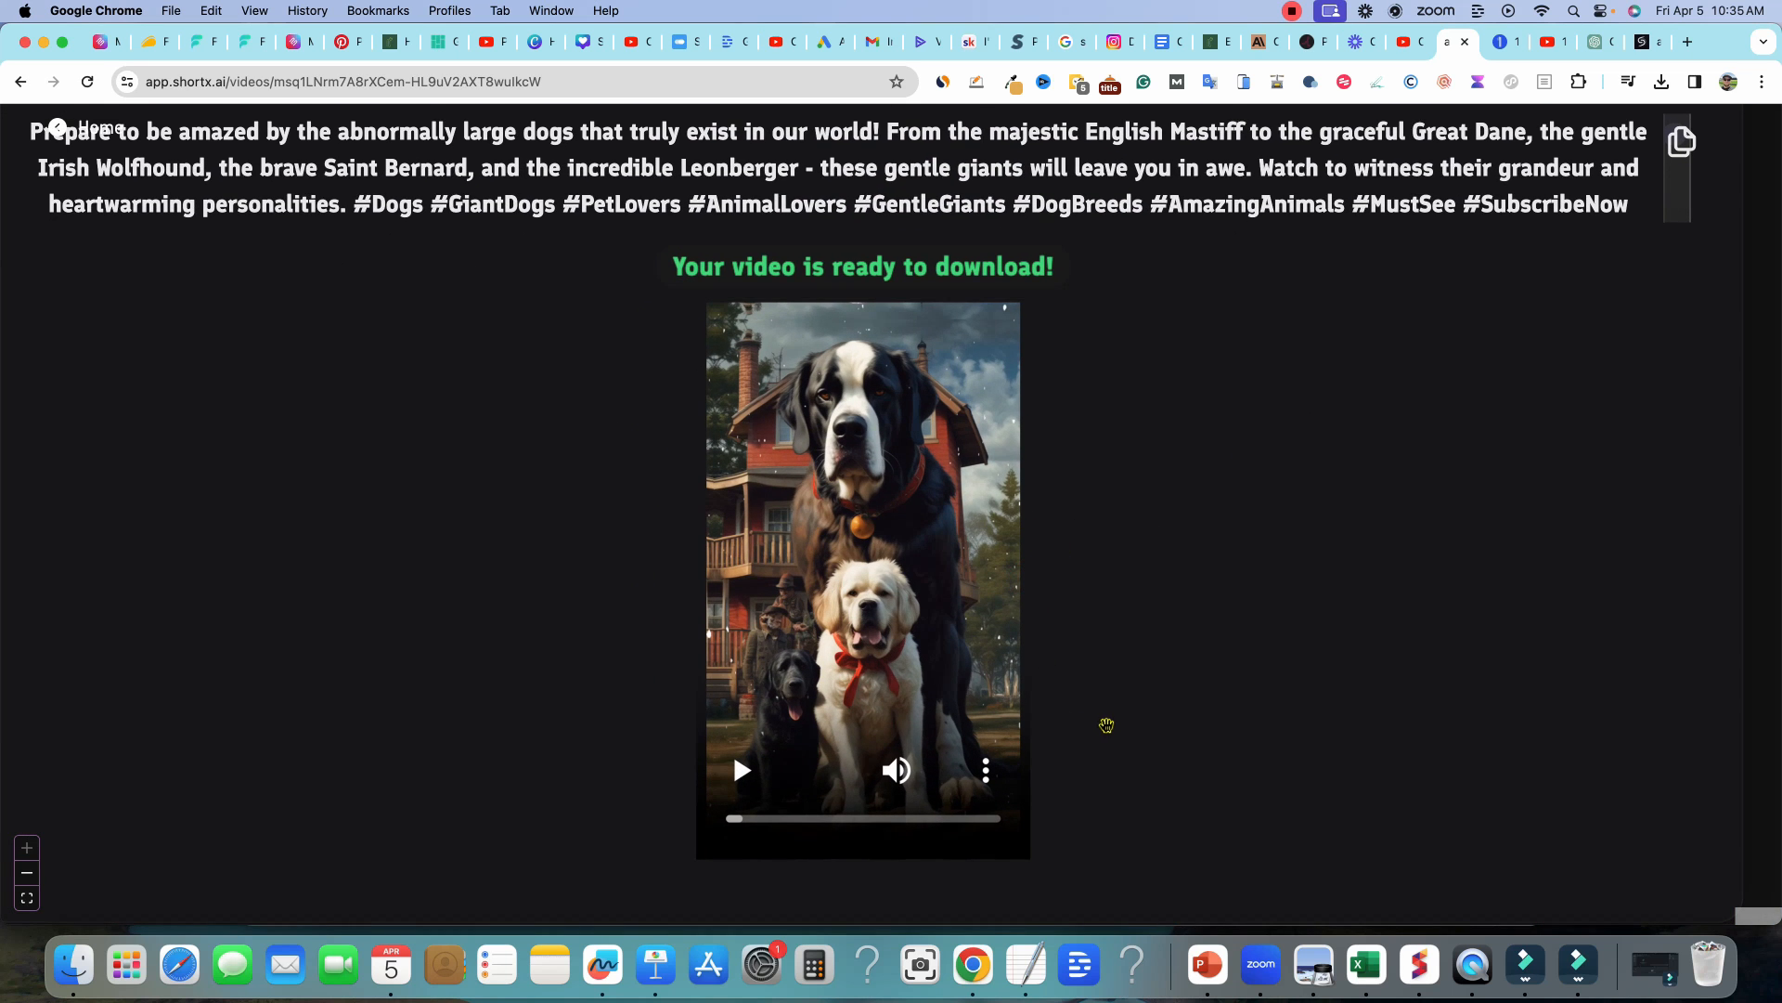
left_click(741, 771)
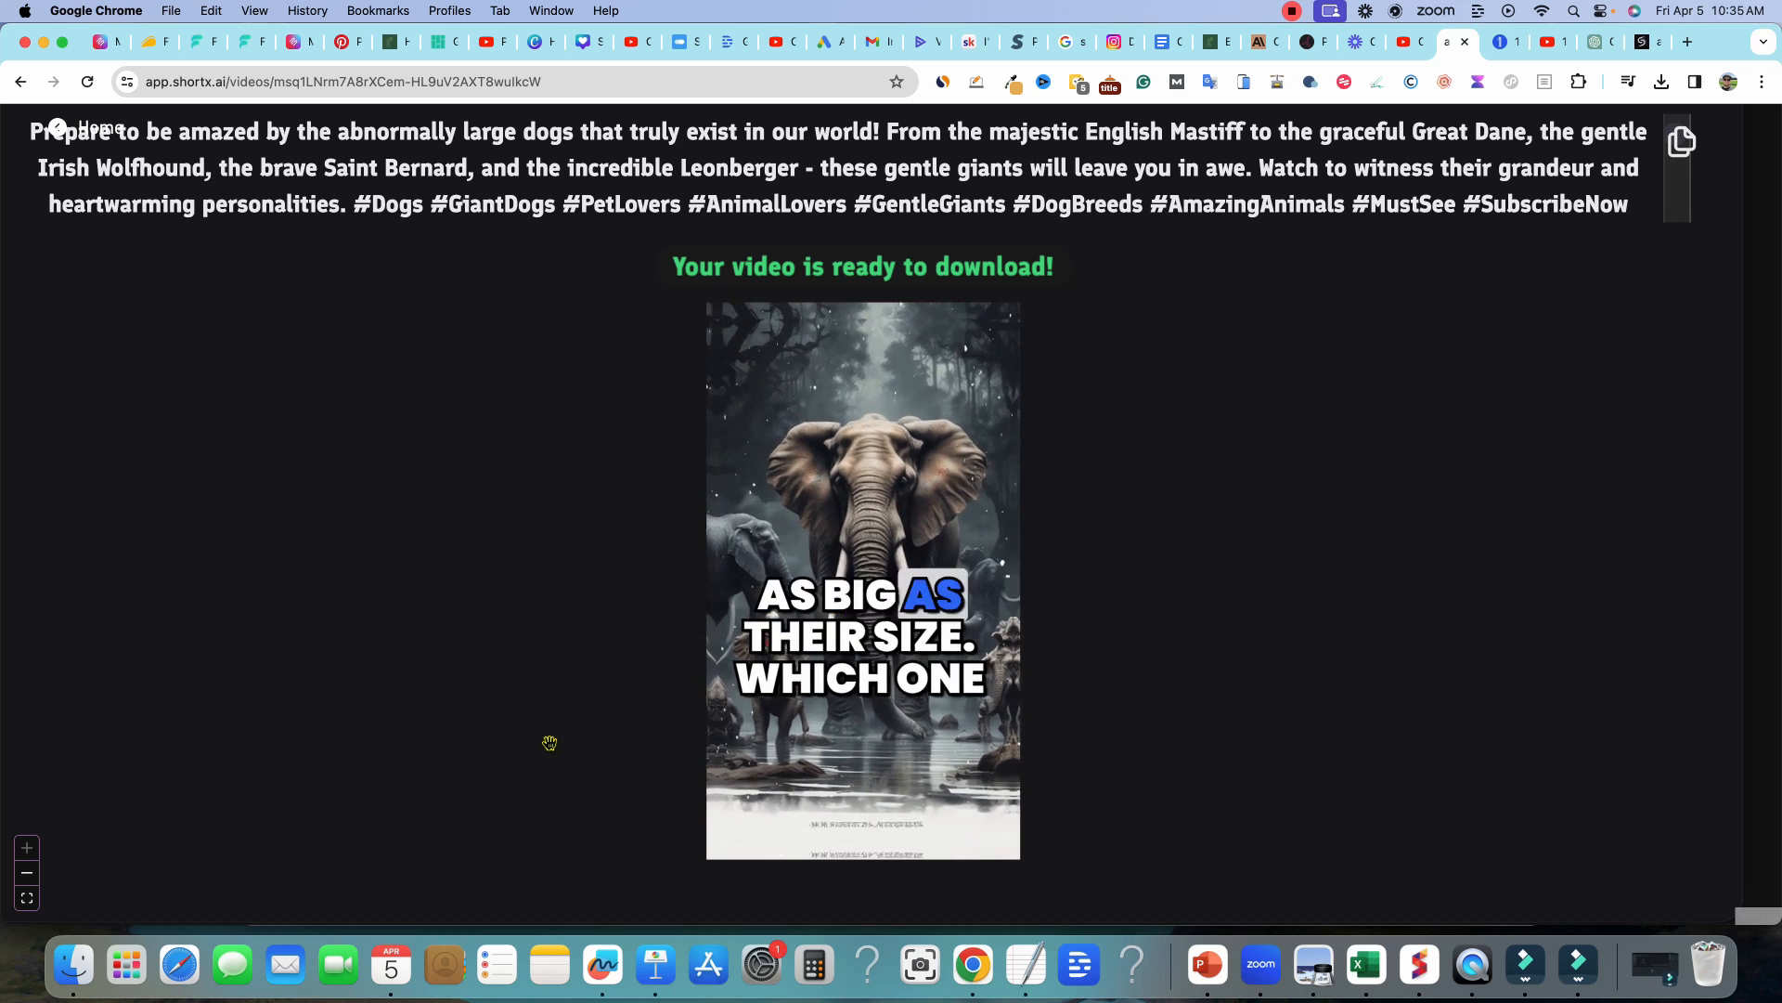
left_click(864, 568)
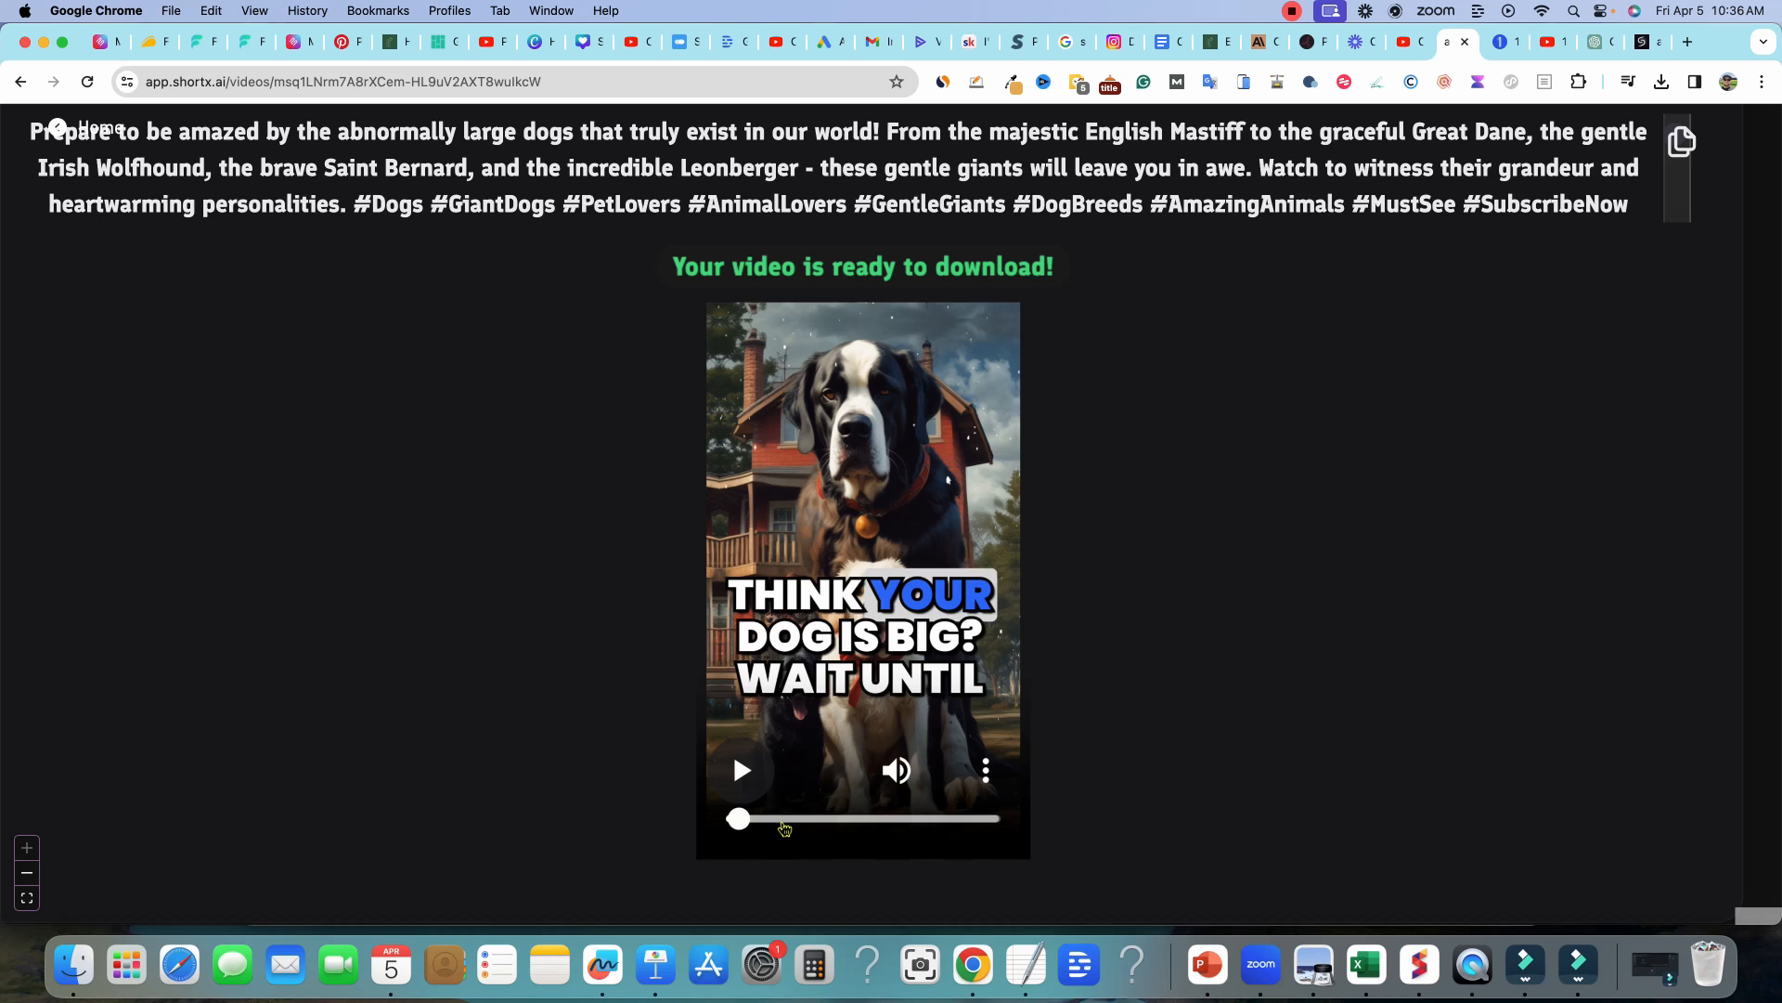
- Scrub through the Mastiff, Great Dane, Saint Bernard and Leonberger scenes
left_click_drag(739, 817, 781, 817)
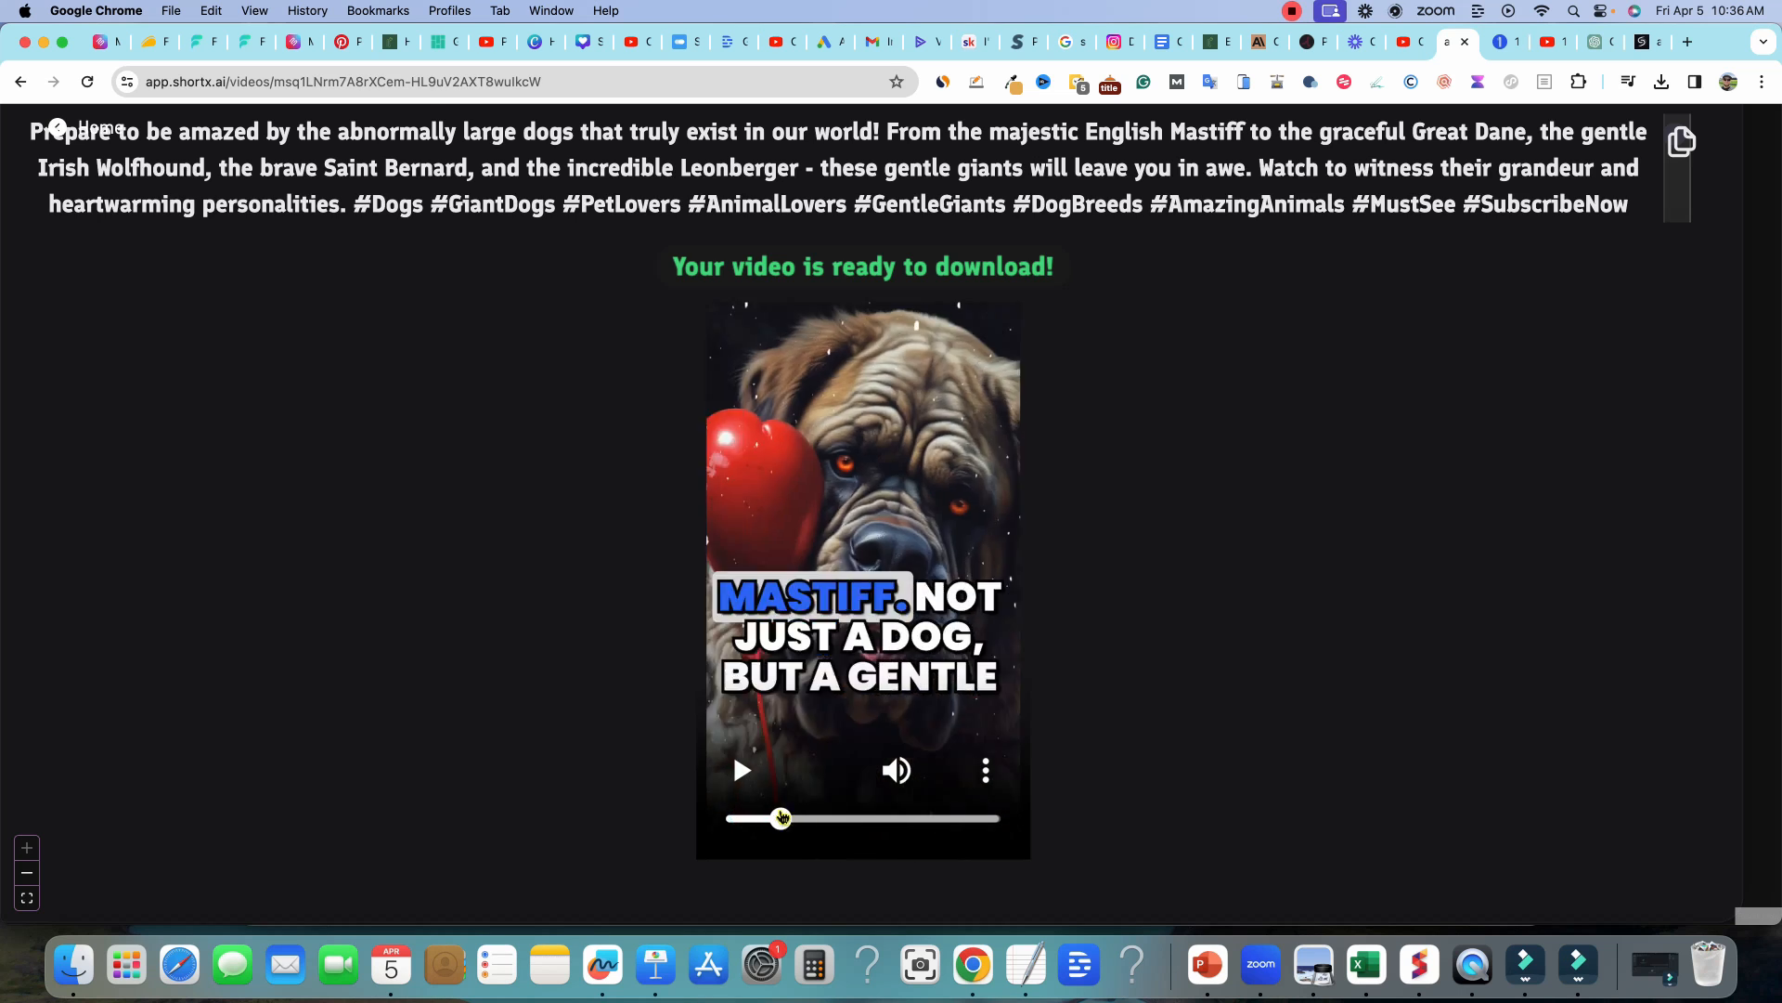
left_click_drag(782, 817, 799, 817)
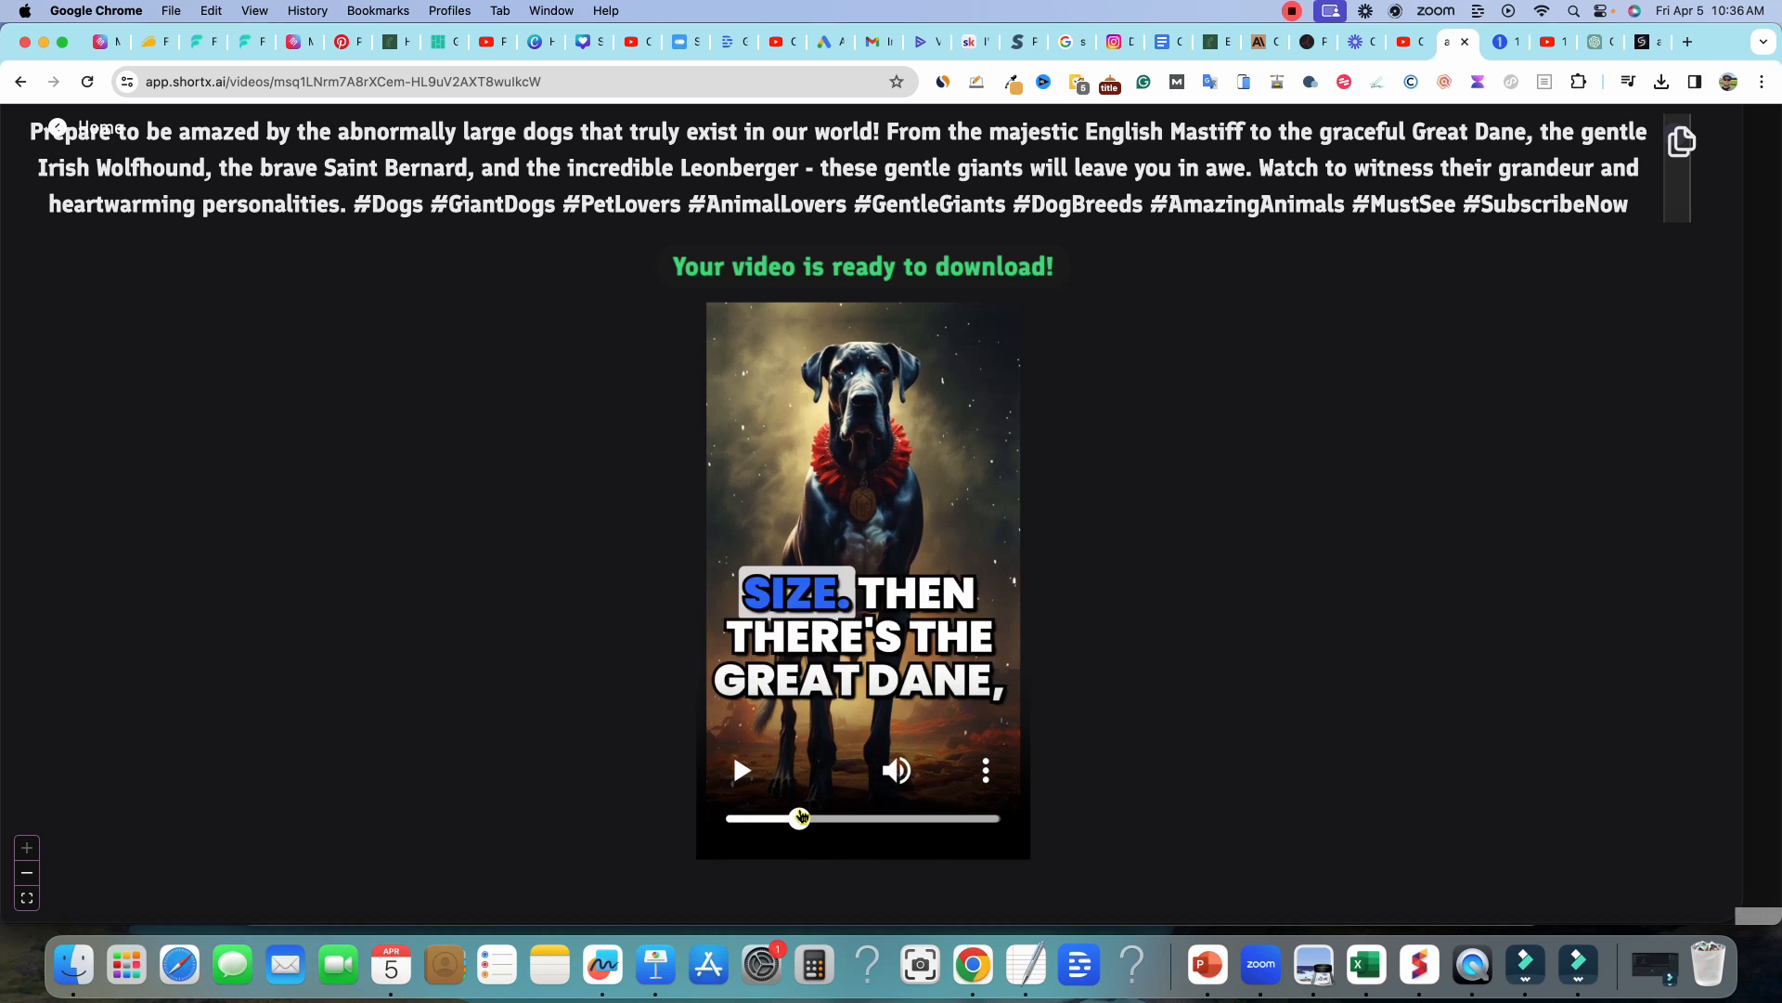
left_click_drag(798, 817, 817, 817)
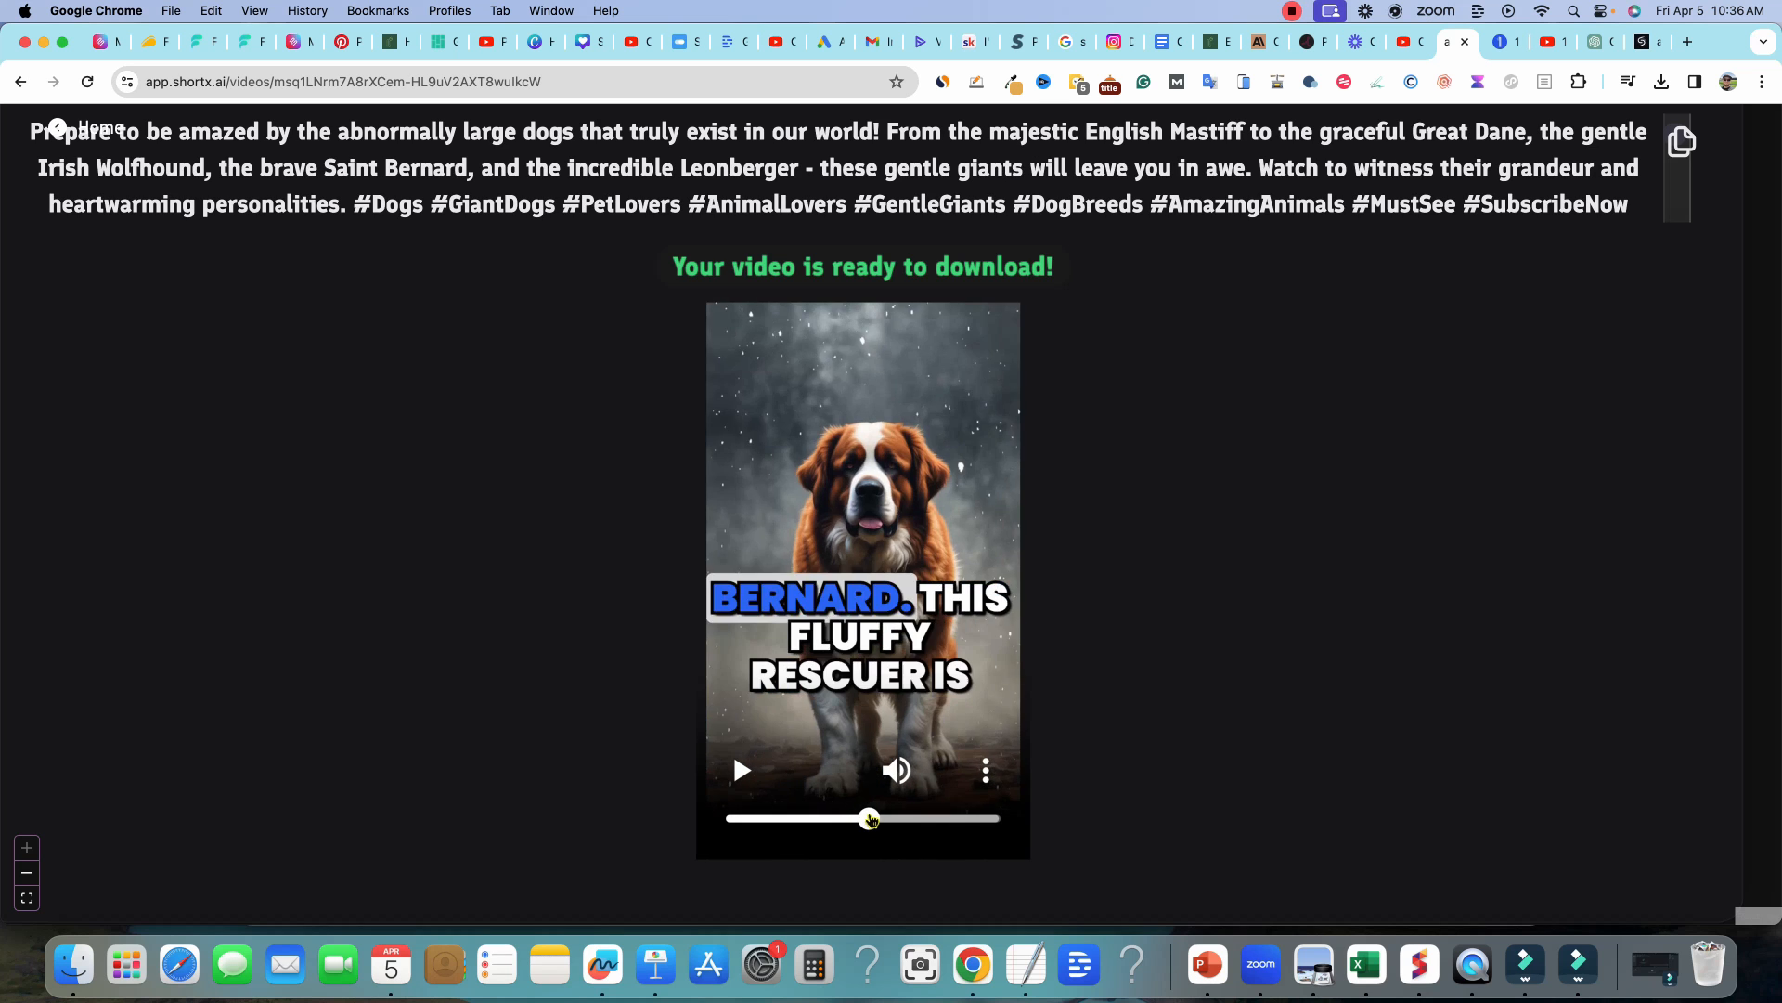
left_click_drag(868, 817, 915, 817)
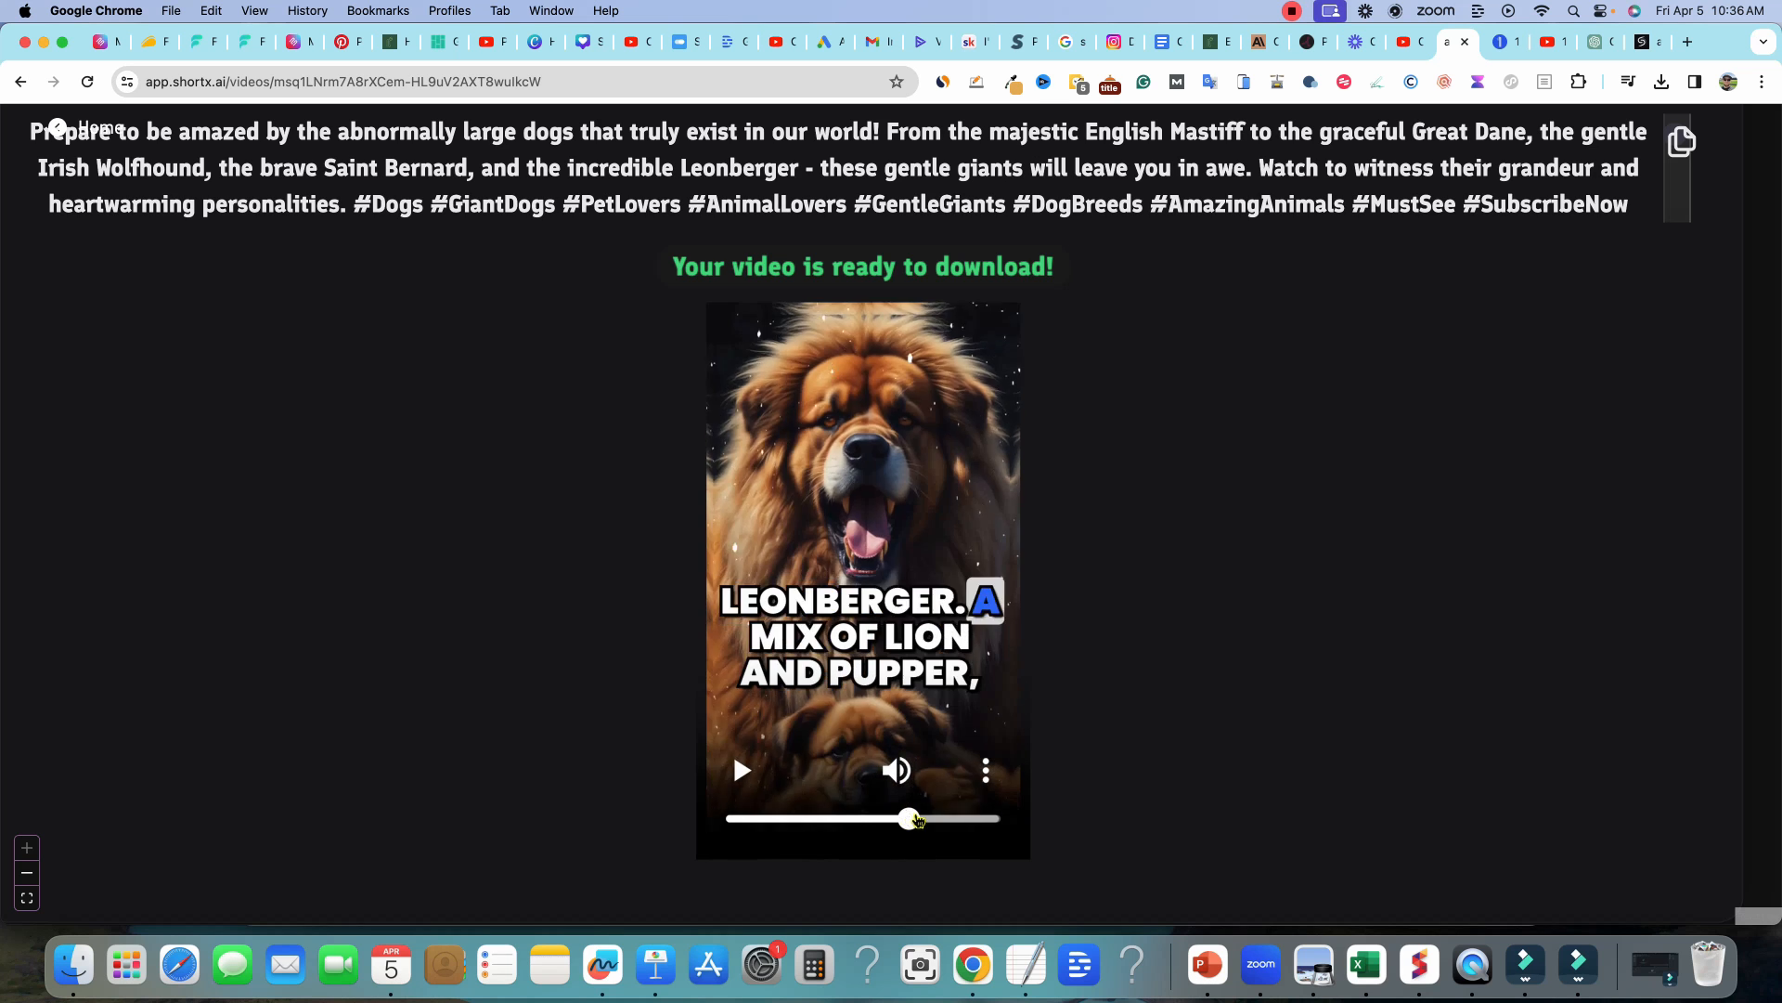
left_click_drag(910, 818, 989, 819)
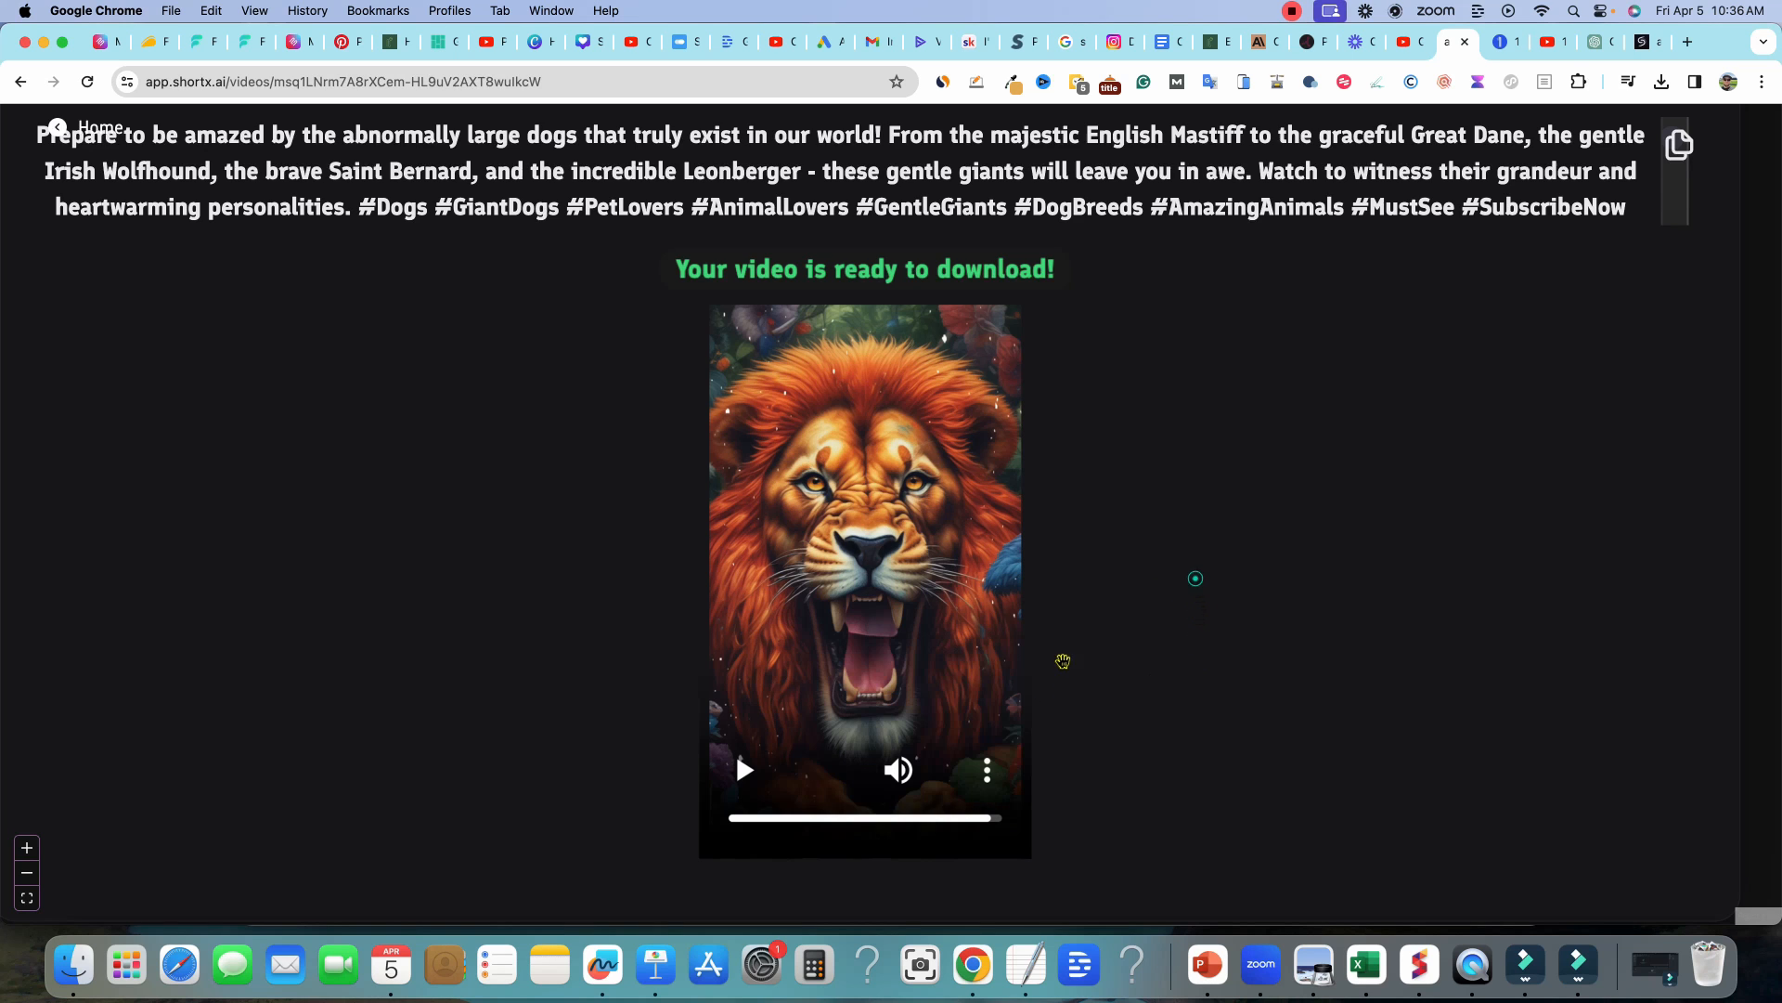
- Switch to YouTube Studio, glance at Content, then return to the channel dashboard
left_click(984, 769)
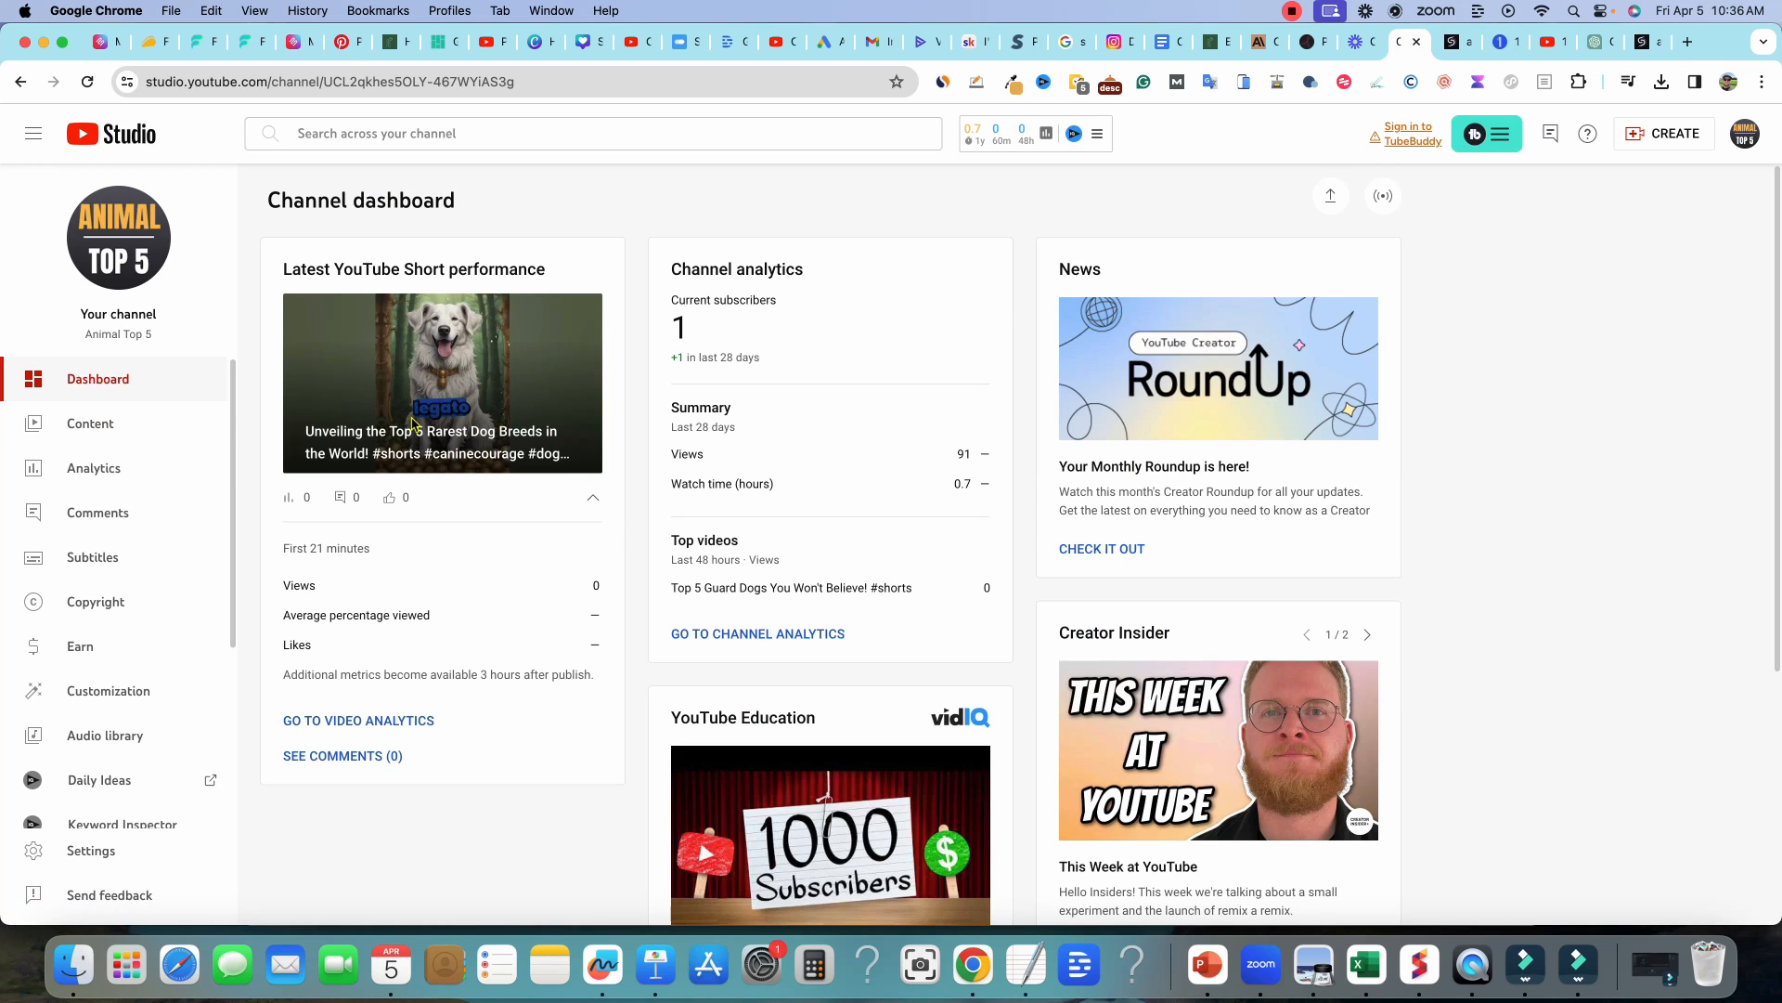
left_click(89, 424)
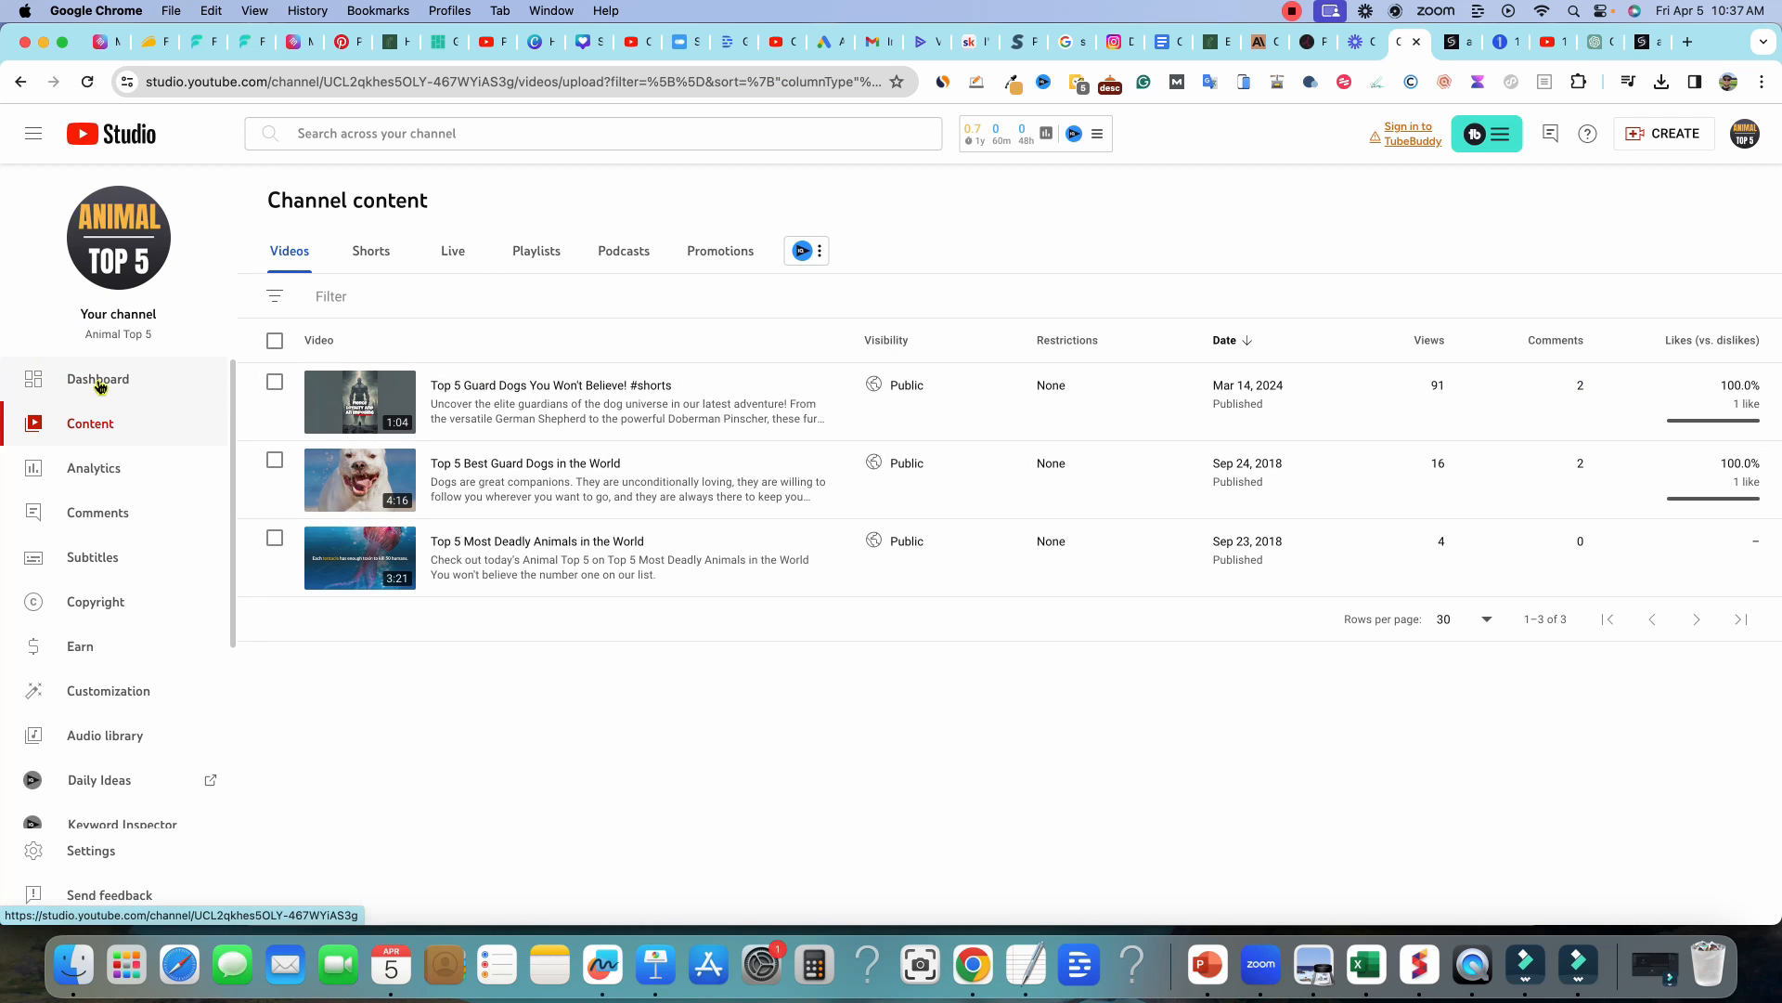
left_click(98, 379)
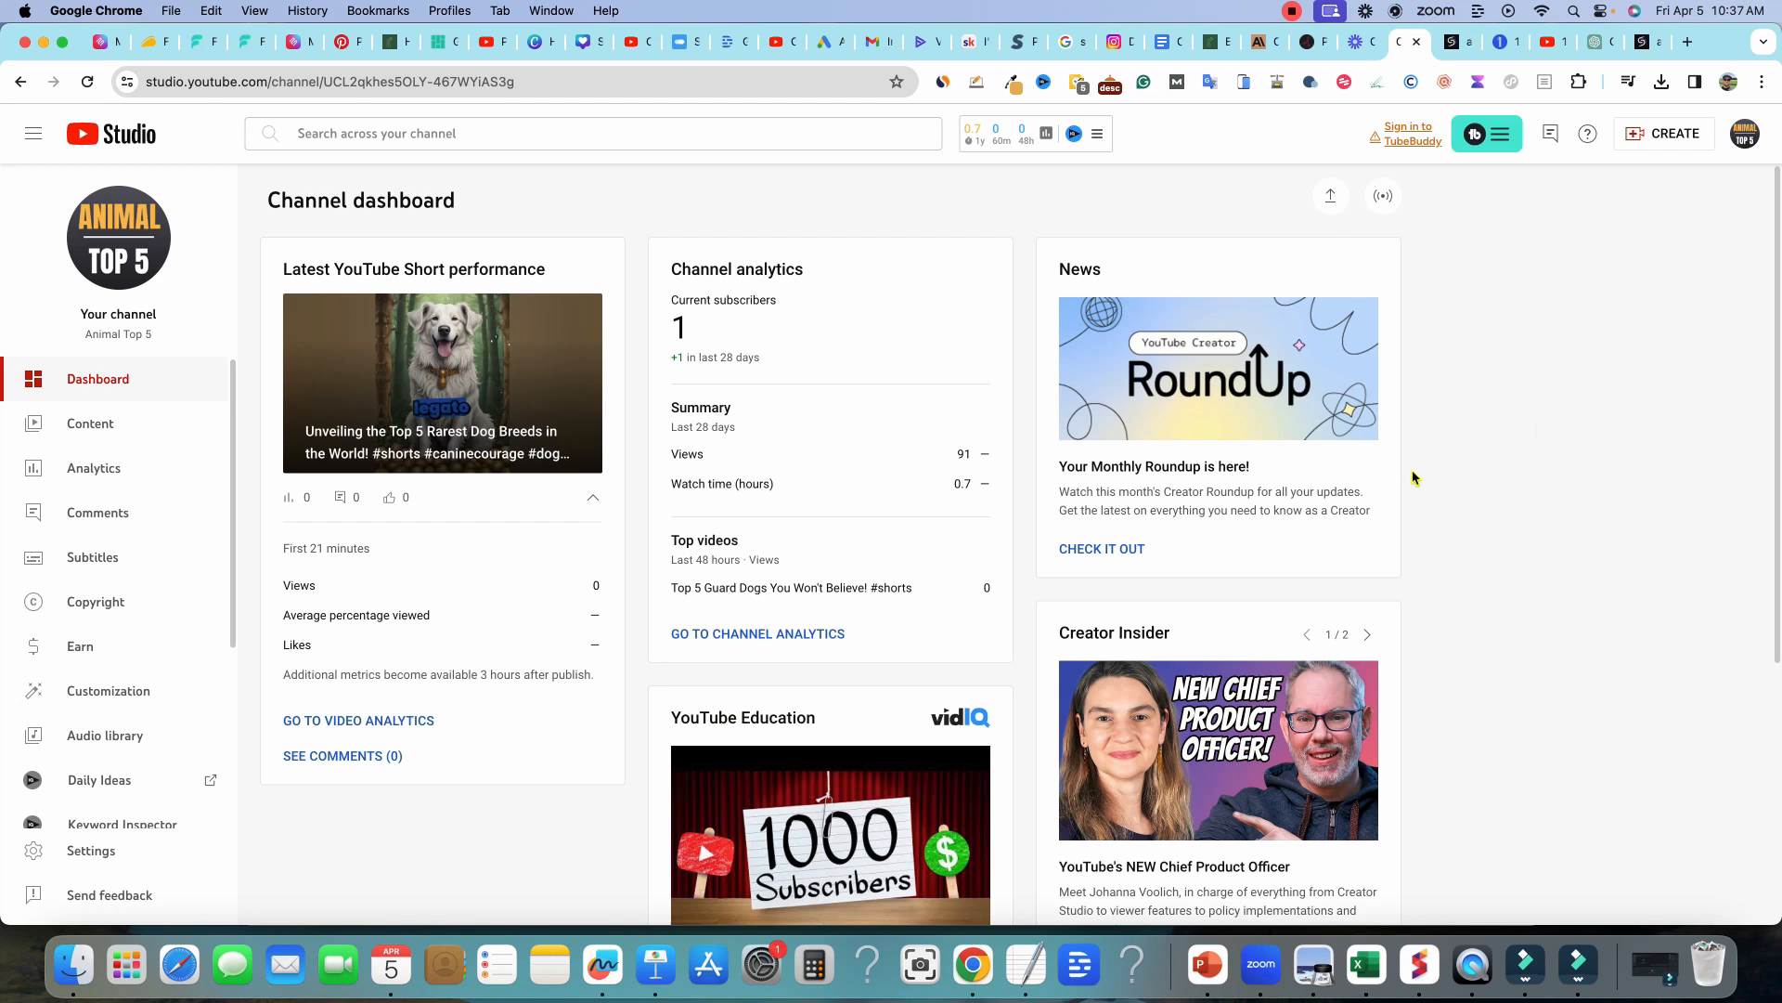
mouse_move(1517, 509)
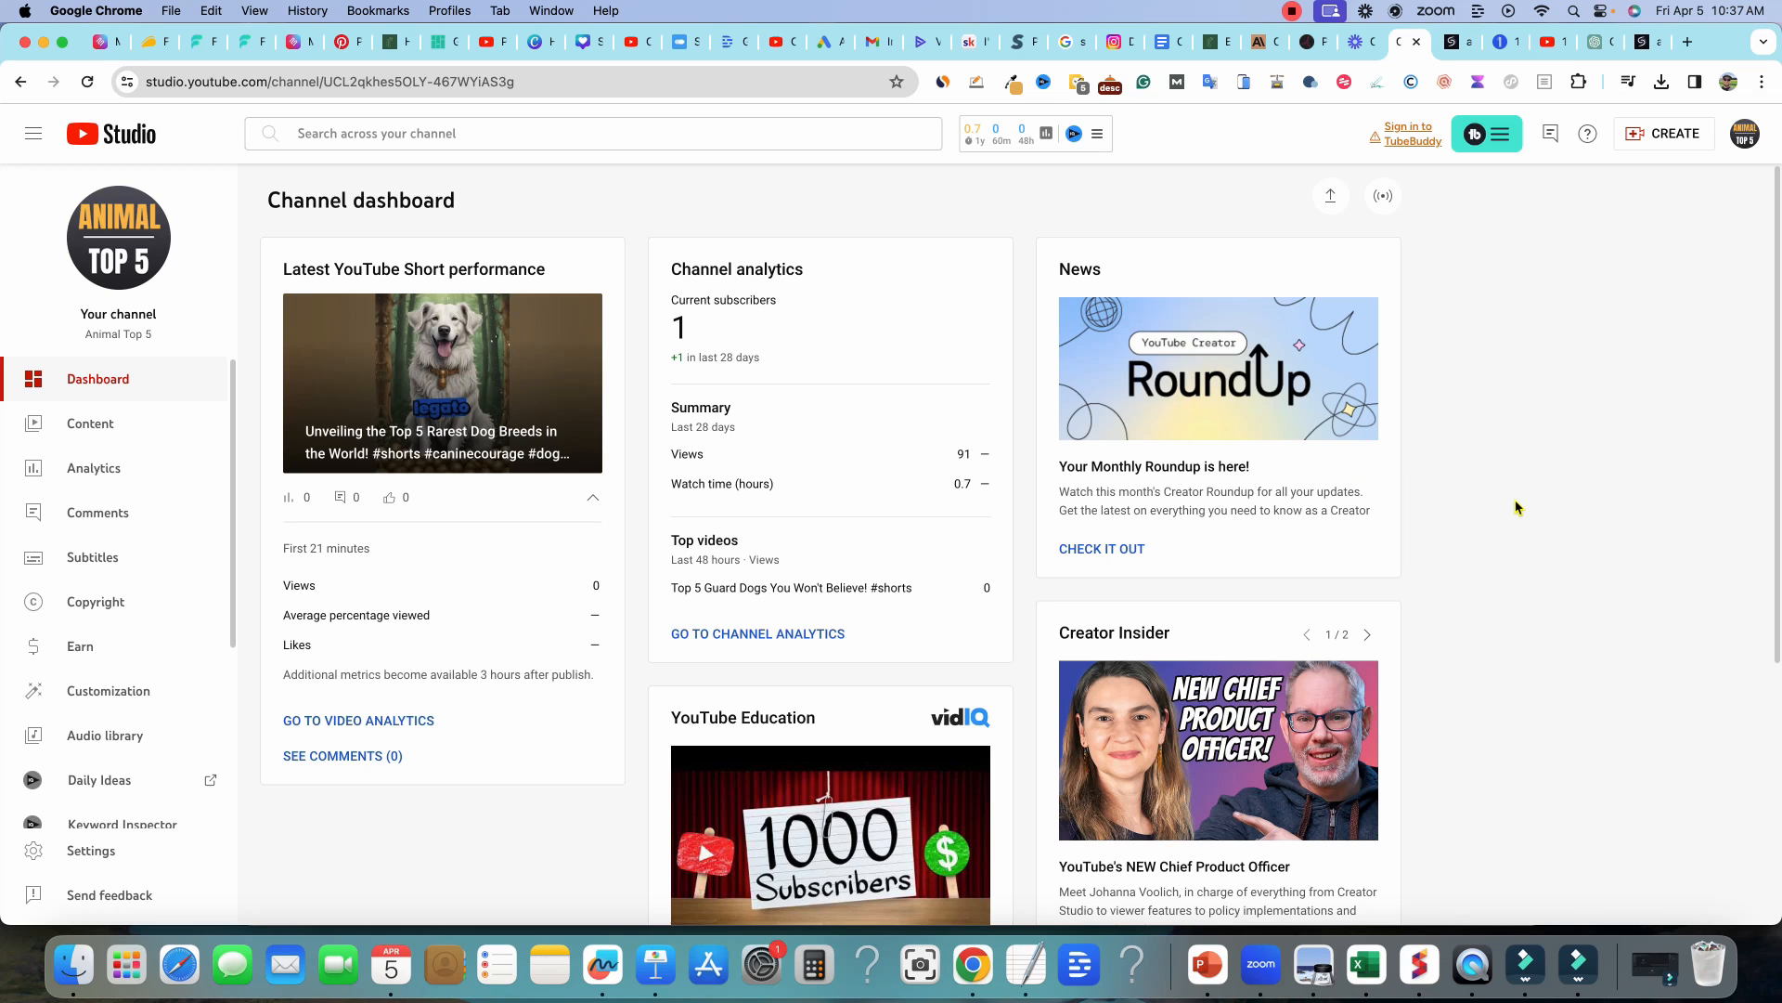